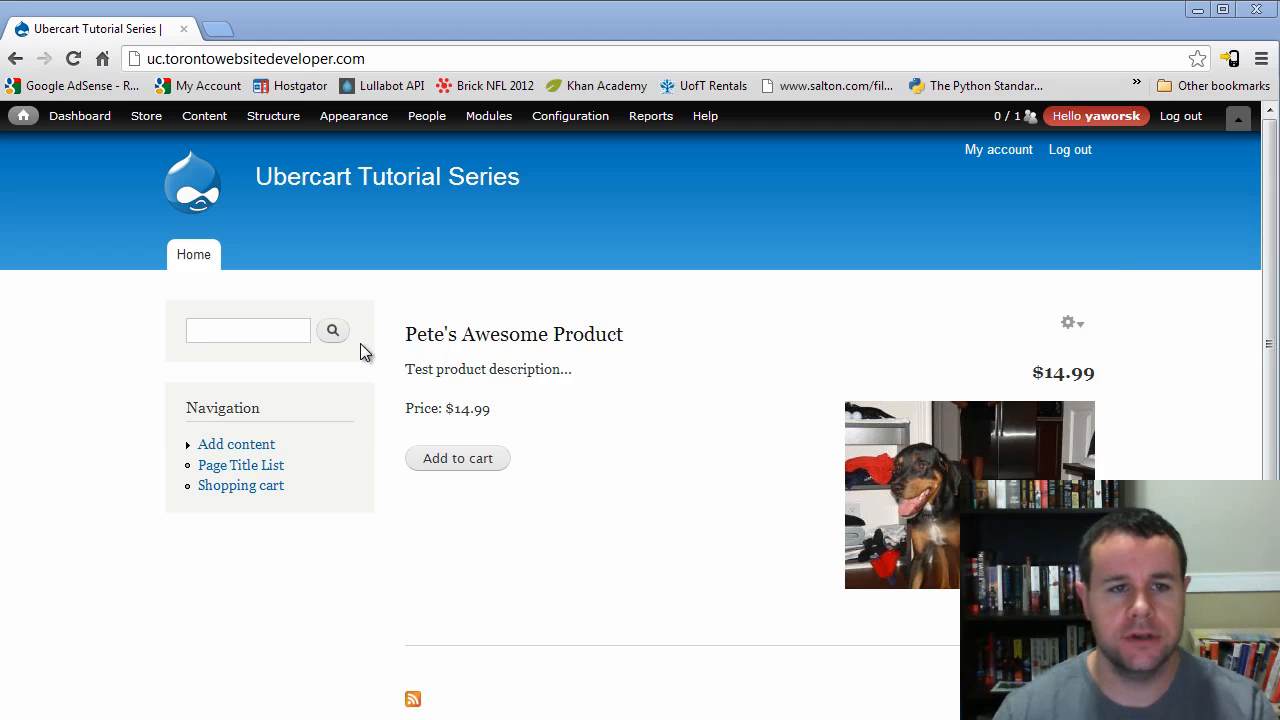
# - Navigate from the Store admin menu to Configuration > Products settings
pyautogui.click(204, 116)
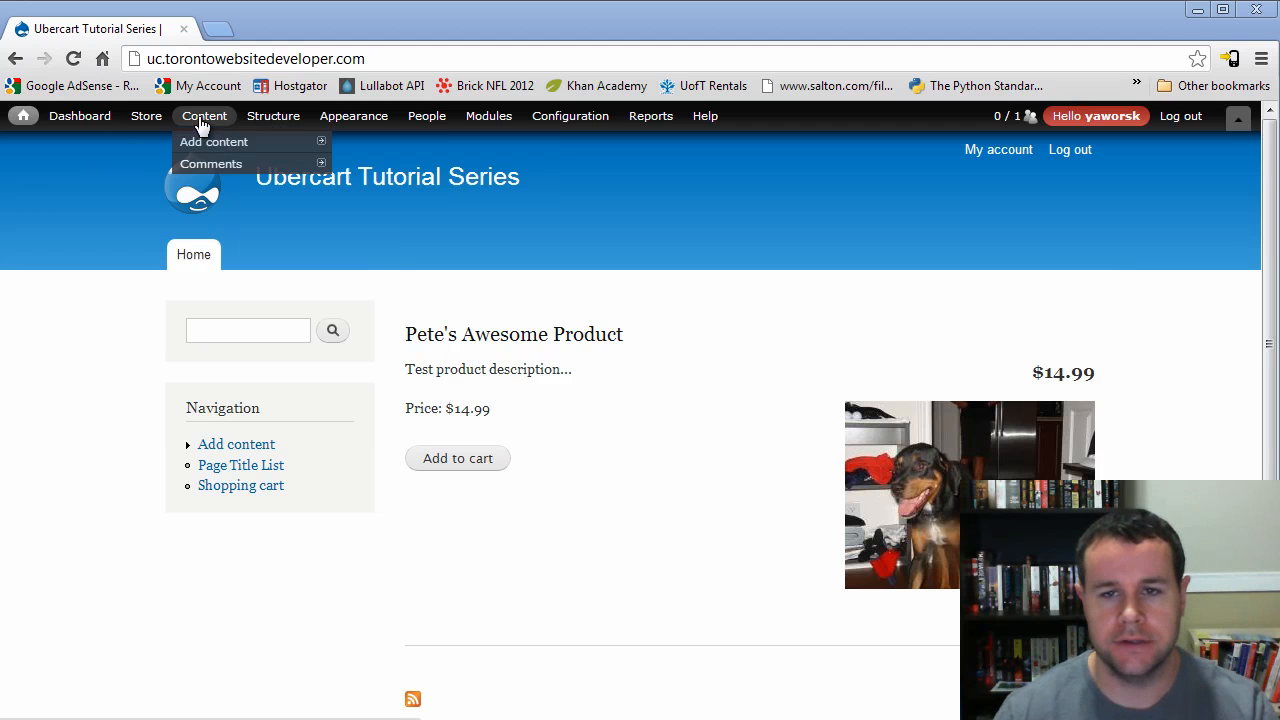
pyautogui.click(146, 115)
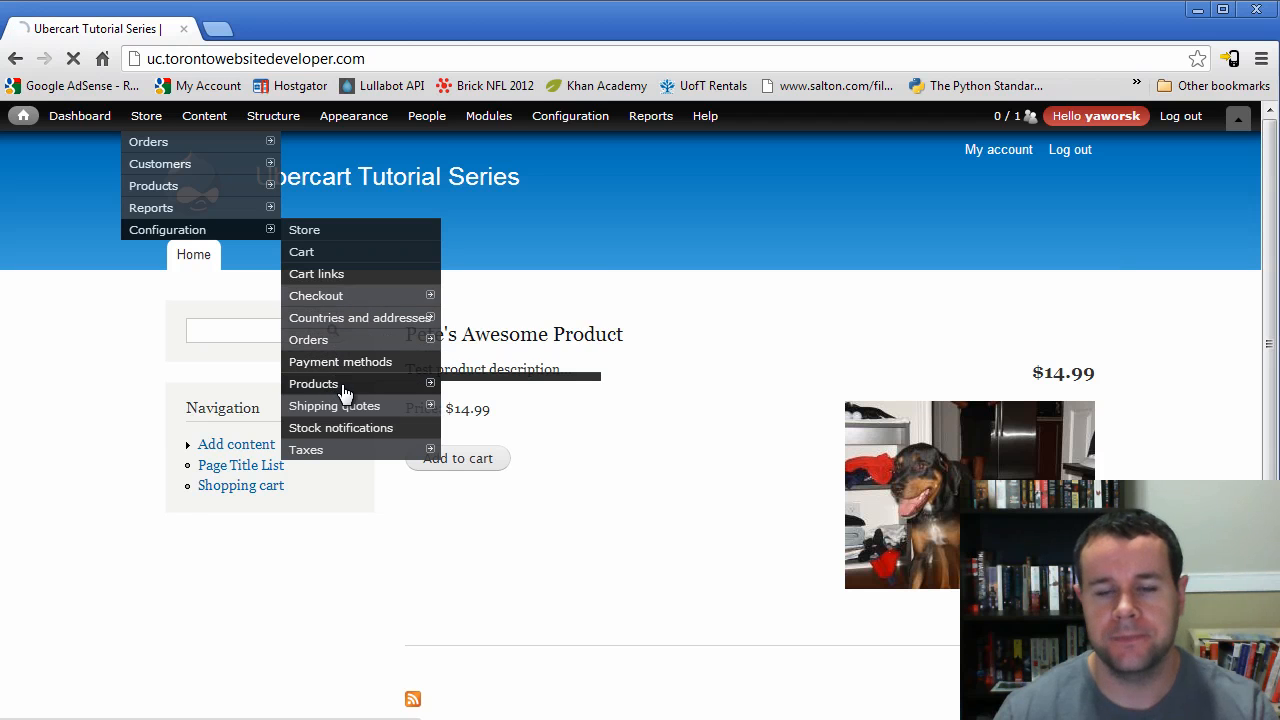
pyautogui.click(314, 383)
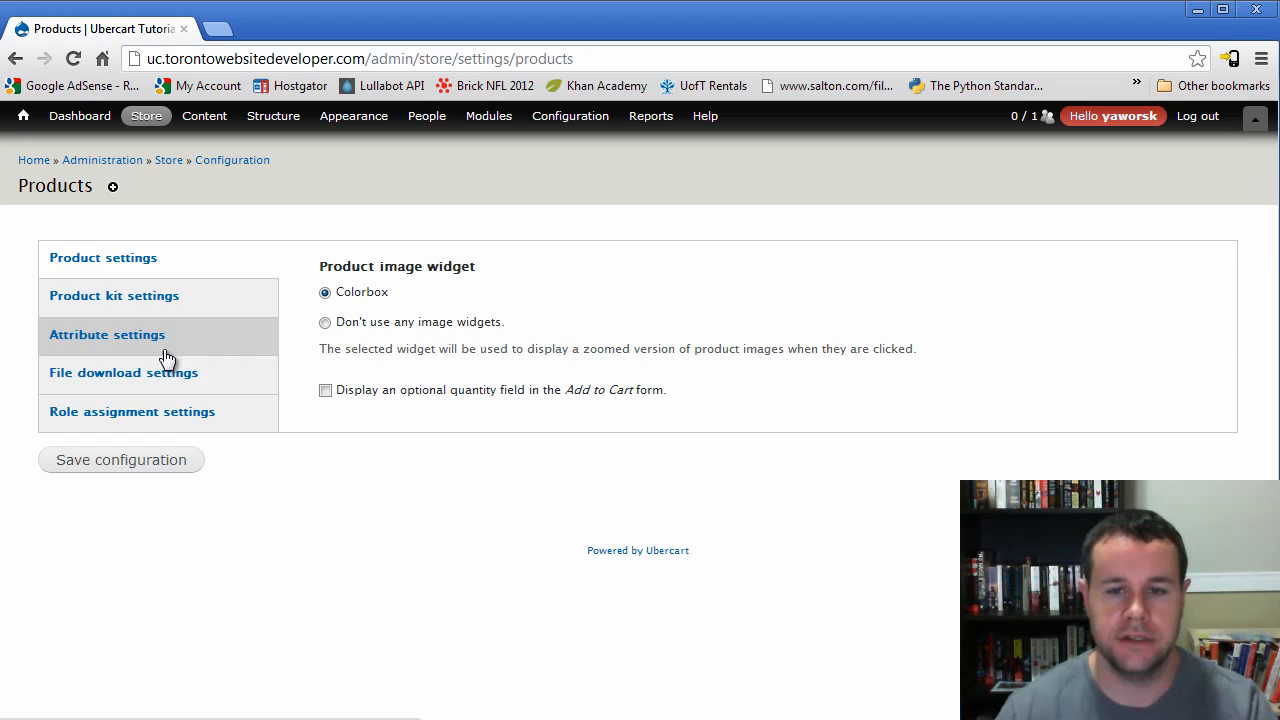
# - Show the Product kit settings tab with its cart display options
pyautogui.click(114, 295)
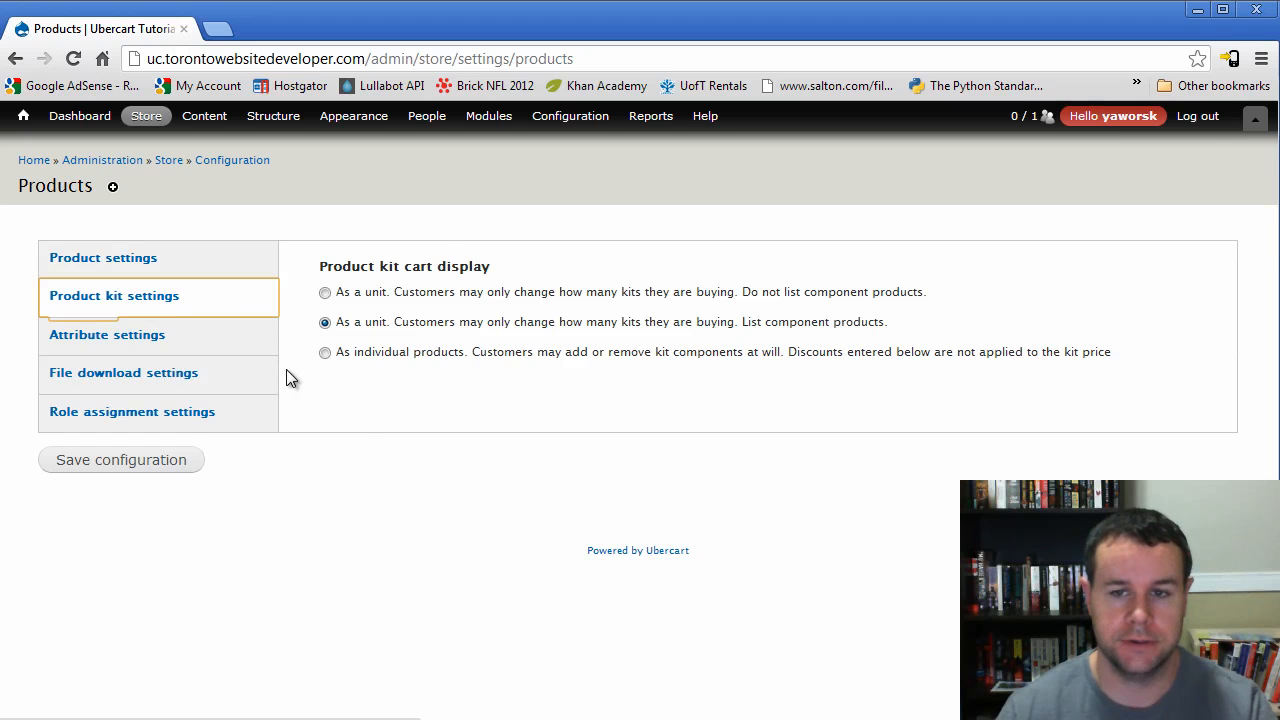
pyautogui.moveTo(324, 371)
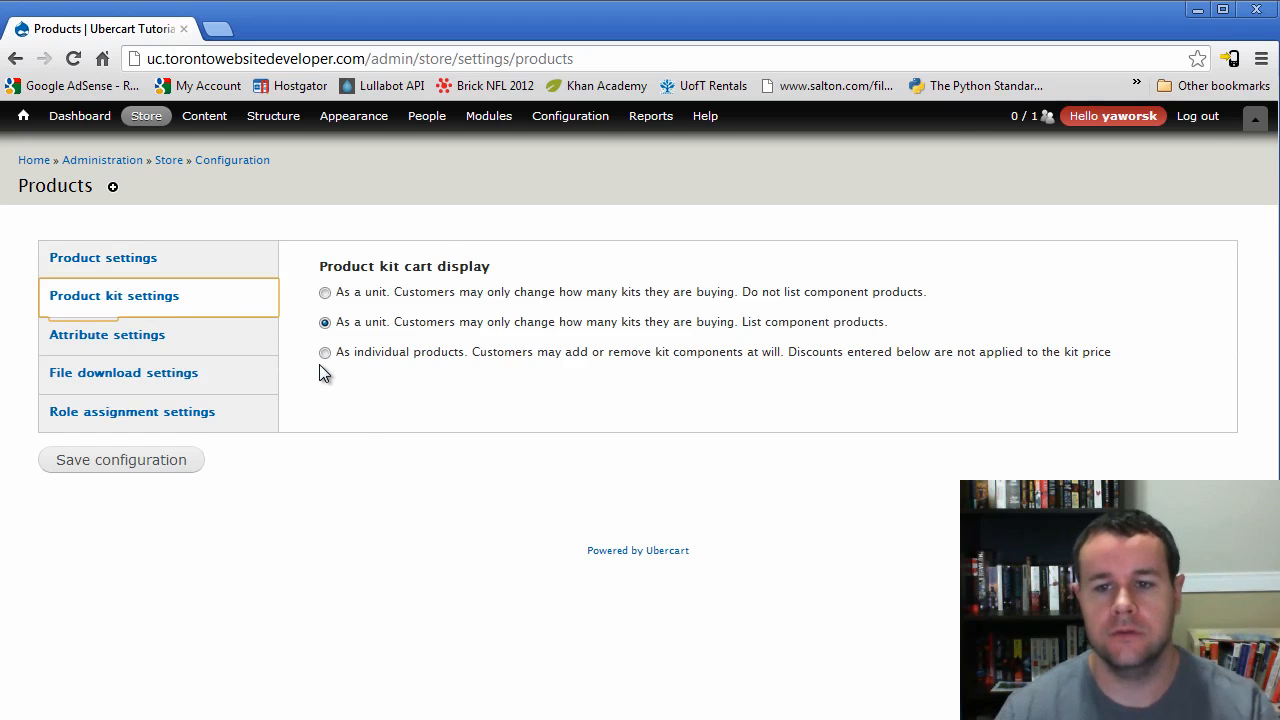
pyautogui.click(146, 115)
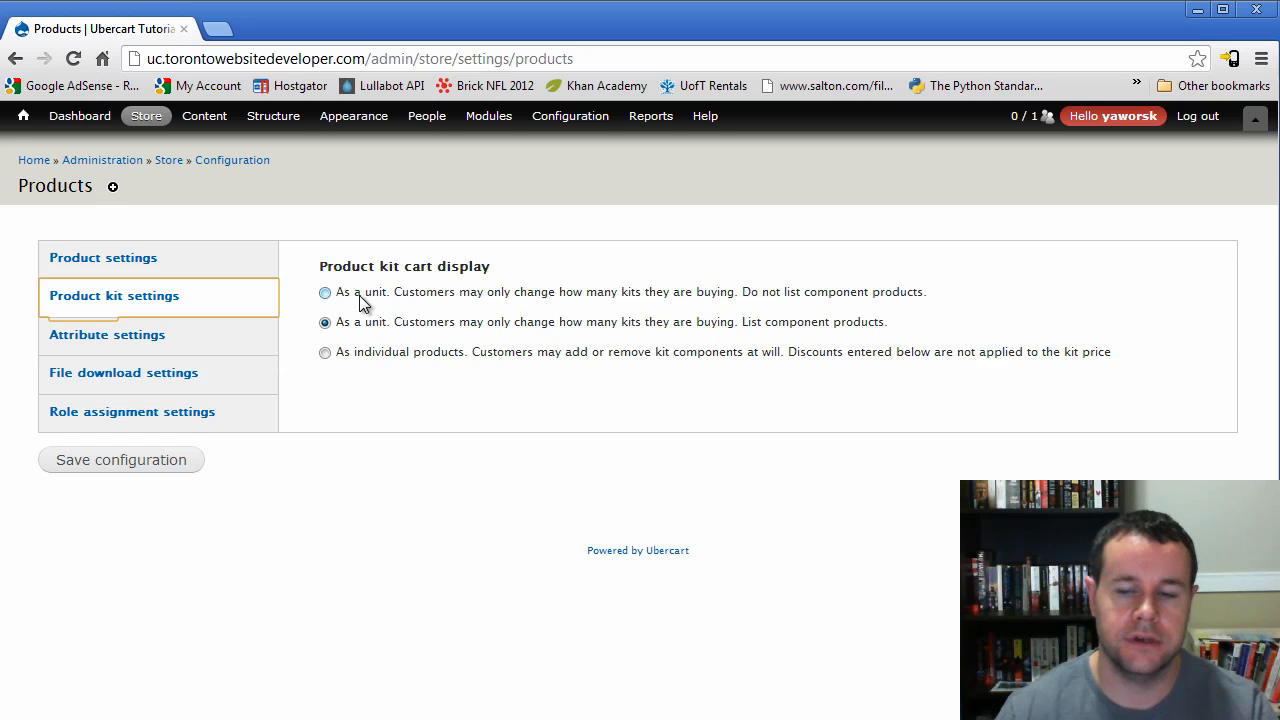
pyautogui.moveTo(369, 303)
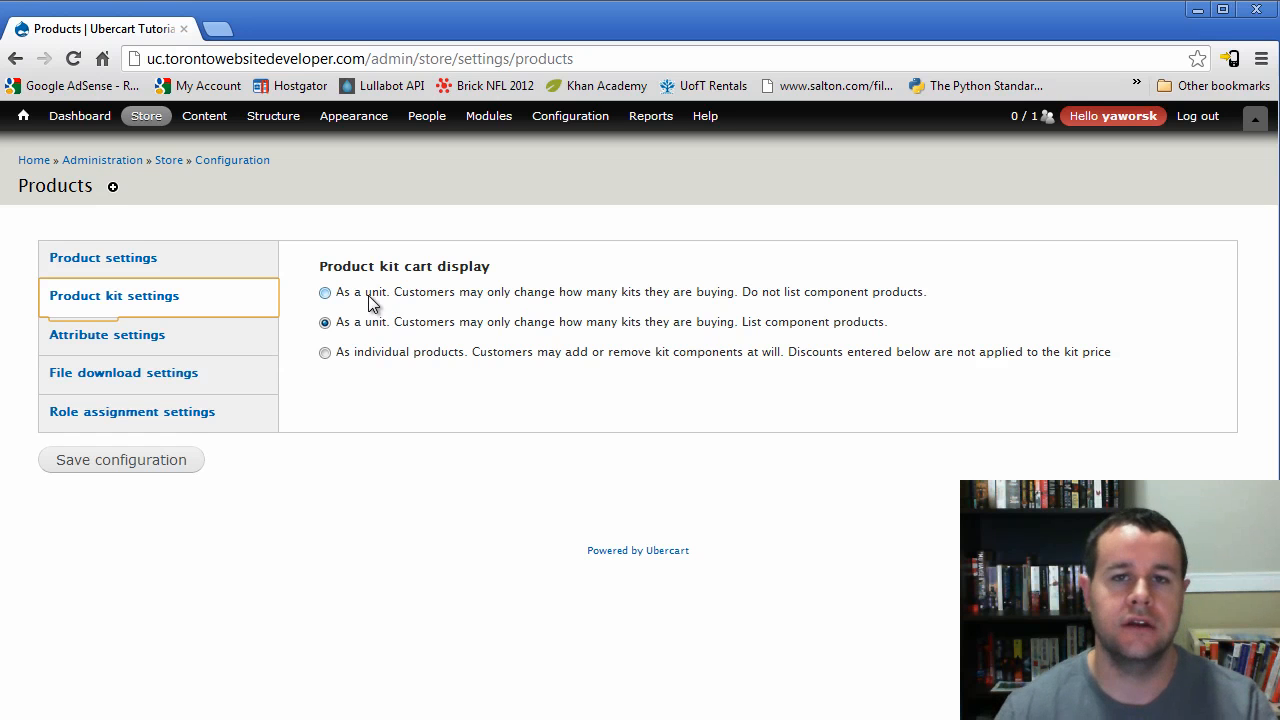
pyautogui.moveTo(585, 314)
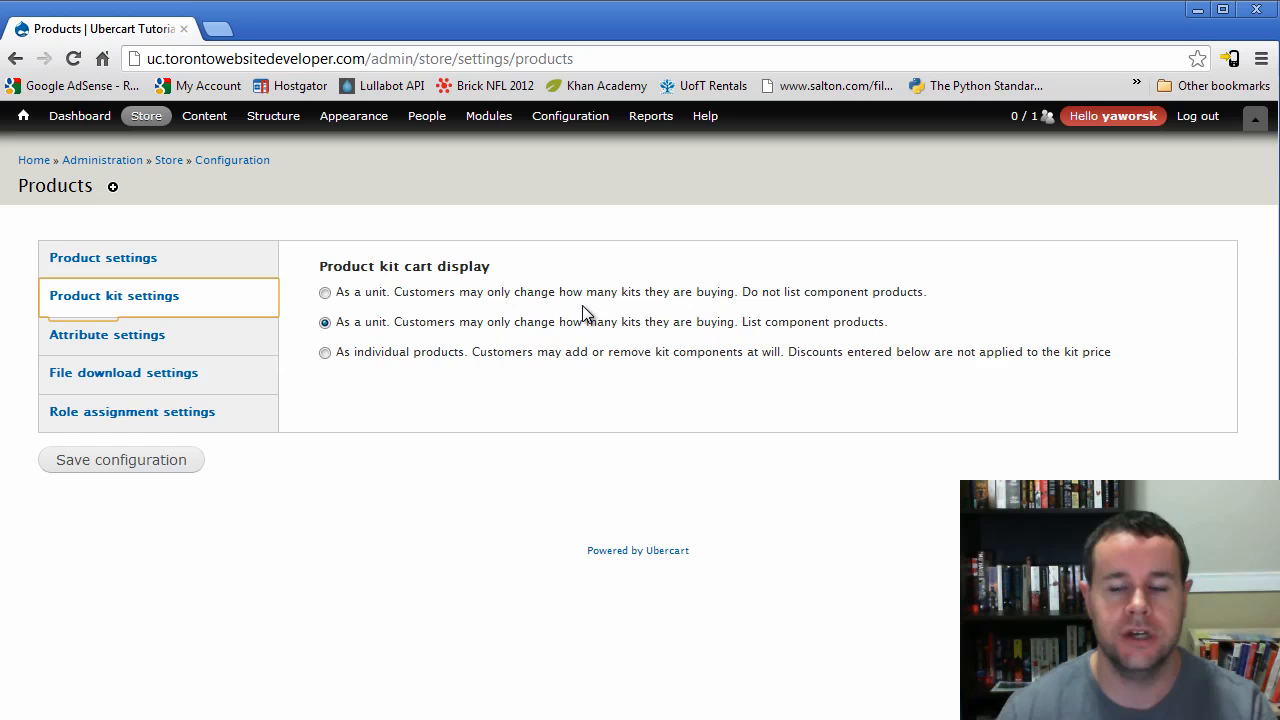
pyautogui.moveTo(400, 348)
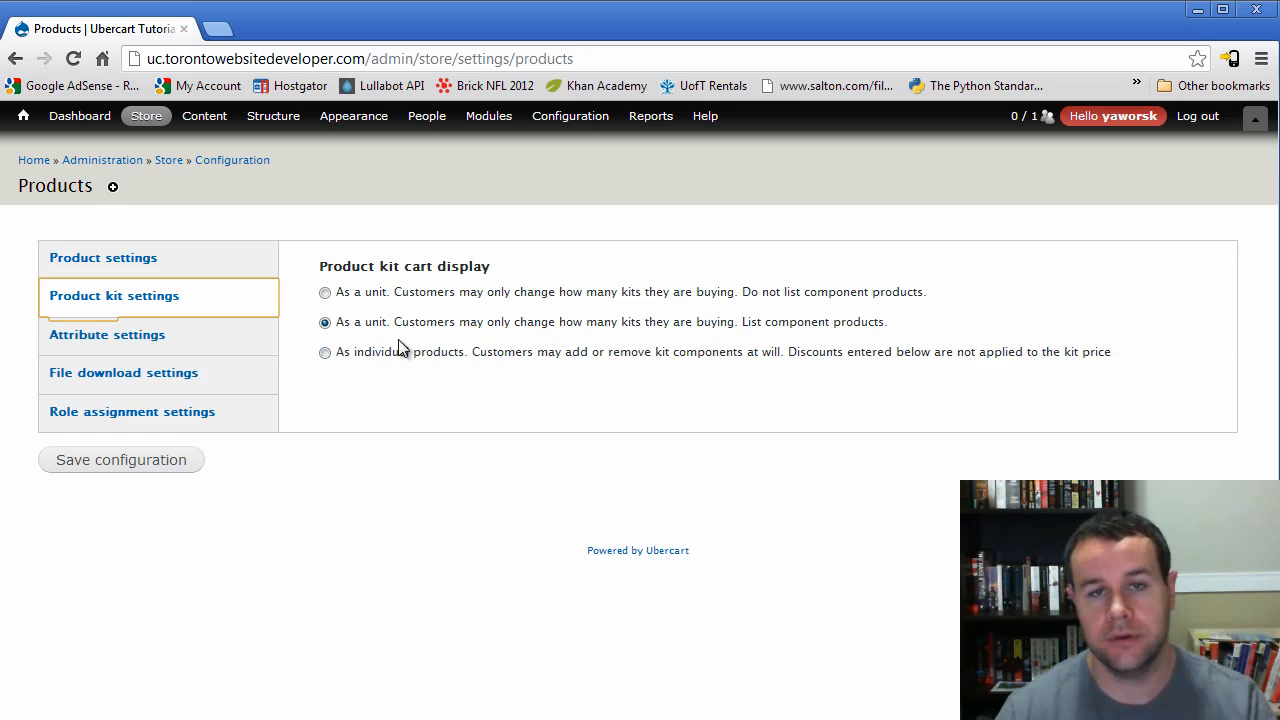
pyautogui.moveTo(347, 381)
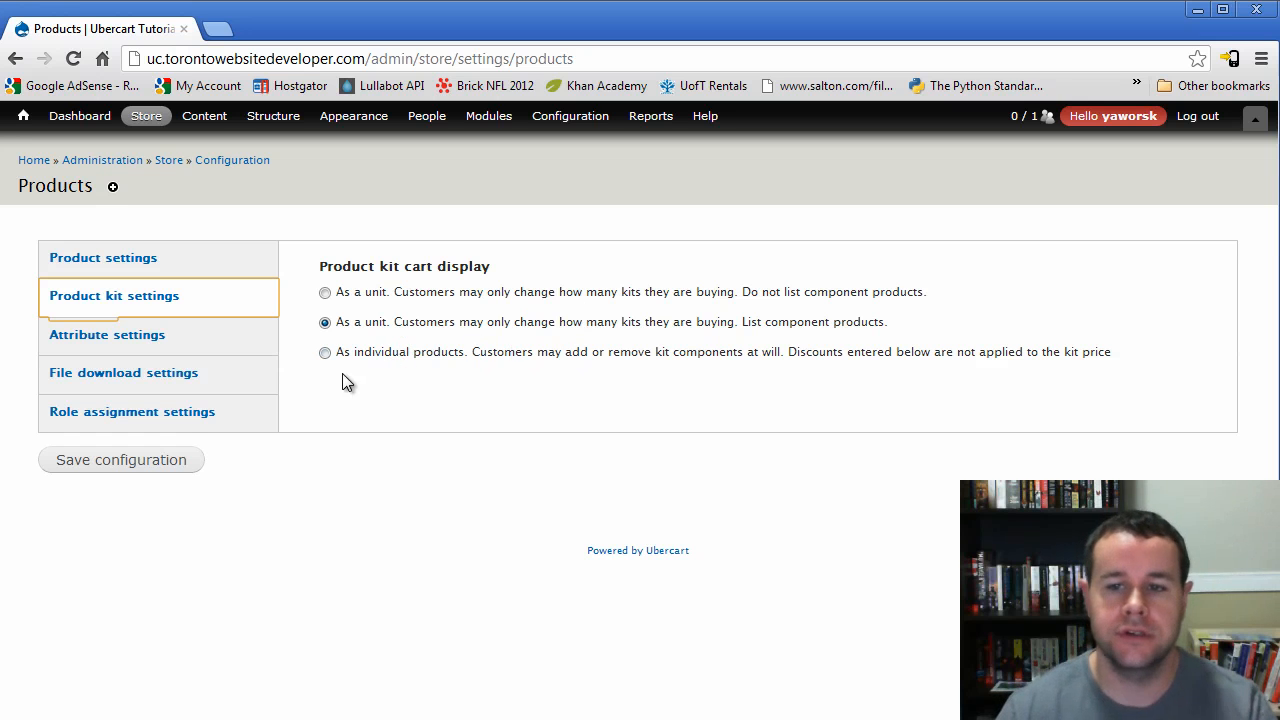
pyautogui.moveTo(390, 367)
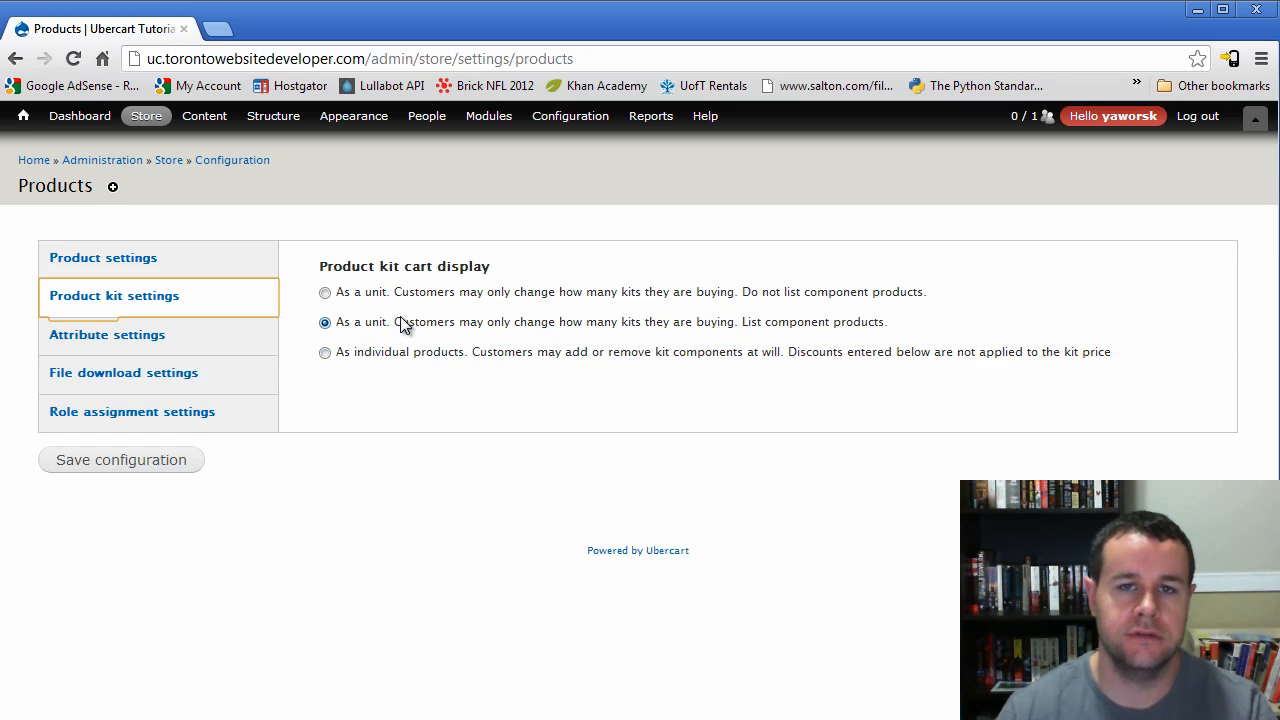
# - Choose Product kit under Content > Add content to get a blank kit form
pyautogui.click(204, 115)
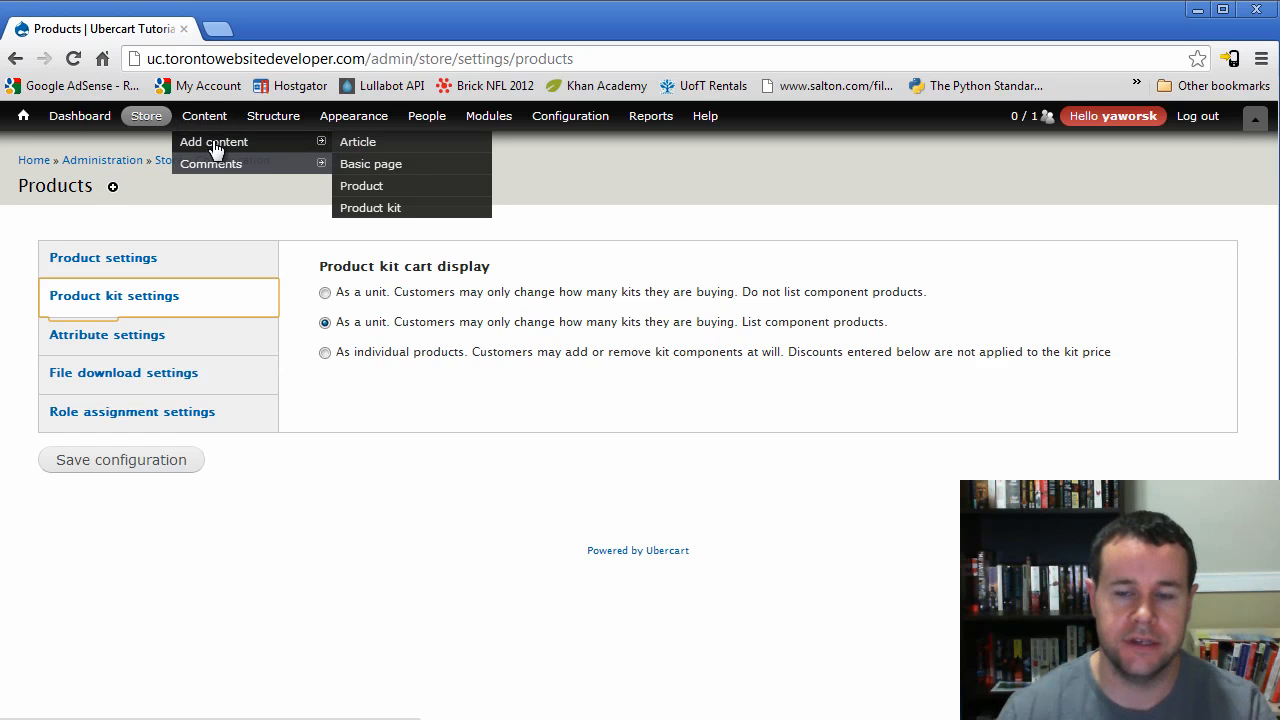
pyautogui.moveTo(371, 207)
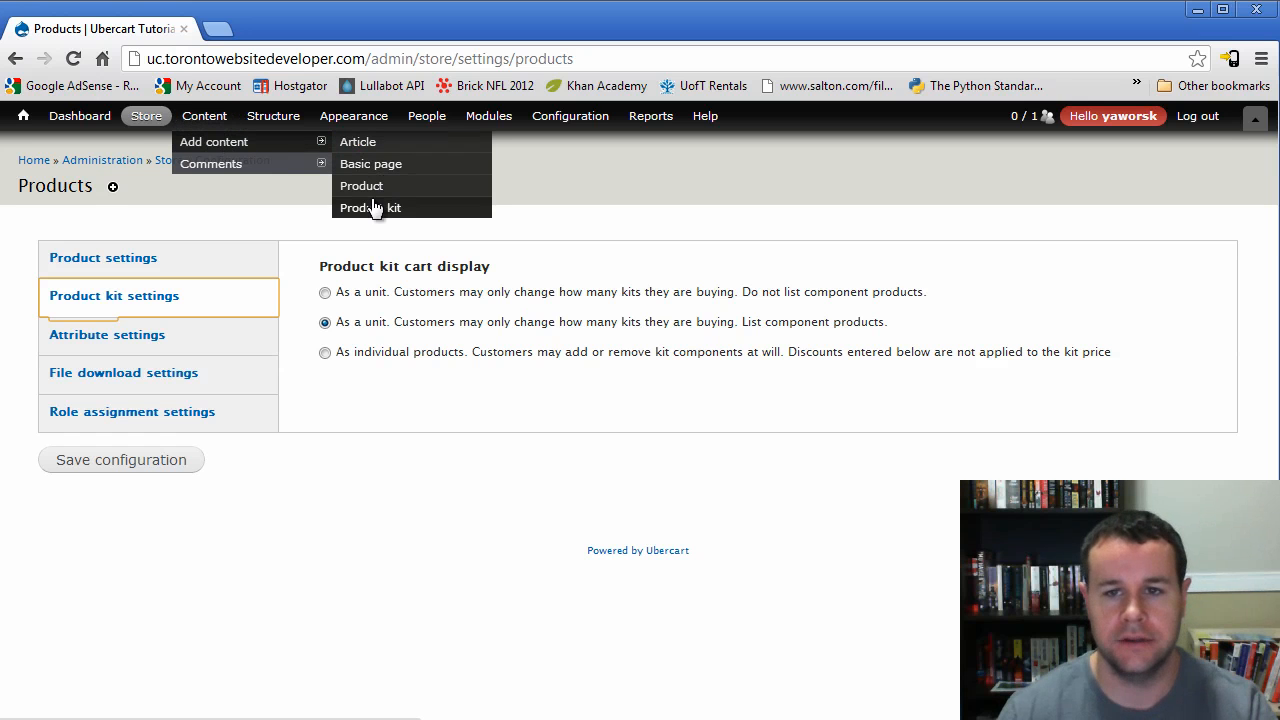
pyautogui.click(370, 207)
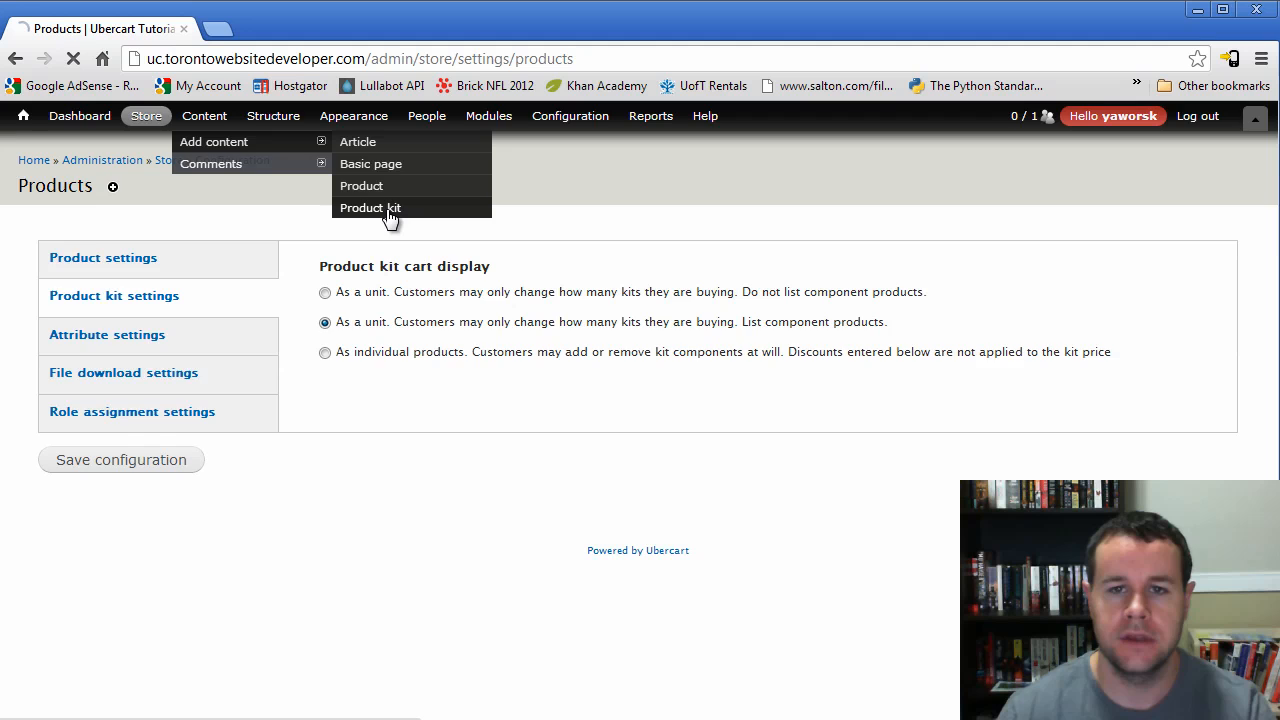
pyautogui.click(370, 207)
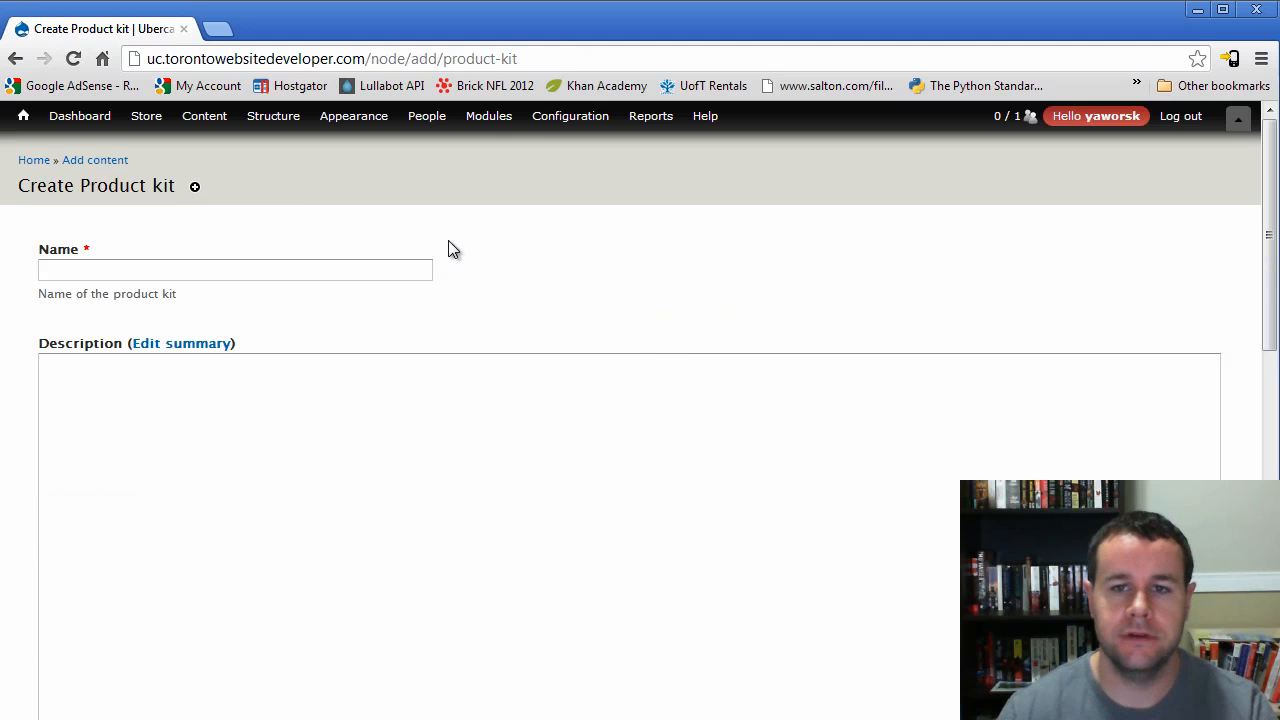
pyautogui.click(570, 116)
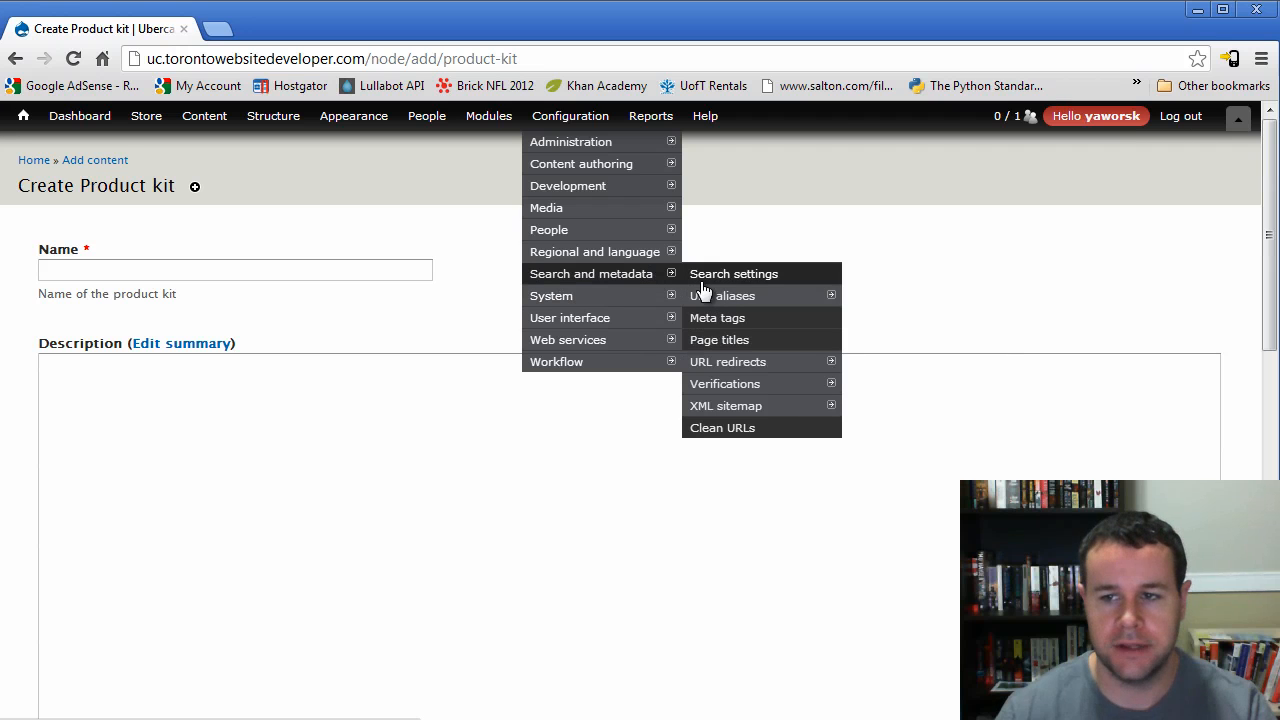
pyautogui.moveTo(722, 295)
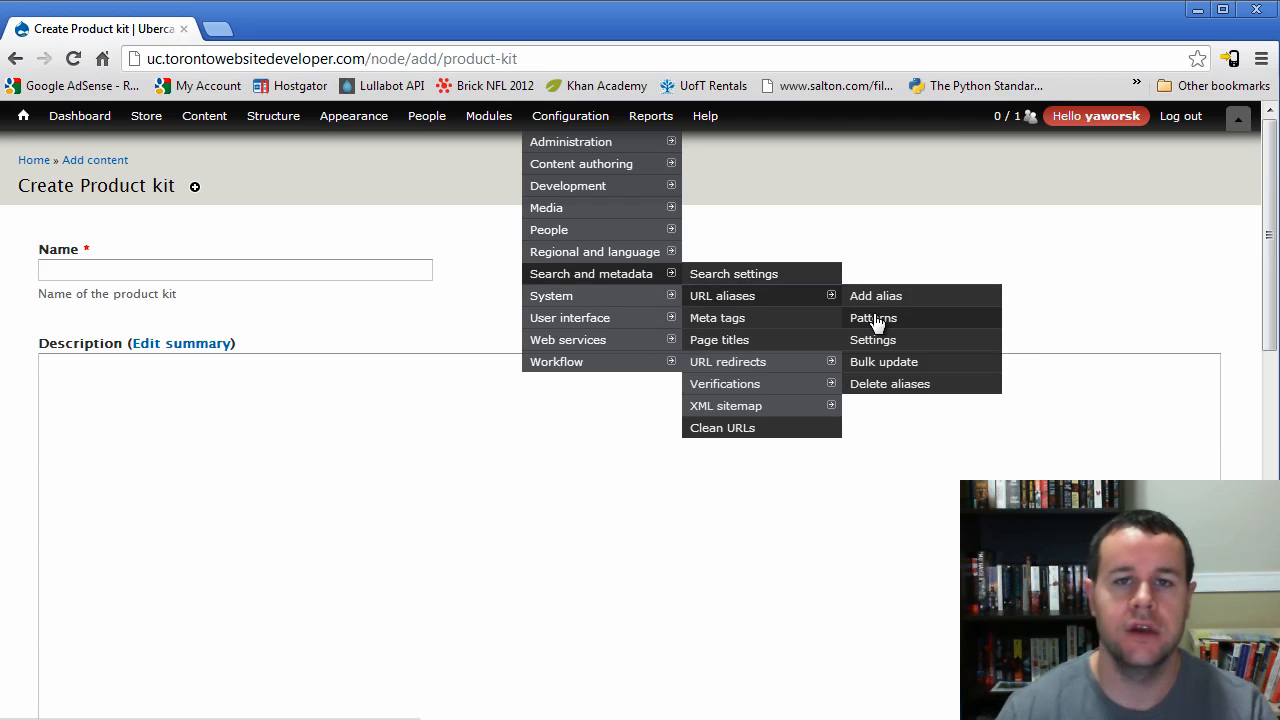
pyautogui.moveTo(595, 251)
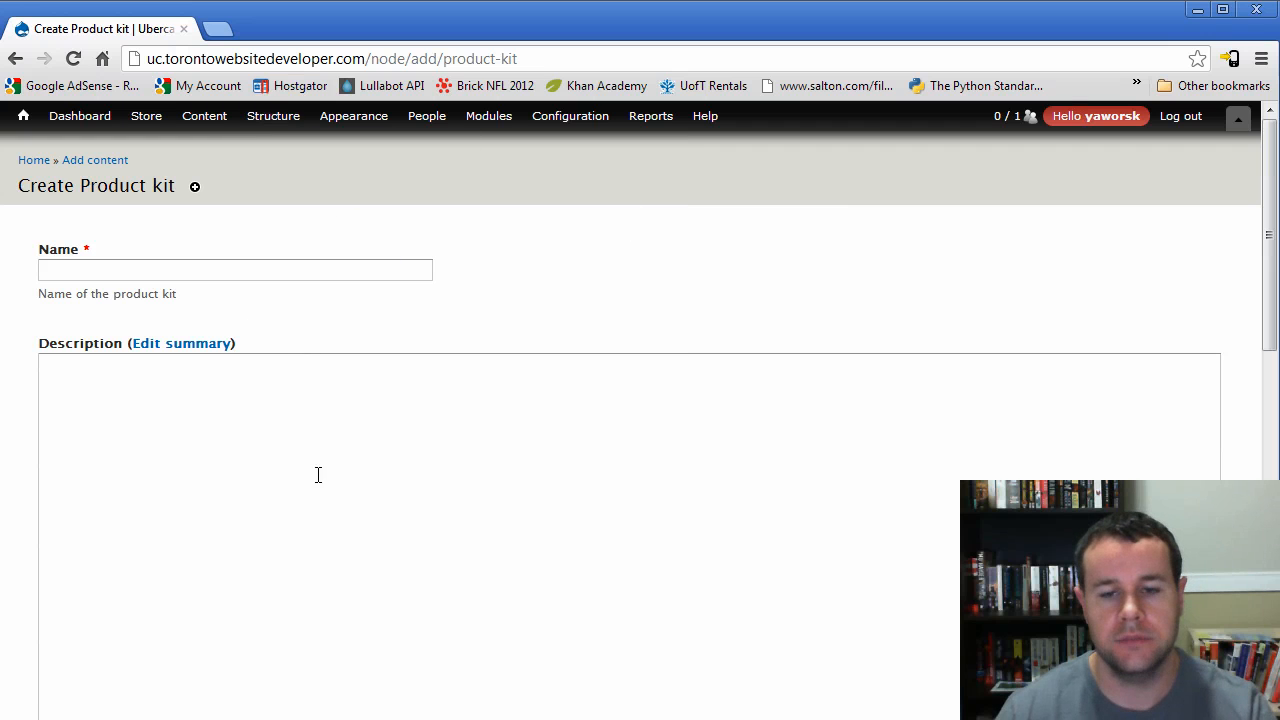
pyautogui.scroll(-3)
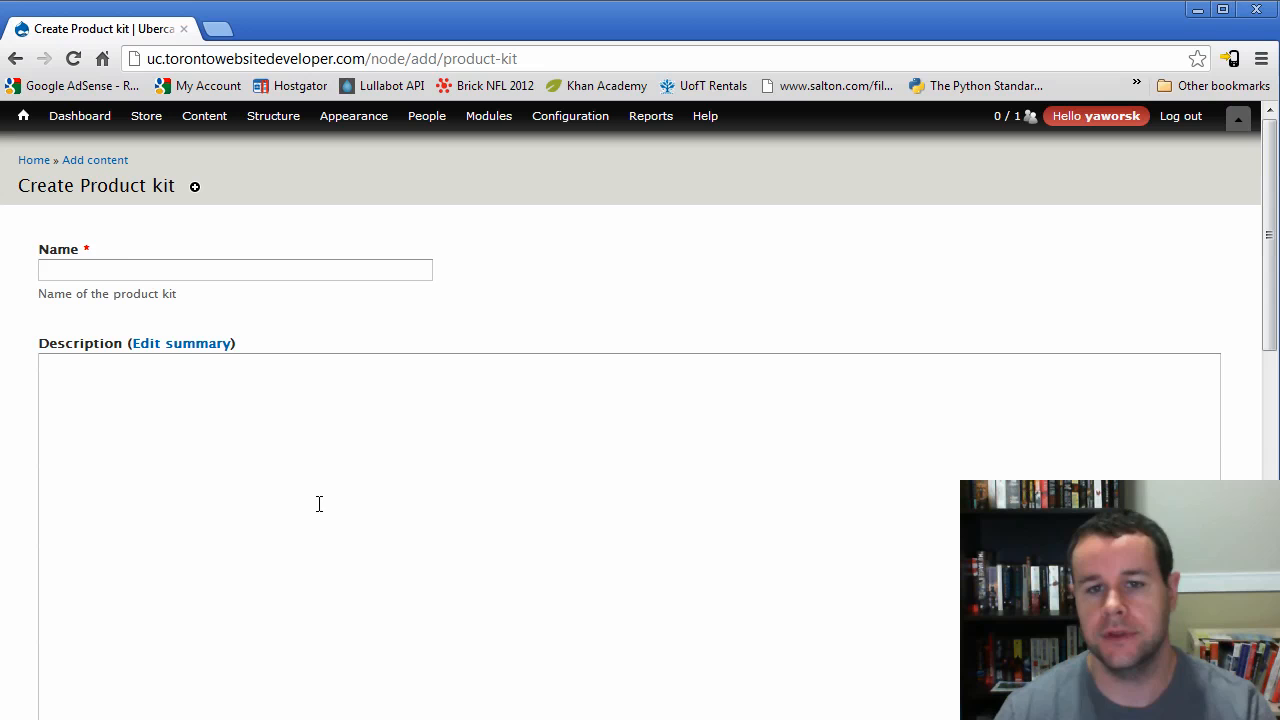
# - Enter name 'Super Saver' and description 'Buy two products and save big.'
pyautogui.click(235, 270)
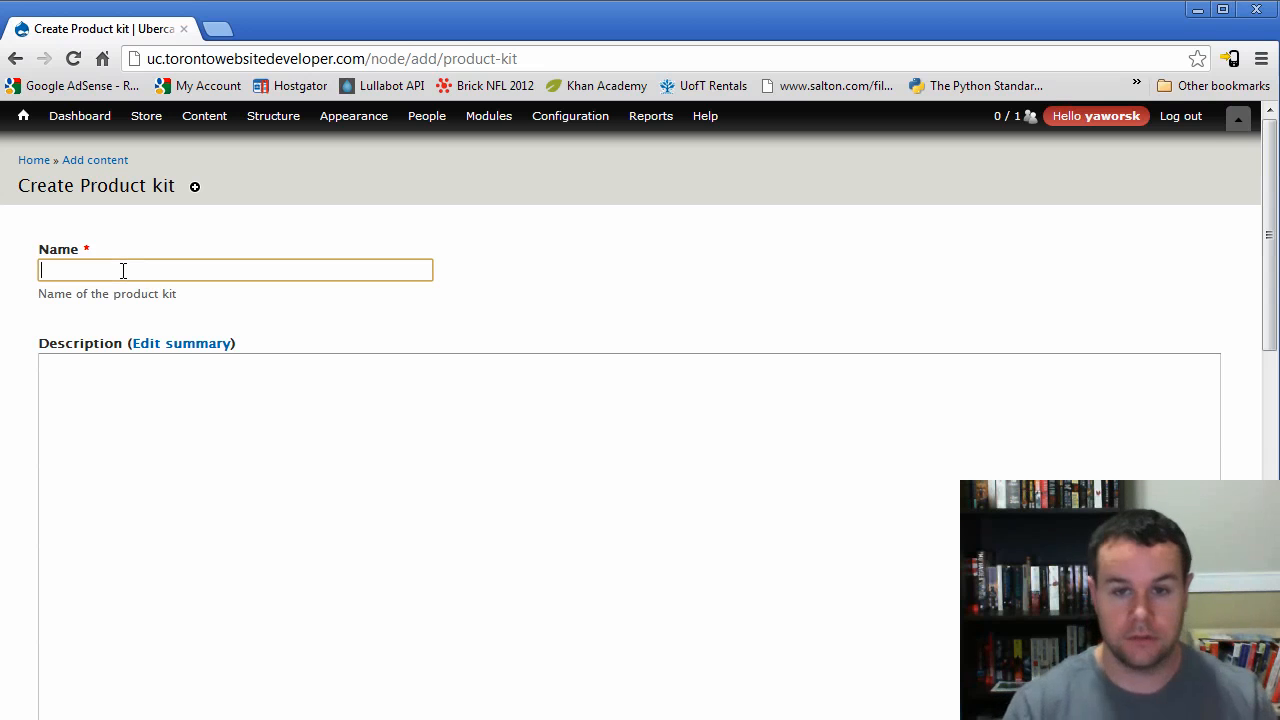
pyautogui.write('Super Saver')
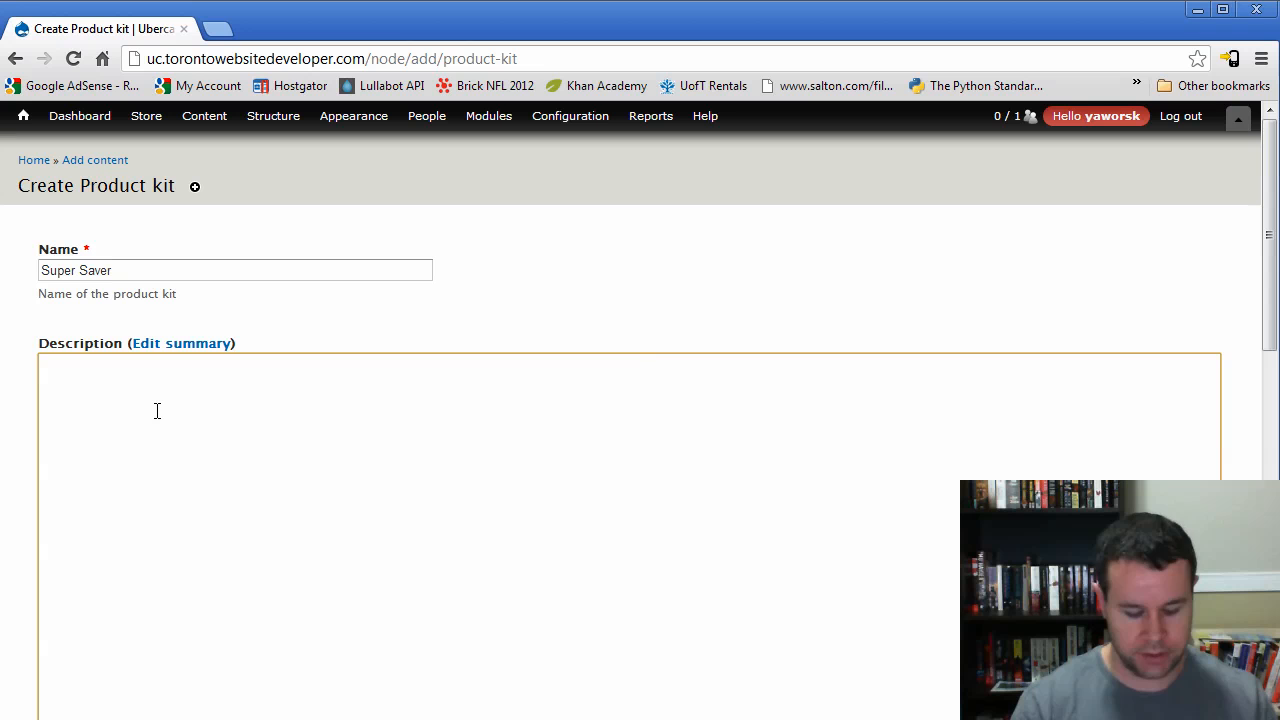
pyautogui.write('Buy two p')
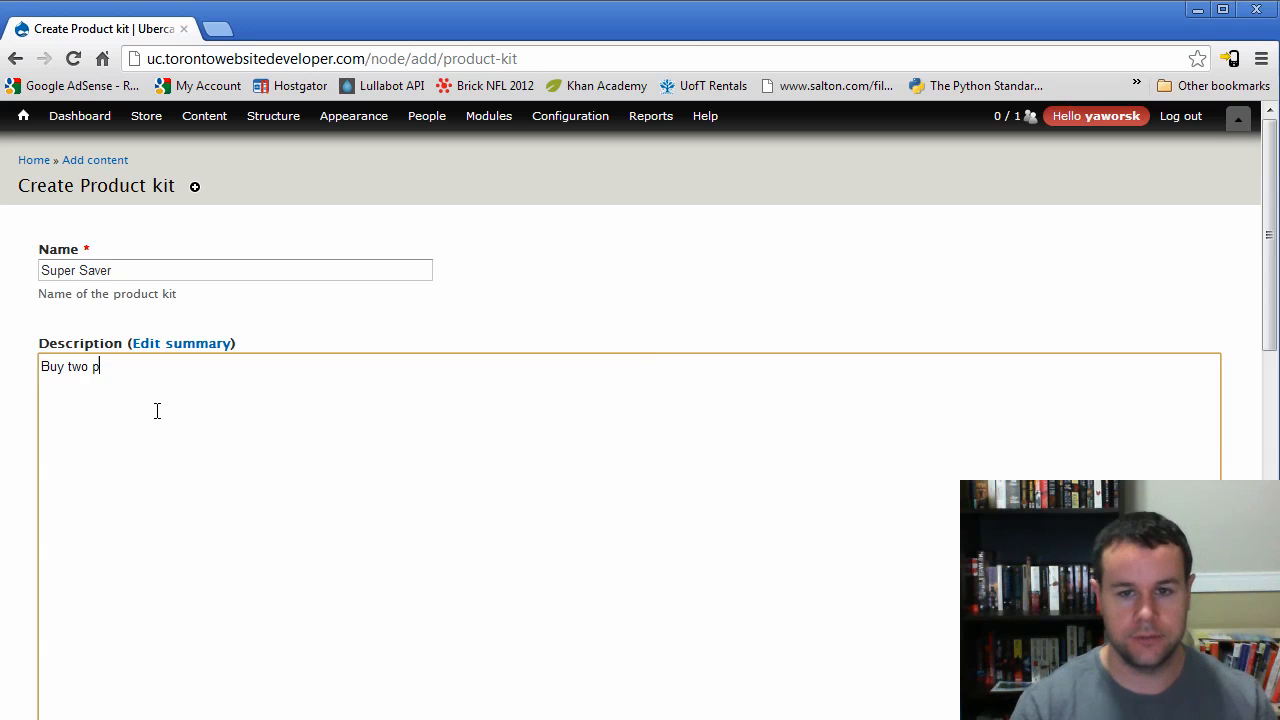
pyautogui.write('roducts and')
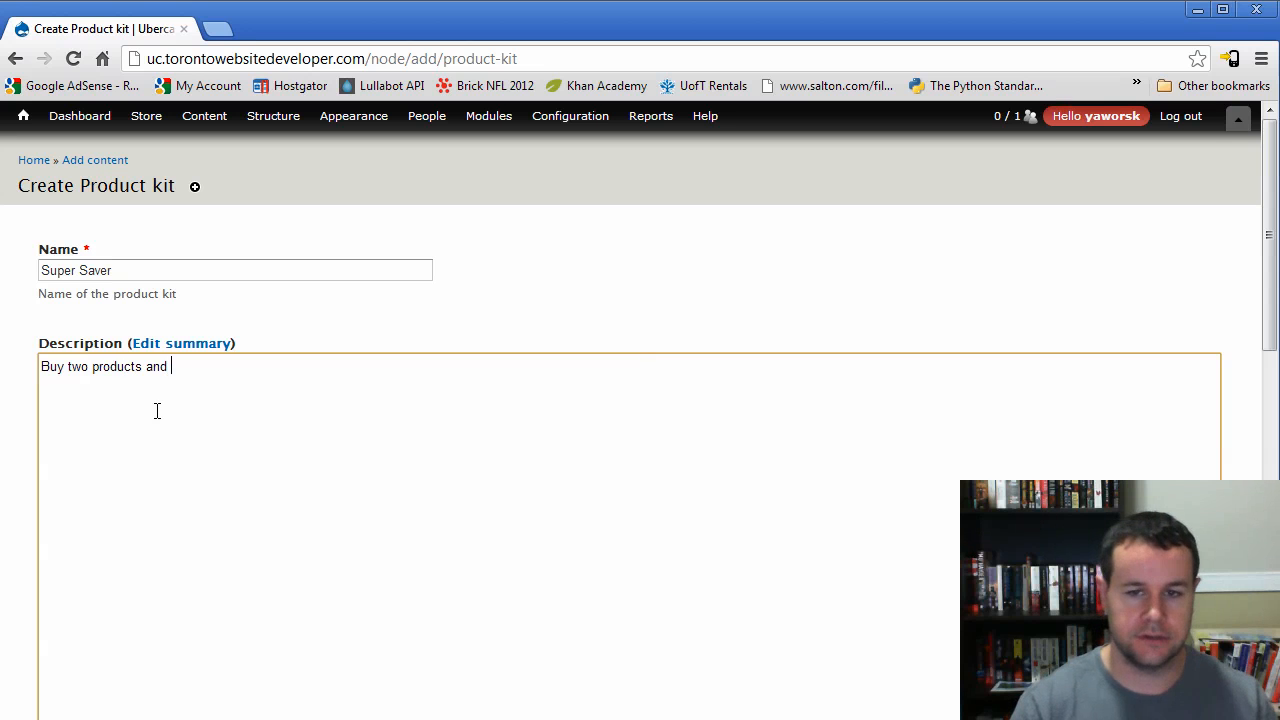
pyautogui.write('save big.')
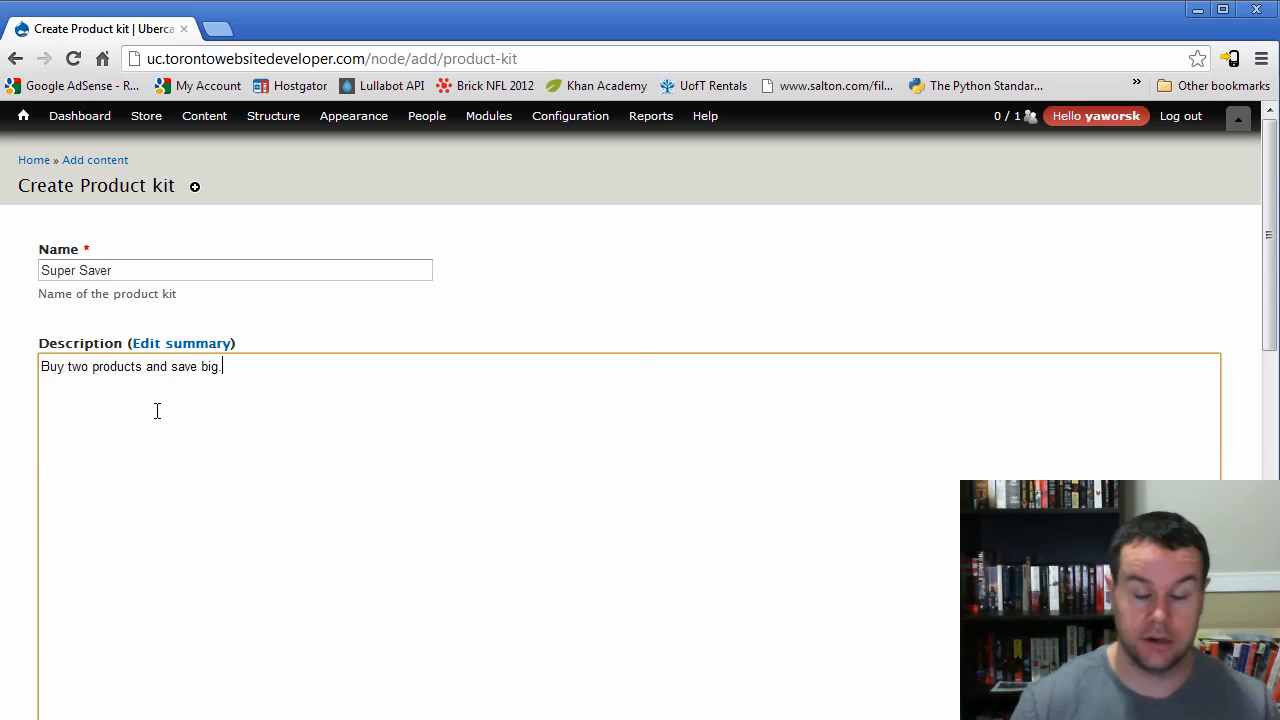
pyautogui.scroll(-3)
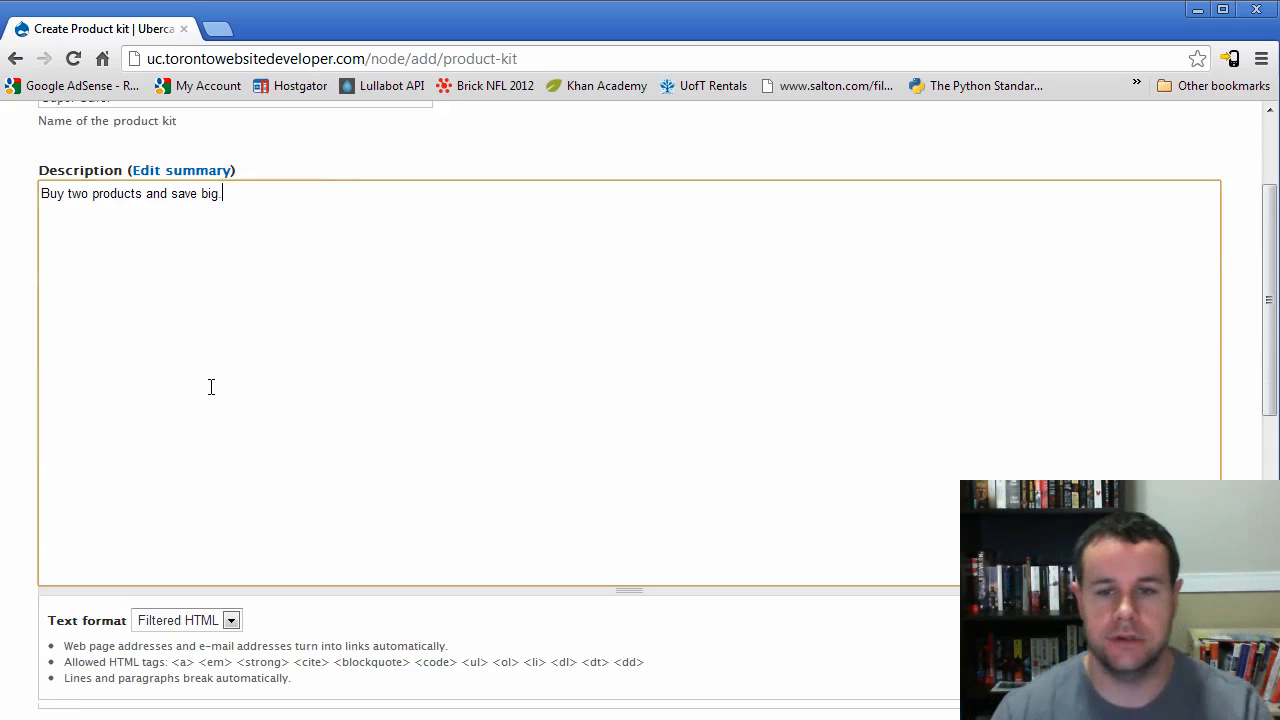
pyautogui.scroll(-3)
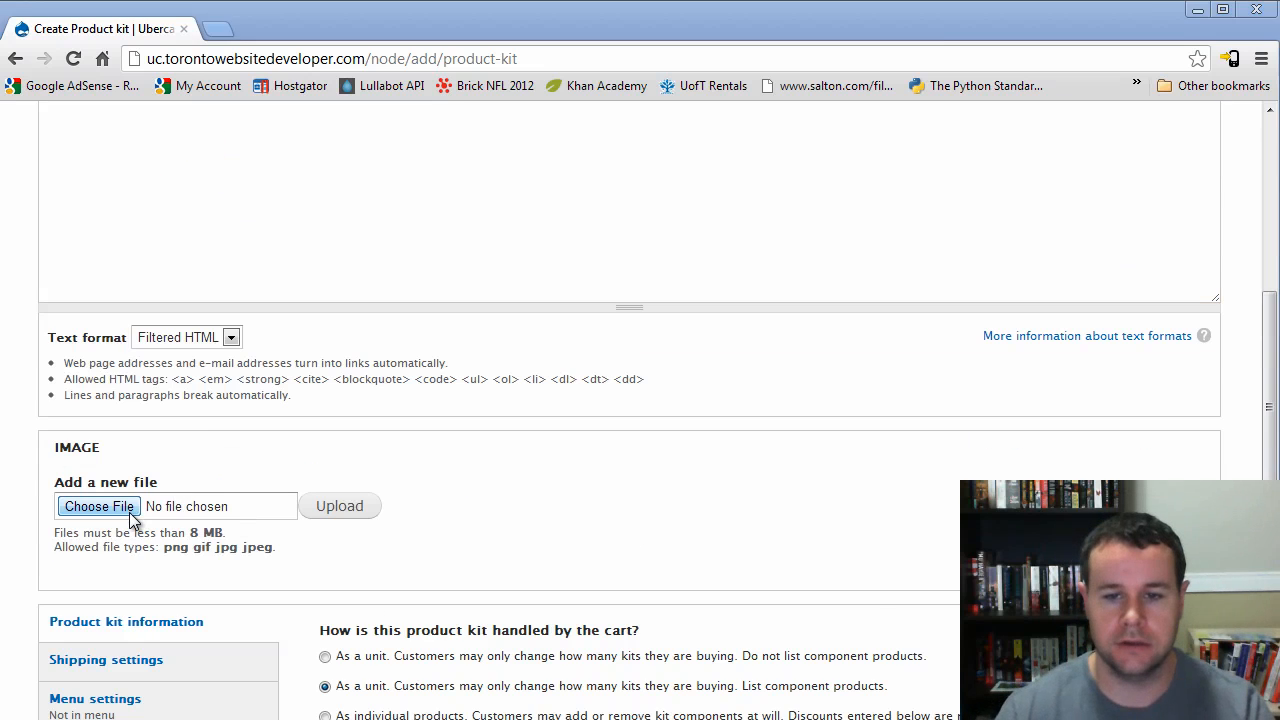
# - Attach image DSC04200.JPG and select the Drupal Book and T-Shirt as kit products
pyautogui.click(98, 505)
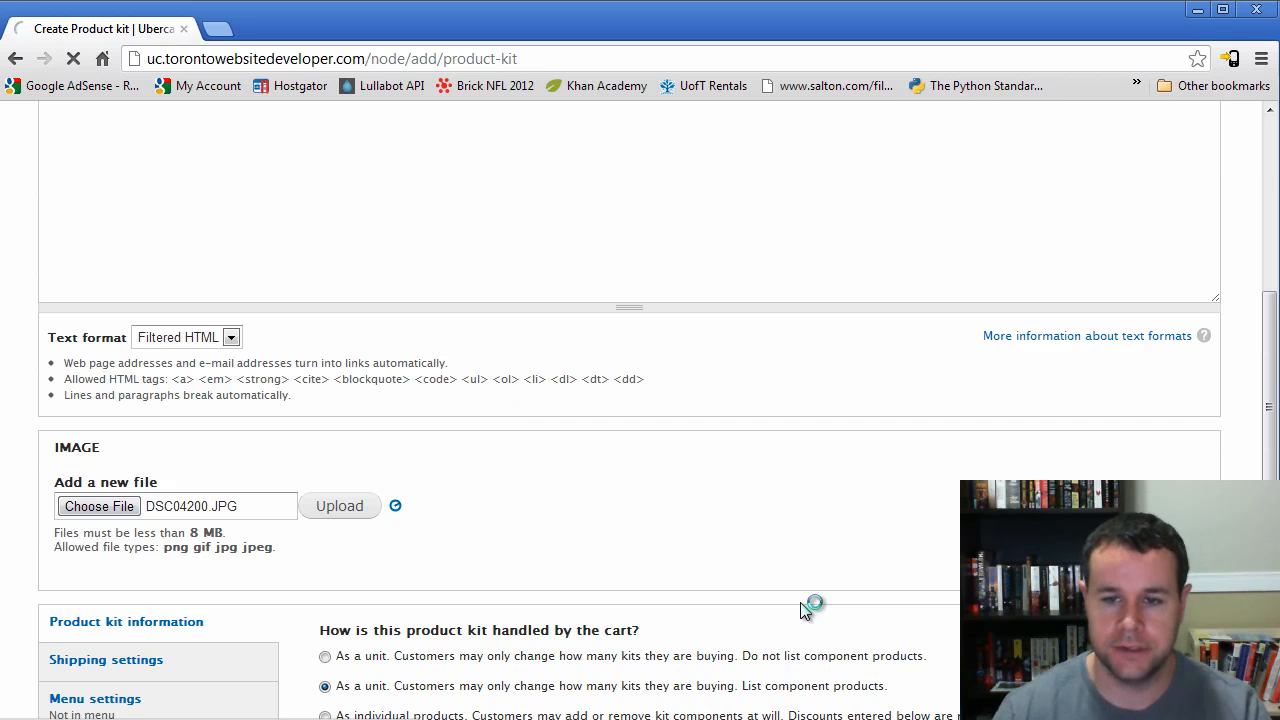
pyautogui.scroll(-3)
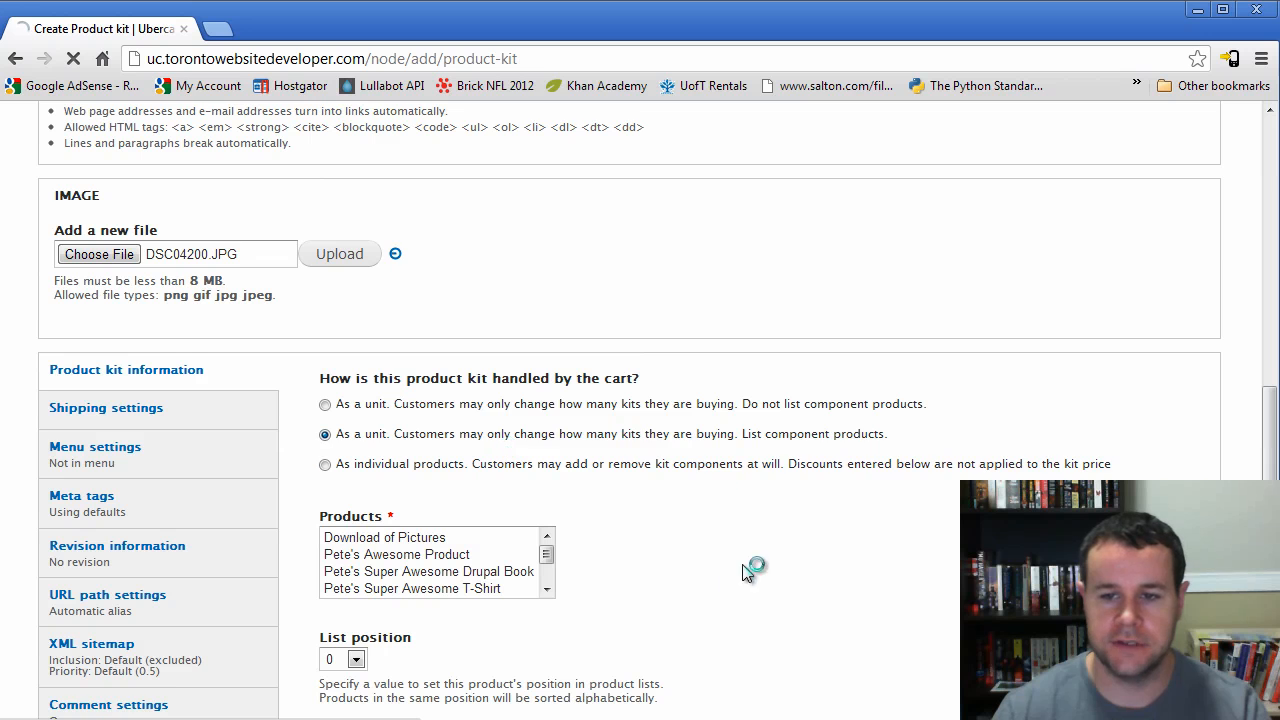
pyautogui.click(428, 554)
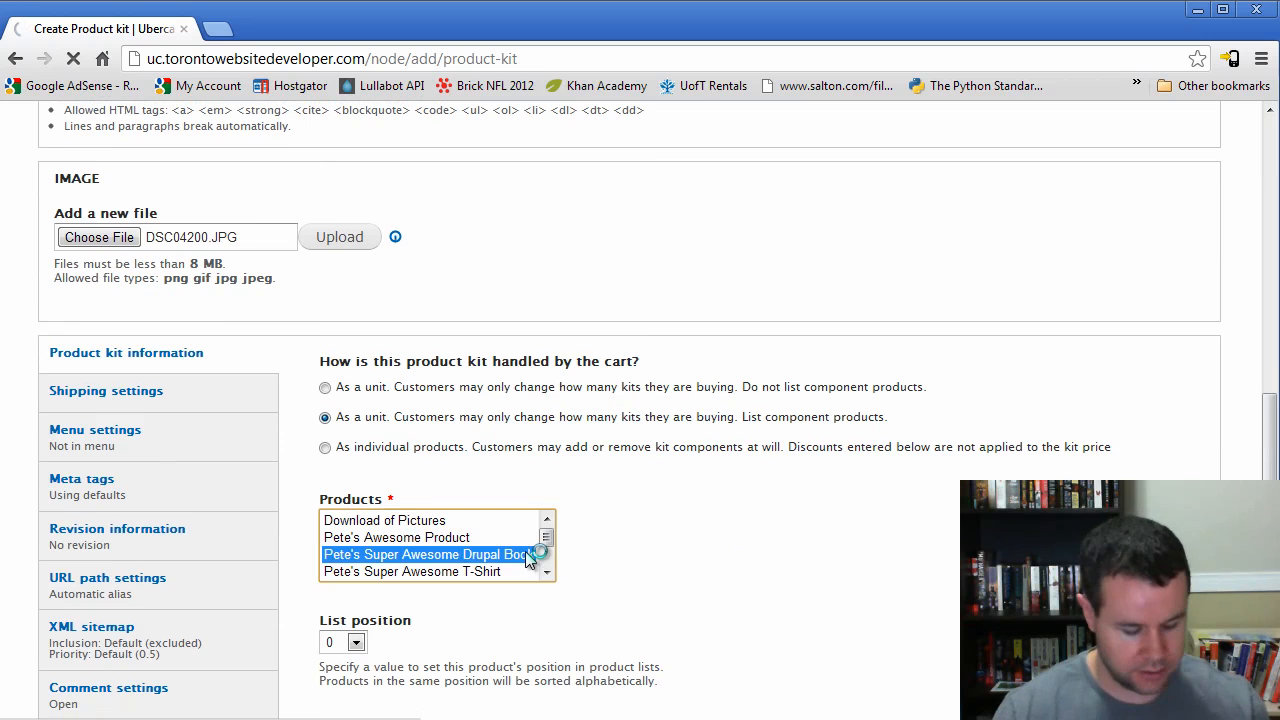
pyautogui.click(412, 571)
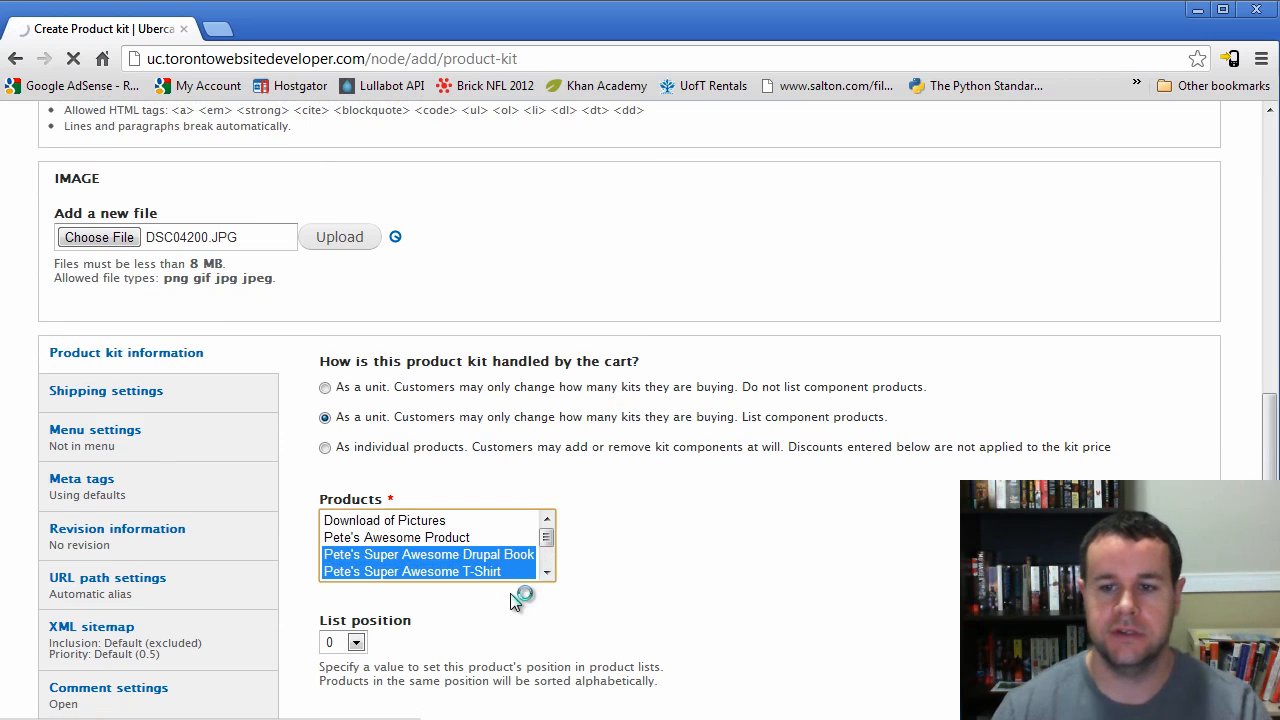
pyautogui.scroll(-3)
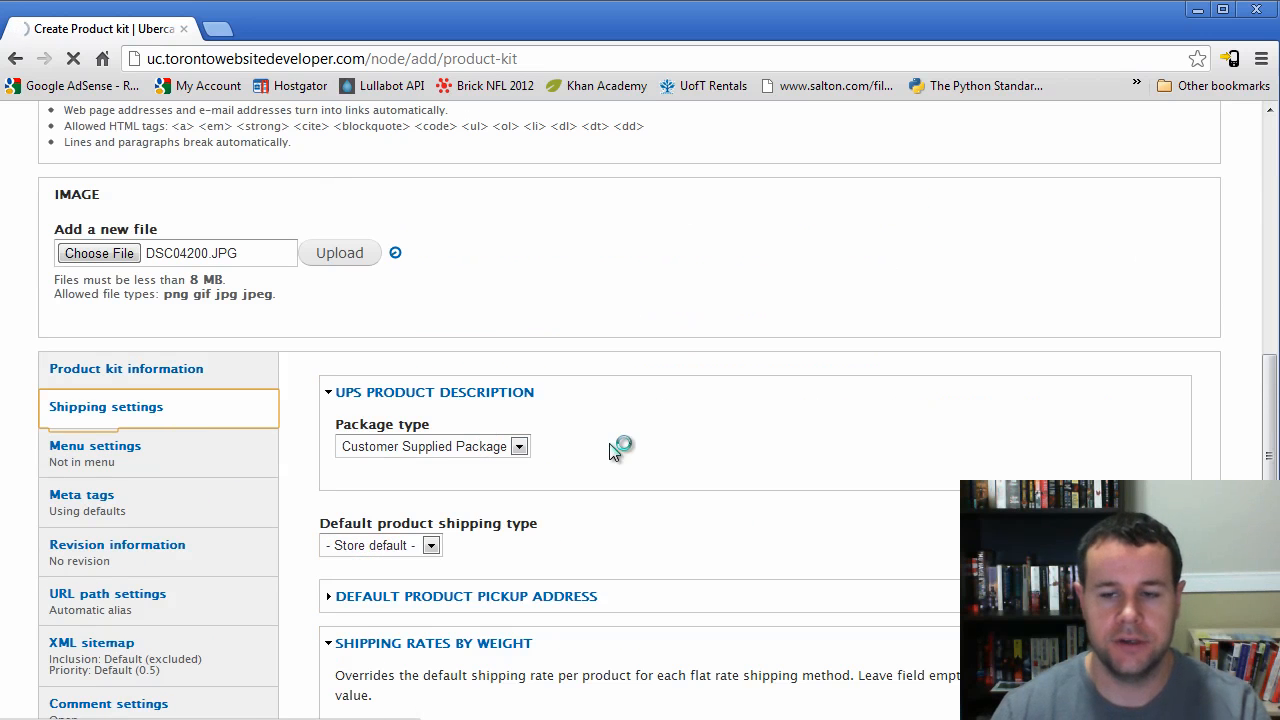
# - Review shipping, meta tag and publishing tabs, keeping Published and Promoted to front page
pyautogui.scroll(-3)
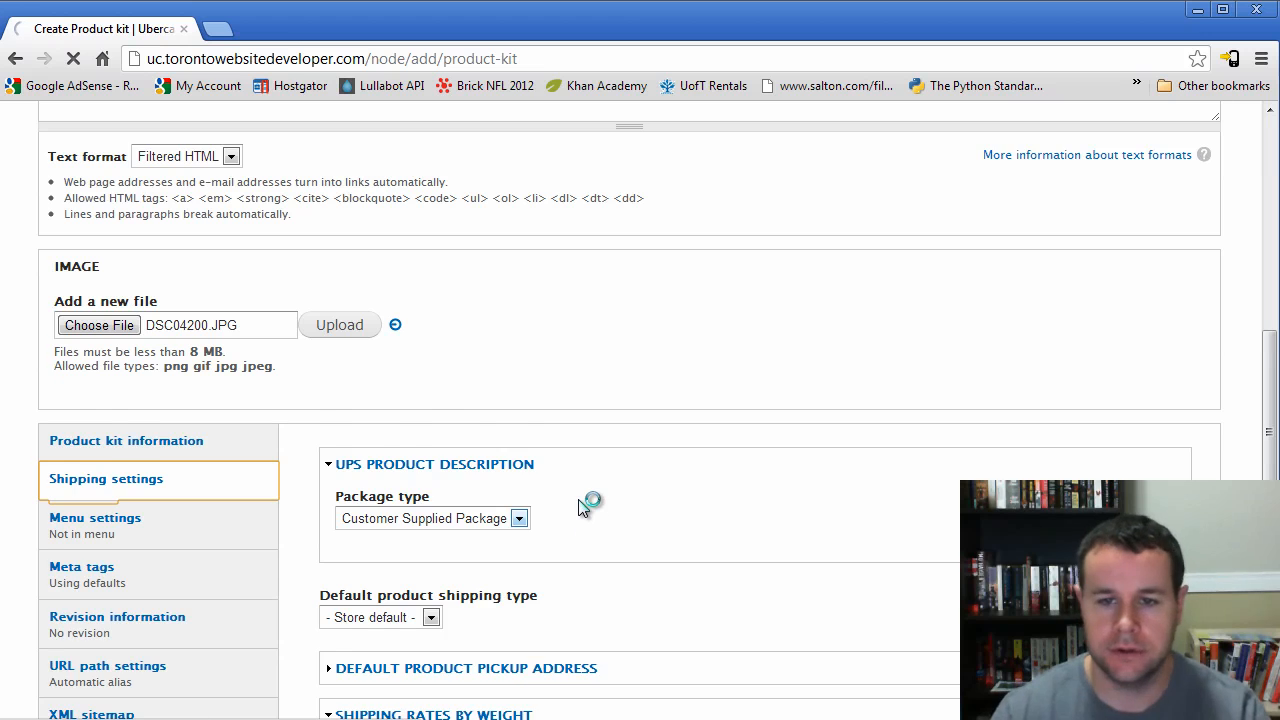
pyautogui.scroll(-3)
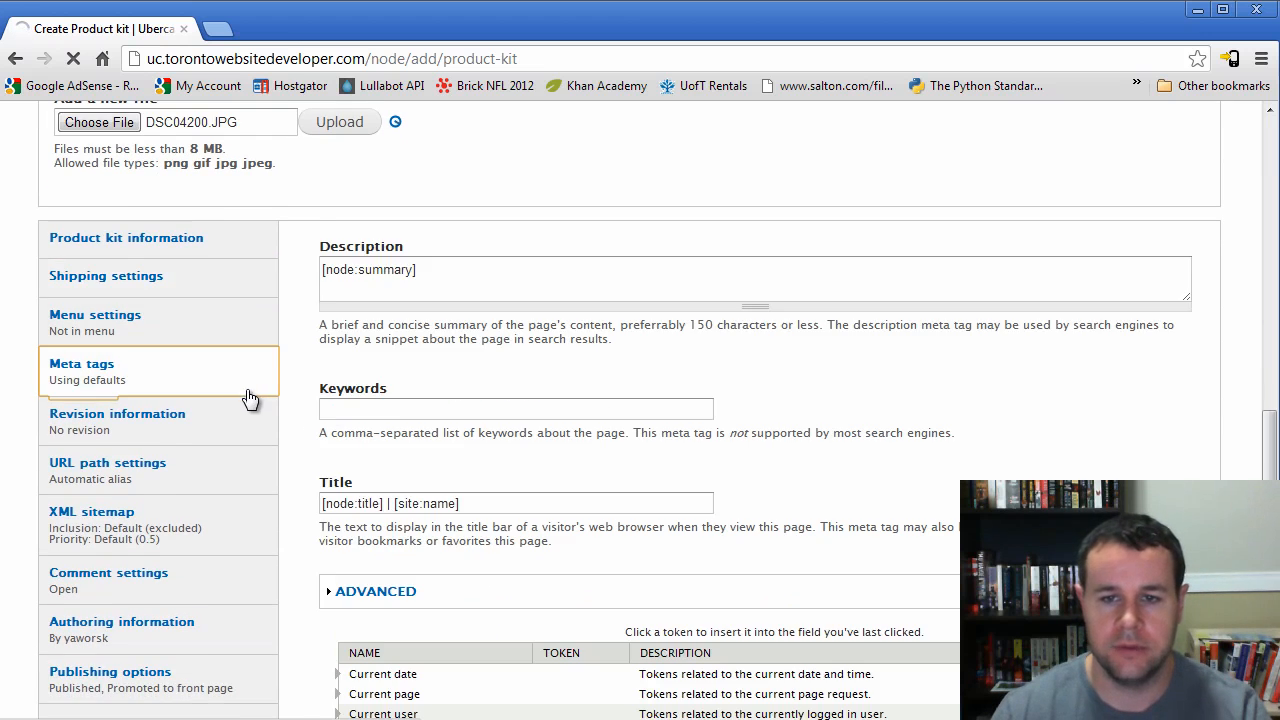
pyautogui.scroll(-3)
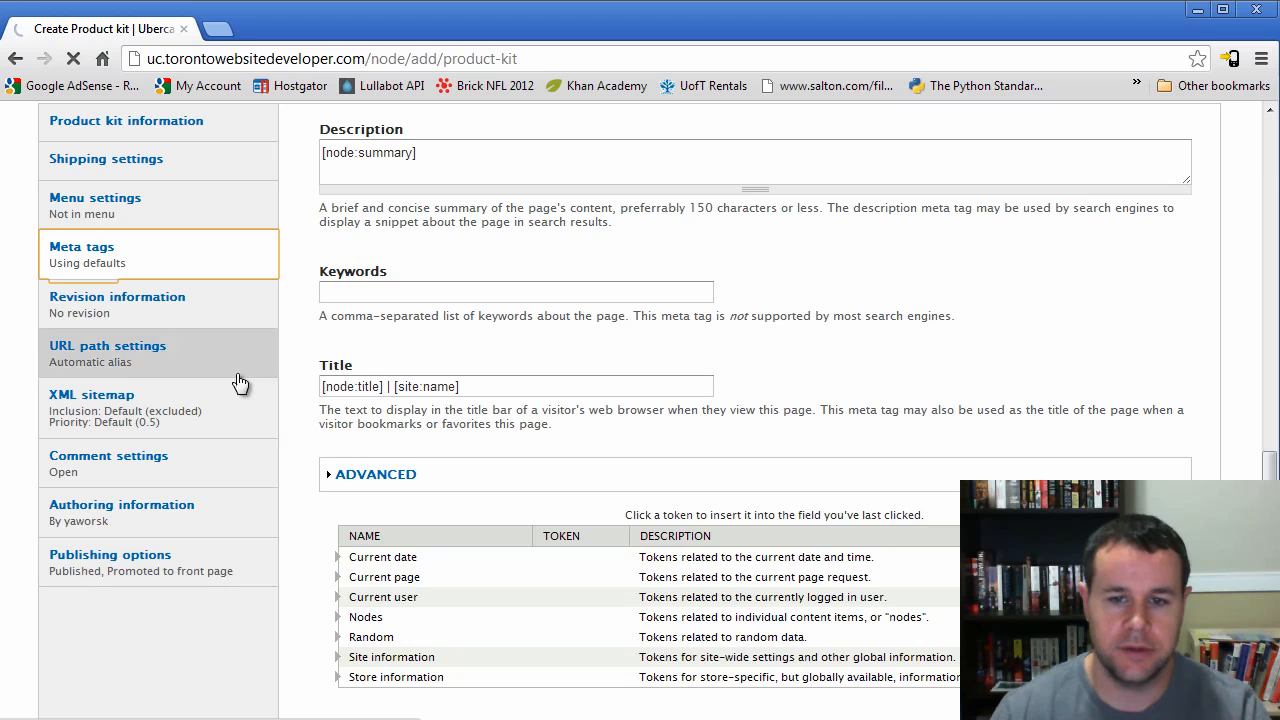
pyautogui.click(110, 554)
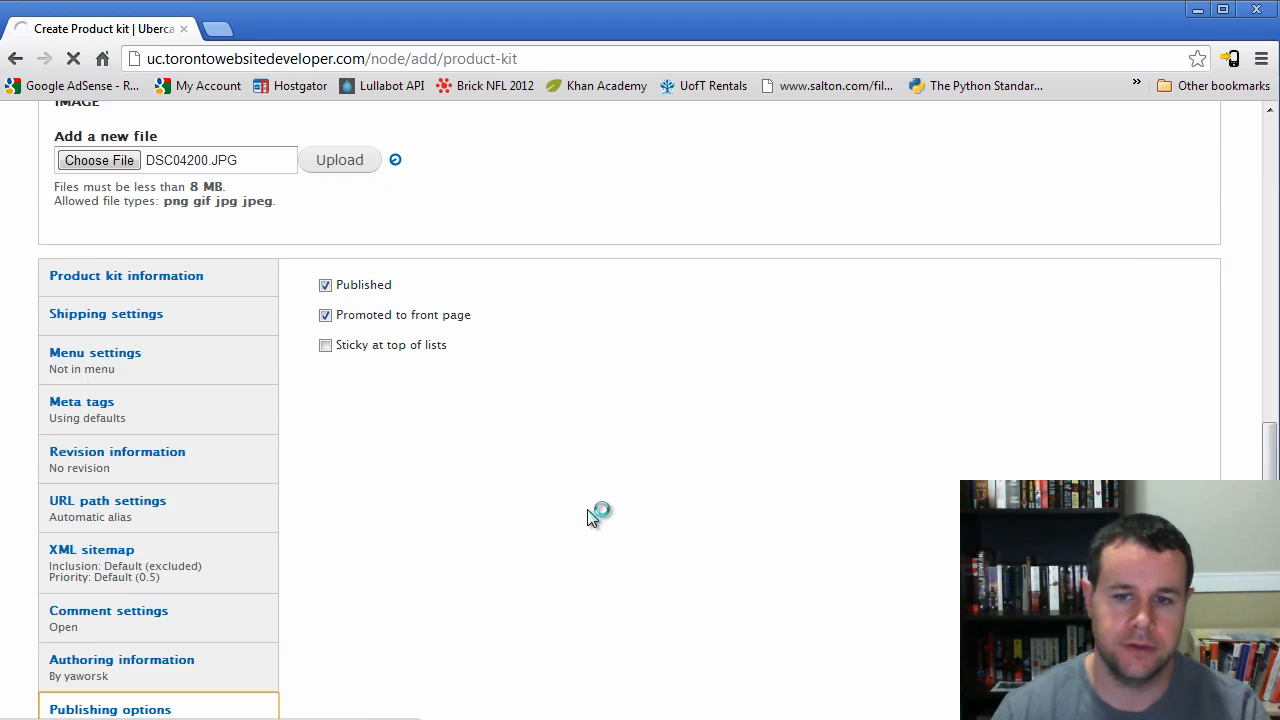
pyautogui.click(339, 159)
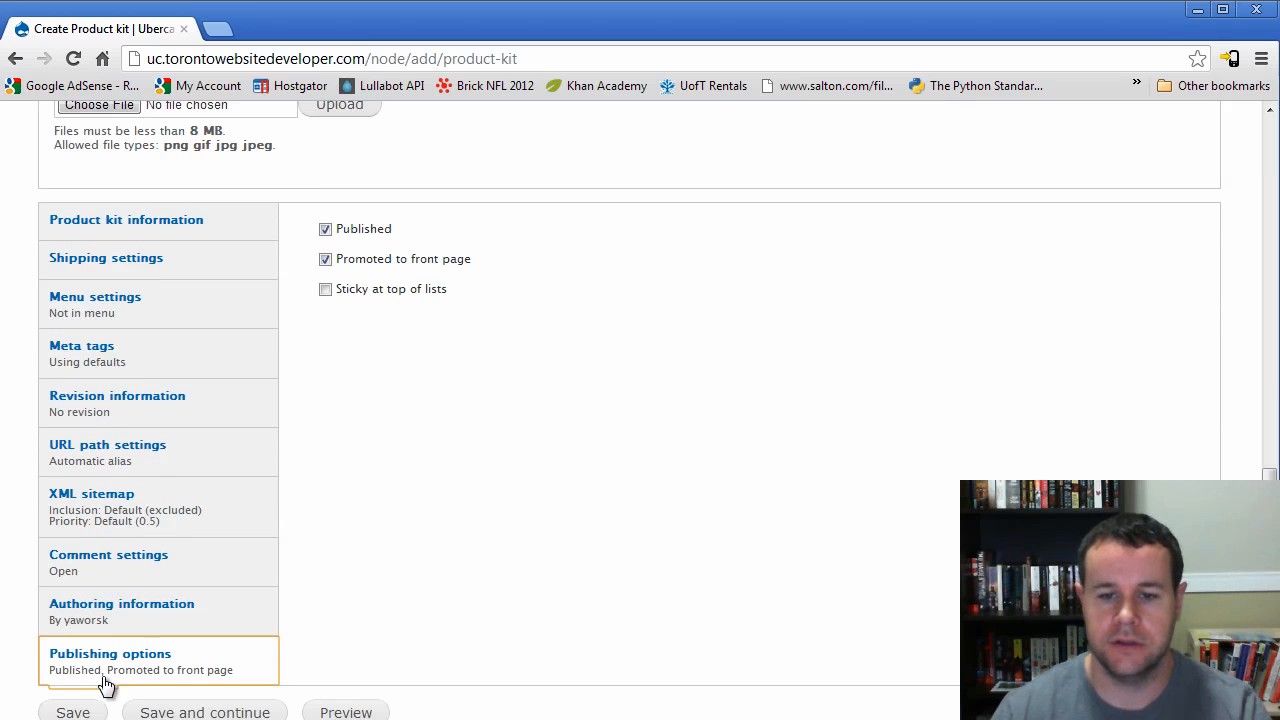
pyautogui.click(204, 712)
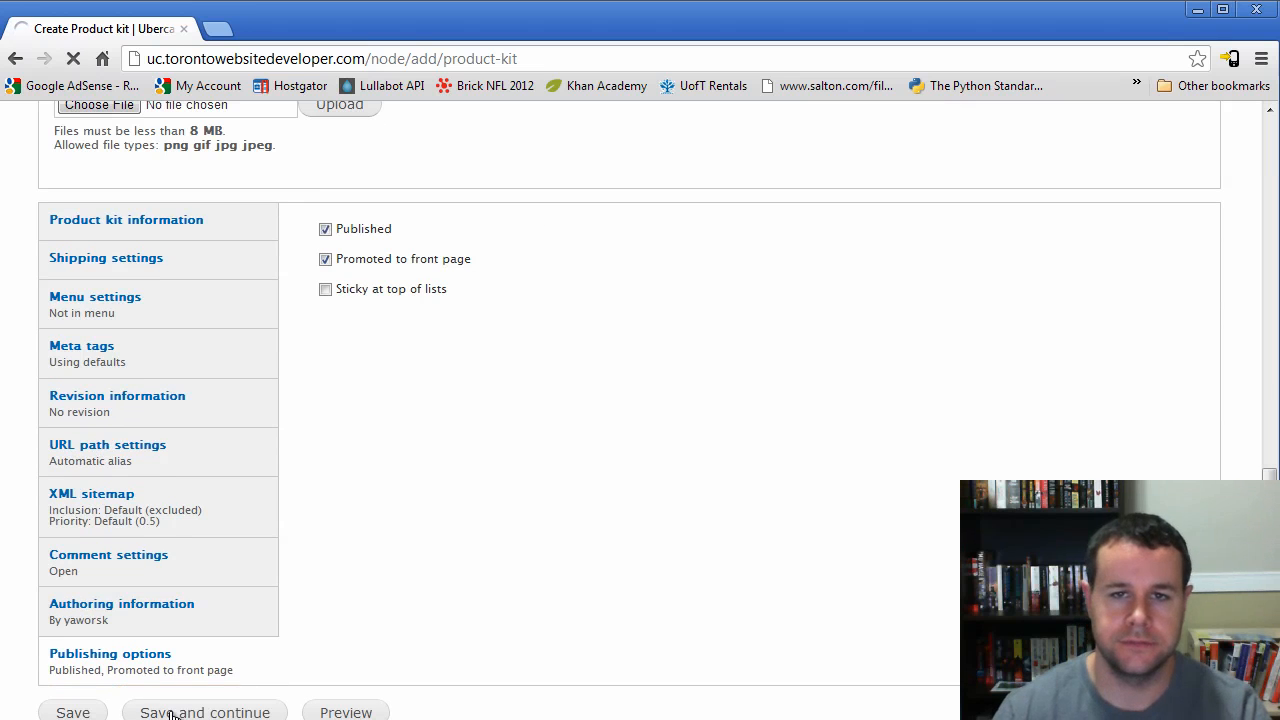
# - Save and continue the Super Saver kit, then review the undefined-index notice and components
pyautogui.click(204, 712)
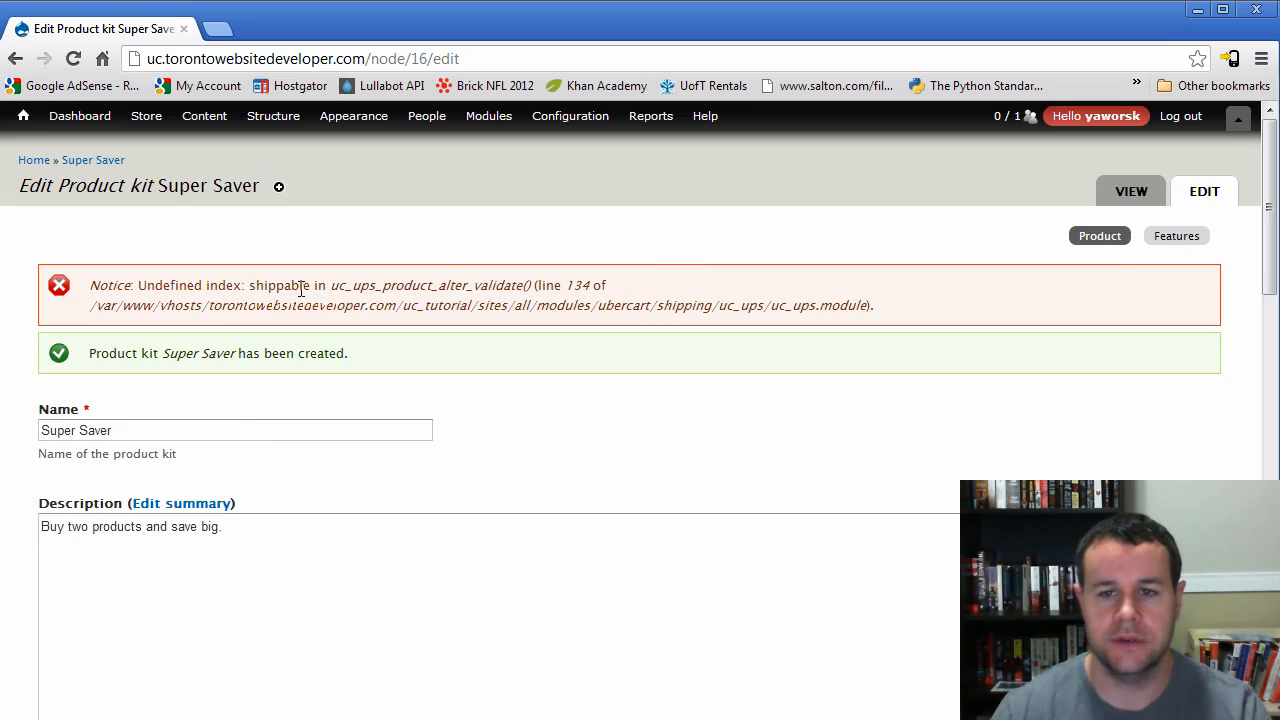
pyautogui.moveTo(290, 305)
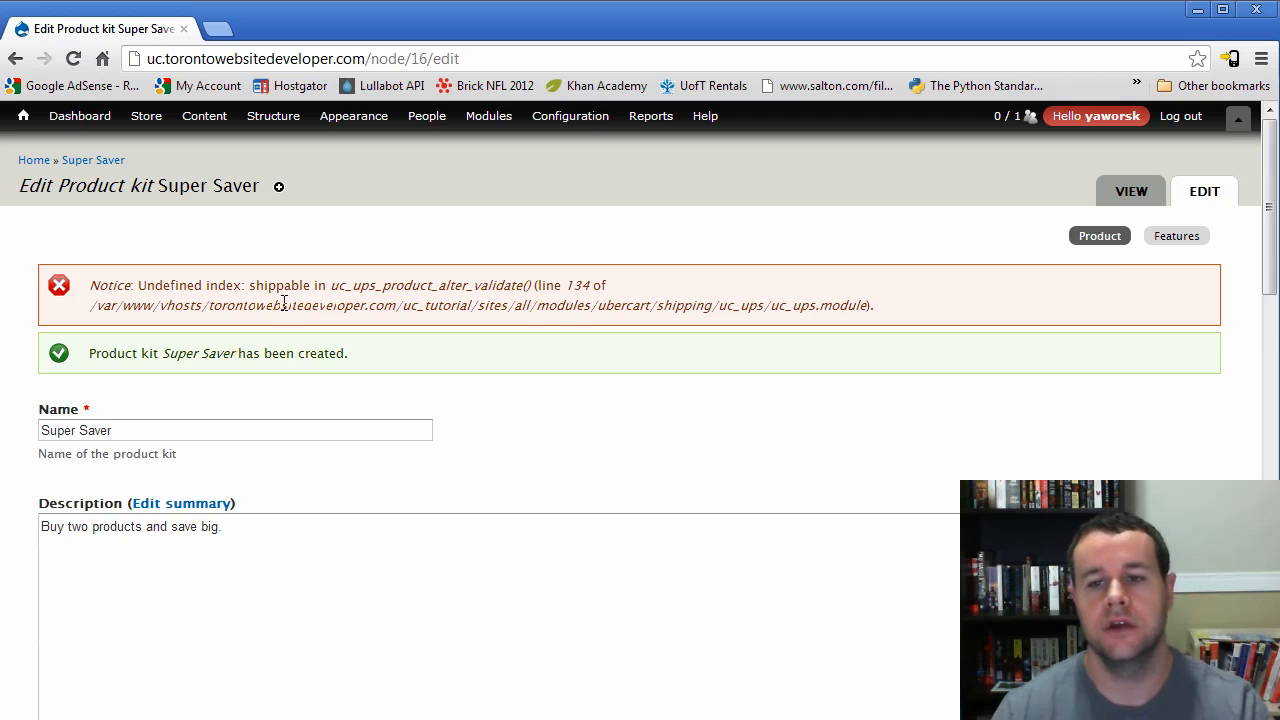
pyautogui.moveTo(405, 268)
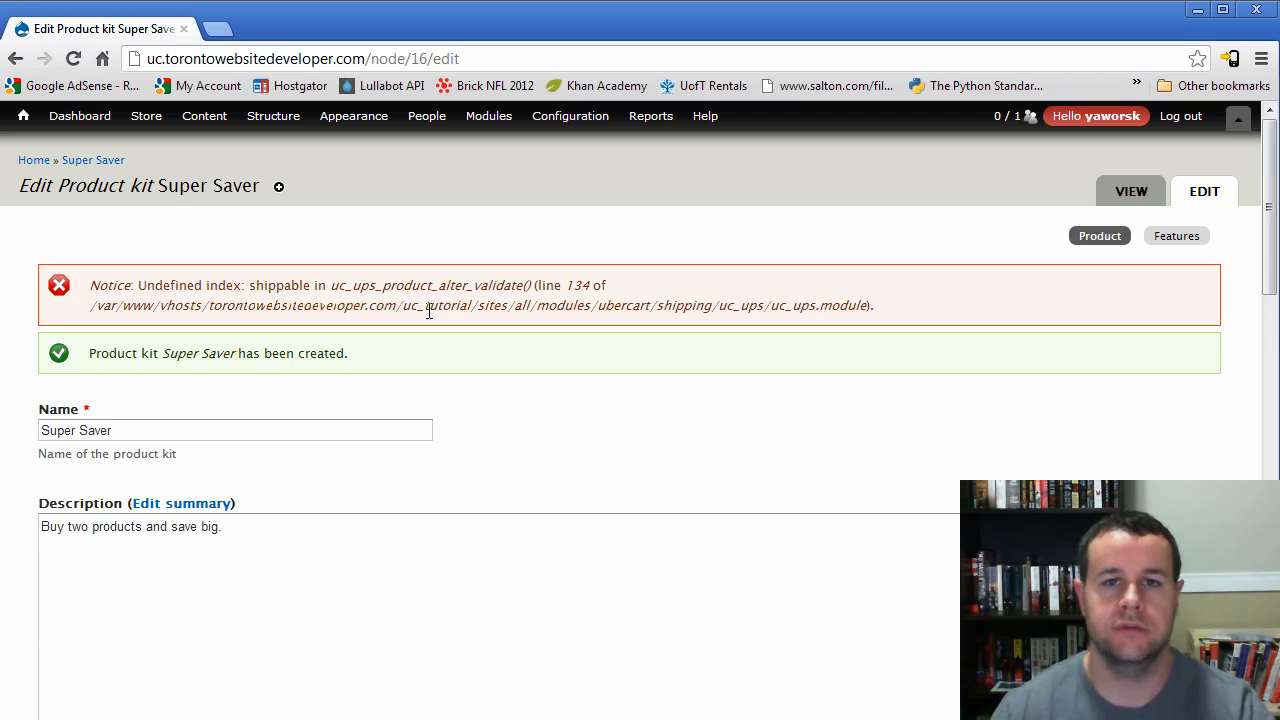
pyautogui.moveTo(487, 388)
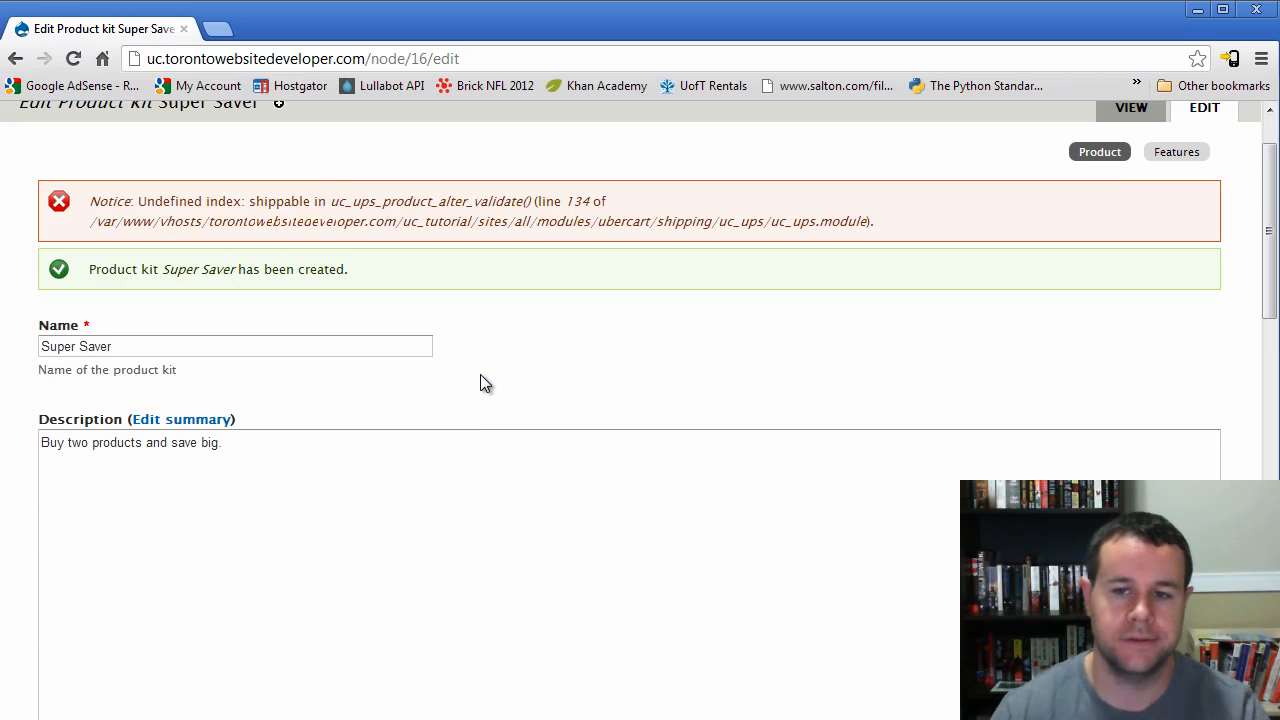
pyautogui.moveTo(333, 302)
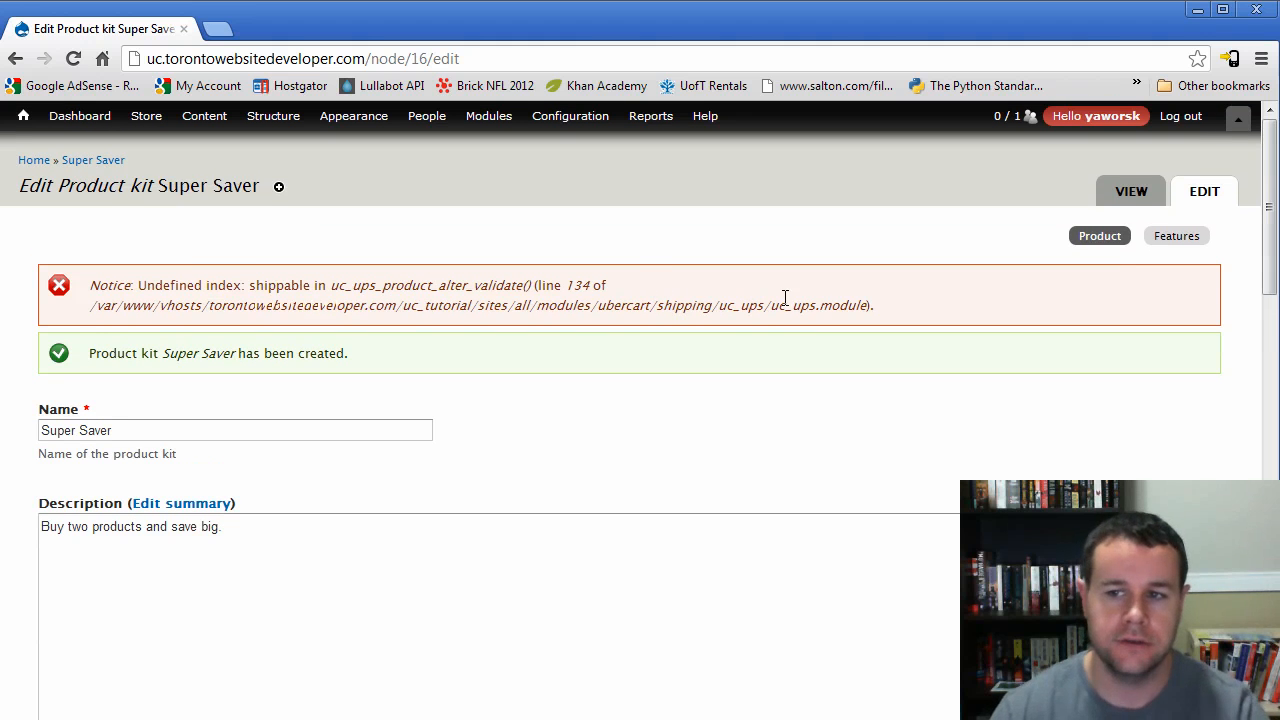
pyautogui.moveTo(90, 285); pyautogui.dragTo(870, 305)
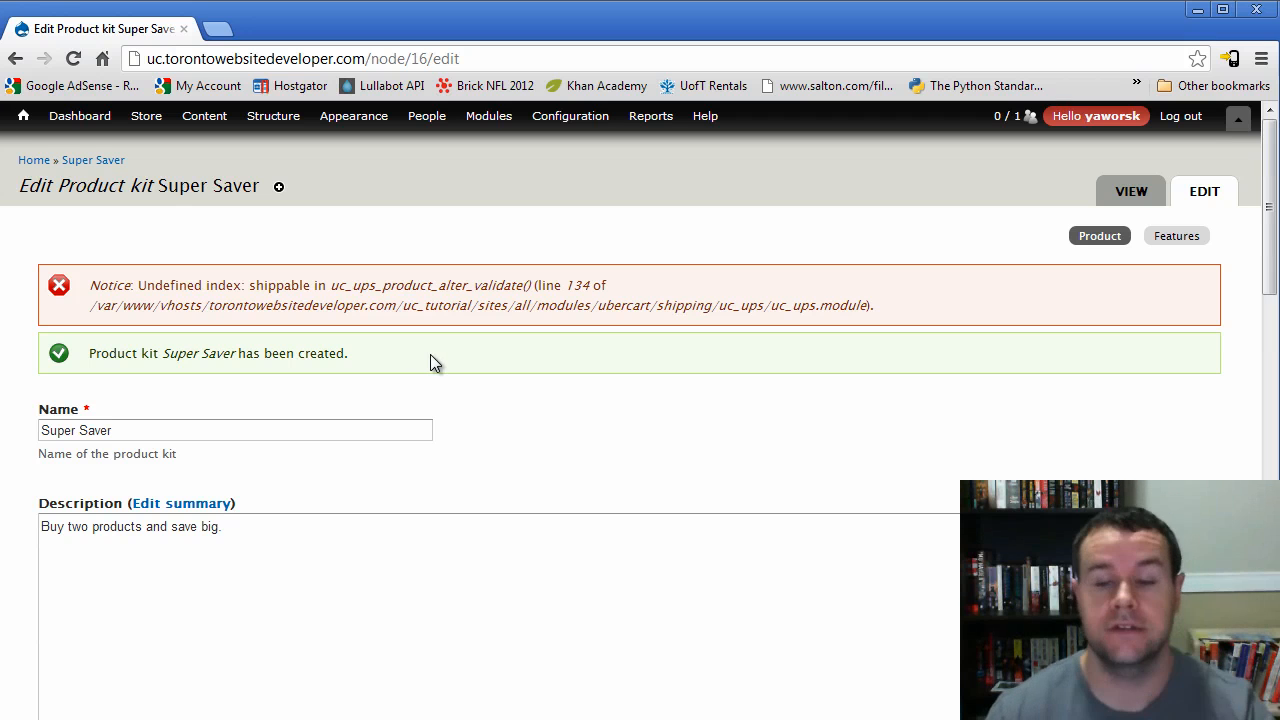
pyautogui.moveTo(312, 347)
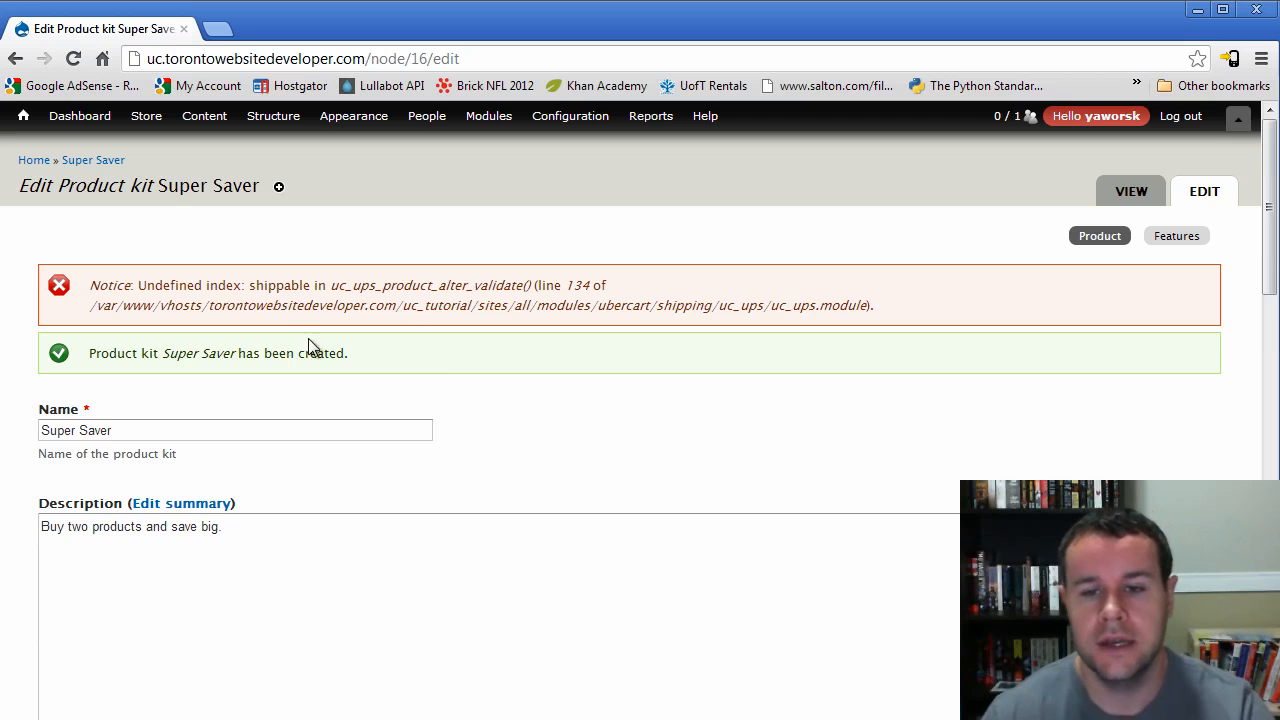
pyautogui.moveTo(558, 303)
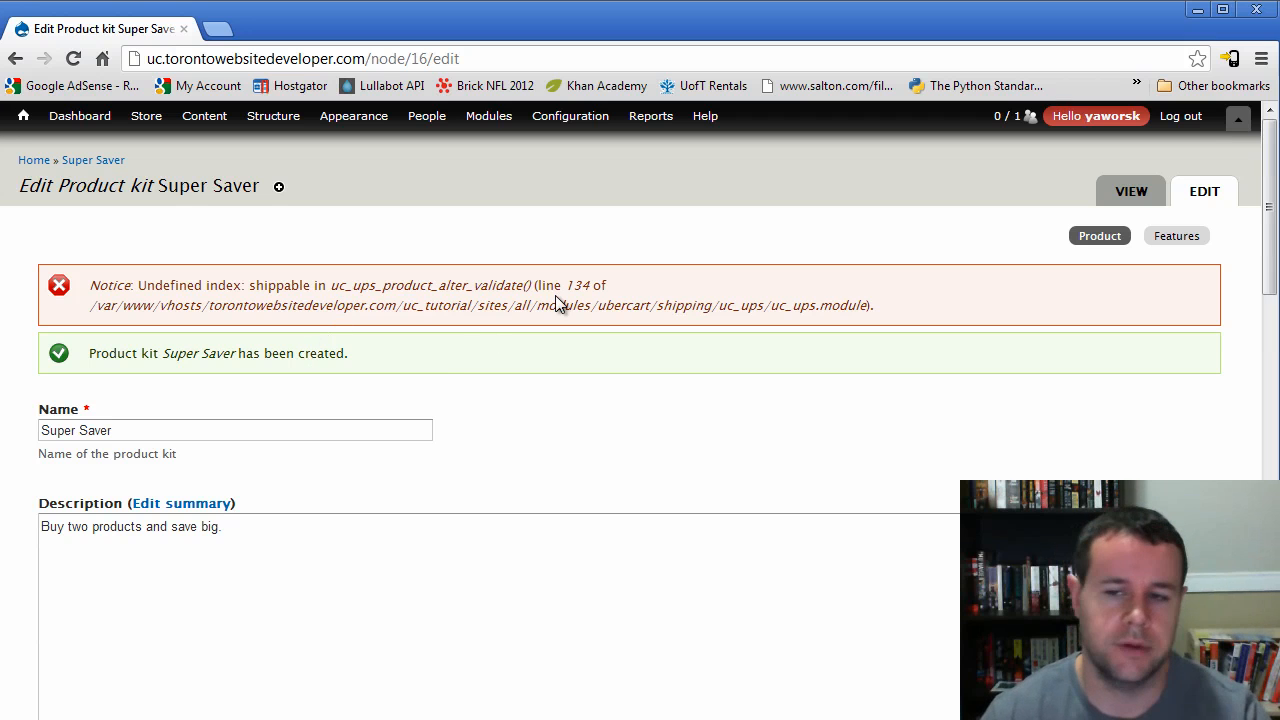
pyautogui.moveTo(515, 355)
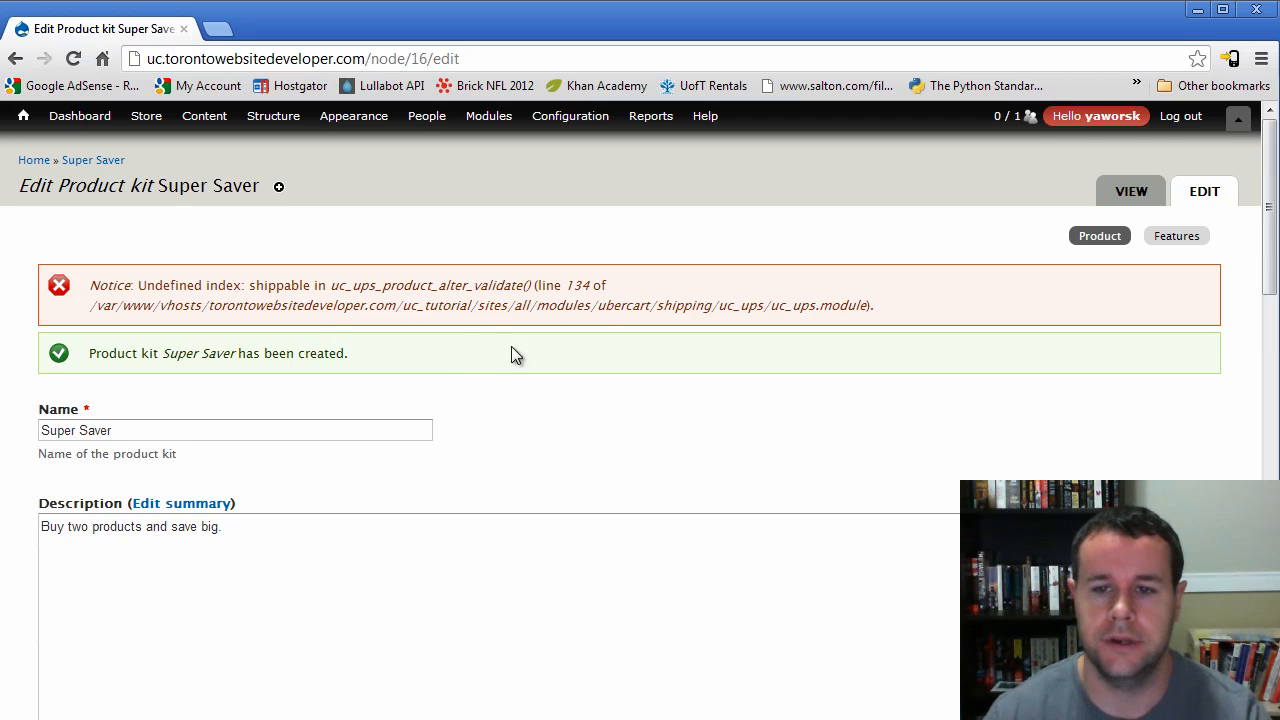
pyautogui.scroll(-3)
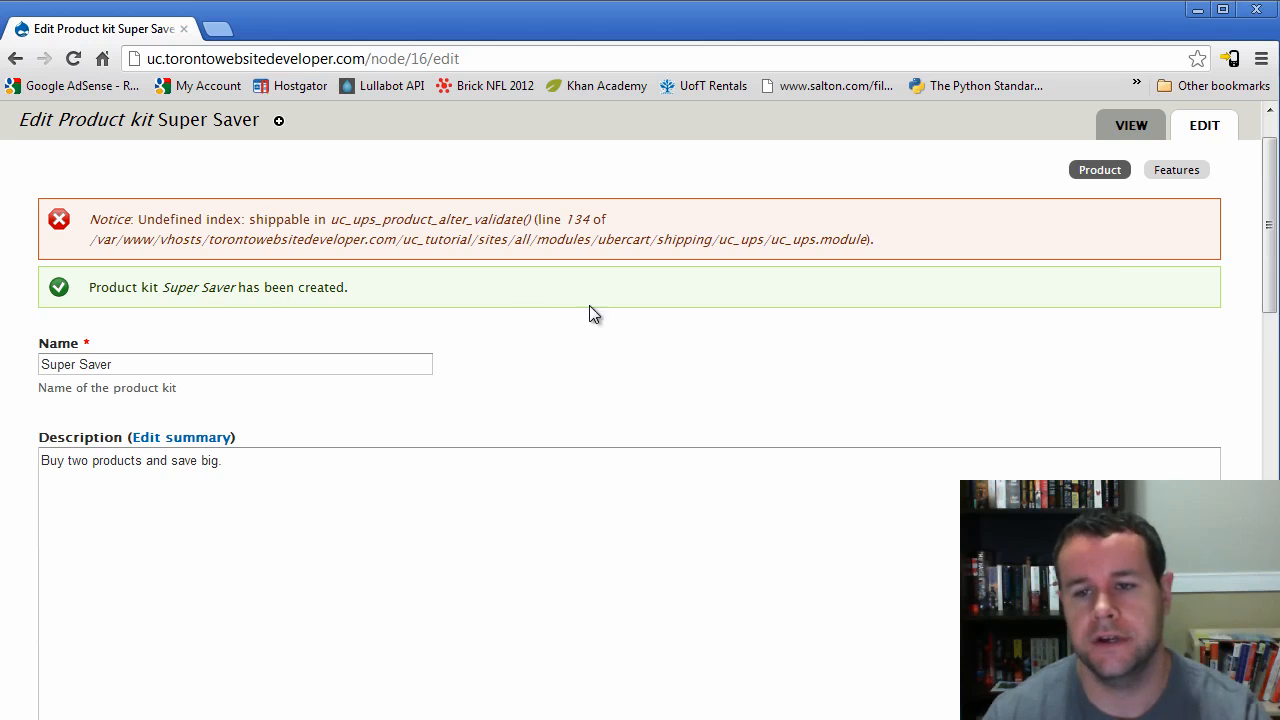
pyautogui.scroll(-3)
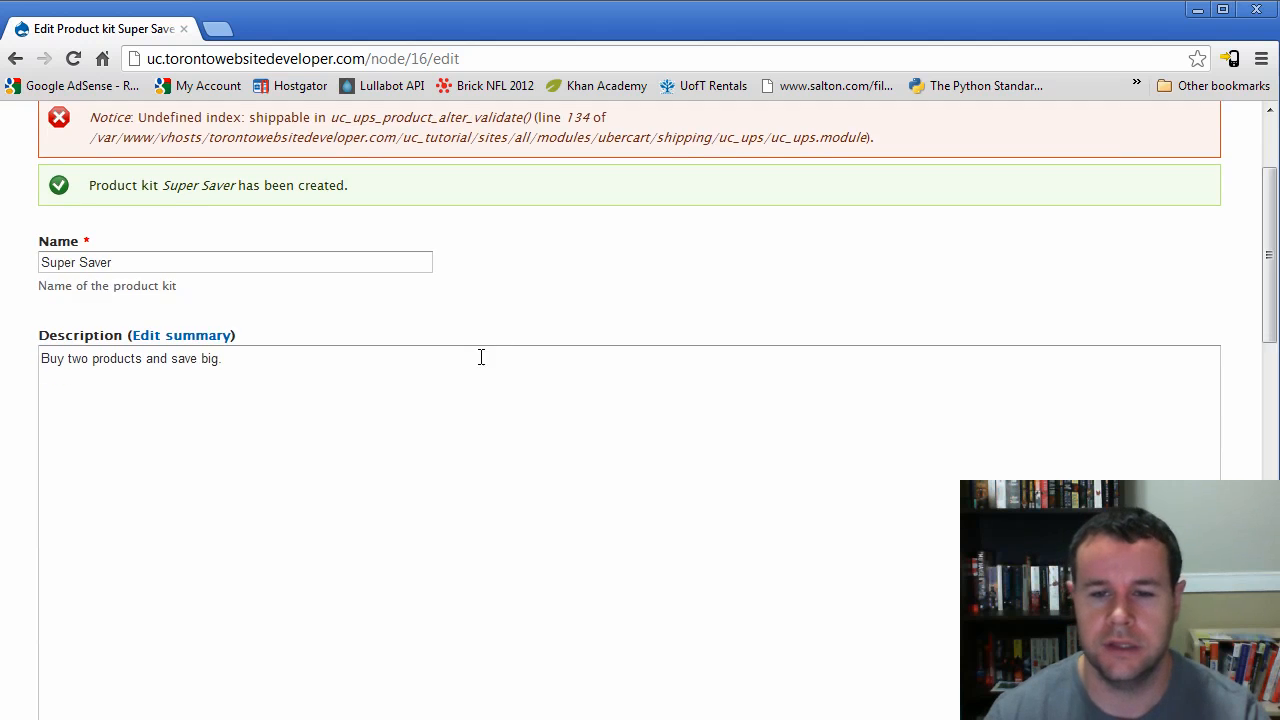
pyautogui.scroll(-3)
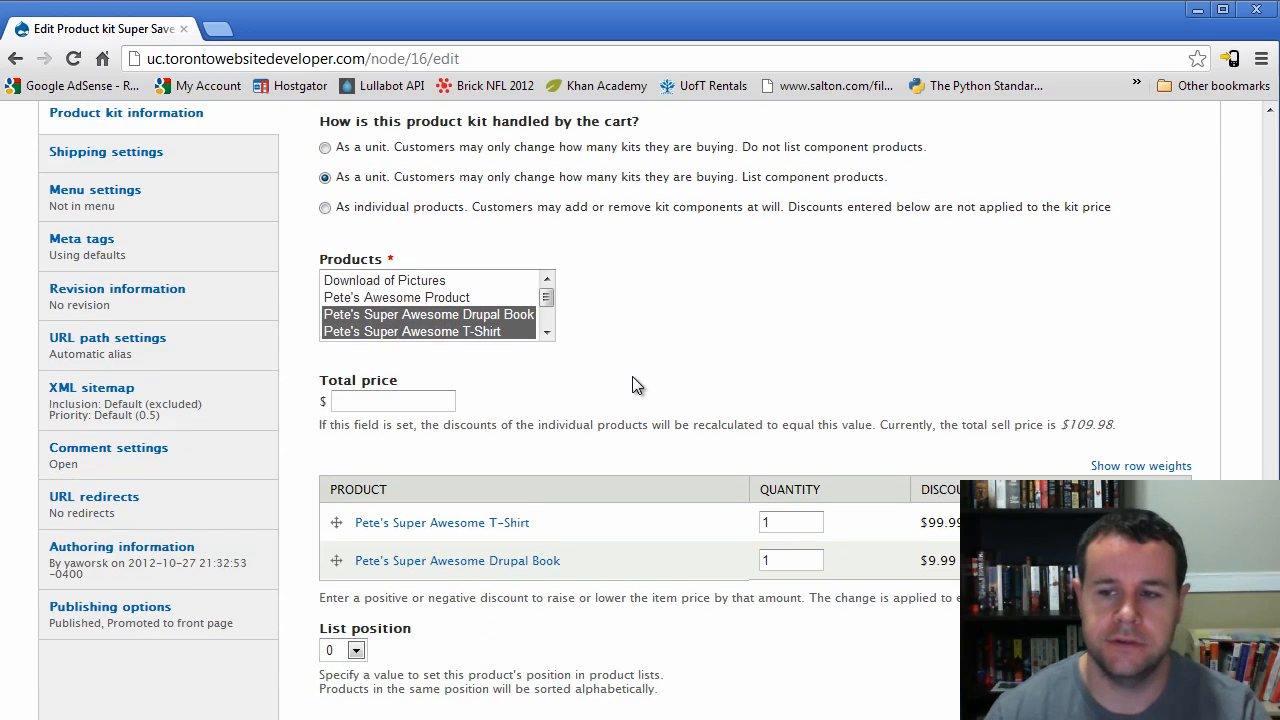
pyautogui.moveTo(832, 598)
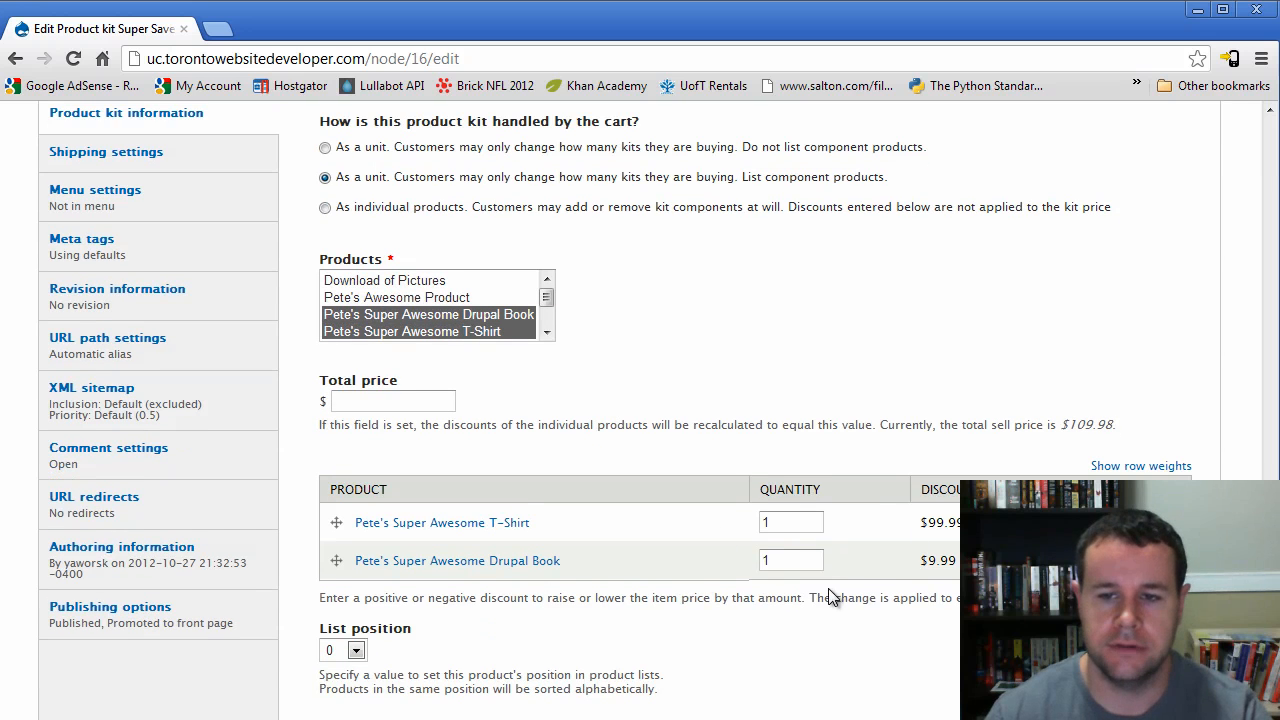
# - Enter 70 as the kit's total price
pyautogui.click(393, 400)
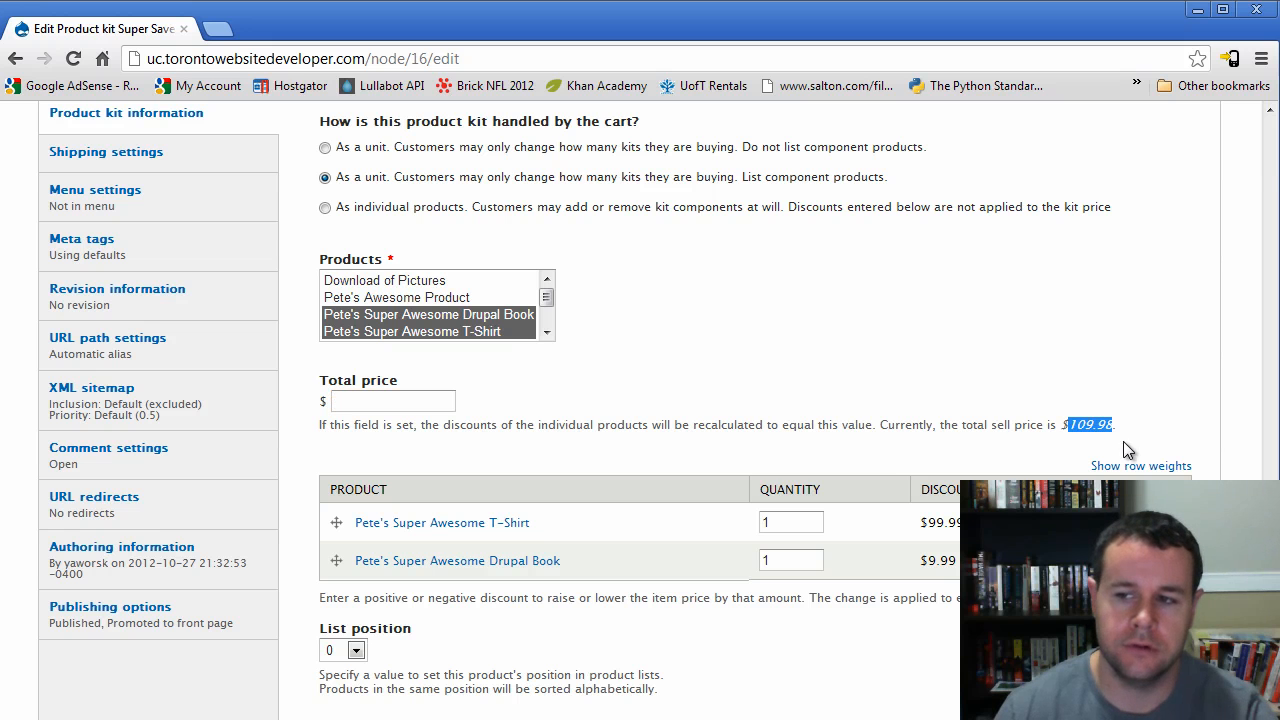
pyautogui.click(393, 400)
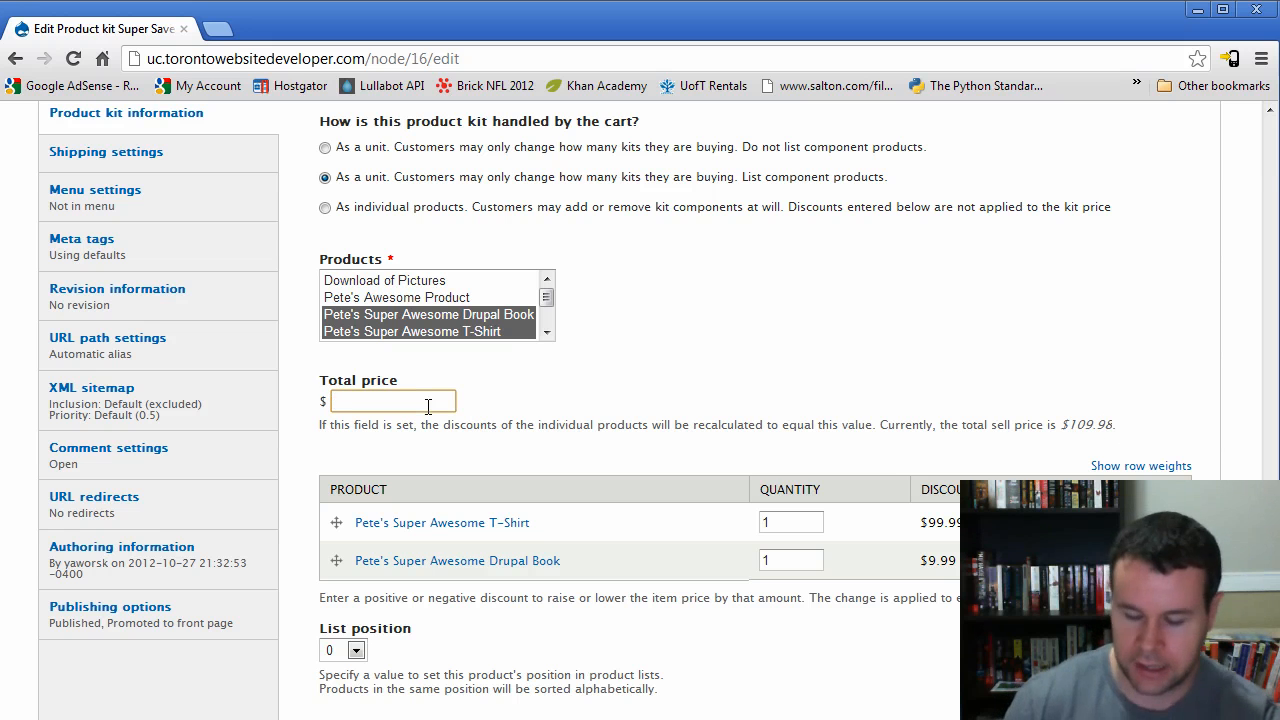
pyautogui.write('70')
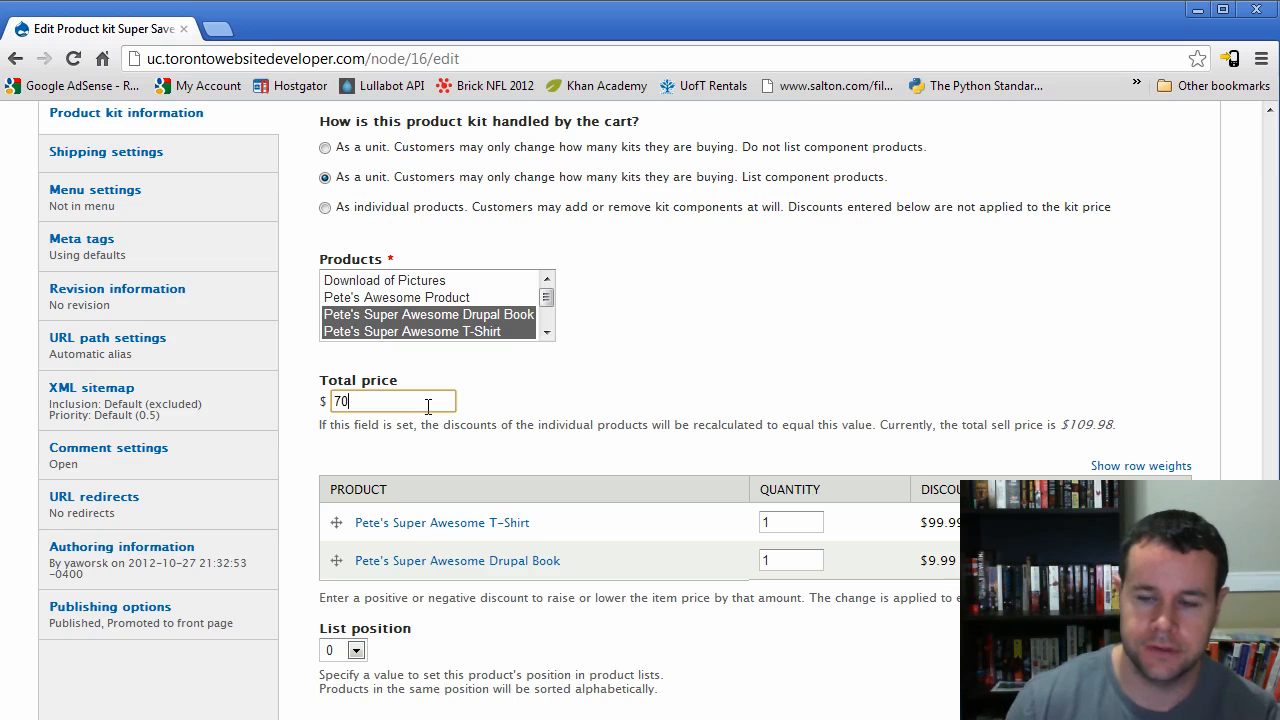
pyautogui.scroll(-3)
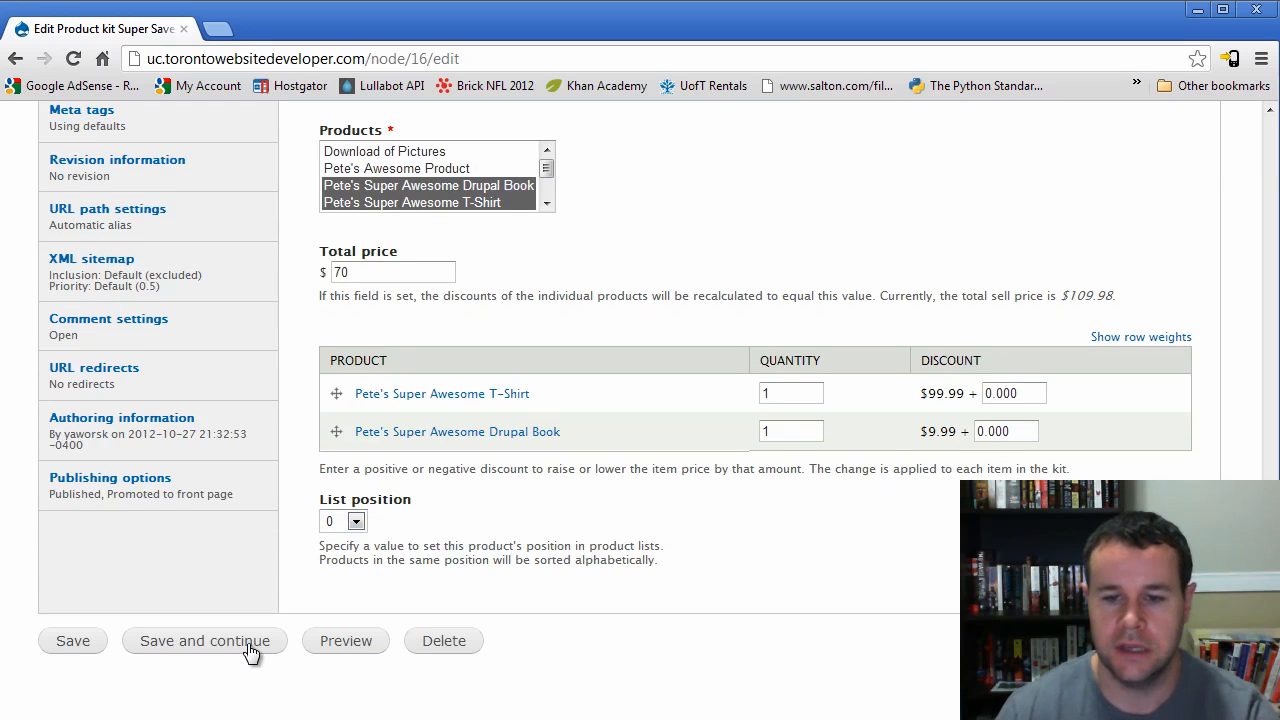
# - Save the kit and check the T-Shirt's quantity and recalculated discount
pyautogui.click(204, 640)
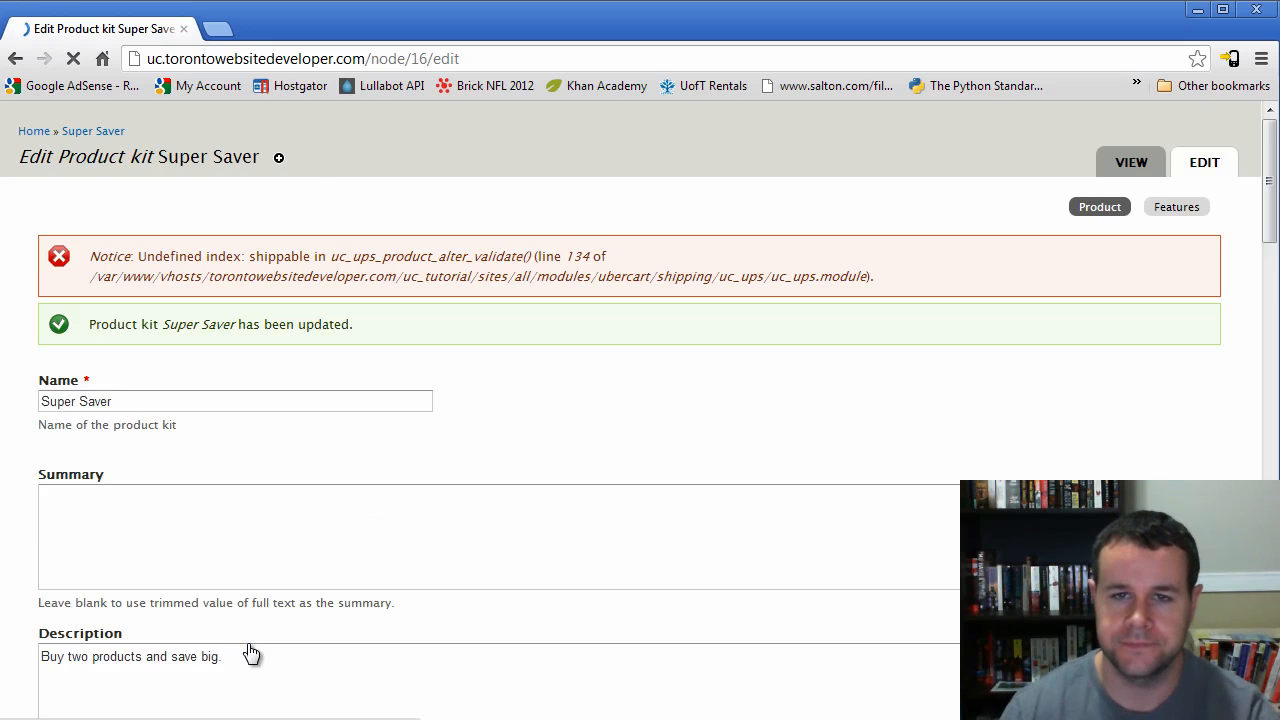
pyautogui.scroll(-3)
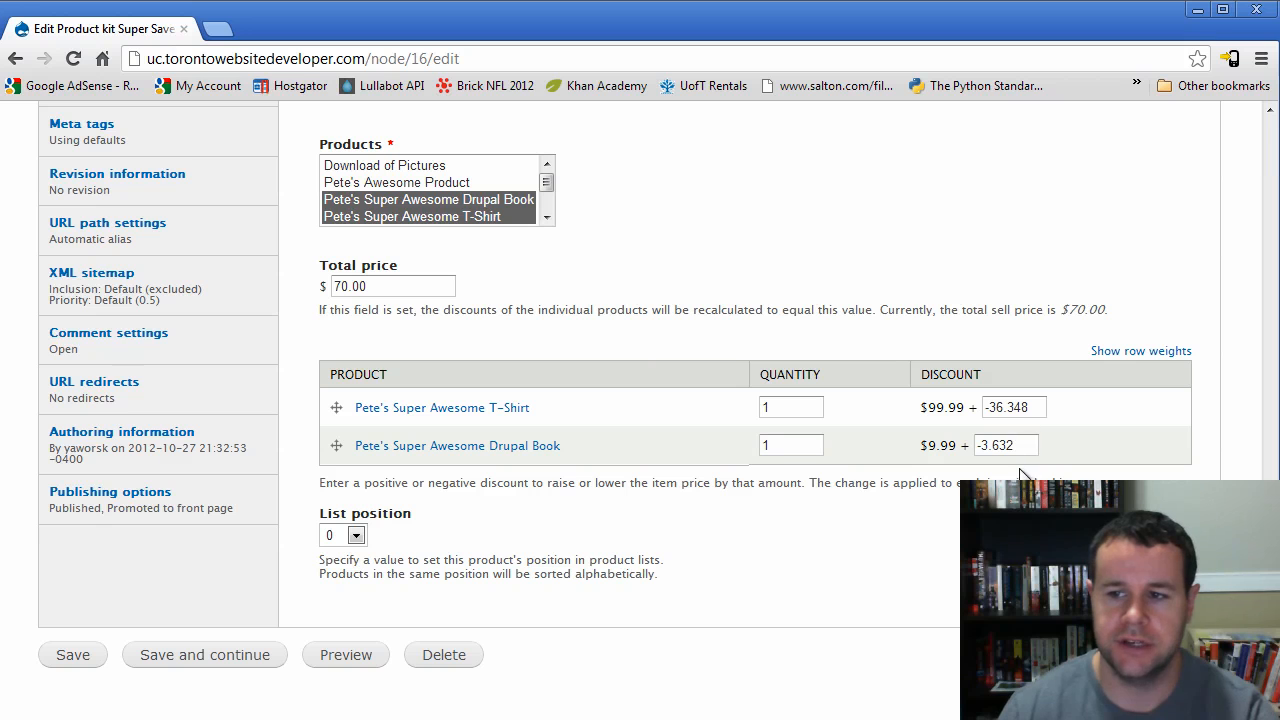
pyautogui.moveTo(1087, 417)
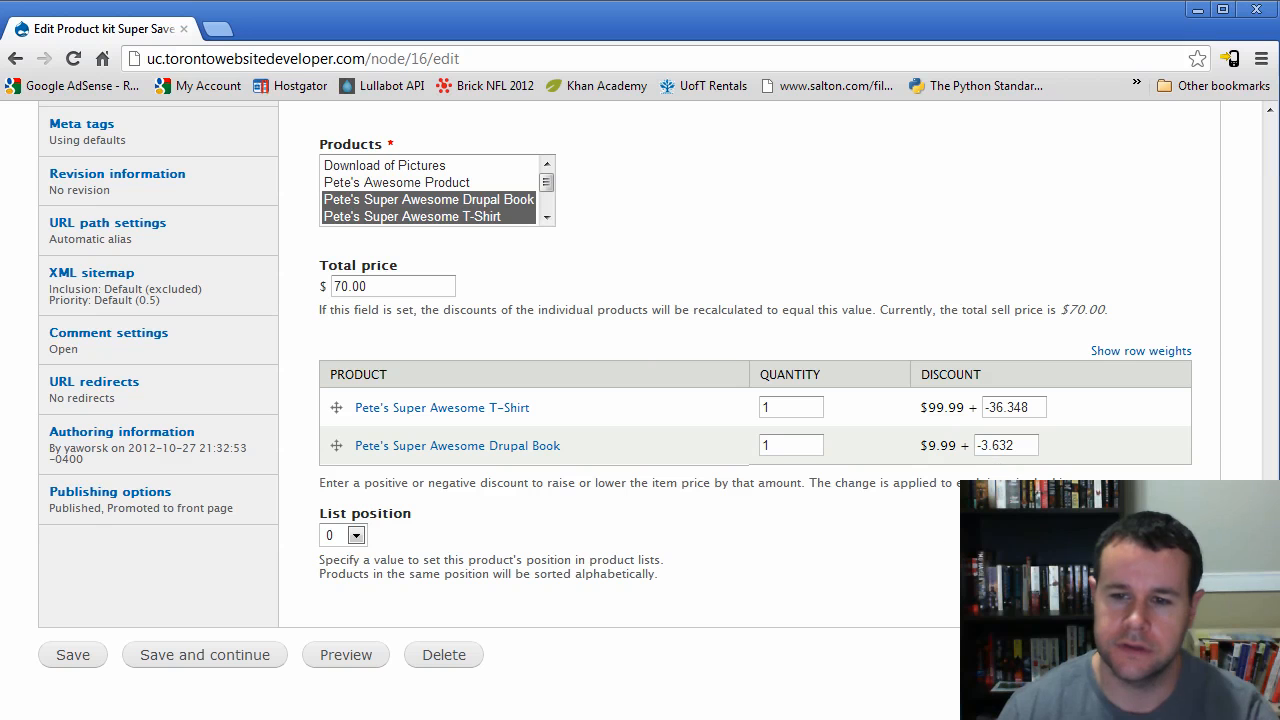
pyautogui.moveTo(430, 554)
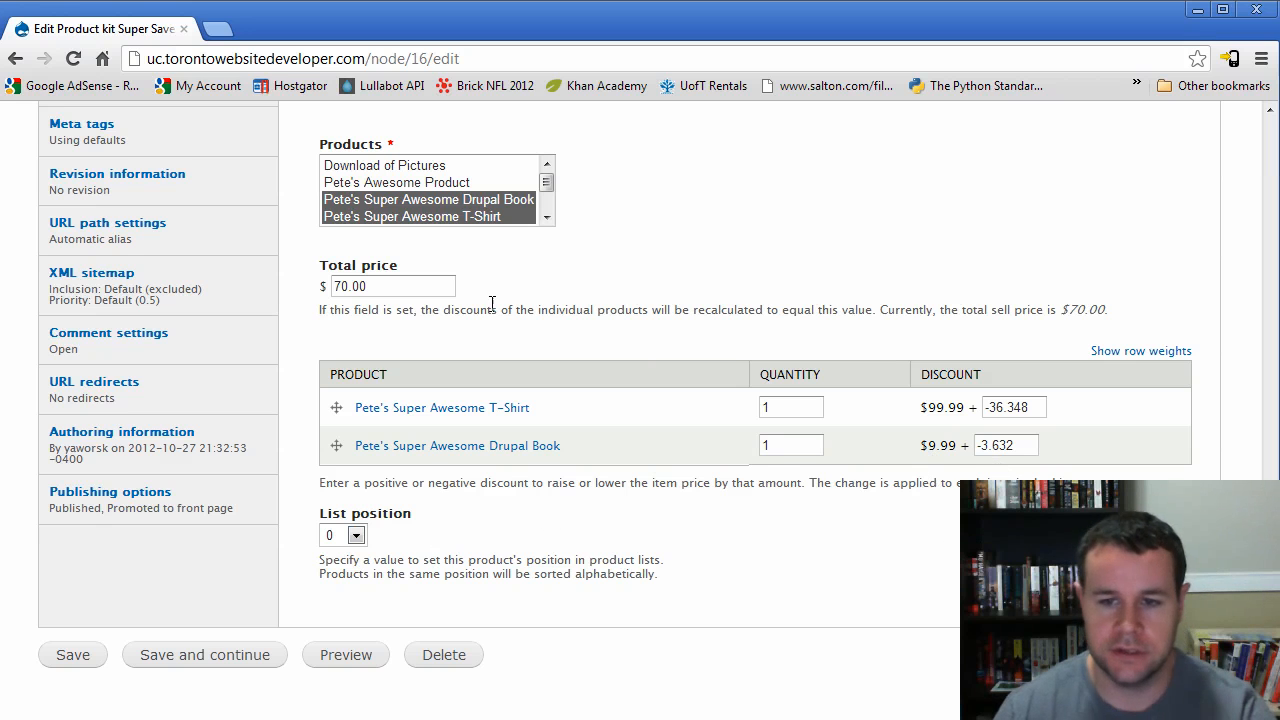
pyautogui.click(790, 407)
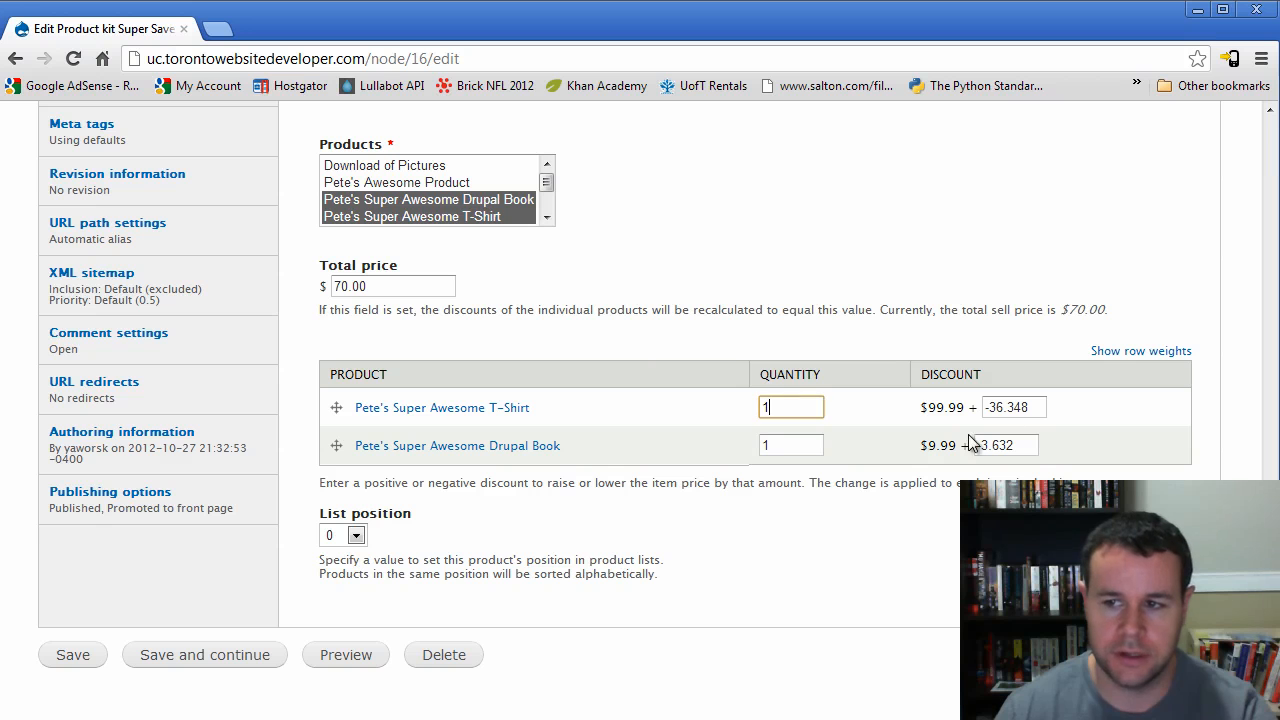
pyautogui.click(1013, 407)
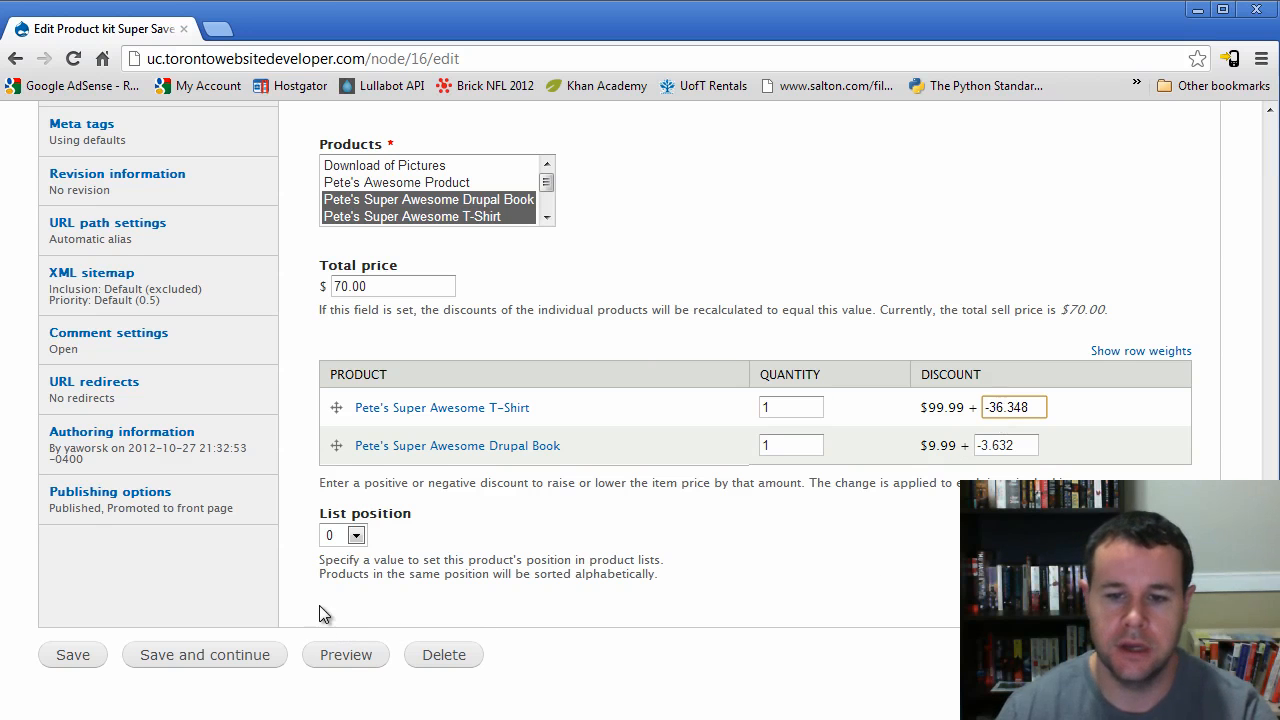
# - Preview the Super Saver kit showing $70.00 with the T-Shirt and Drupal Book
pyautogui.click(345, 654)
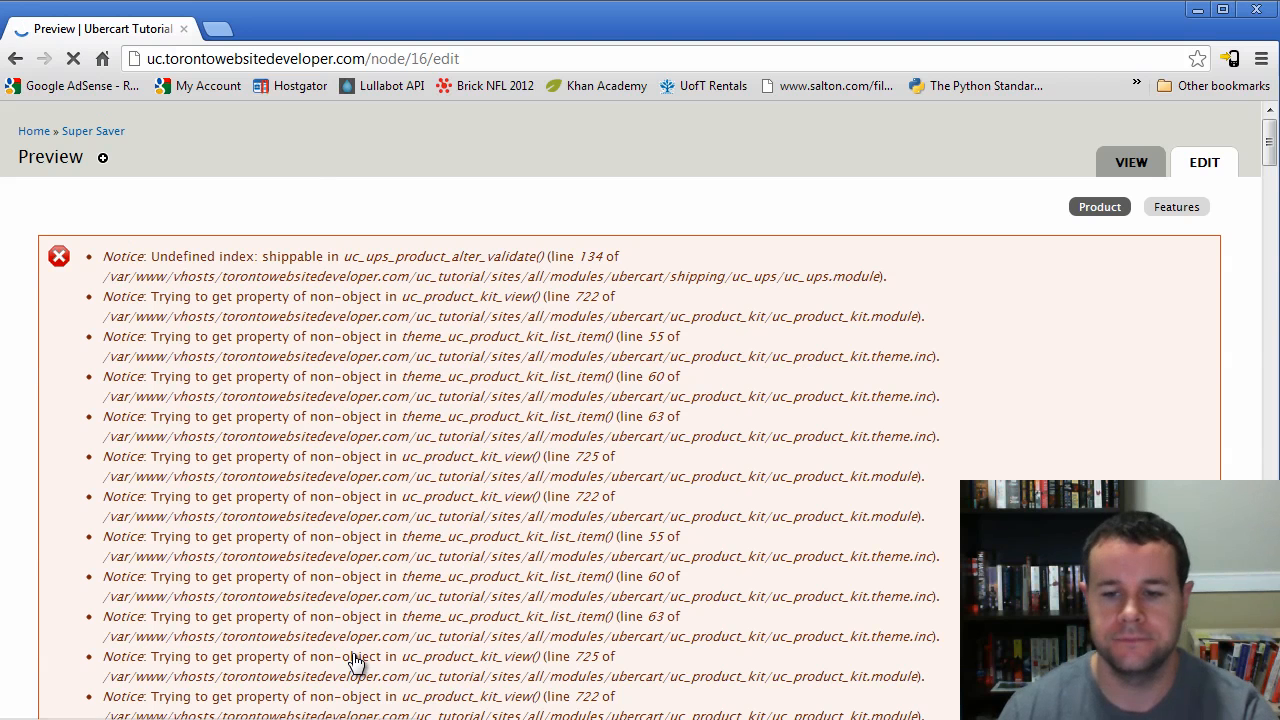
pyautogui.scroll(-3)
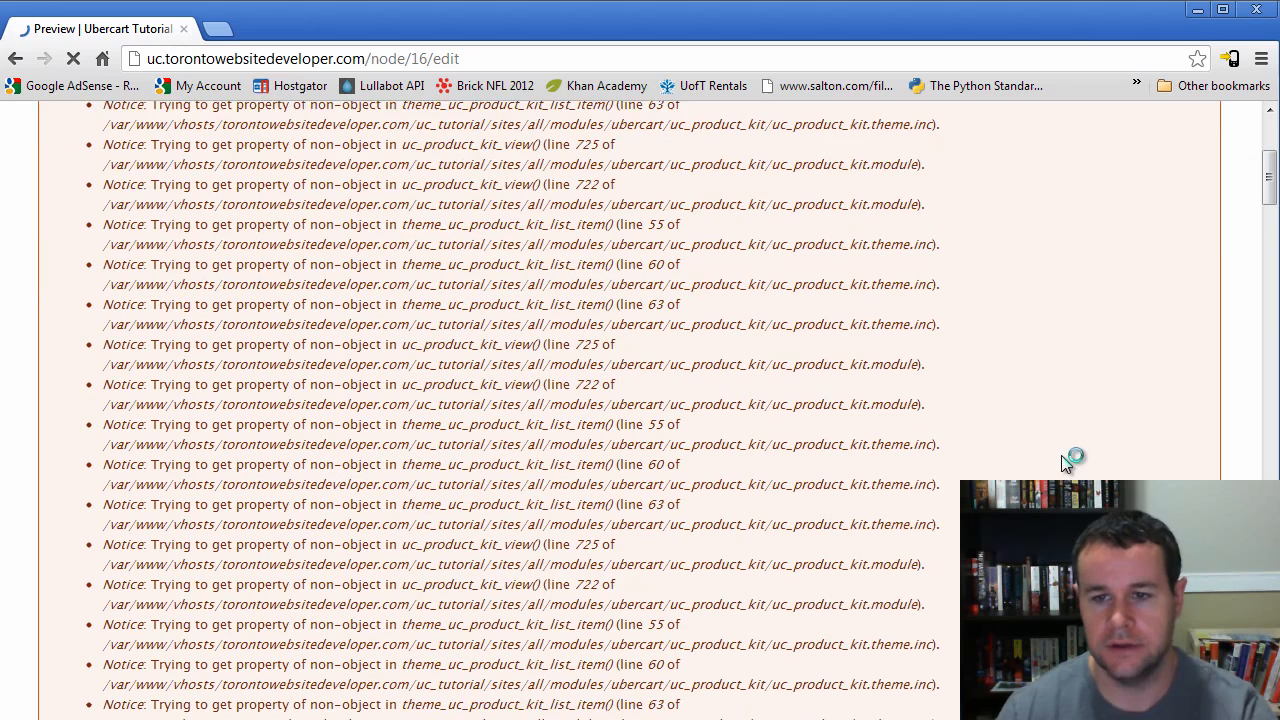
pyautogui.scroll(-3)
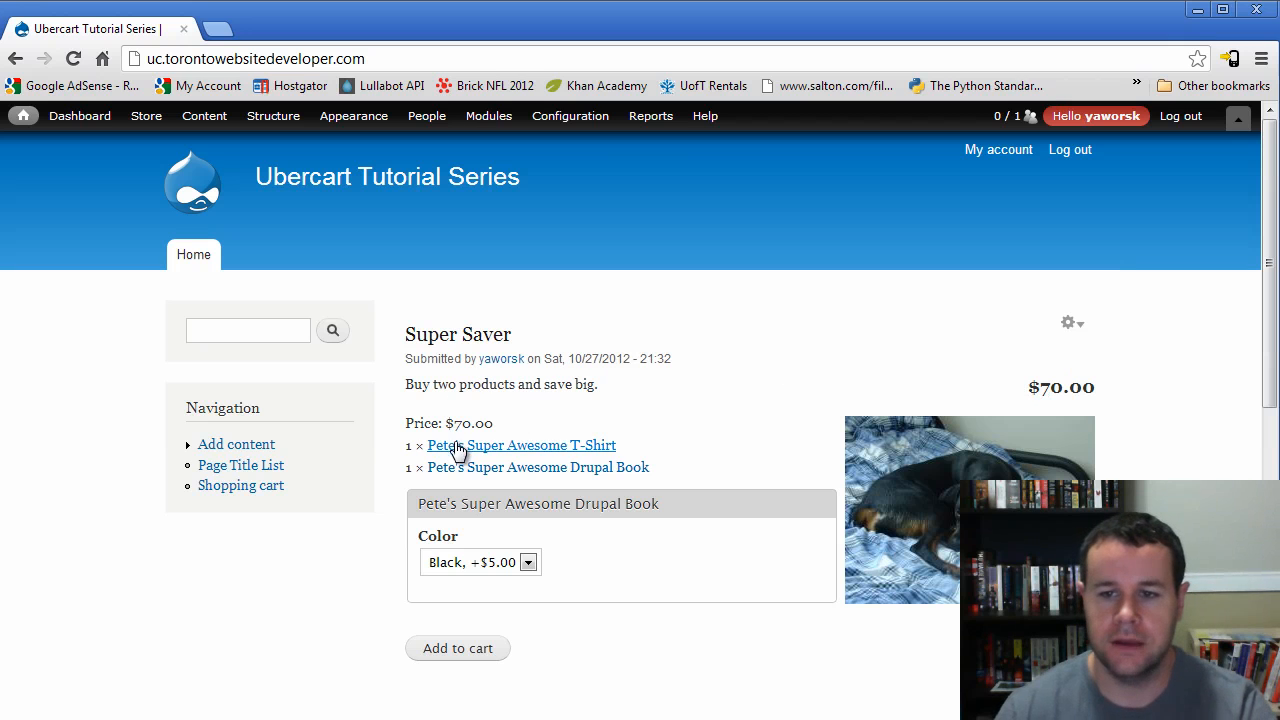
pyautogui.moveTo(585, 455)
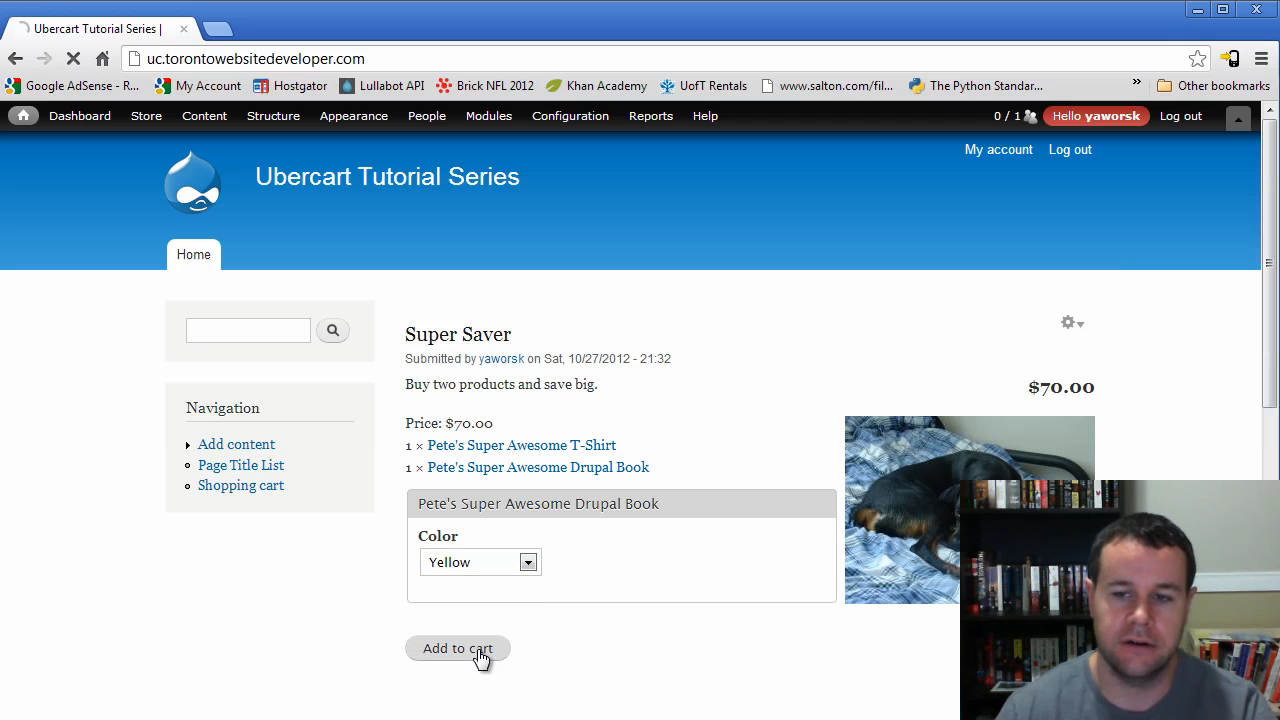
# - Add Super Saver with its Drupal Book in Yellow to the cart
pyautogui.click(458, 648)
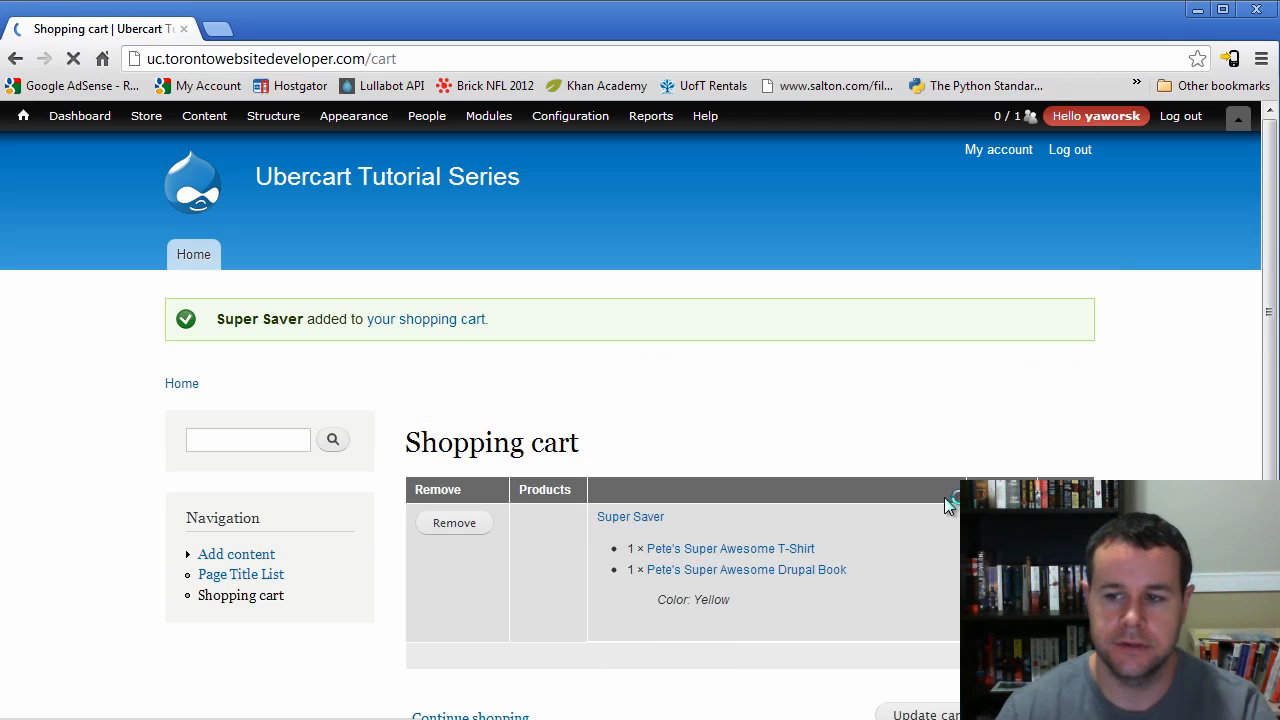
pyautogui.scroll(-3)
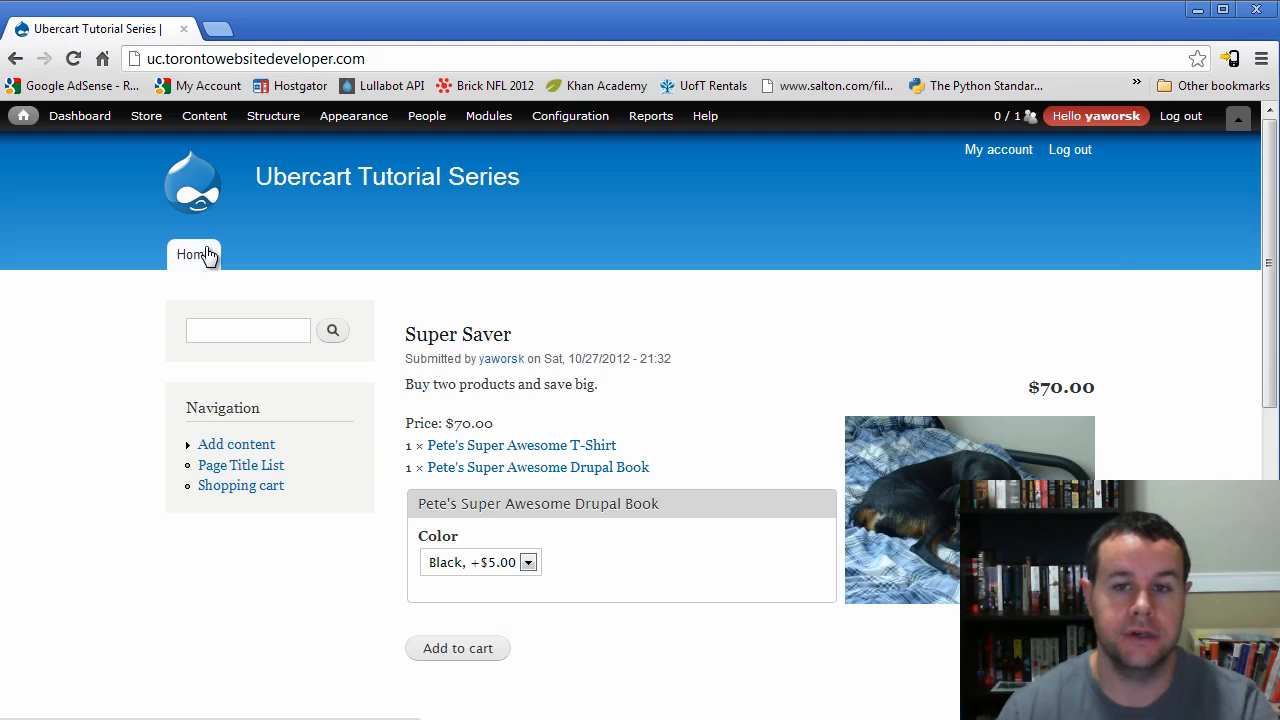
# - Scroll the home page and open Pete's Awesome Product (SKU 123456, $14.99)
pyautogui.scroll(-3)
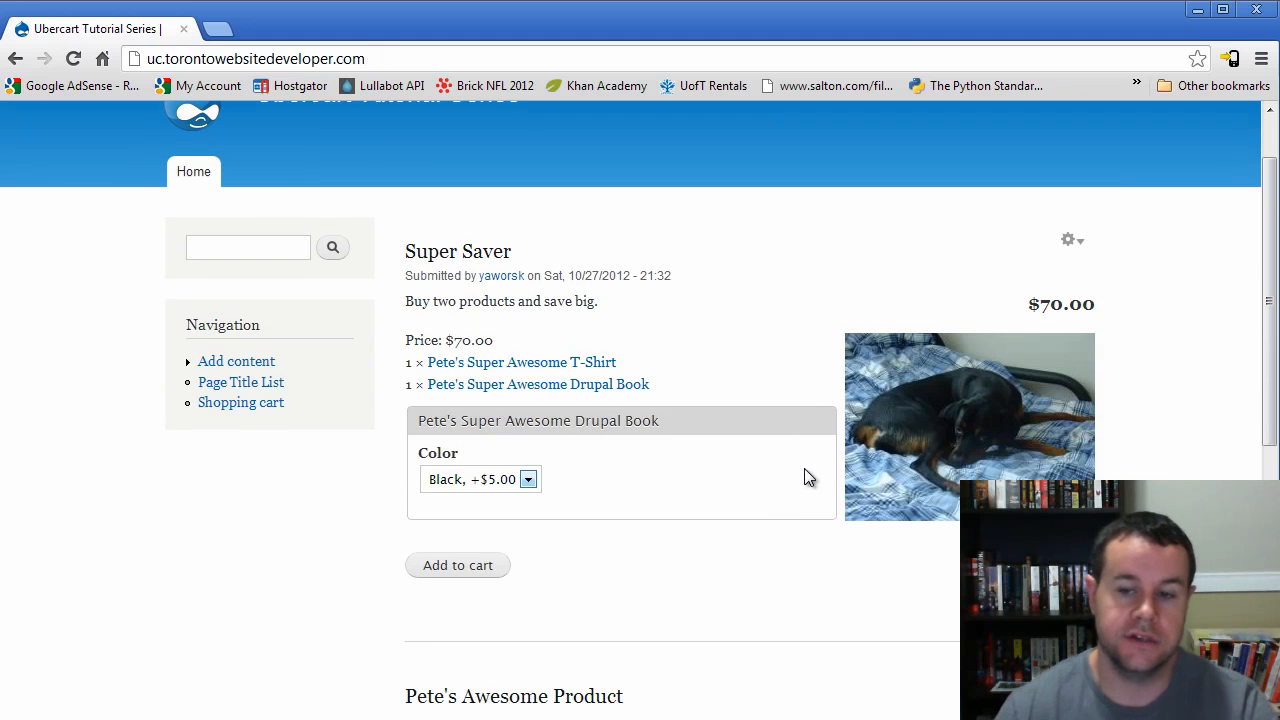
pyautogui.scroll(-3)
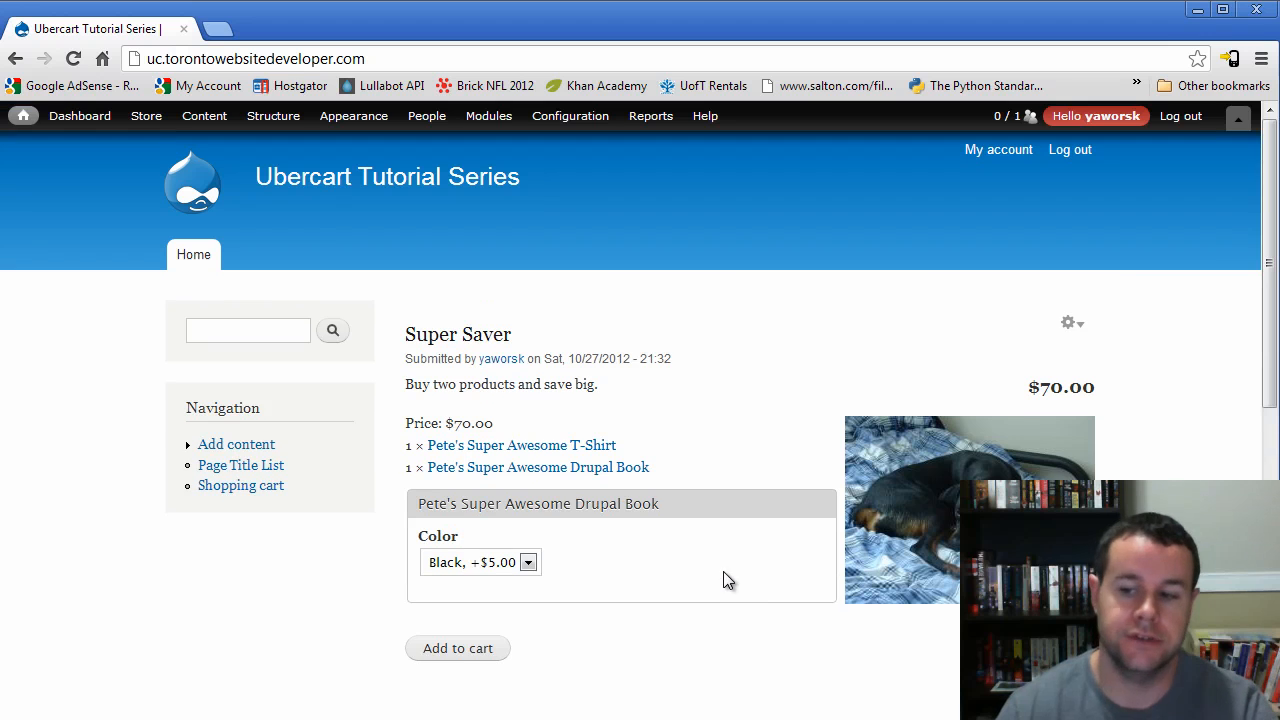
pyautogui.moveTo(225, 656)
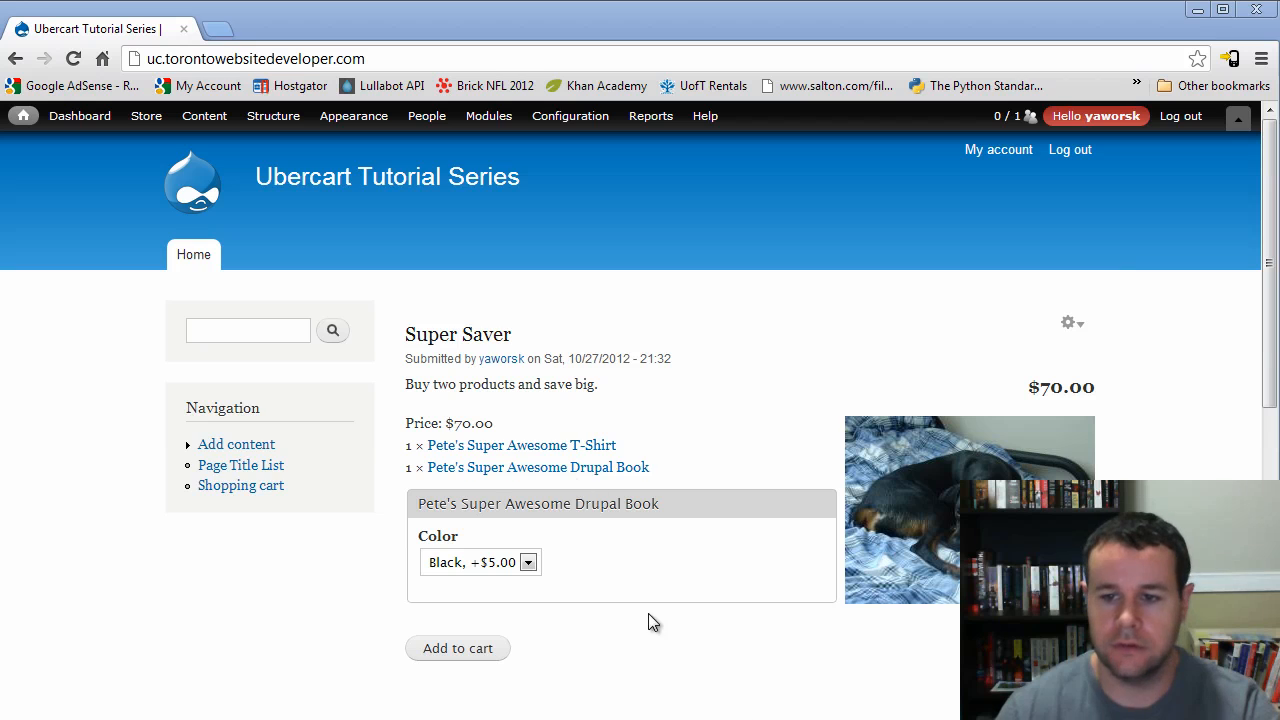
pyautogui.scroll(-3)
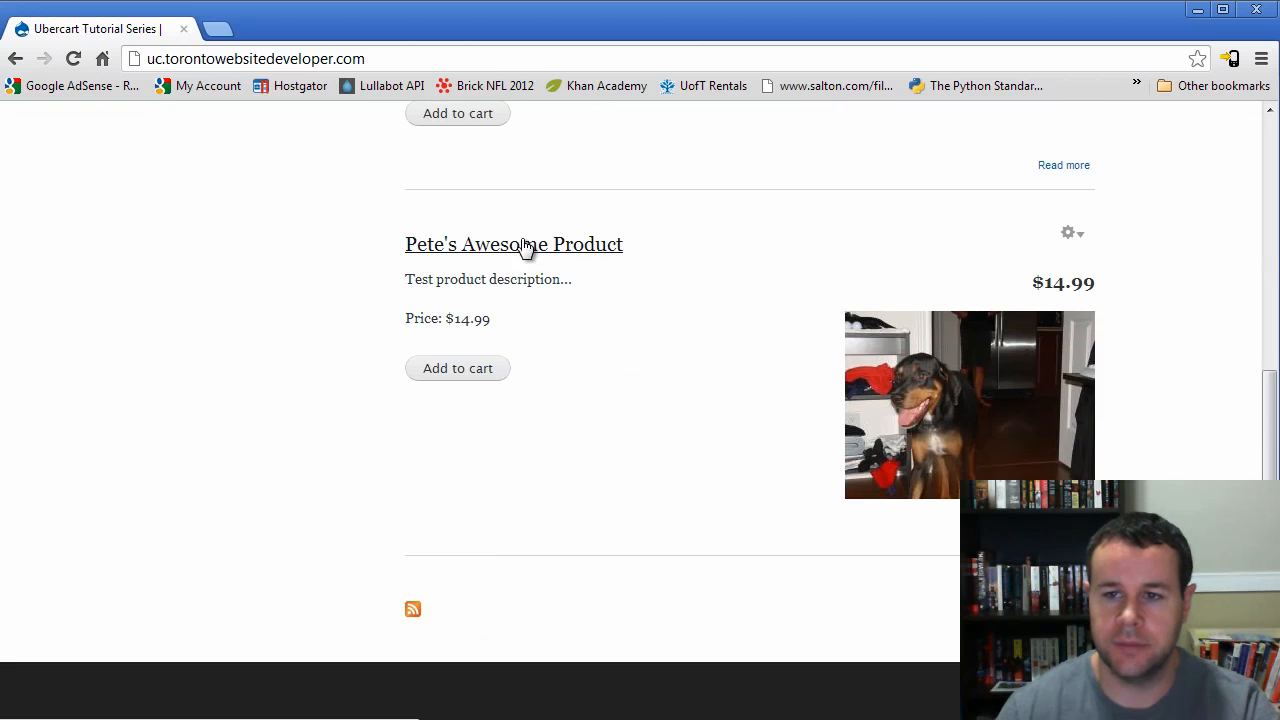
pyautogui.click(513, 244)
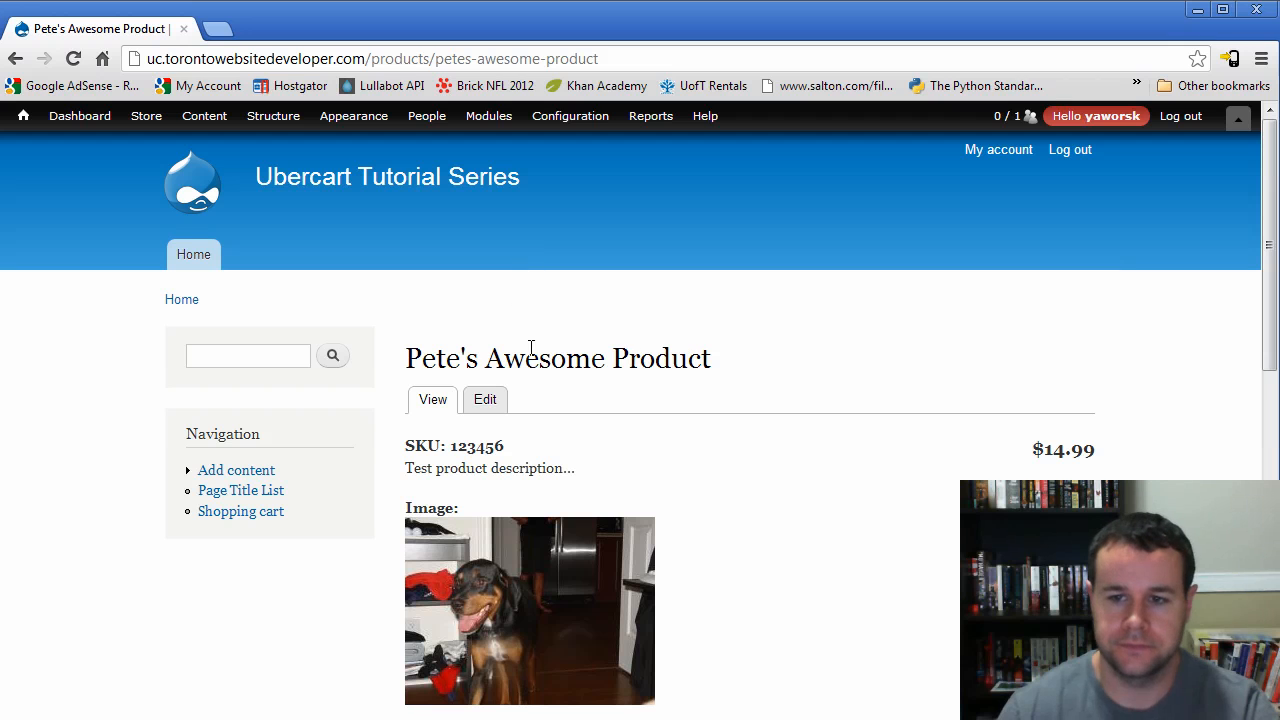
# - Enable email notifications for stock threshold alerts in Stock notifications and save the configuration
pyautogui.click(146, 115)
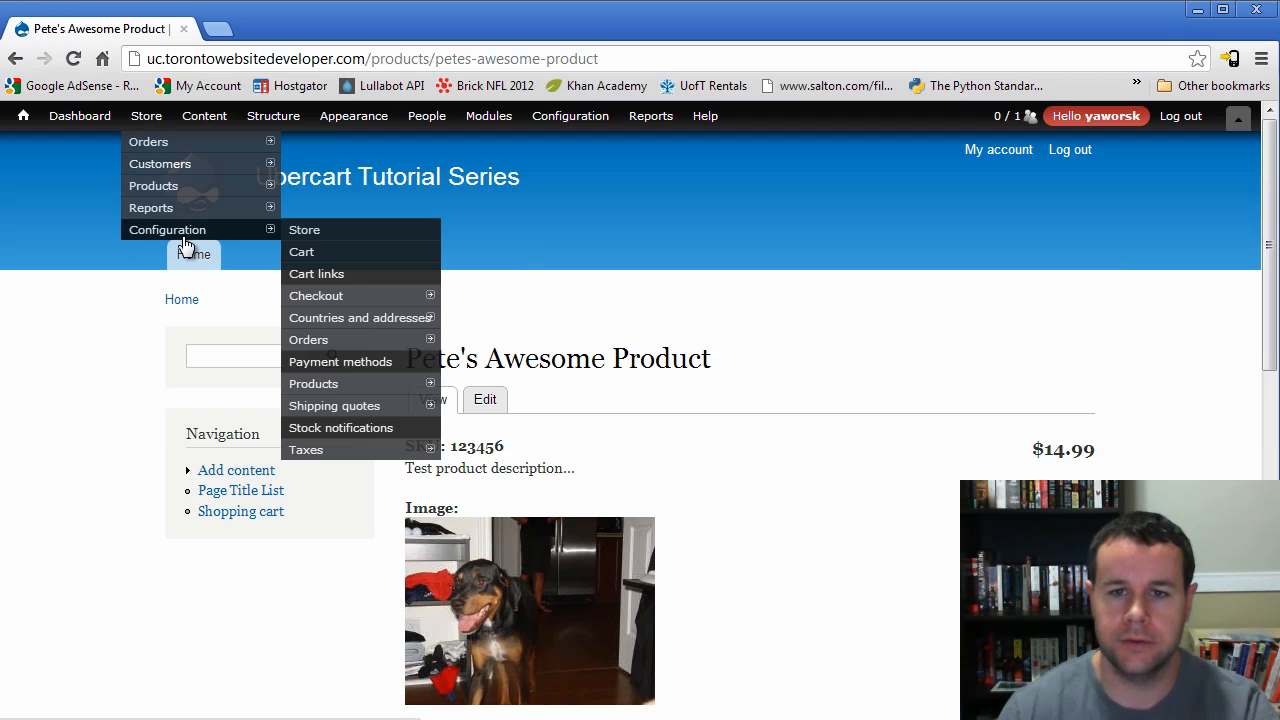
pyautogui.moveTo(365, 295)
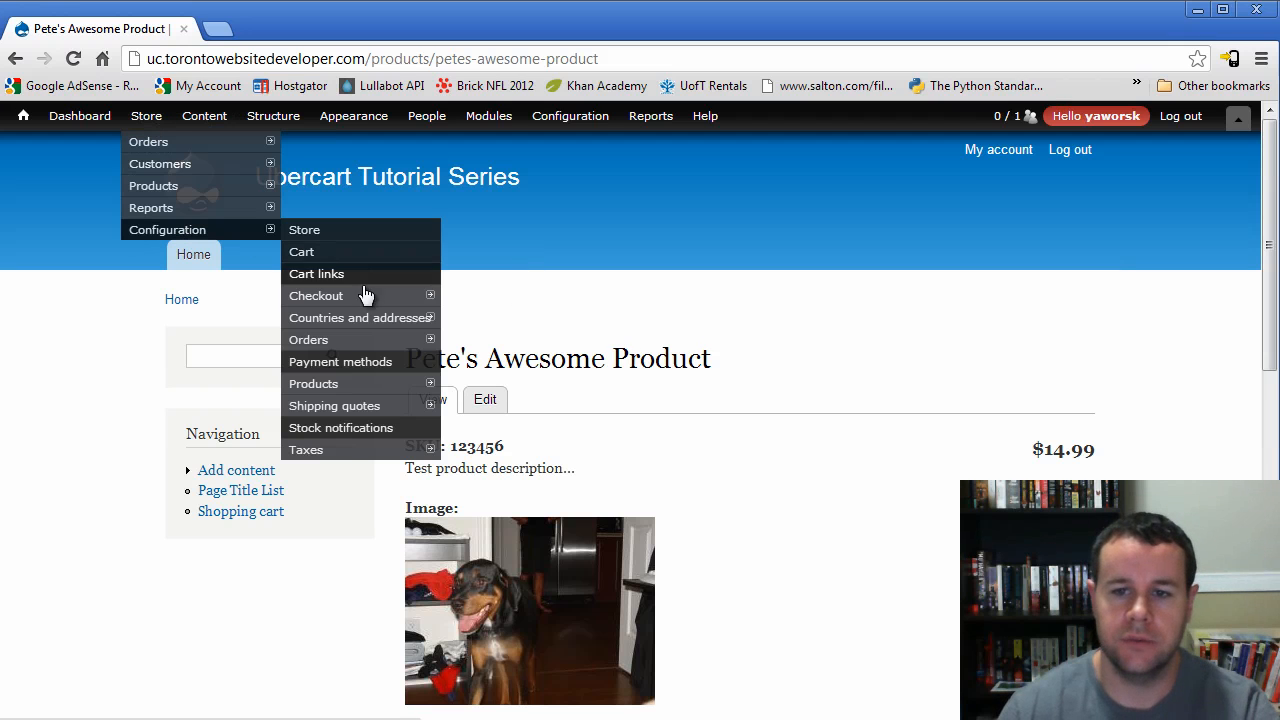
pyautogui.click(341, 427)
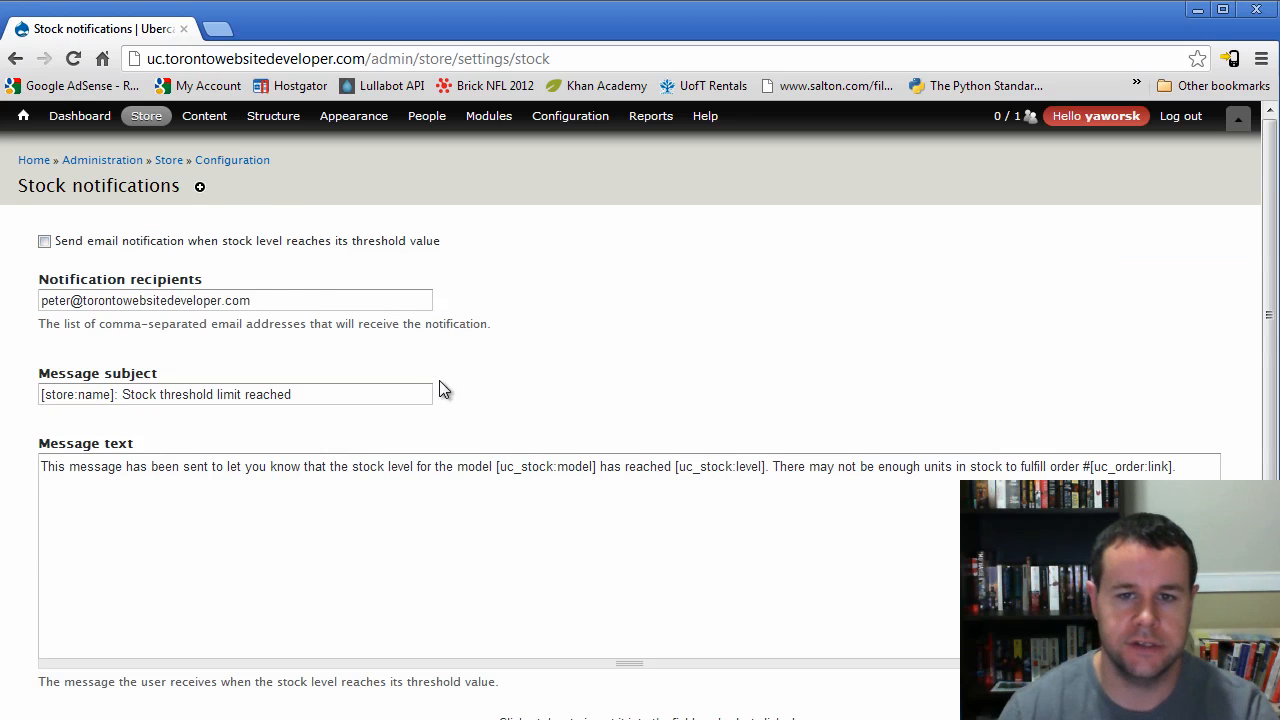
pyautogui.click(44, 241)
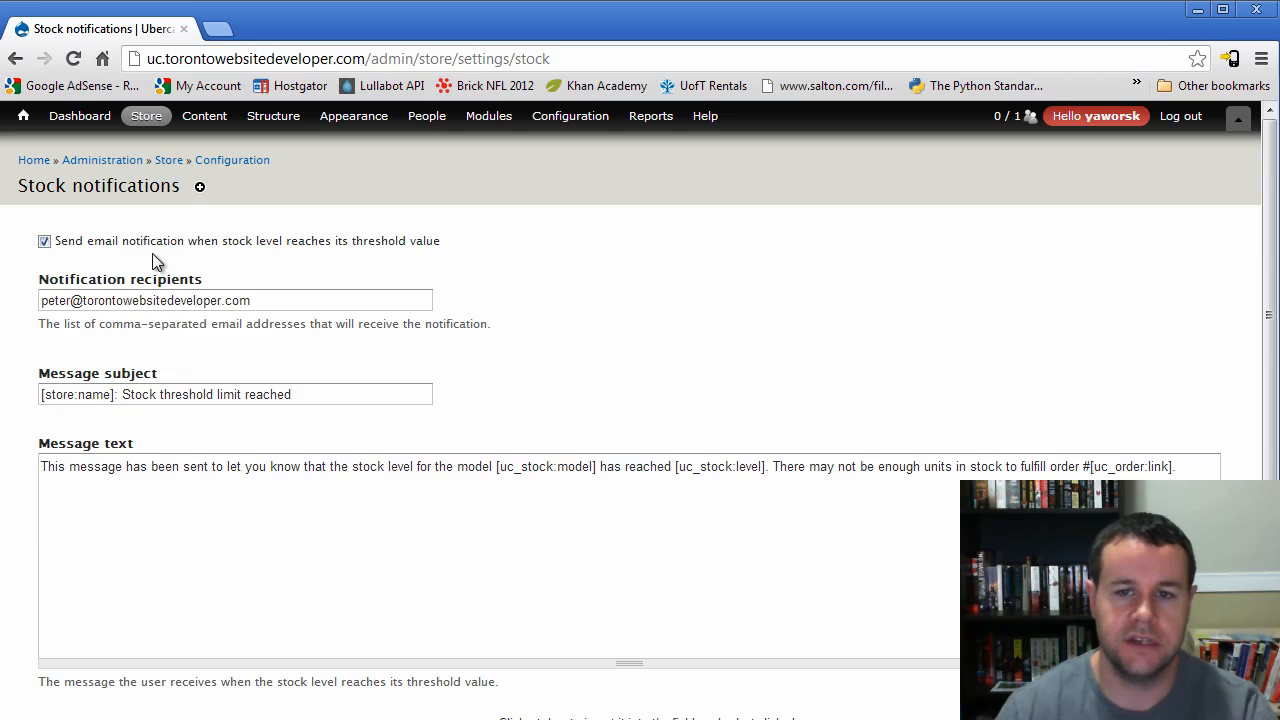
pyautogui.moveTo(452, 276)
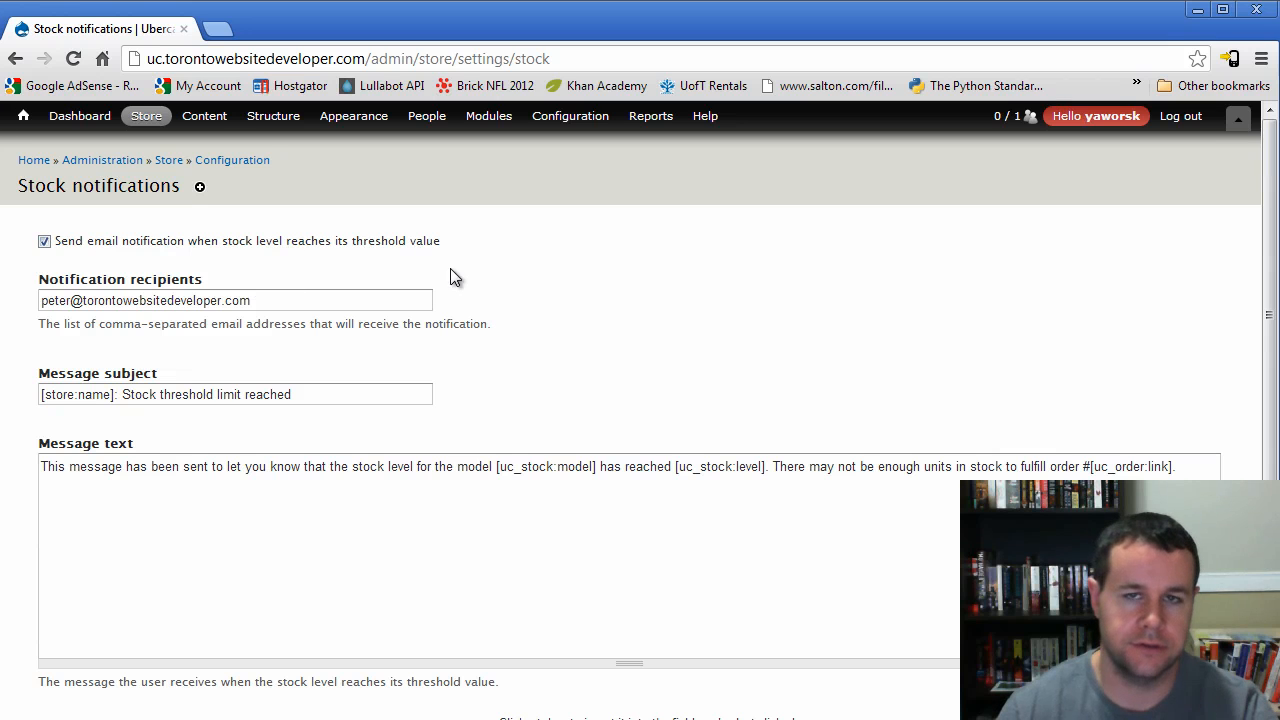
pyautogui.moveTo(350, 392)
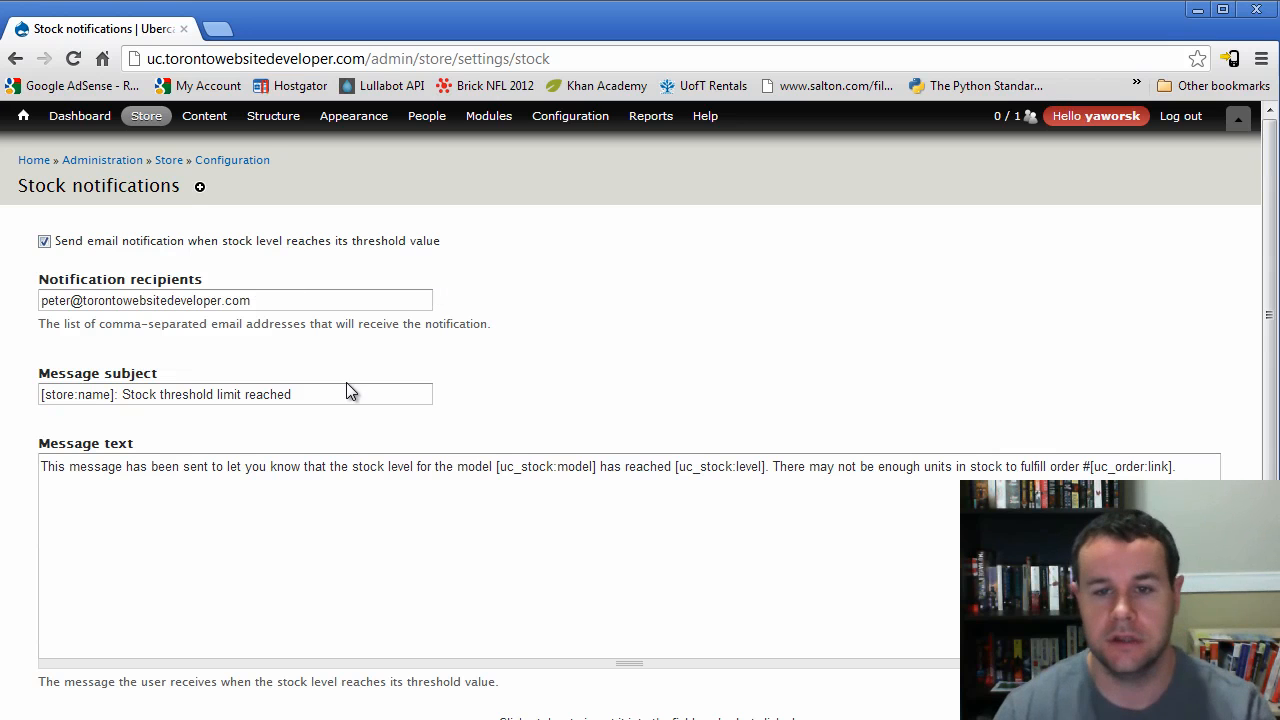
pyautogui.scroll(-3)
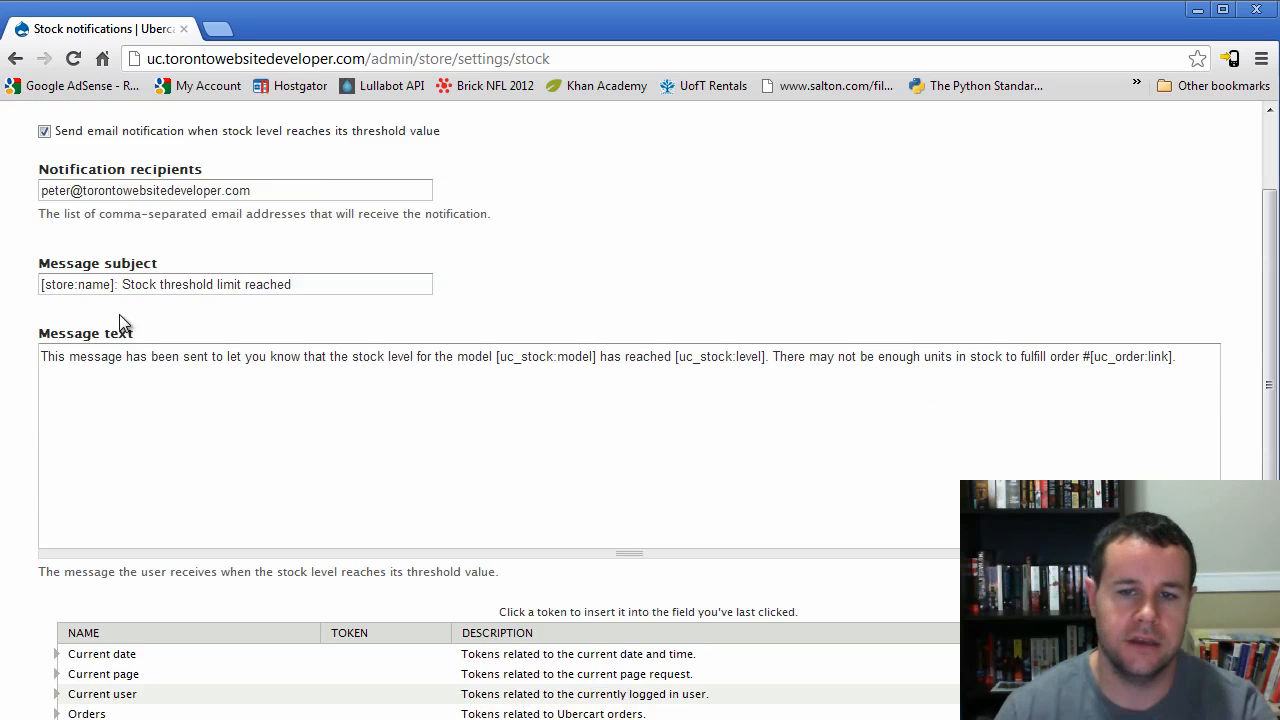
pyautogui.scroll(-3)
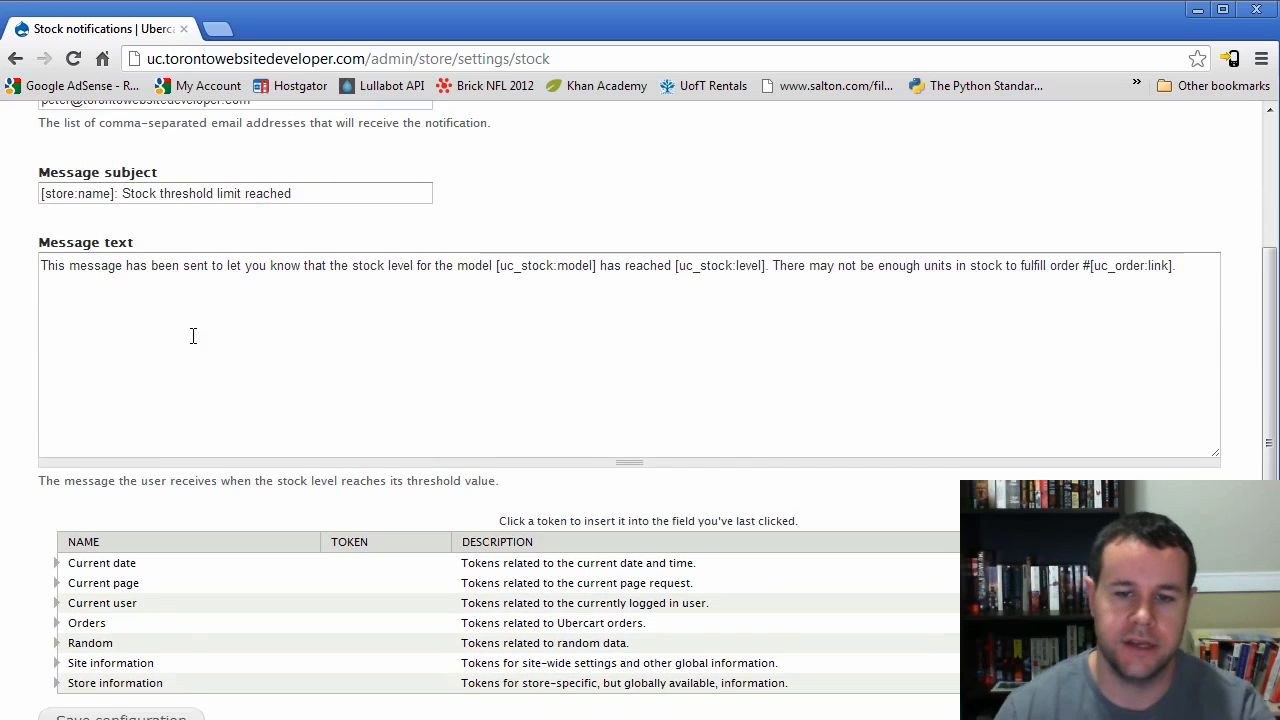
pyautogui.scroll(-3)
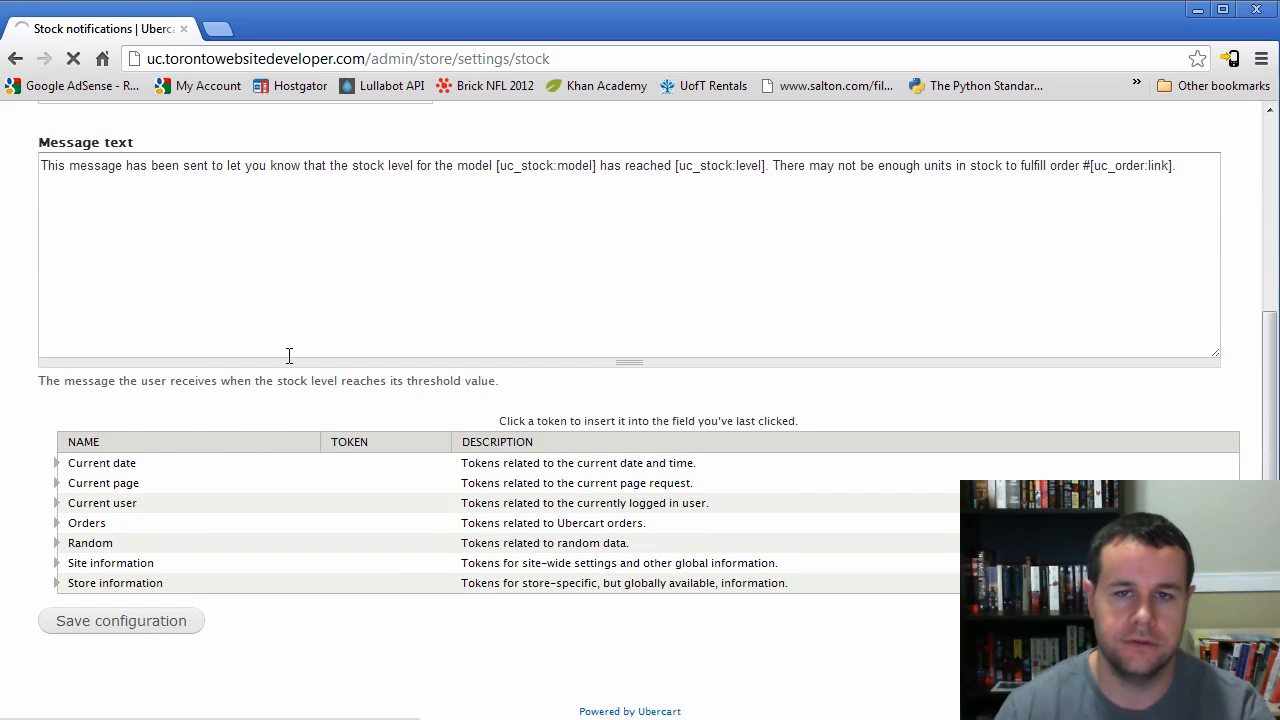
pyautogui.click(120, 620)
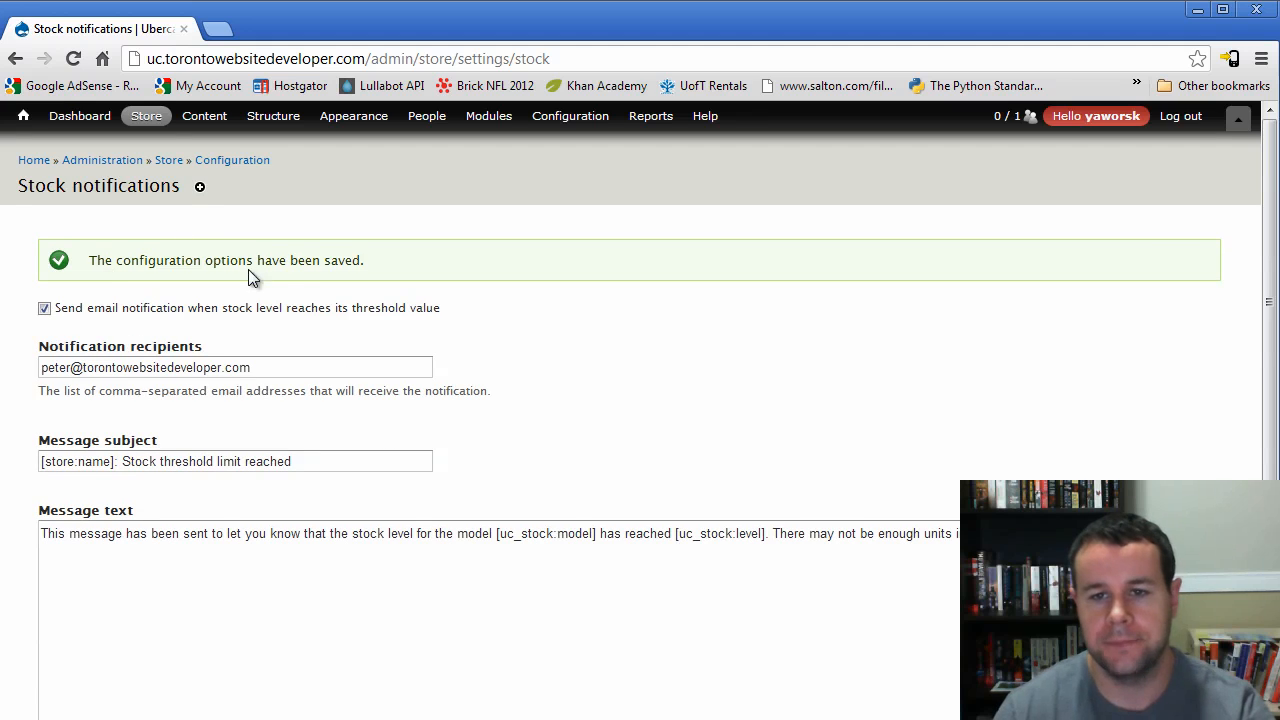
pyautogui.click(204, 115)
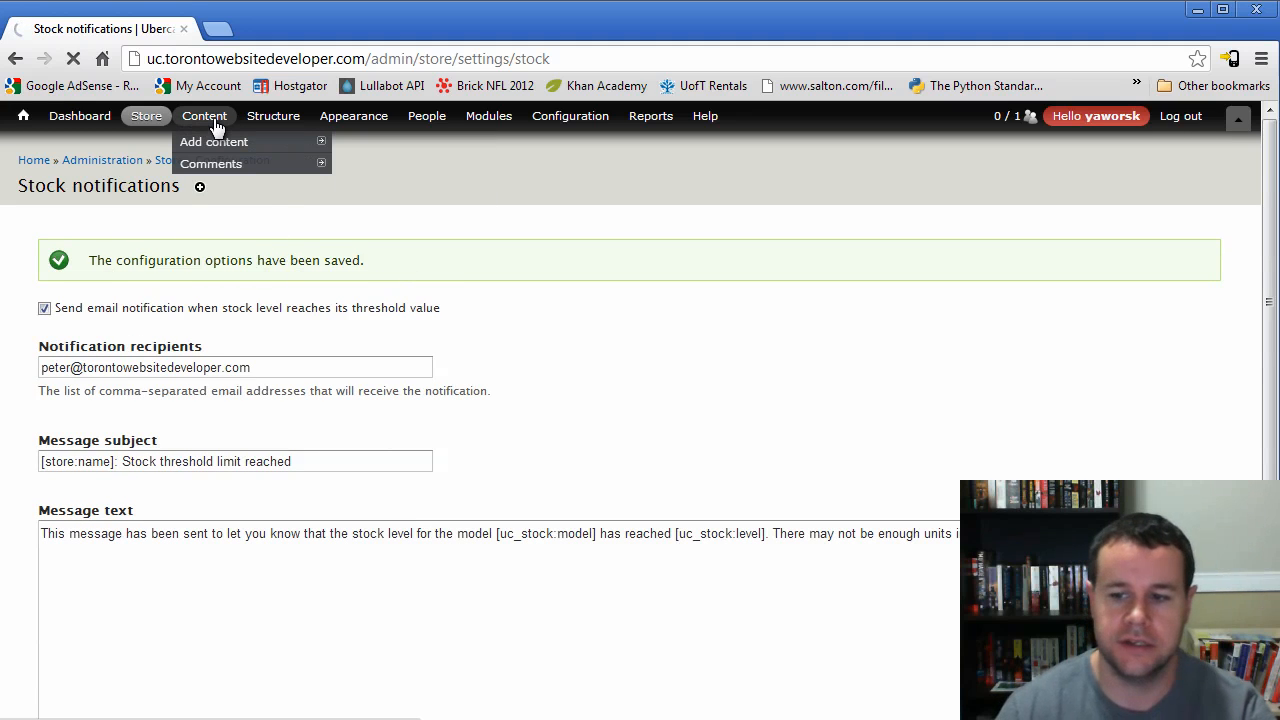
# - Reopen Pete's Awesome Product from the Content list
pyautogui.click(213, 141)
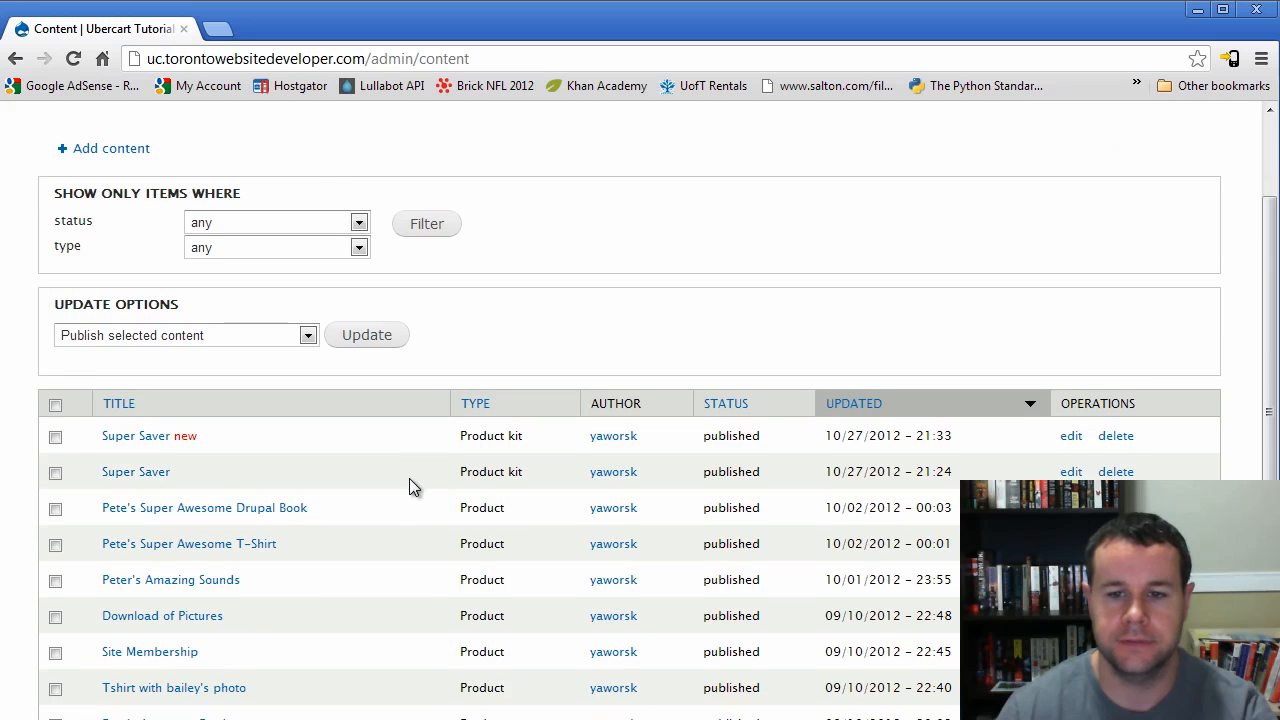
pyautogui.scroll(-3)
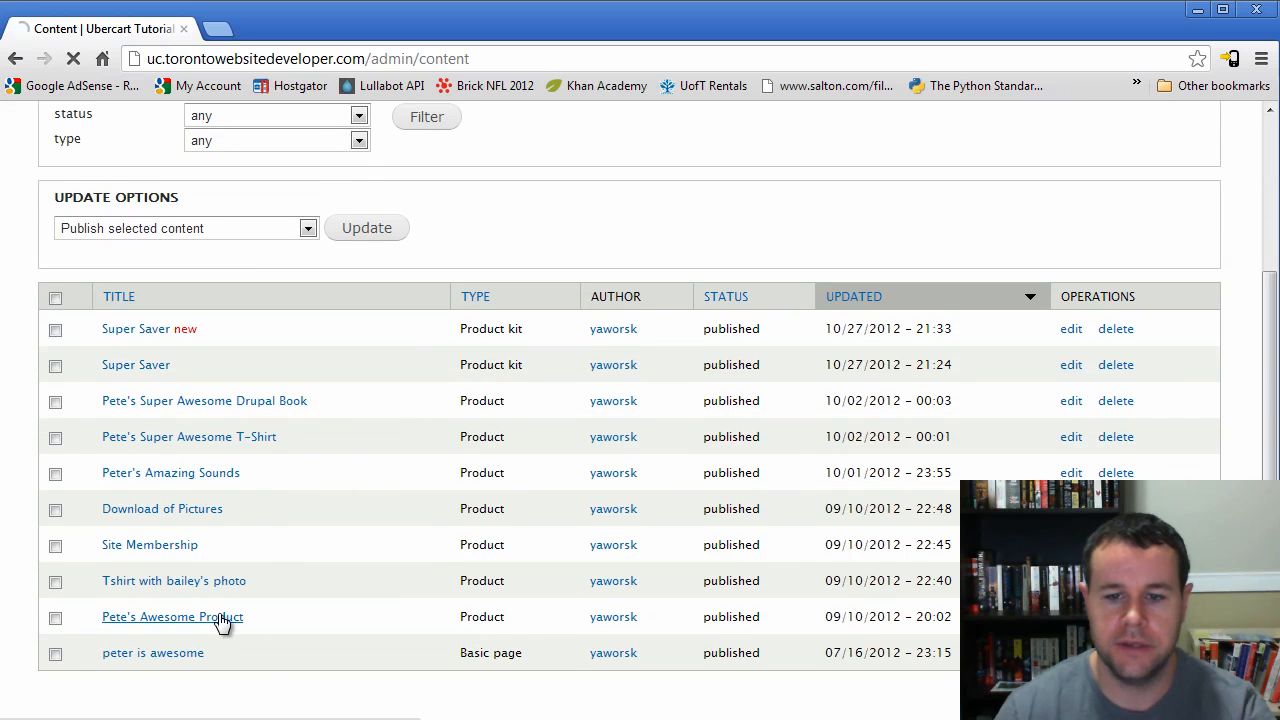
pyautogui.click(171, 616)
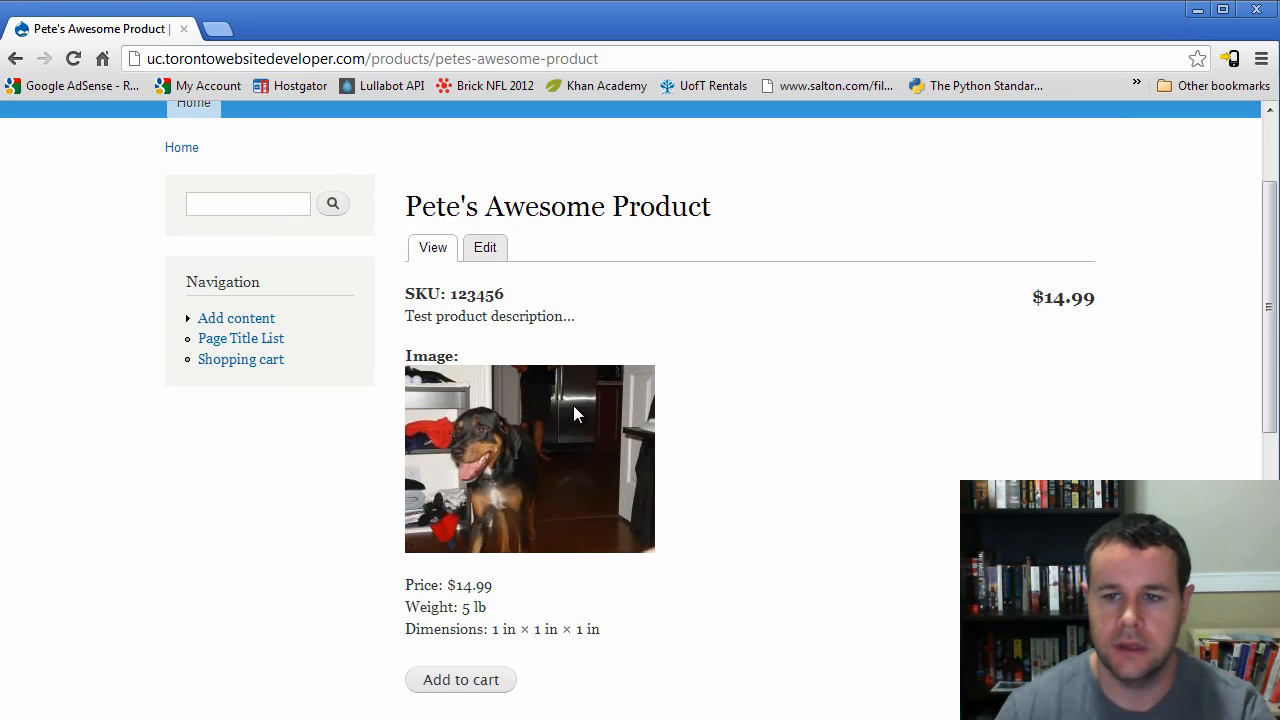
# - Set Pete's Awesome Product stock to 100 with threshold 10, save, and view the product
pyautogui.click(485, 247)
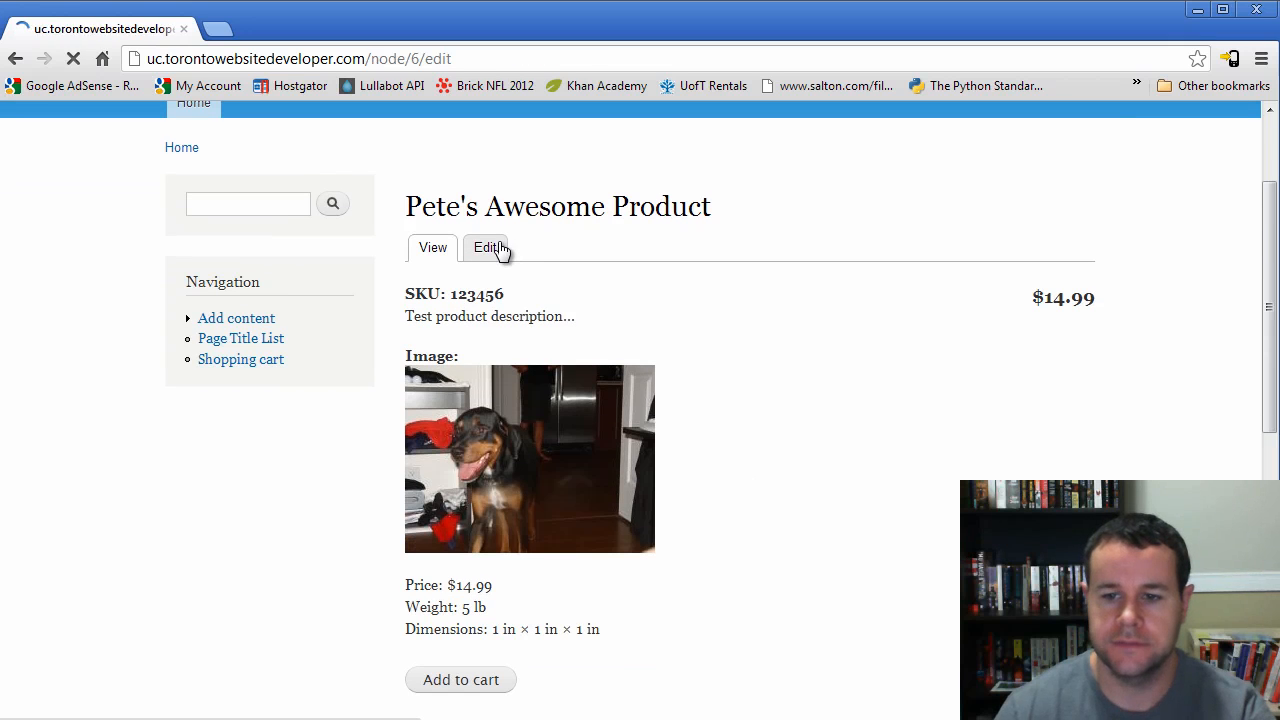
pyautogui.click(487, 247)
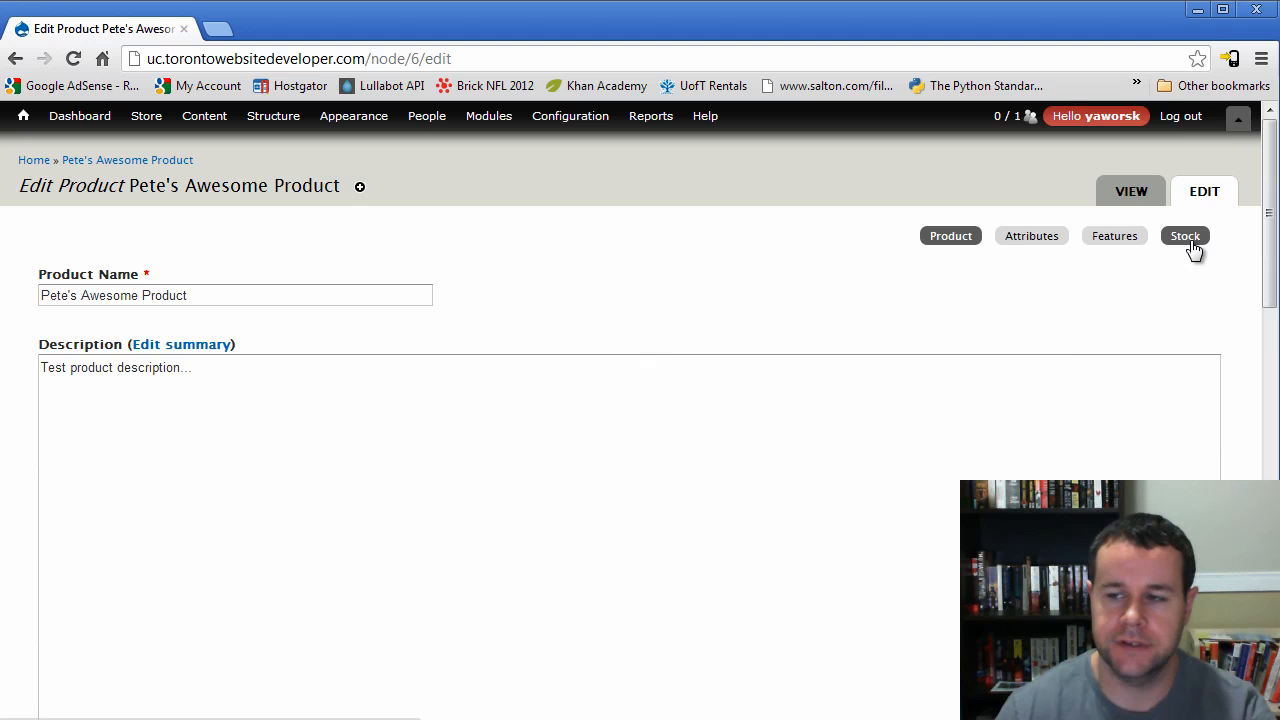
pyautogui.click(1185, 235)
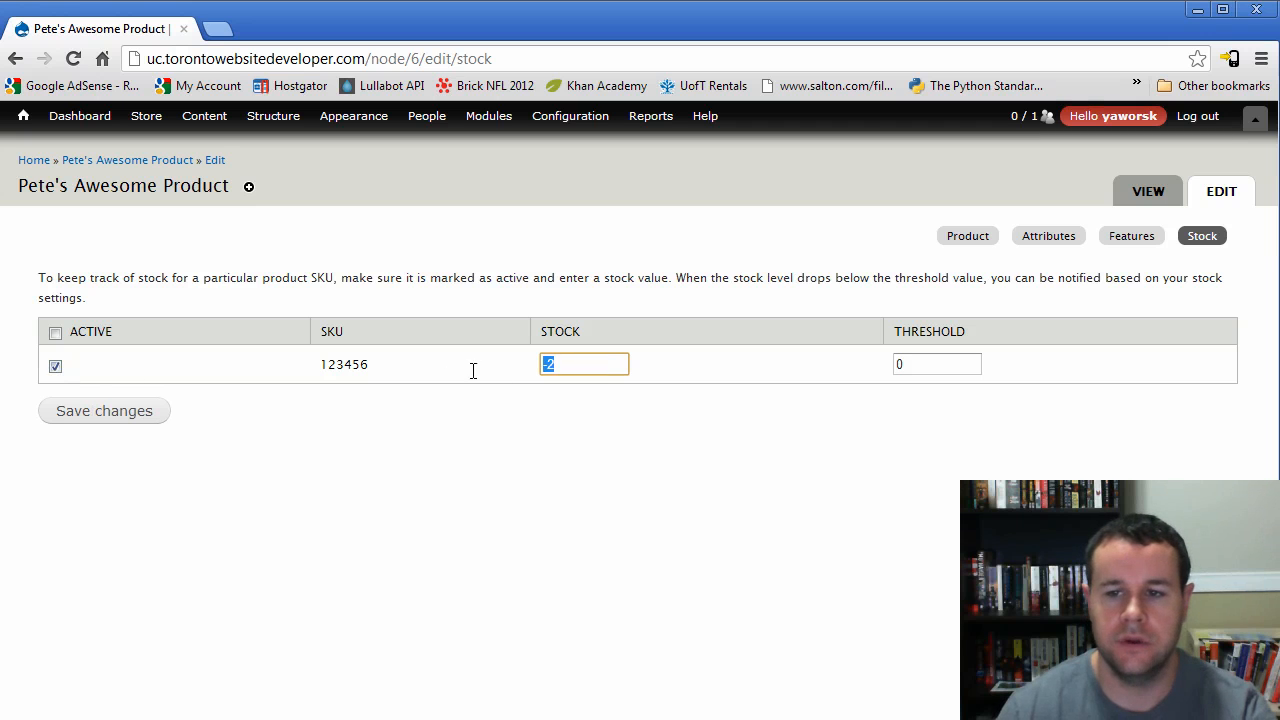
pyautogui.moveTo(454, 401)
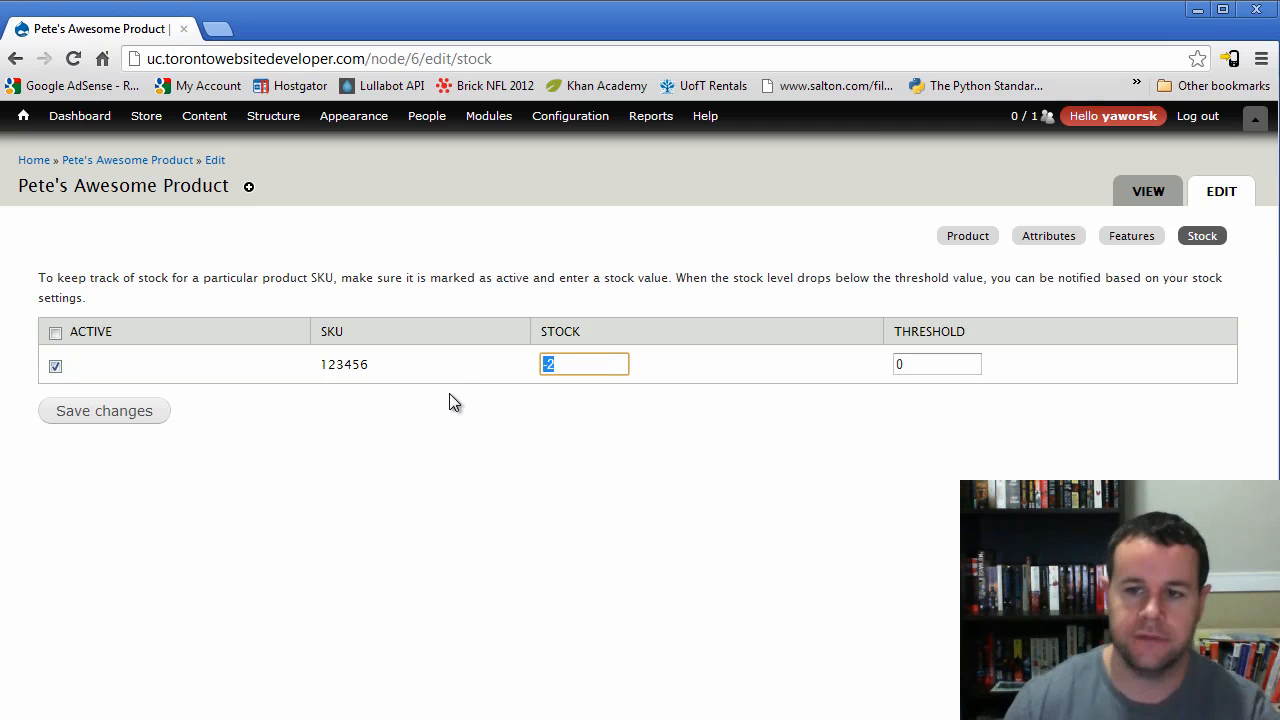
pyautogui.moveTo(705, 487)
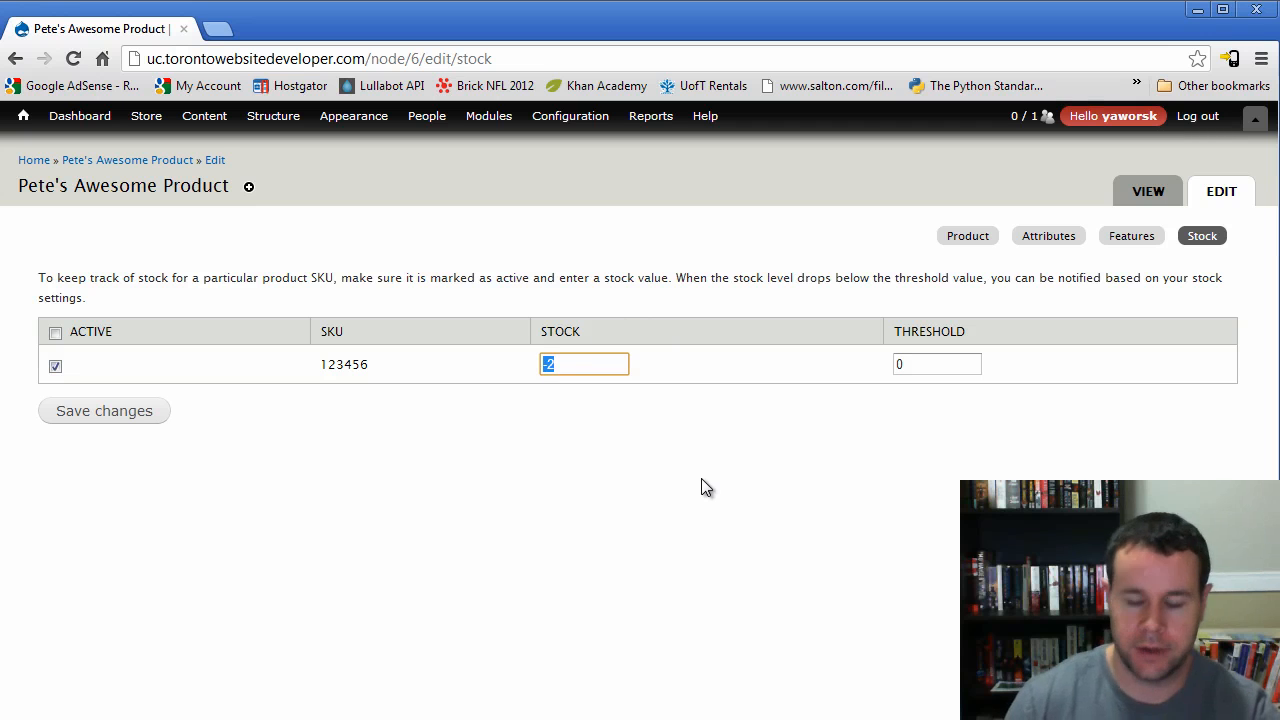
pyautogui.write('100')
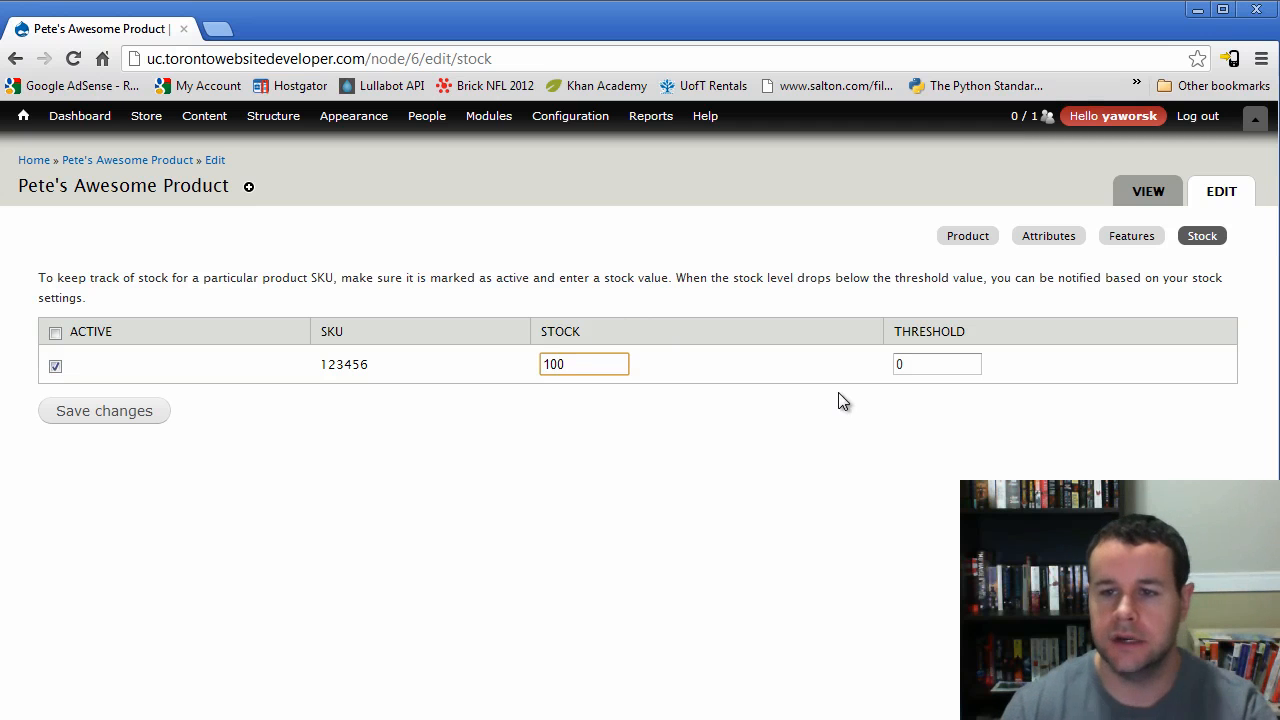
pyautogui.click(937, 364)
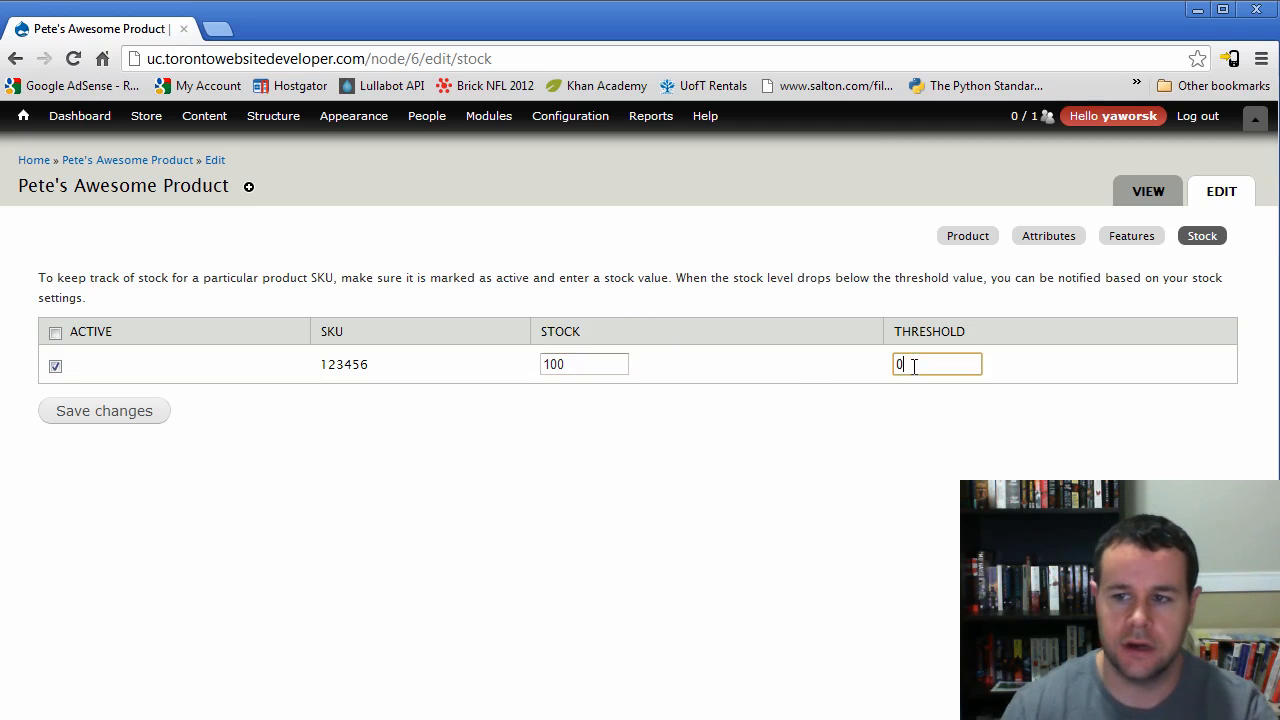
pyautogui.write('10')
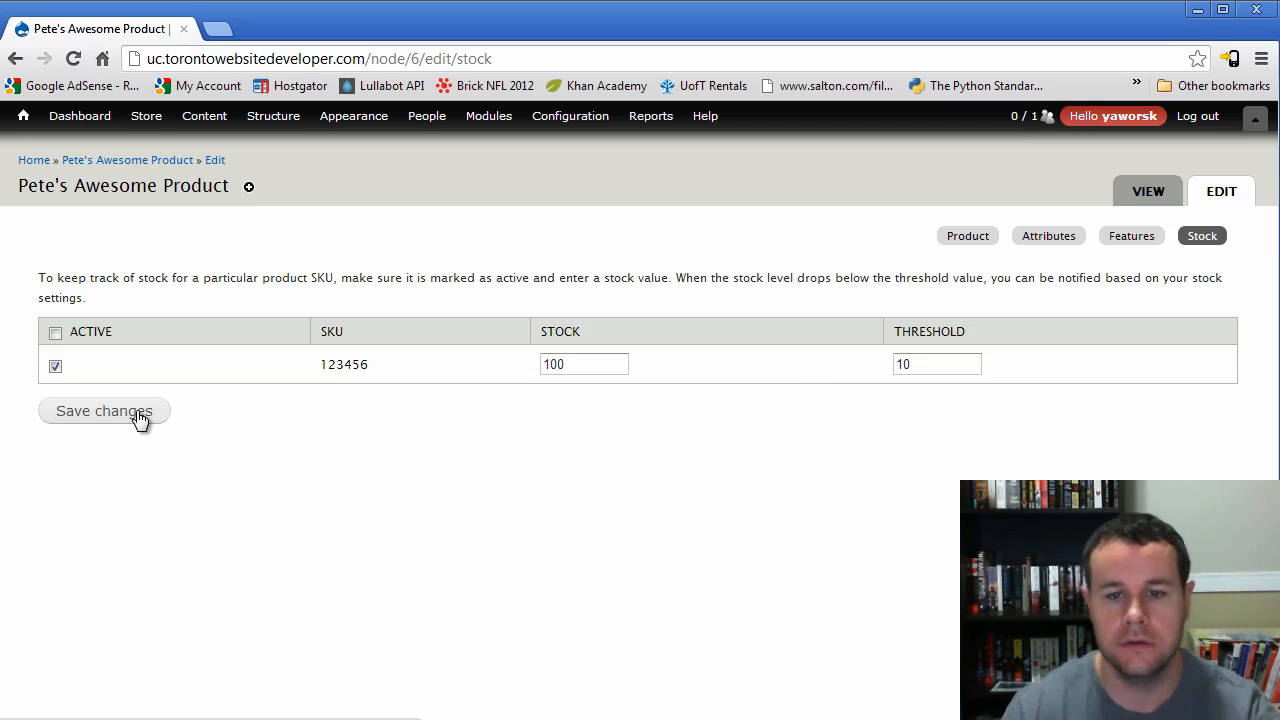
pyautogui.click(104, 411)
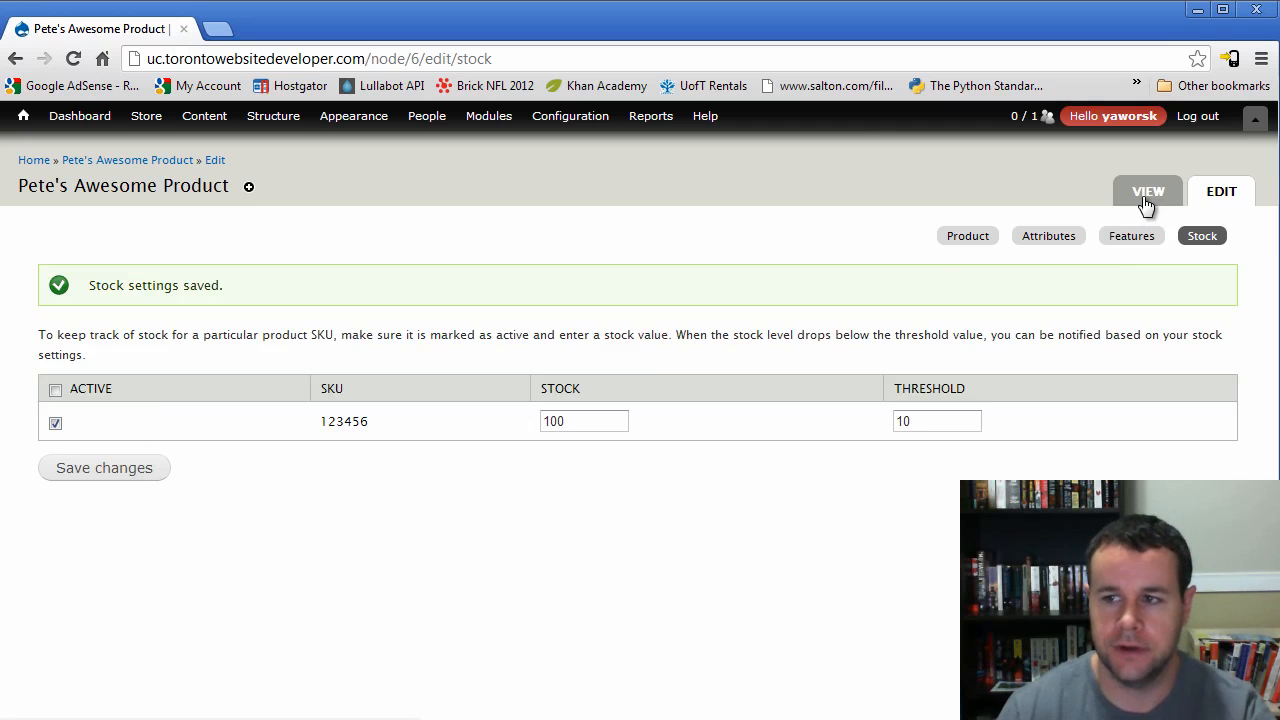
pyautogui.click(1147, 191)
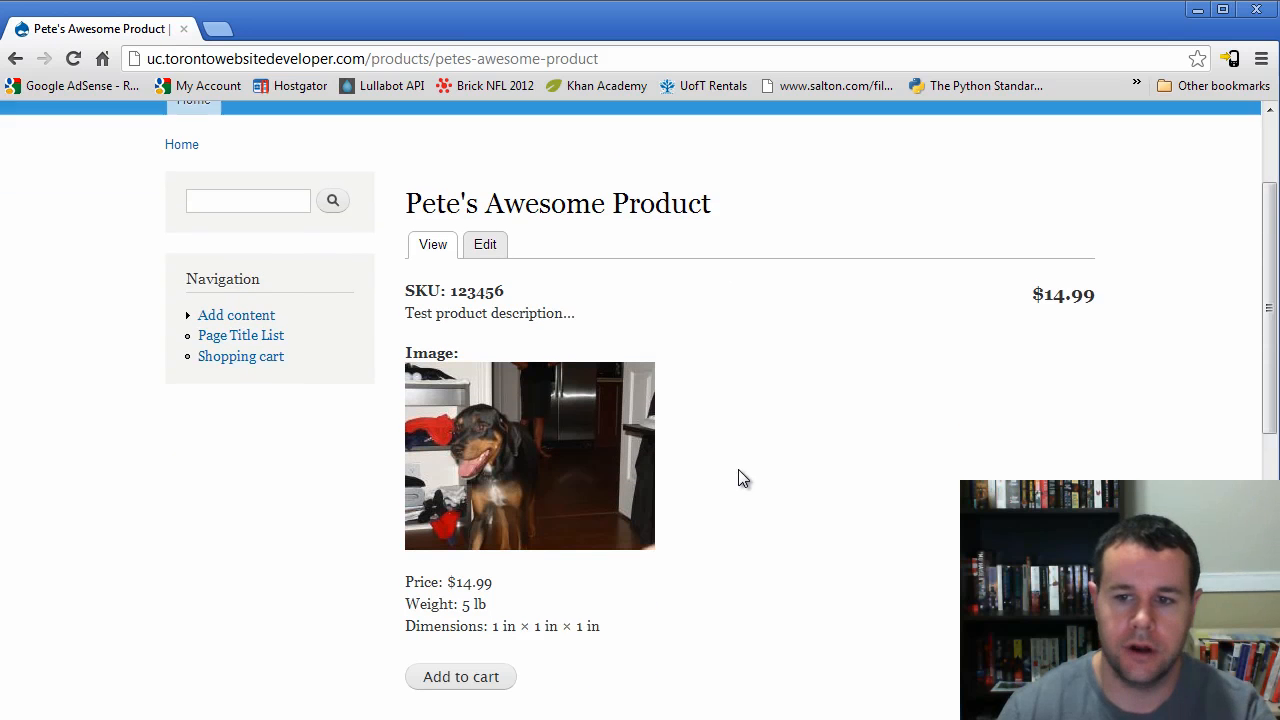
pyautogui.scroll(-3)
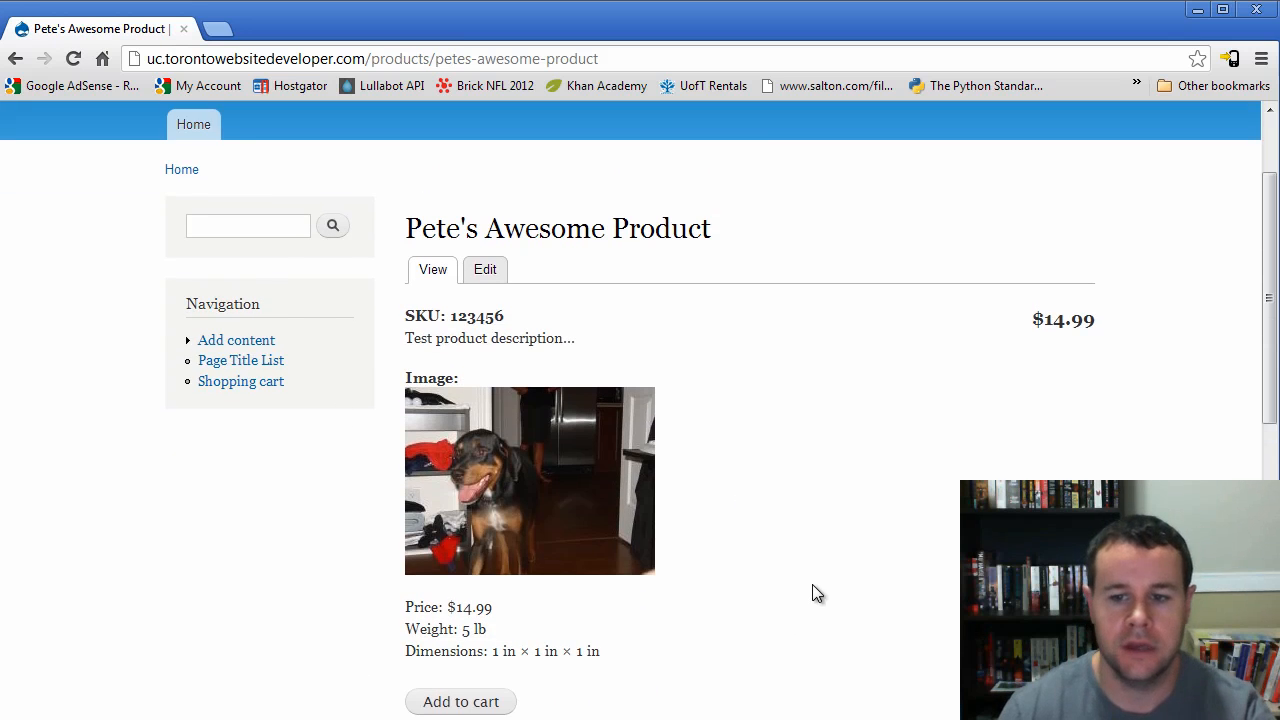
pyautogui.scroll(-3)
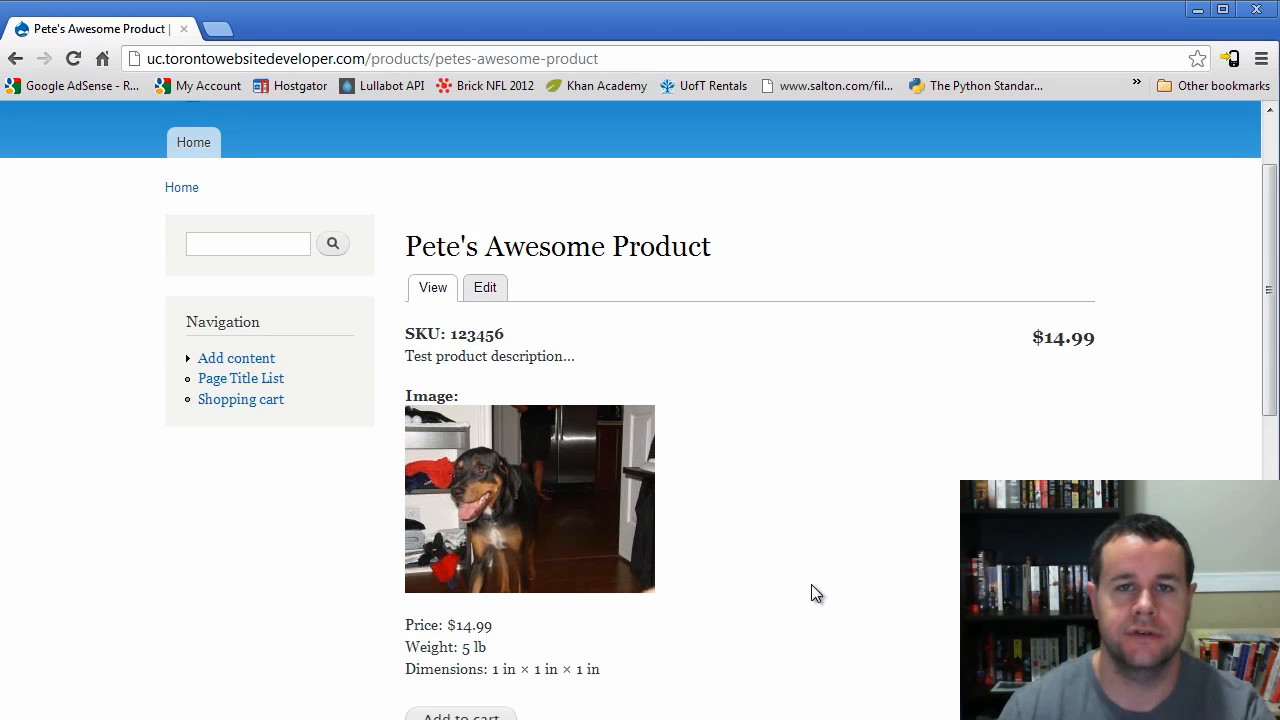
pyautogui.scroll(-3)
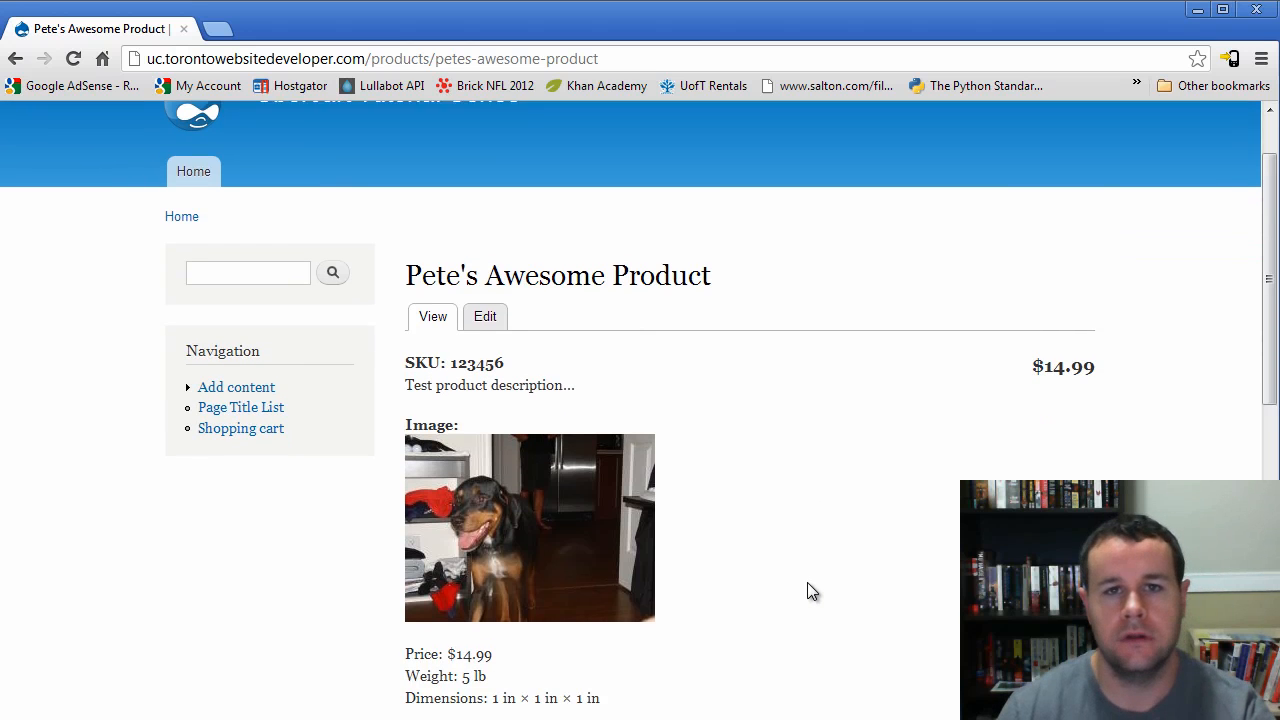
pyautogui.scroll(-3)
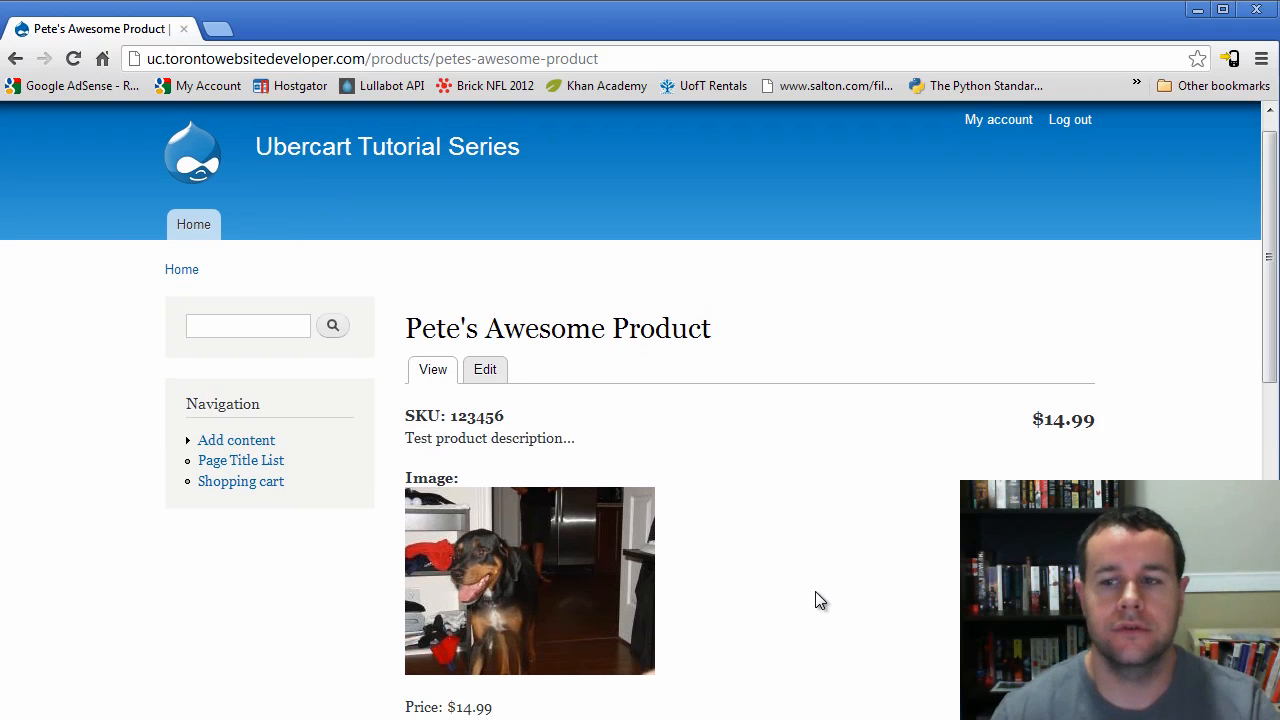
pyautogui.moveTo(793, 573)
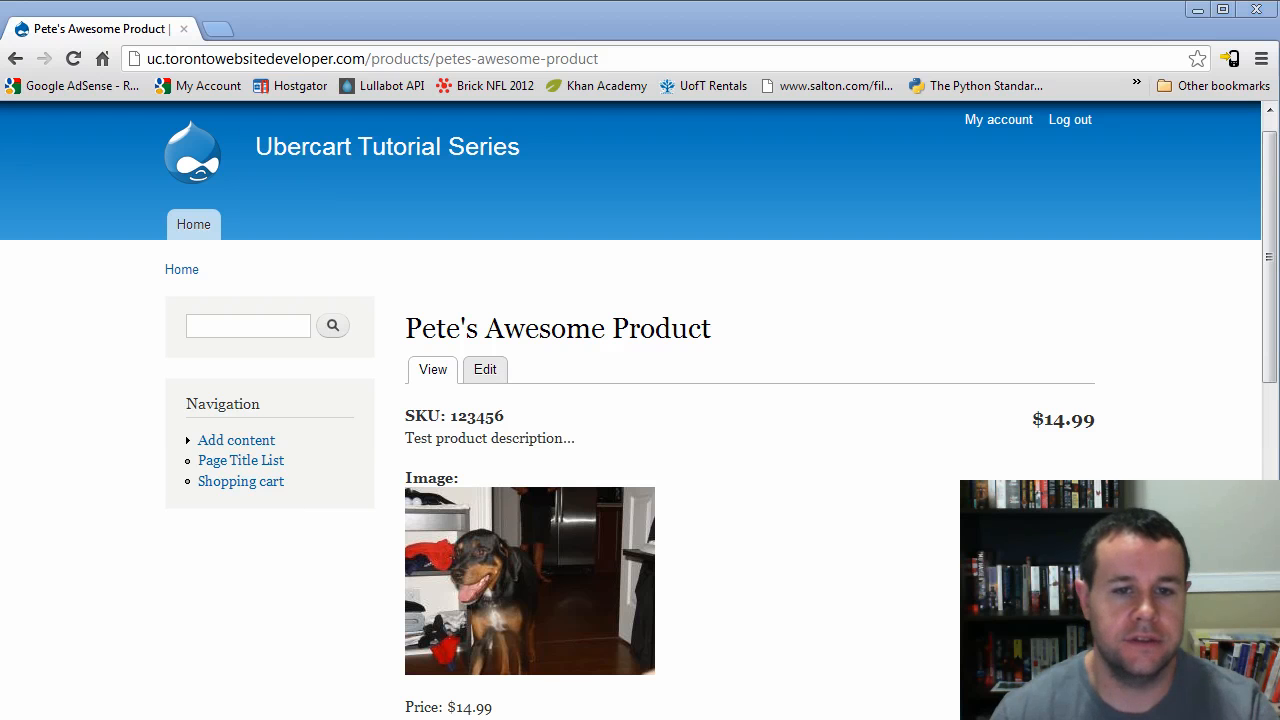
pyautogui.moveTo(216, 82)
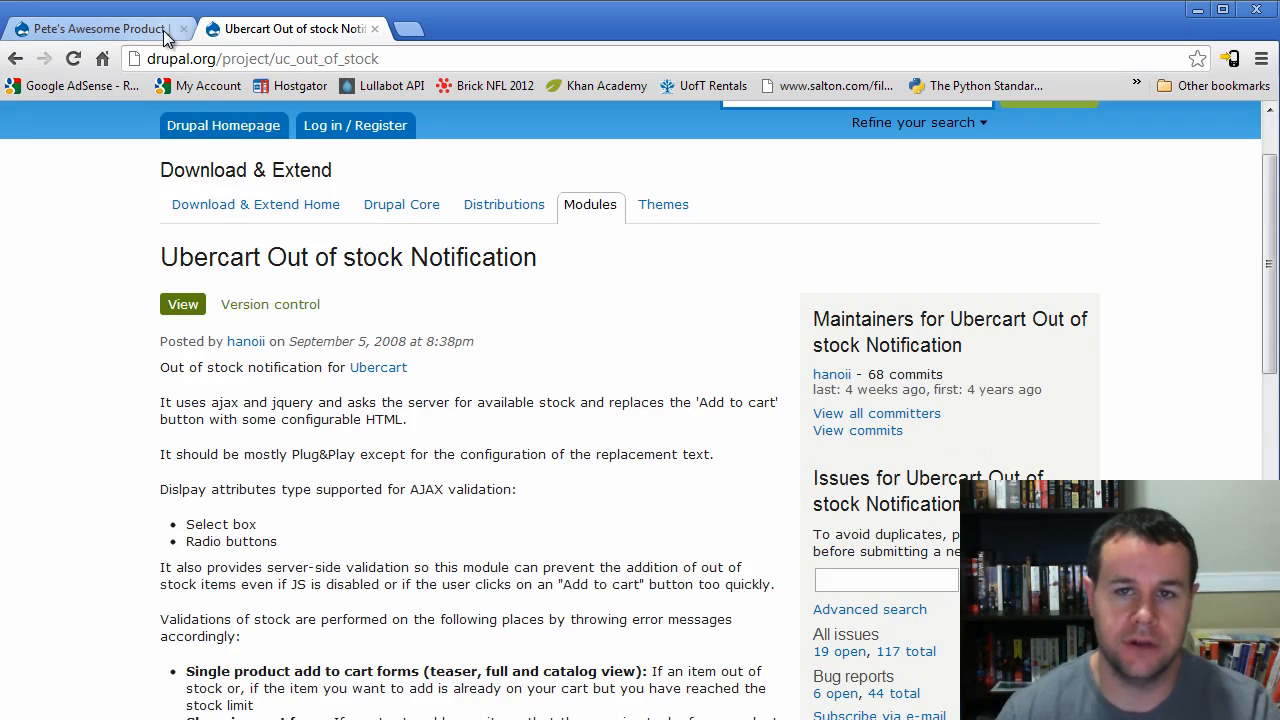
# - Switch from the Drupal.org project tab back to the Pete's Awesome Product tab
pyautogui.click(95, 28)
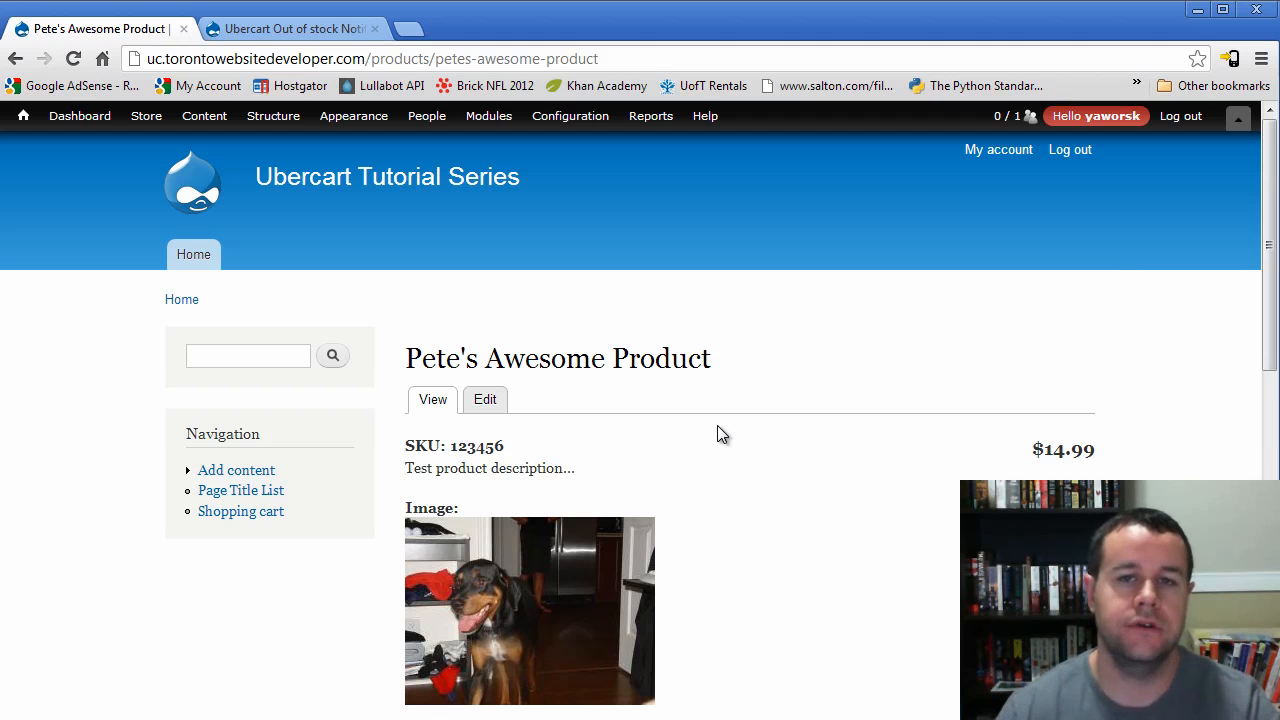
pyautogui.moveTo(795, 427)
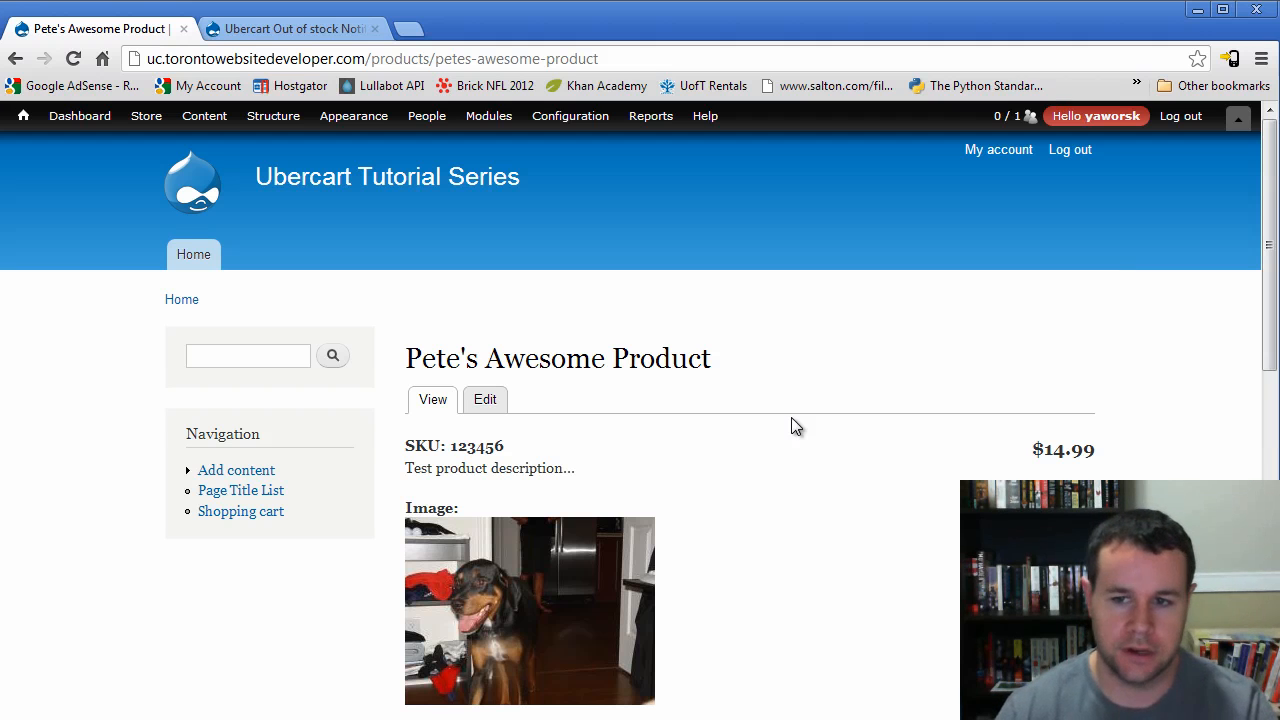
# - Check that Out of stock notificator is enabled in Modules, and close the Drupal.org tab
pyautogui.click(272, 116)
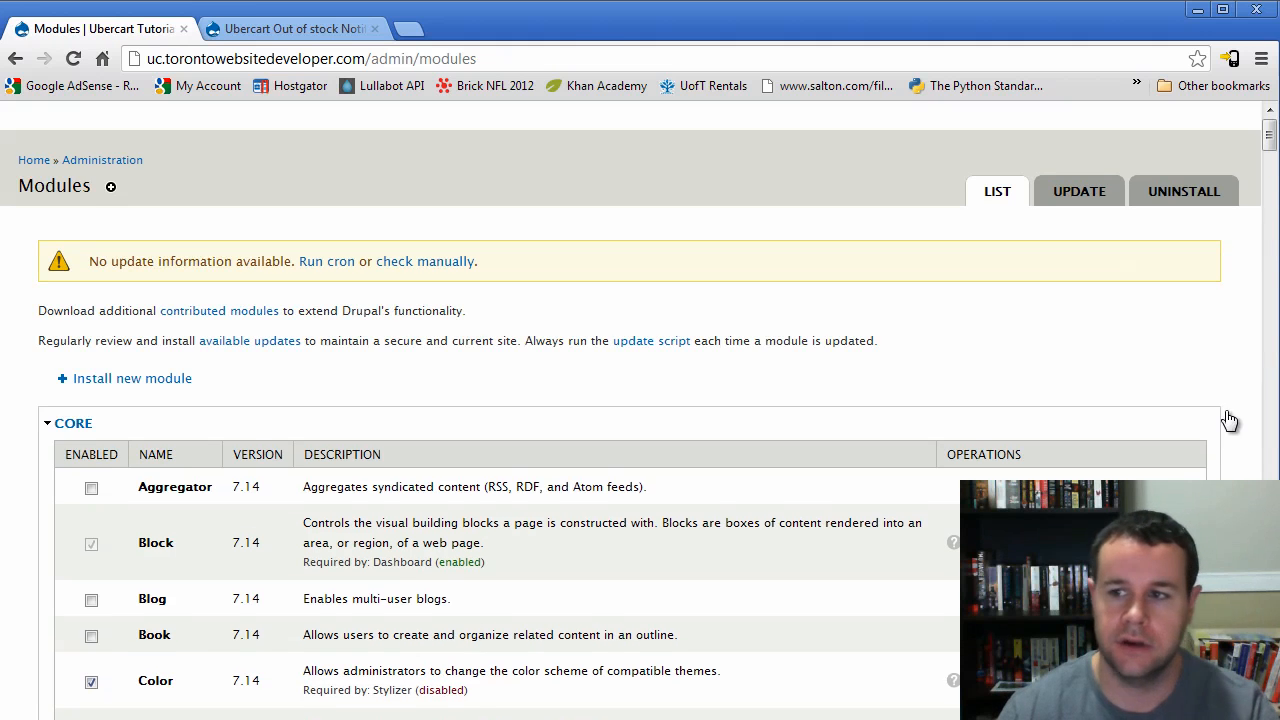
pyautogui.scroll(-3)
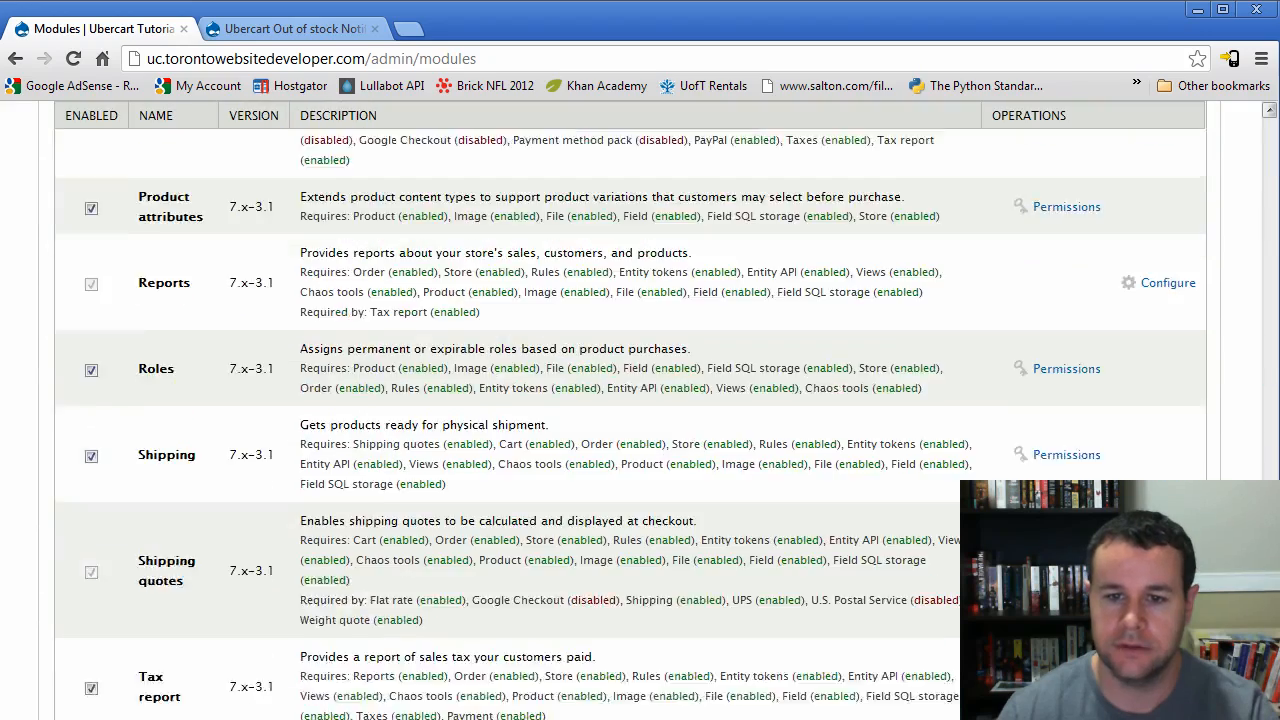
pyautogui.scroll(-3)
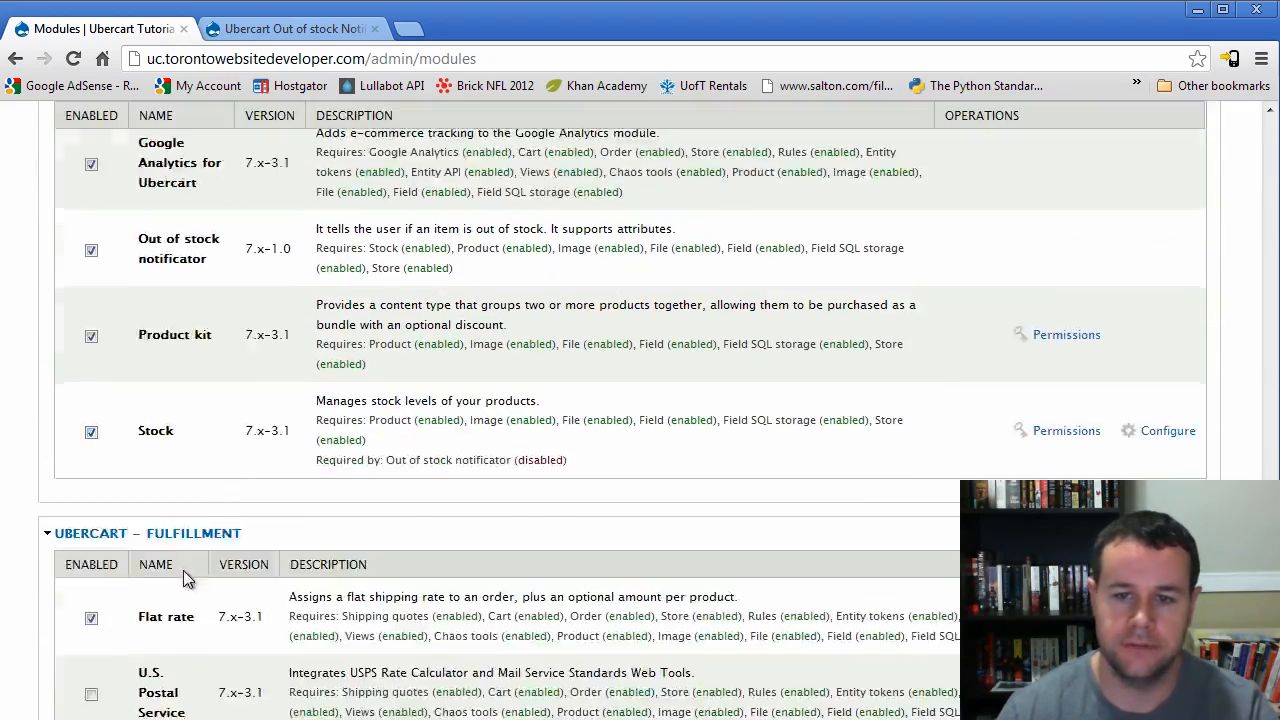
pyautogui.scroll(-3)
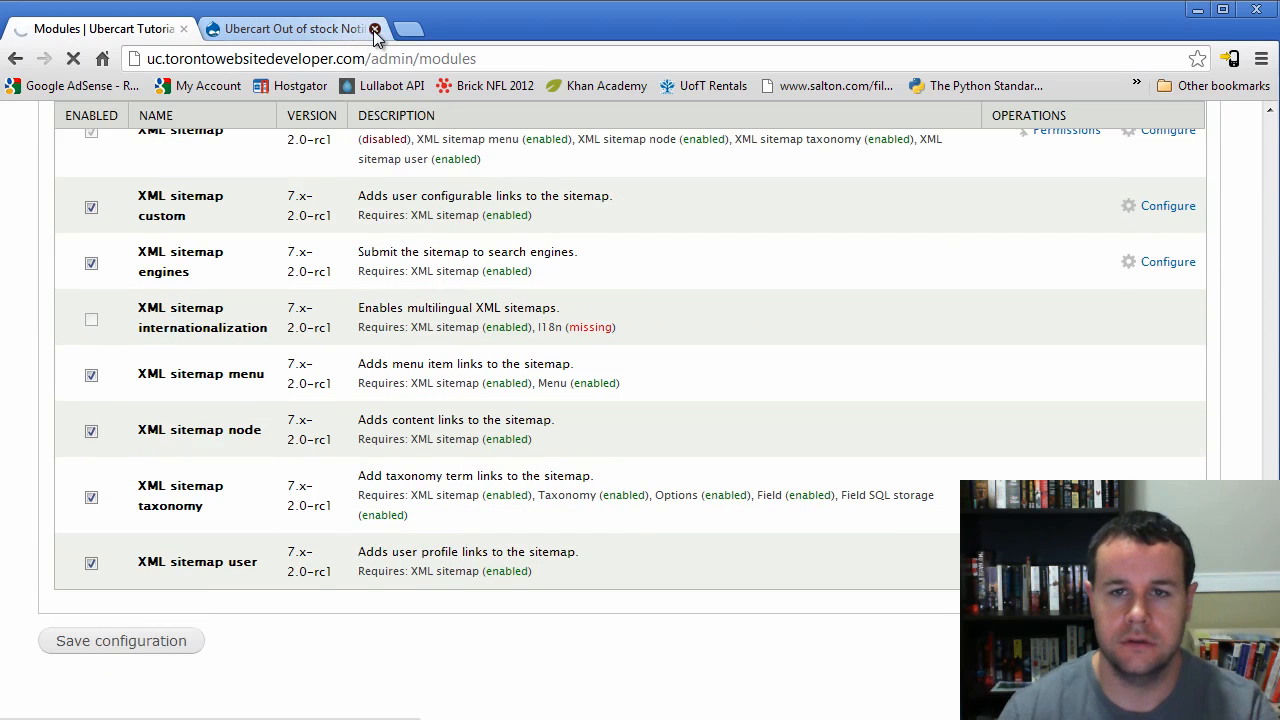
pyautogui.click(374, 28)
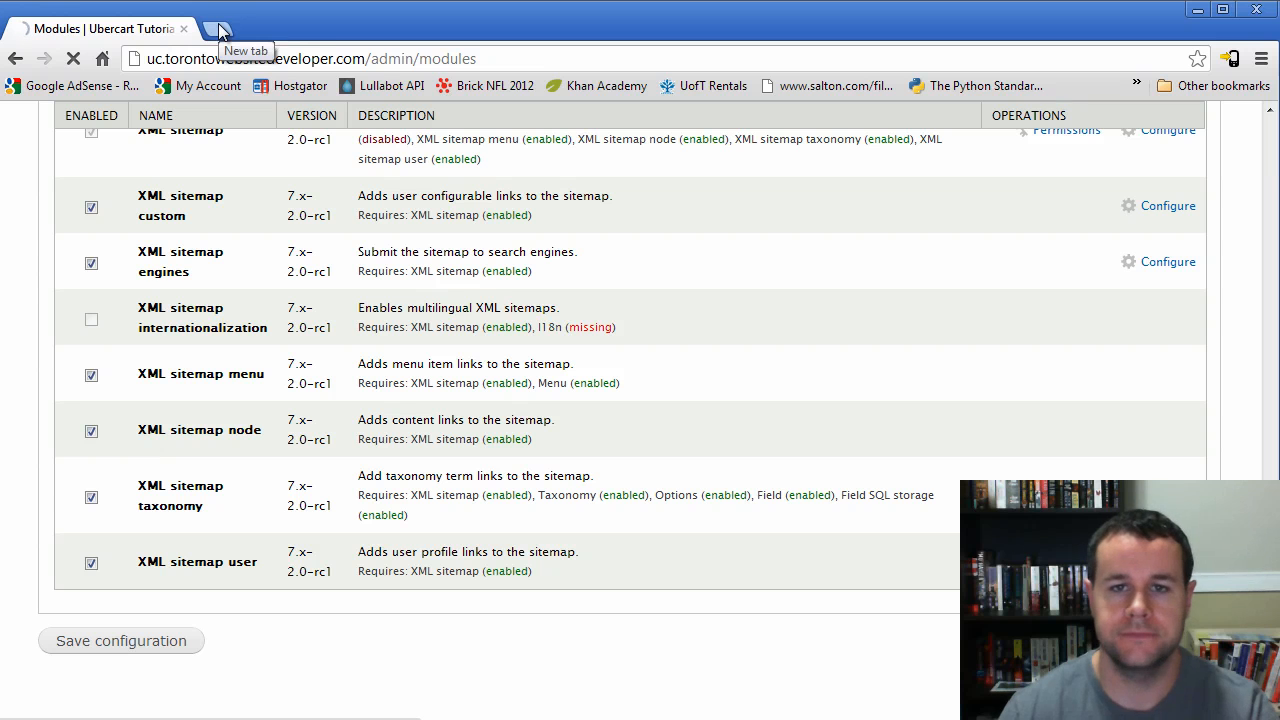
pyautogui.click(120, 640)
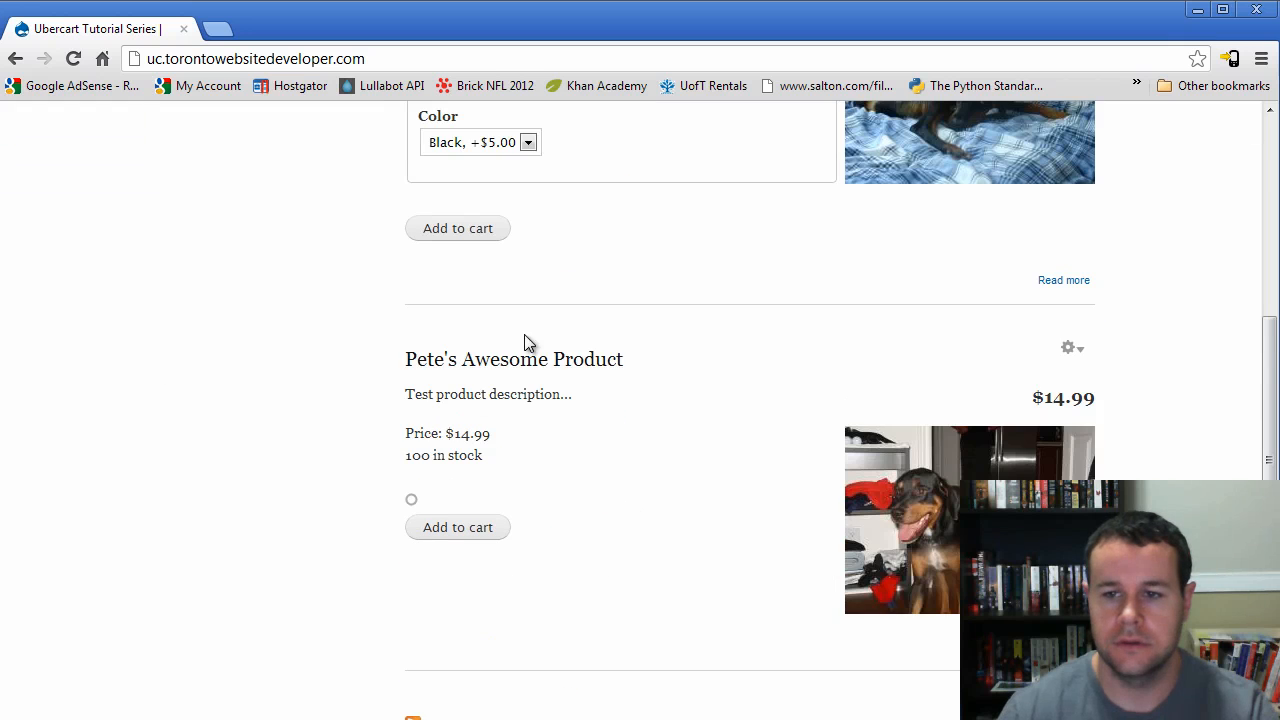
# - Change Pete's Awesome Product stock from 100 to 0 and save
pyautogui.click(513, 358)
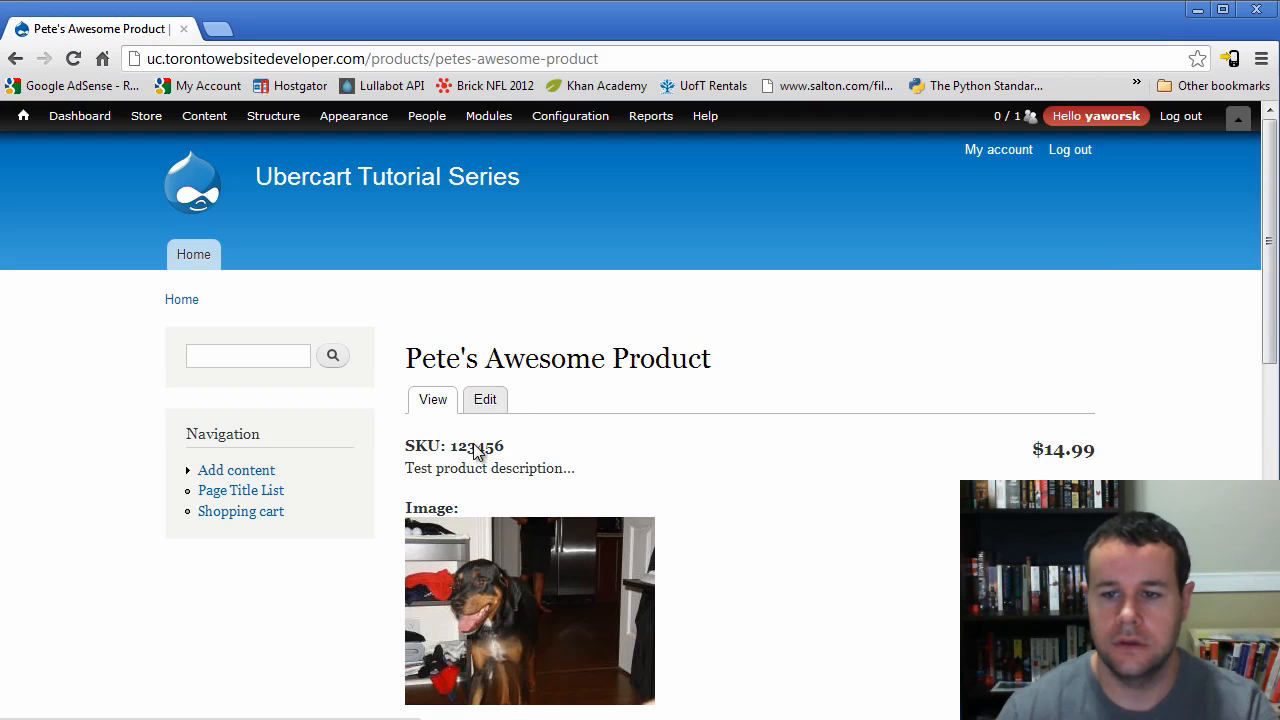
pyautogui.scroll(-3)
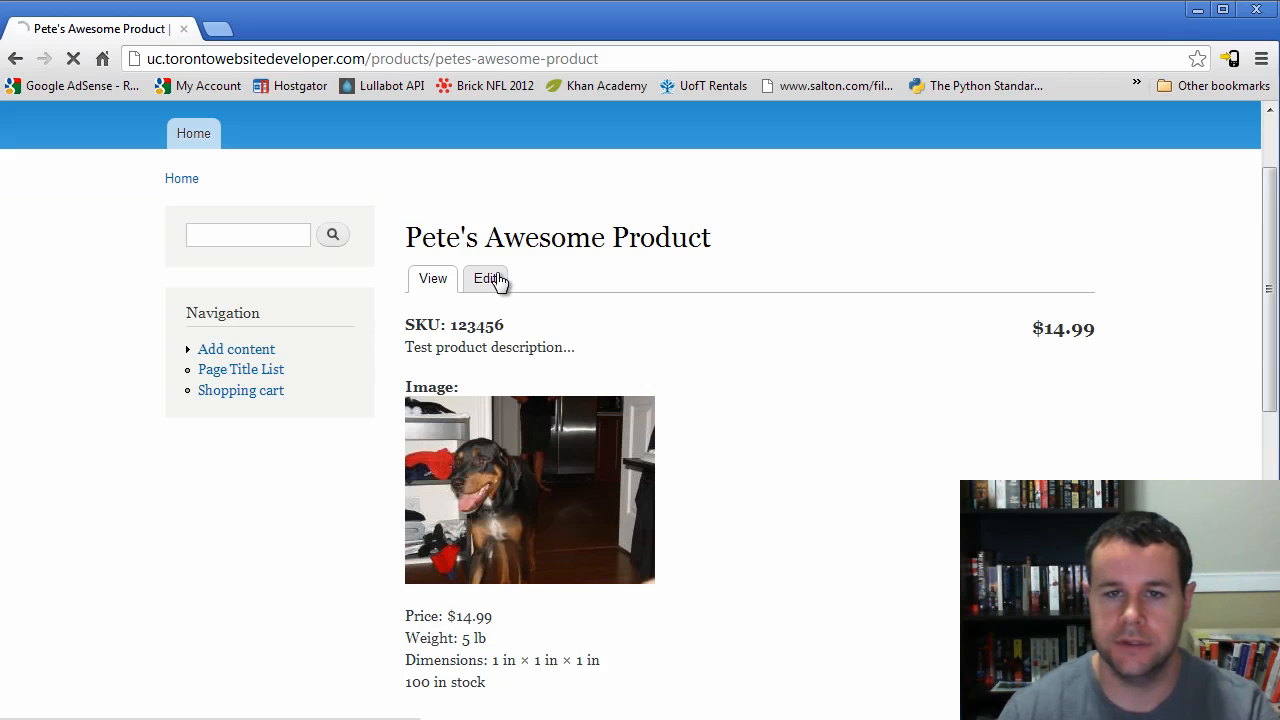
pyautogui.click(487, 279)
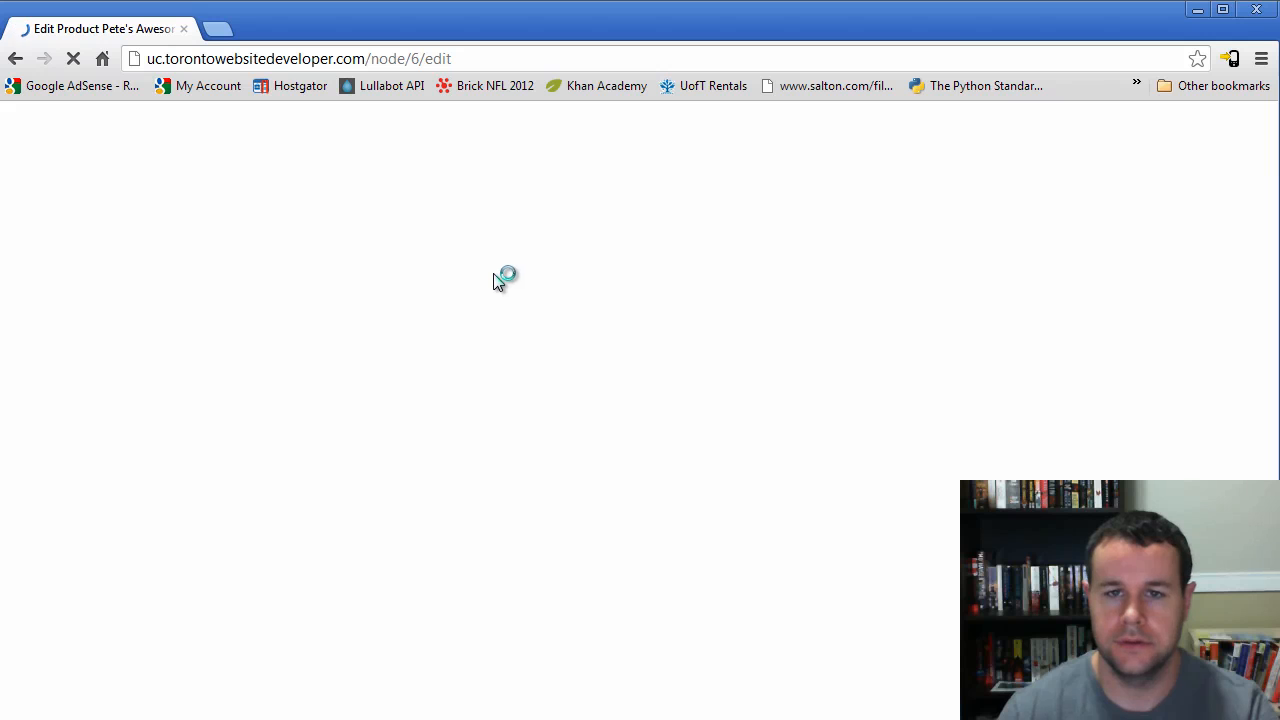
pyautogui.click(1184, 235)
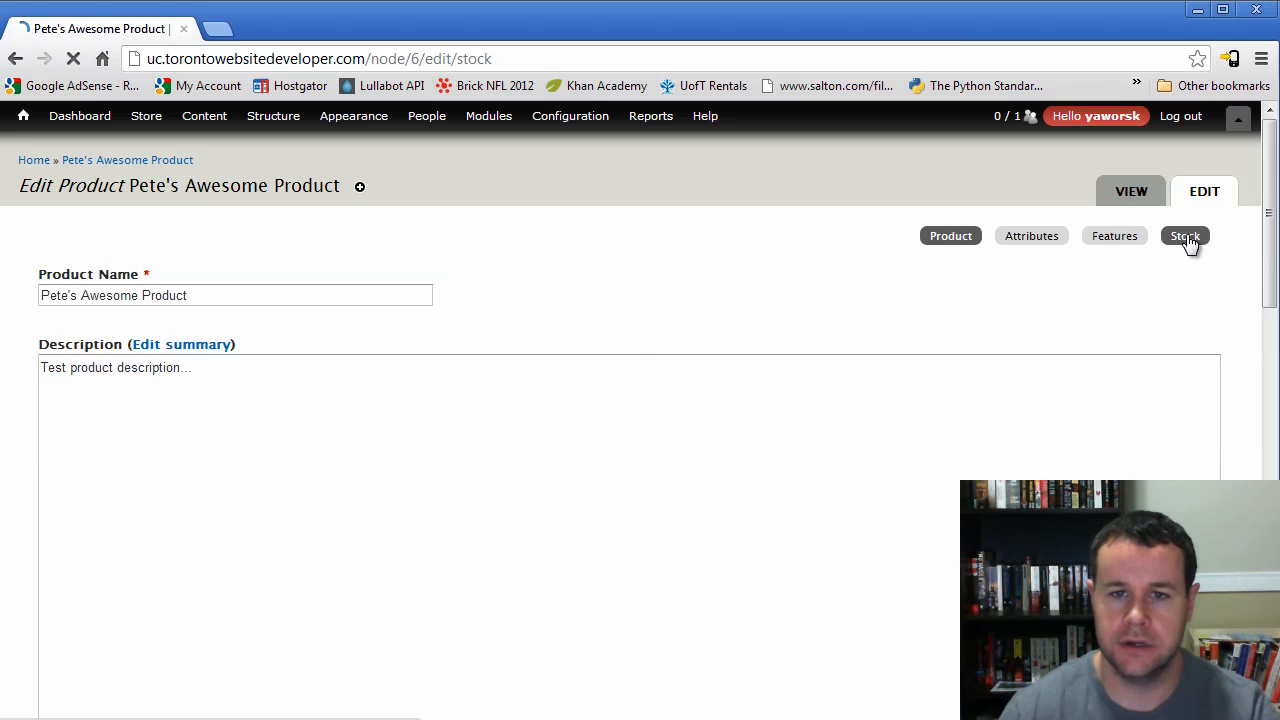
pyautogui.click(1185, 235)
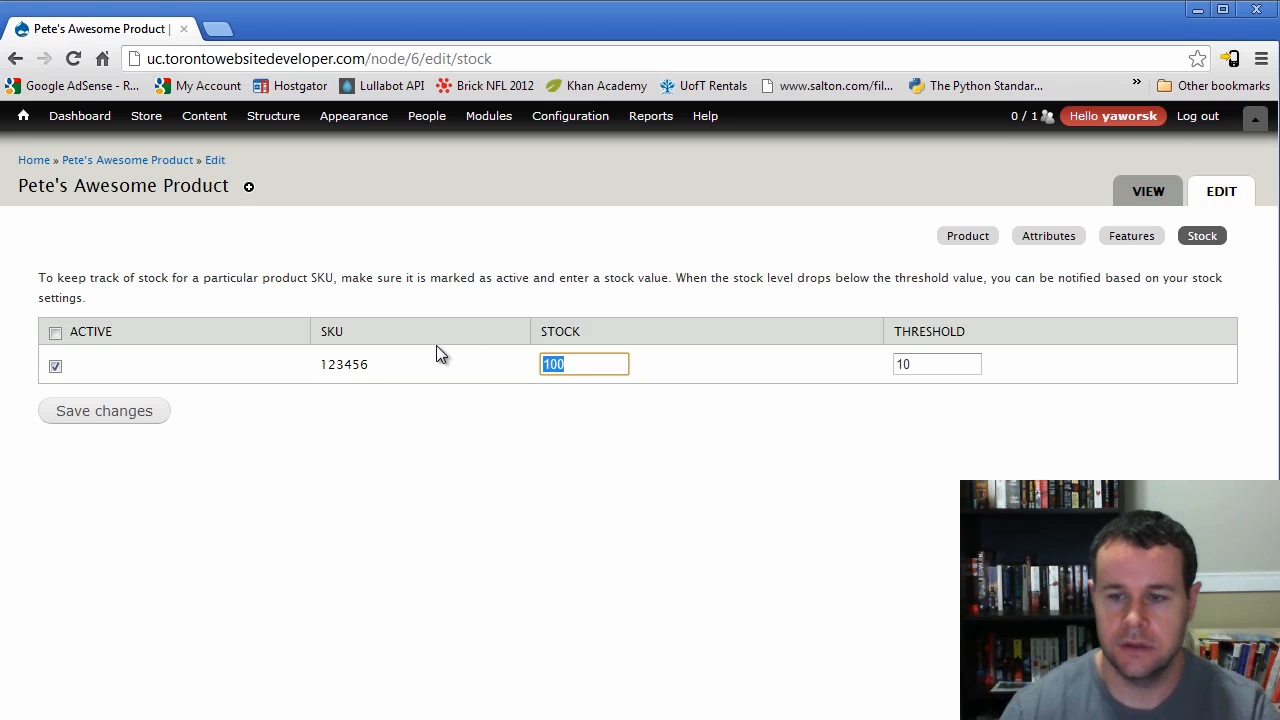
pyautogui.write('0')
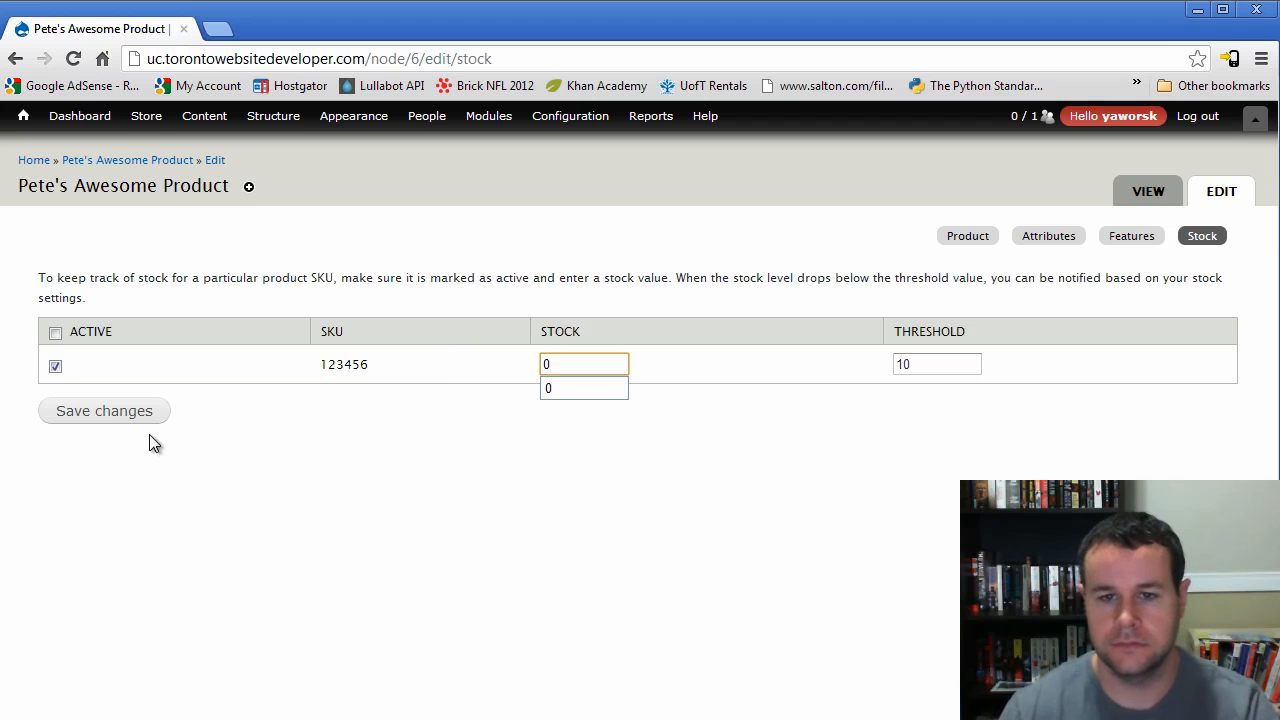
pyautogui.click(104, 410)
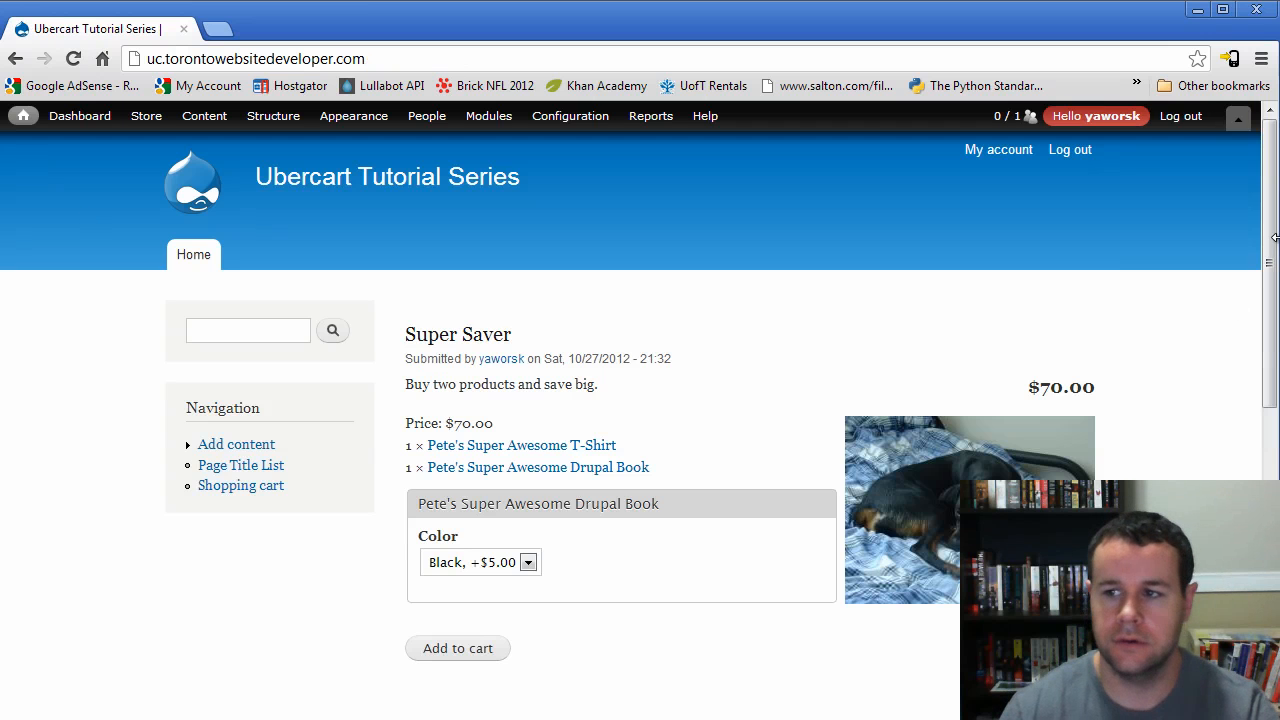
# - In Out of Stock Notification settings, disable the loading throbber and in-stock information
pyautogui.scroll(-3)
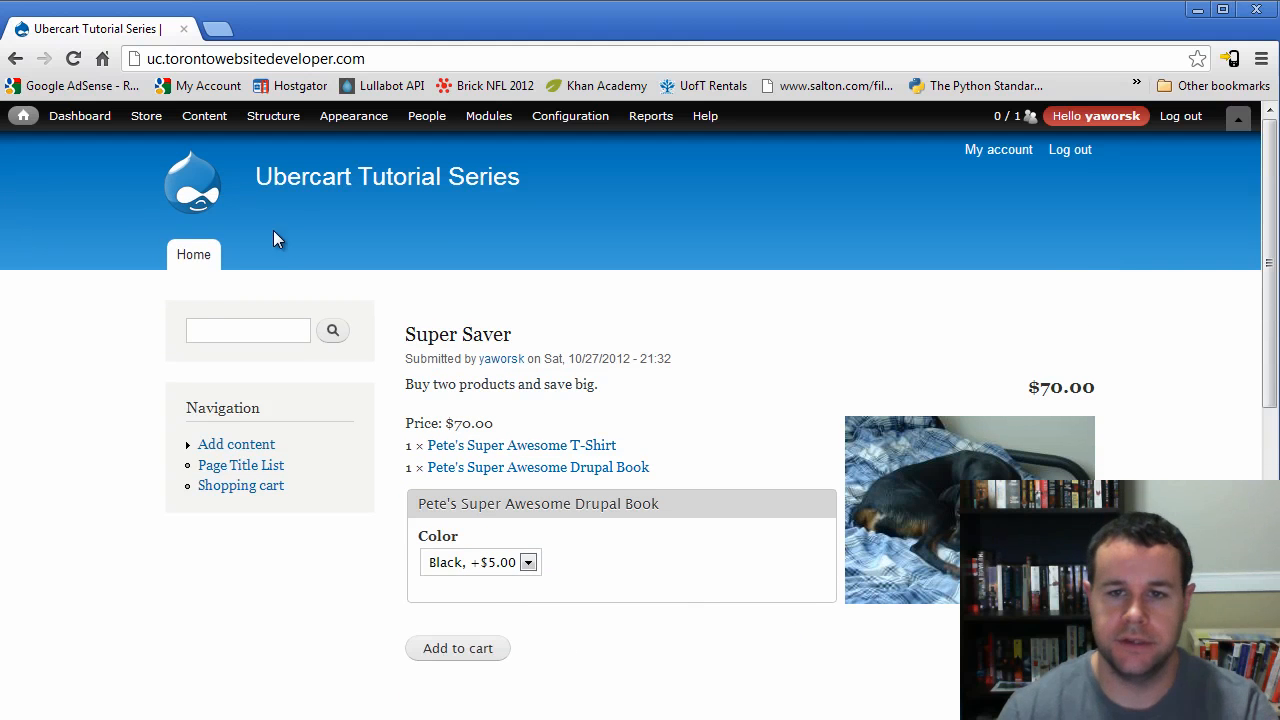
pyautogui.click(146, 115)
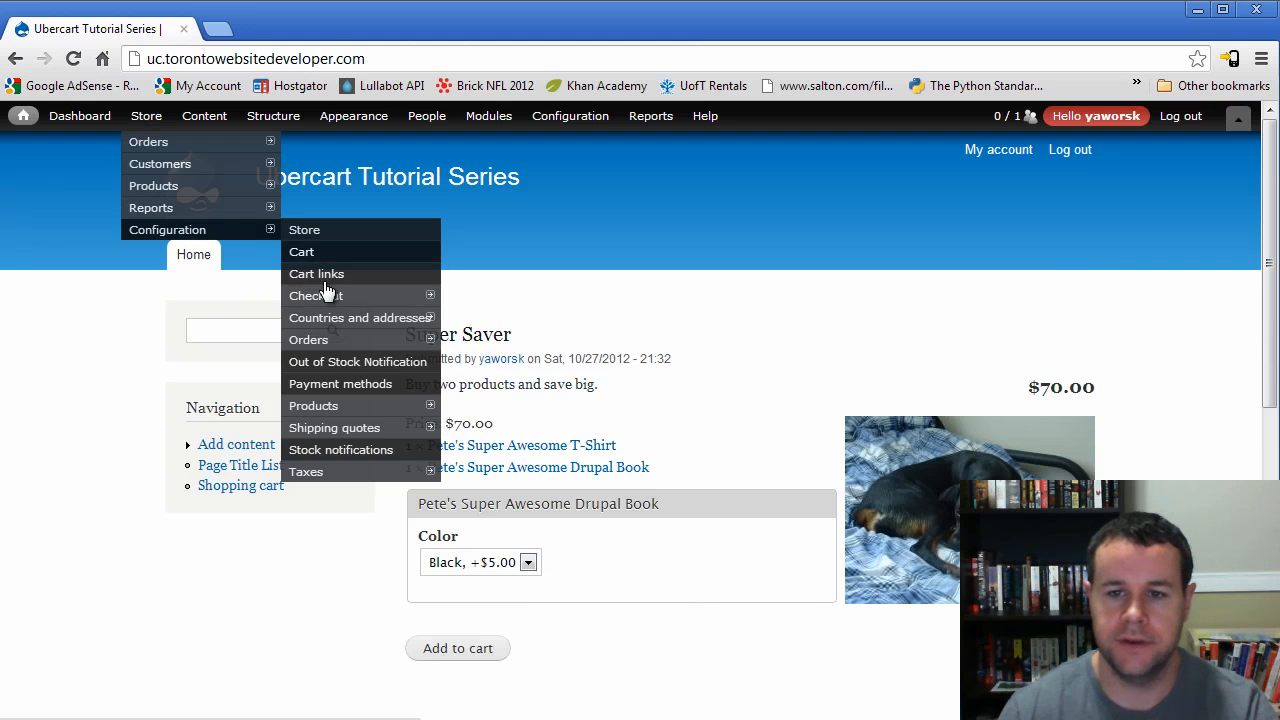
pyautogui.click(357, 361)
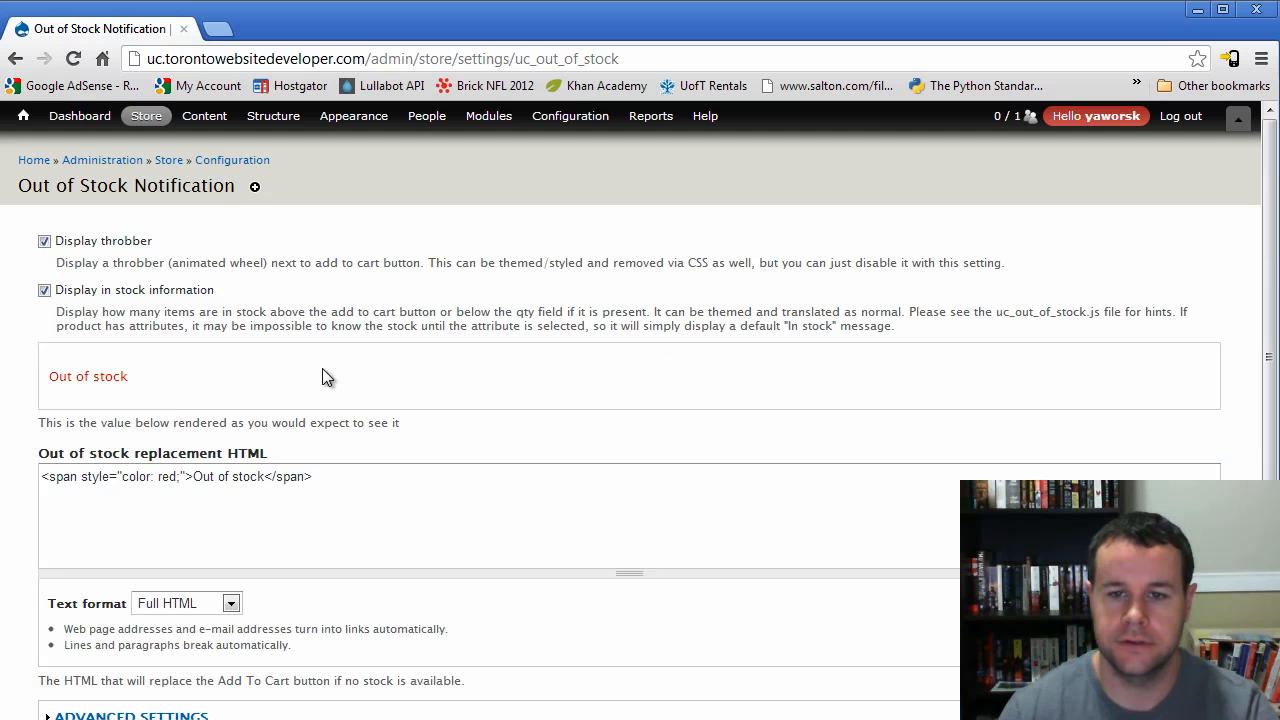
pyautogui.scroll(-3)
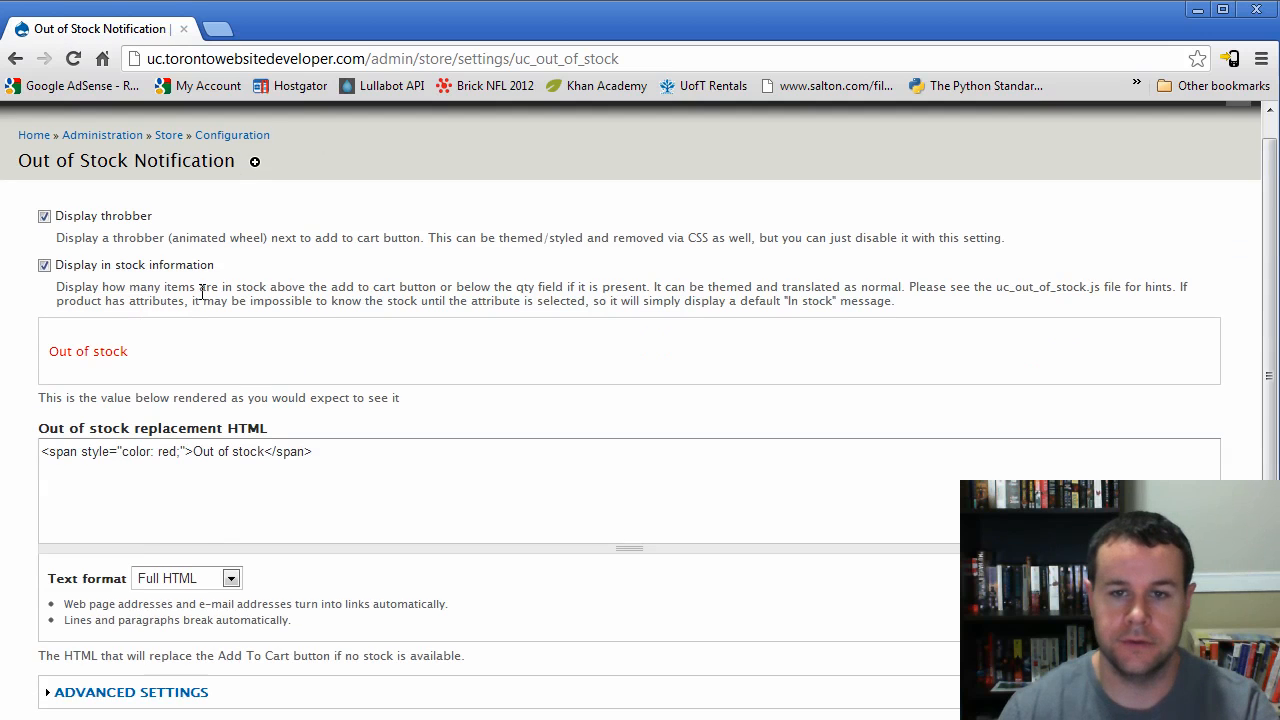
pyautogui.scroll(-3)
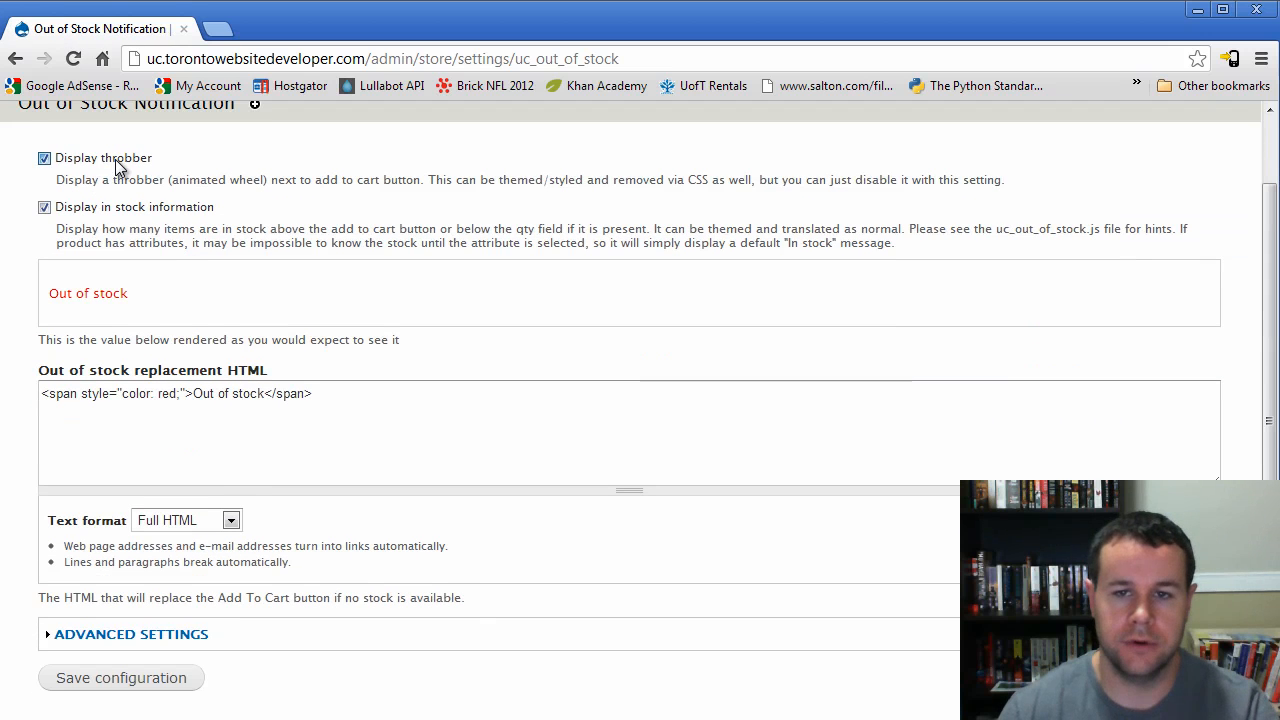
pyautogui.click(44, 158)
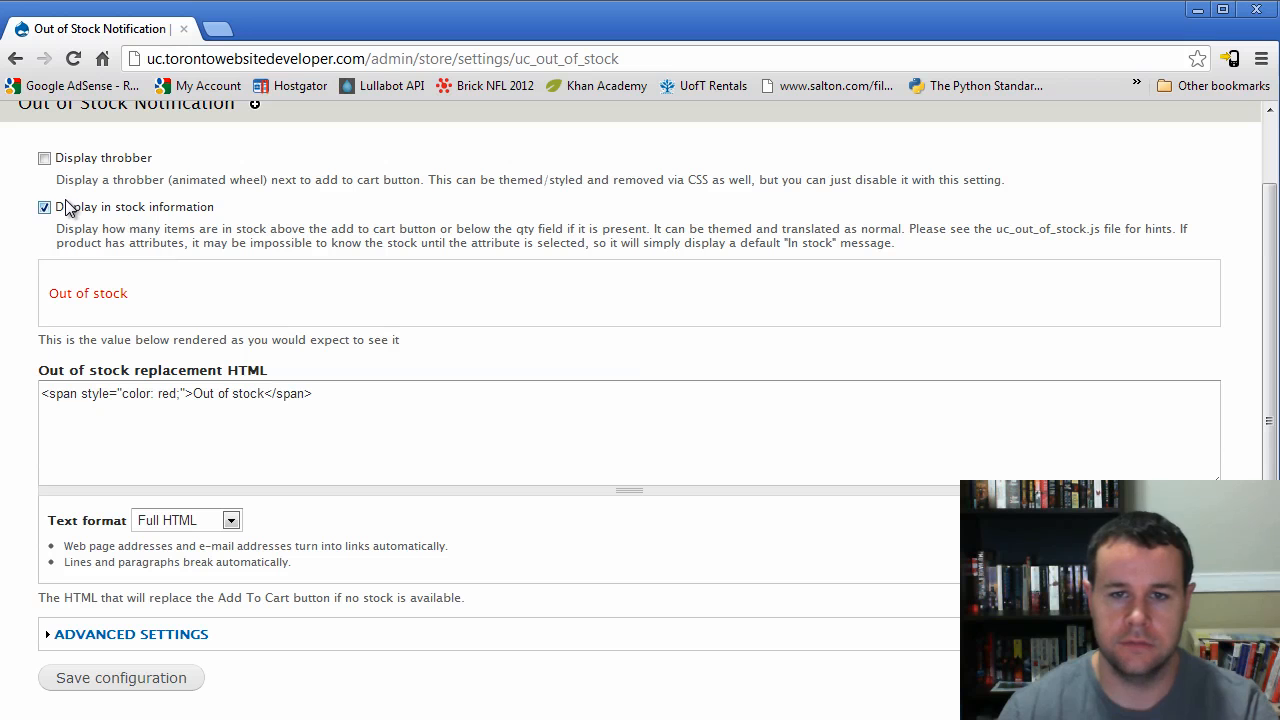
pyautogui.click(44, 207)
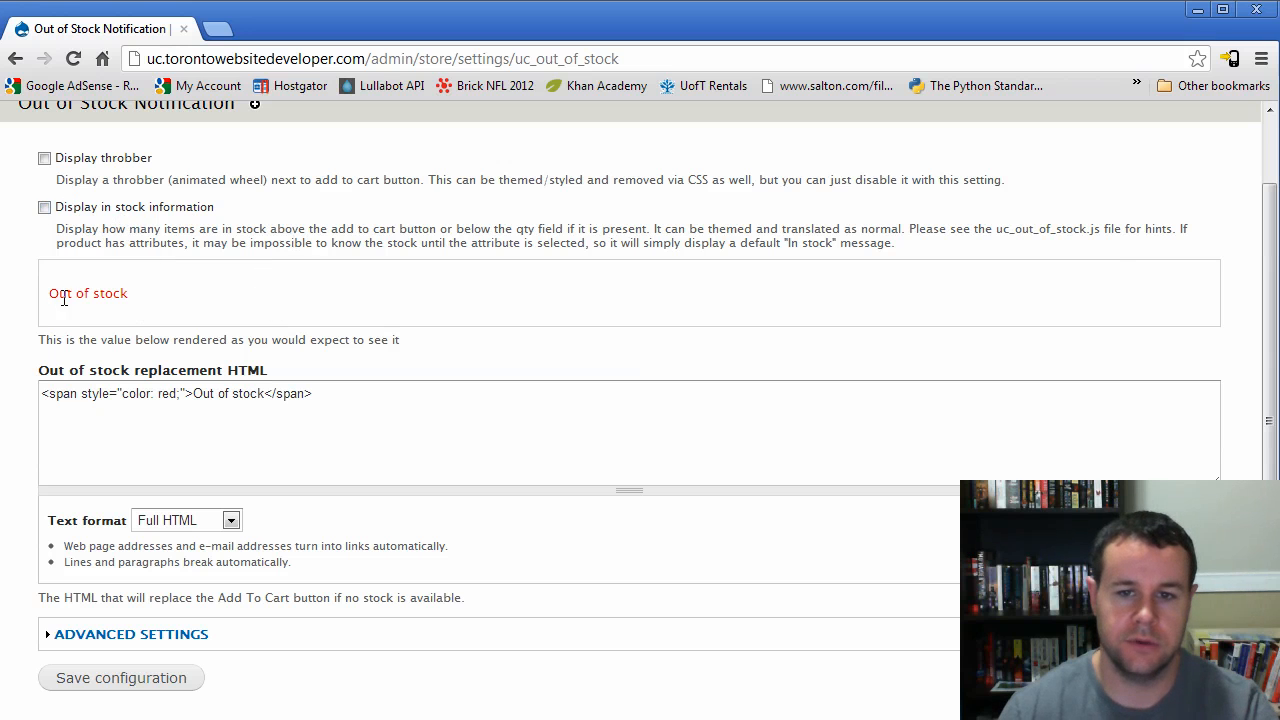
# - Keep the replacement message in Full HTML, save the settings, and check the storefront
pyautogui.scroll(-3)
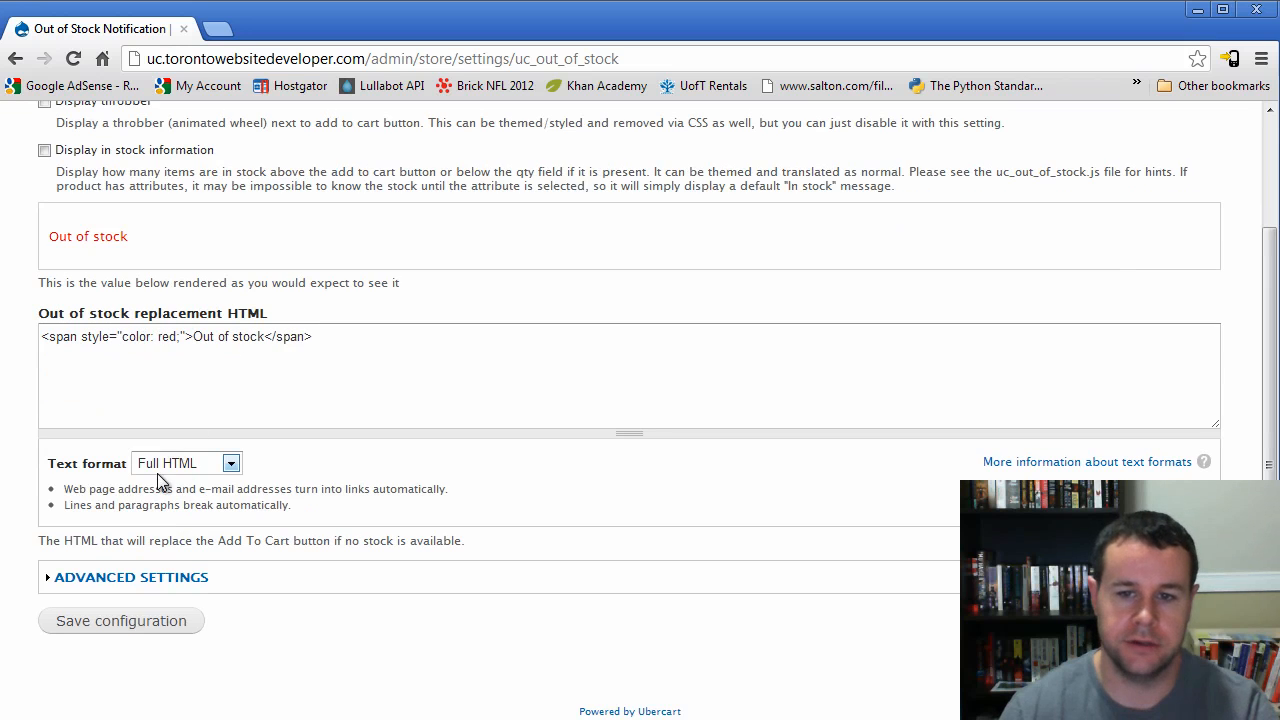
pyautogui.click(185, 462)
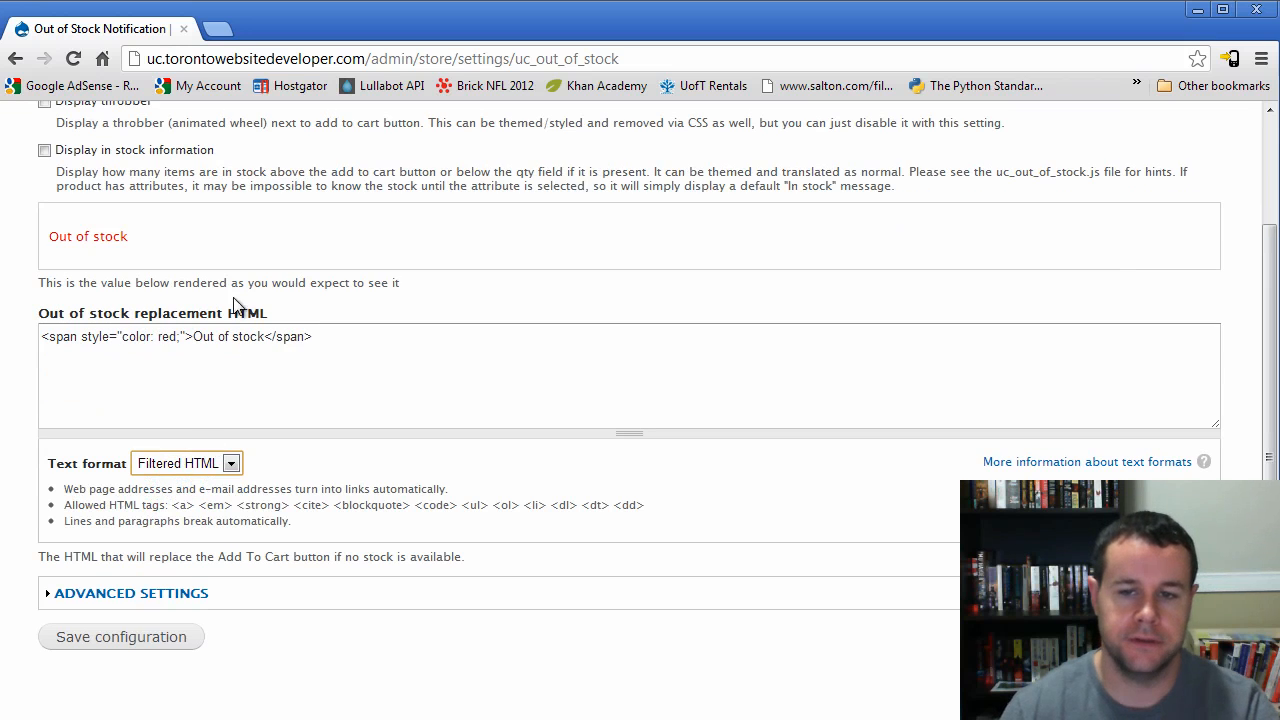
pyautogui.tripleClick(175, 336)
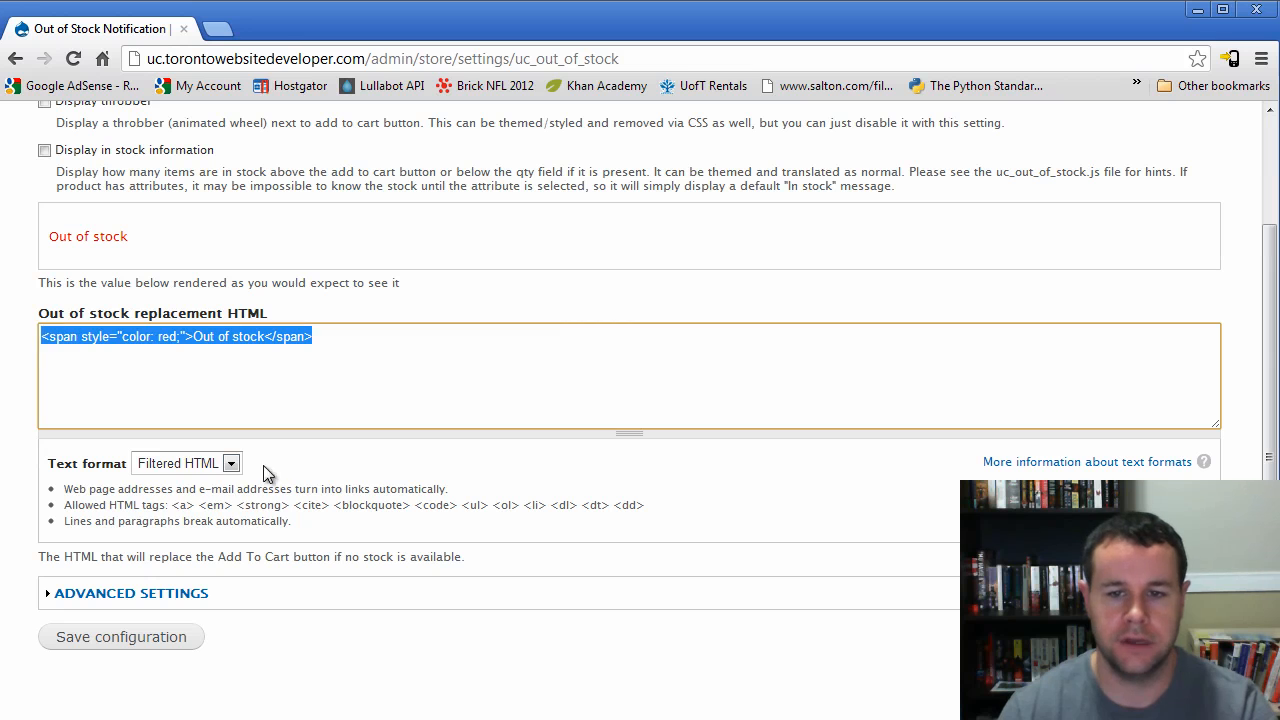
pyautogui.click(185, 462)
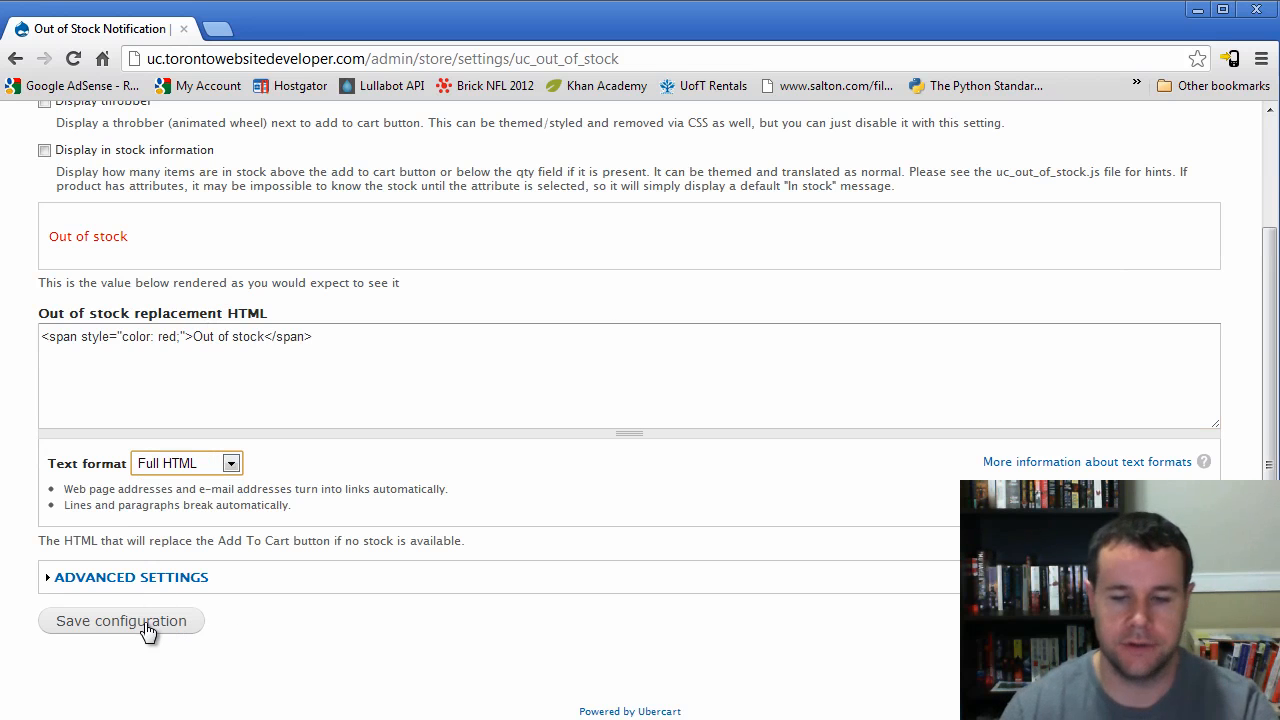
pyautogui.click(121, 620)
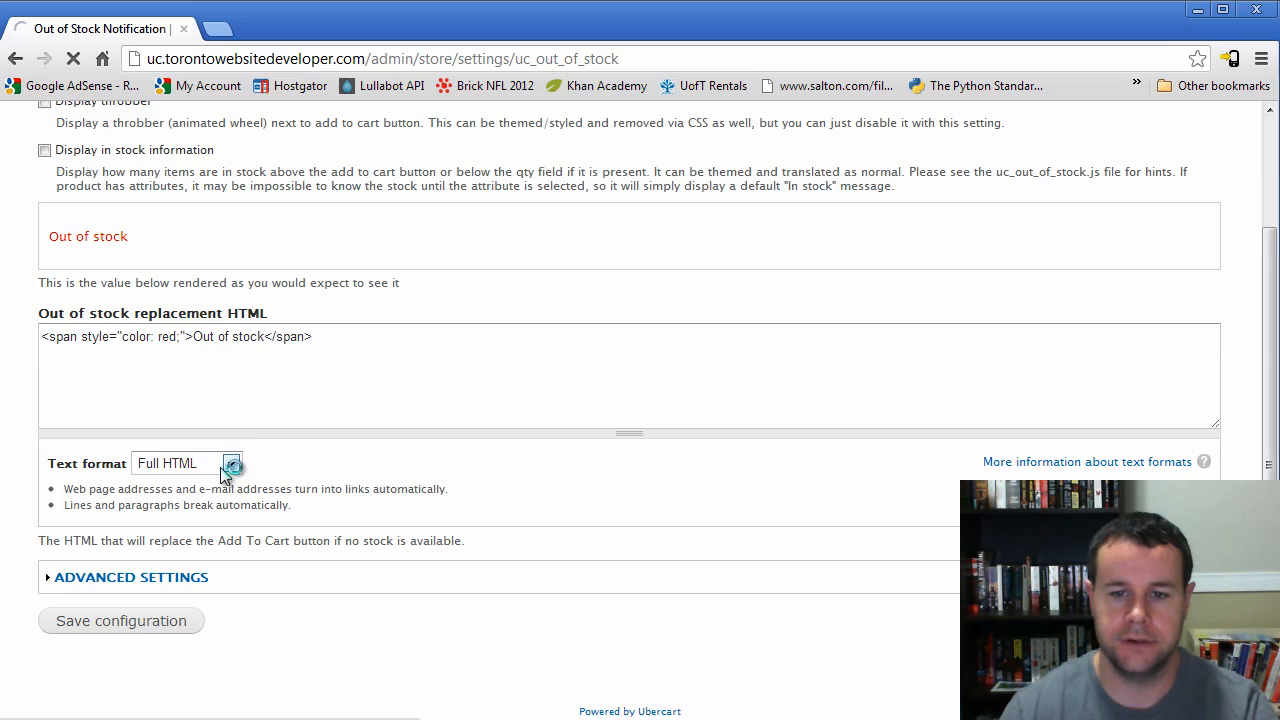
pyautogui.click(121, 621)
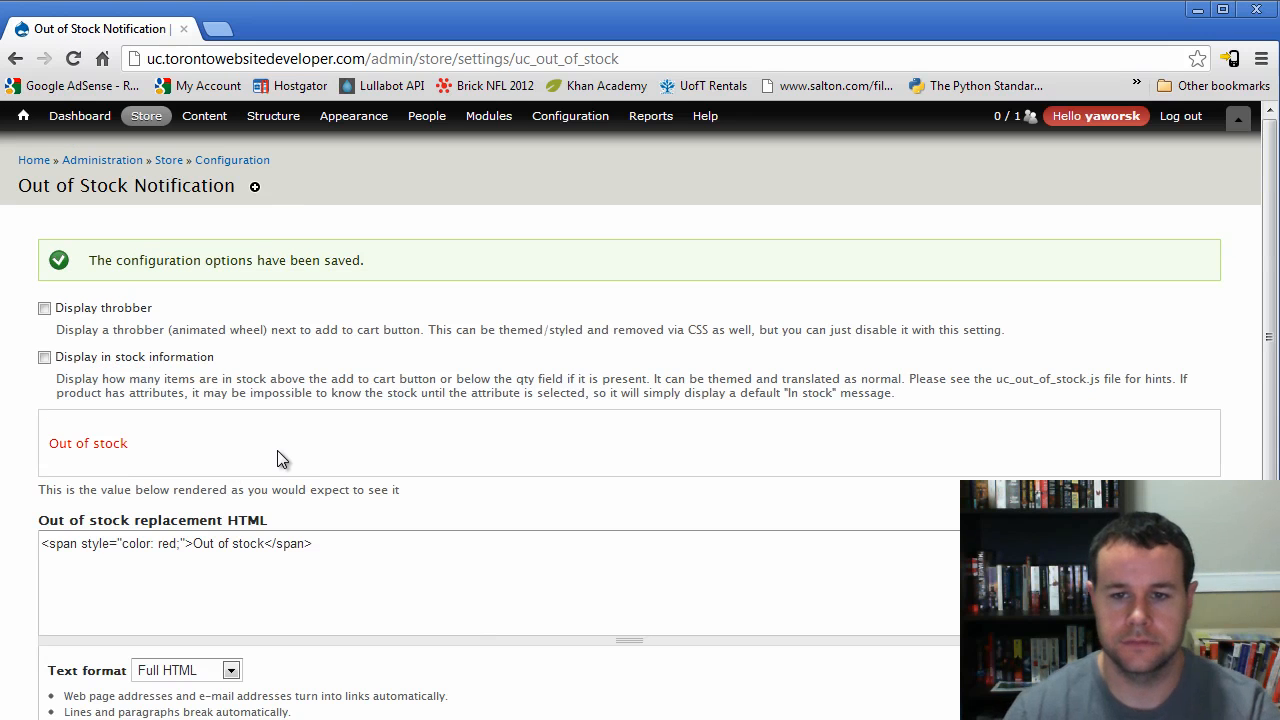
pyautogui.scroll(-3)
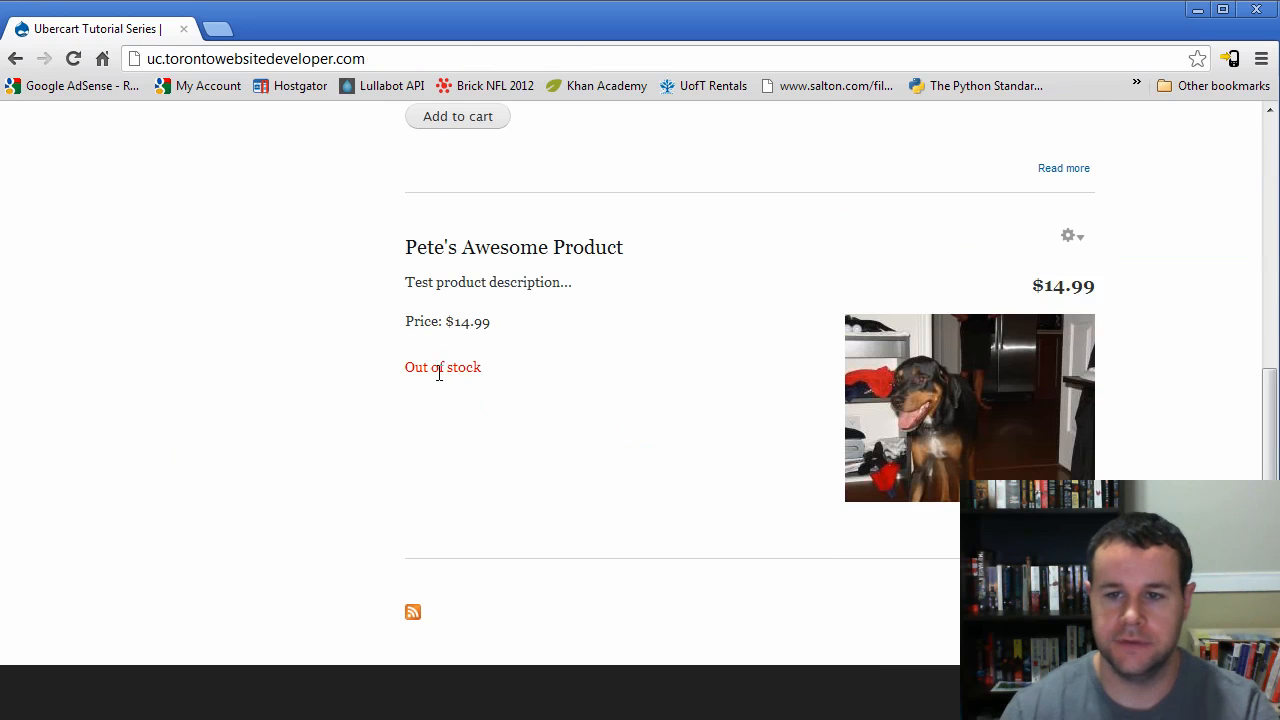
pyautogui.click(513, 247)
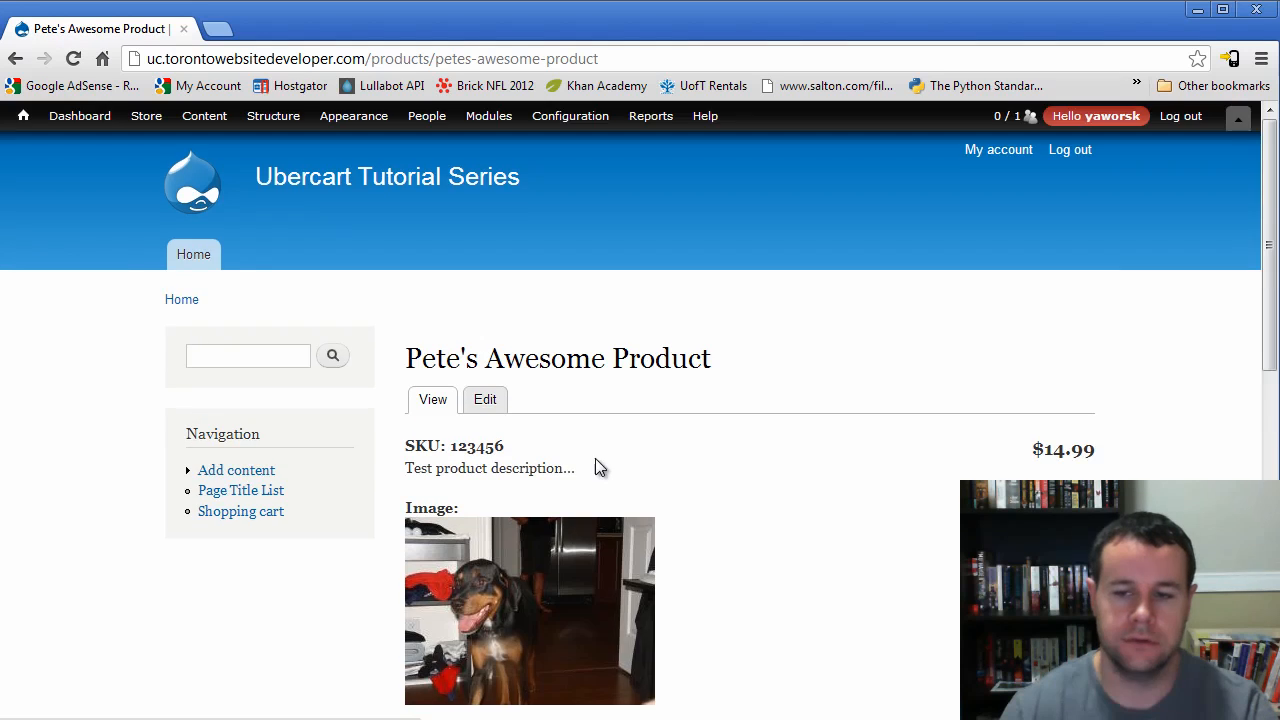
pyautogui.scroll(-3)
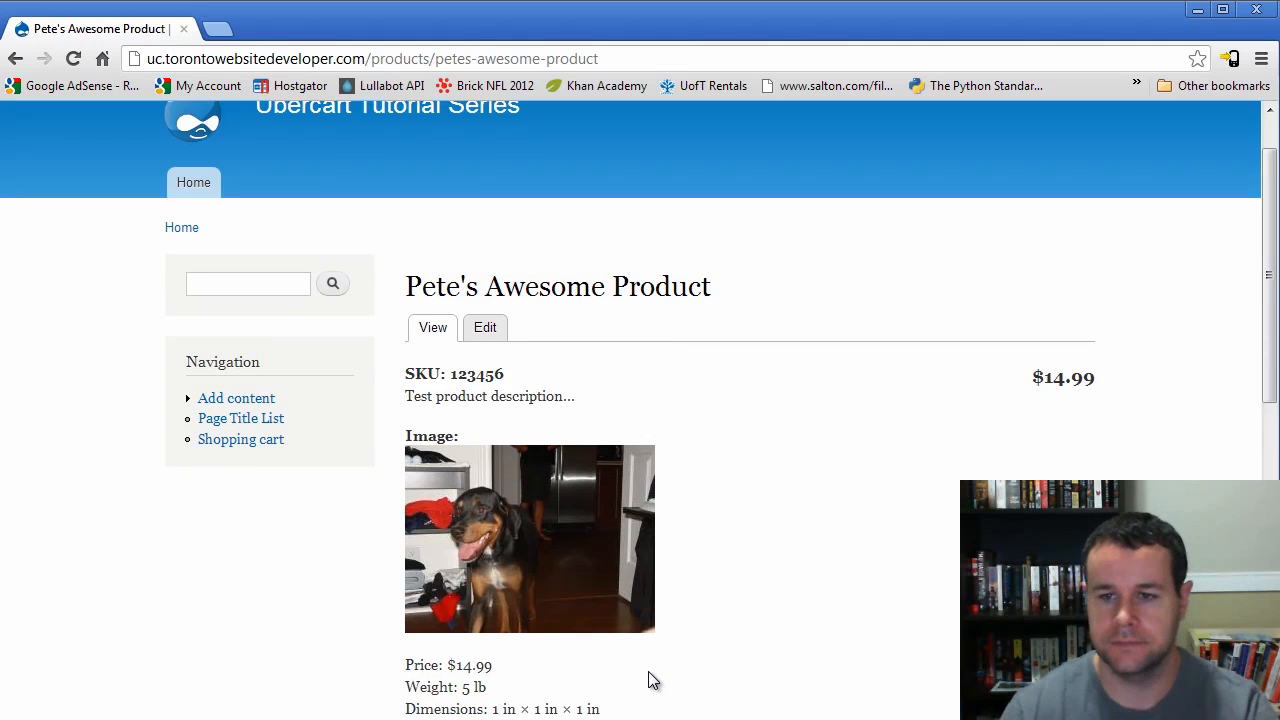
pyautogui.scroll(-3)
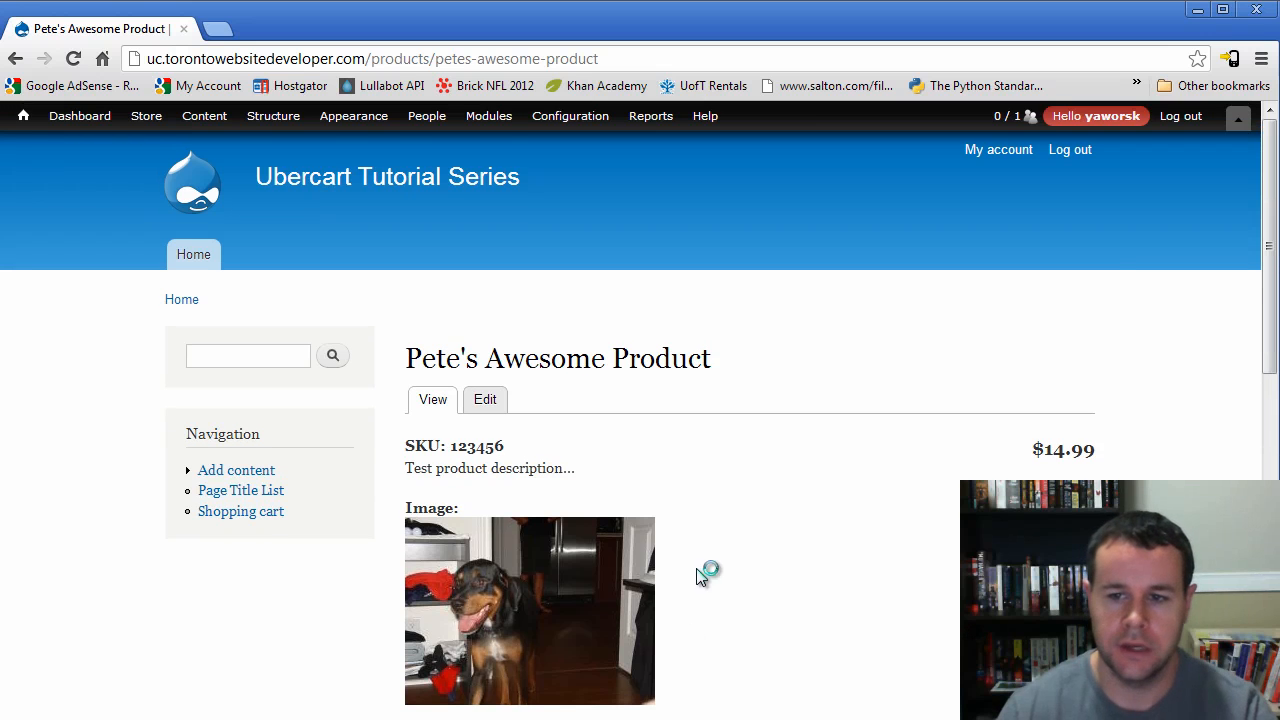
pyautogui.moveTo(708, 571)
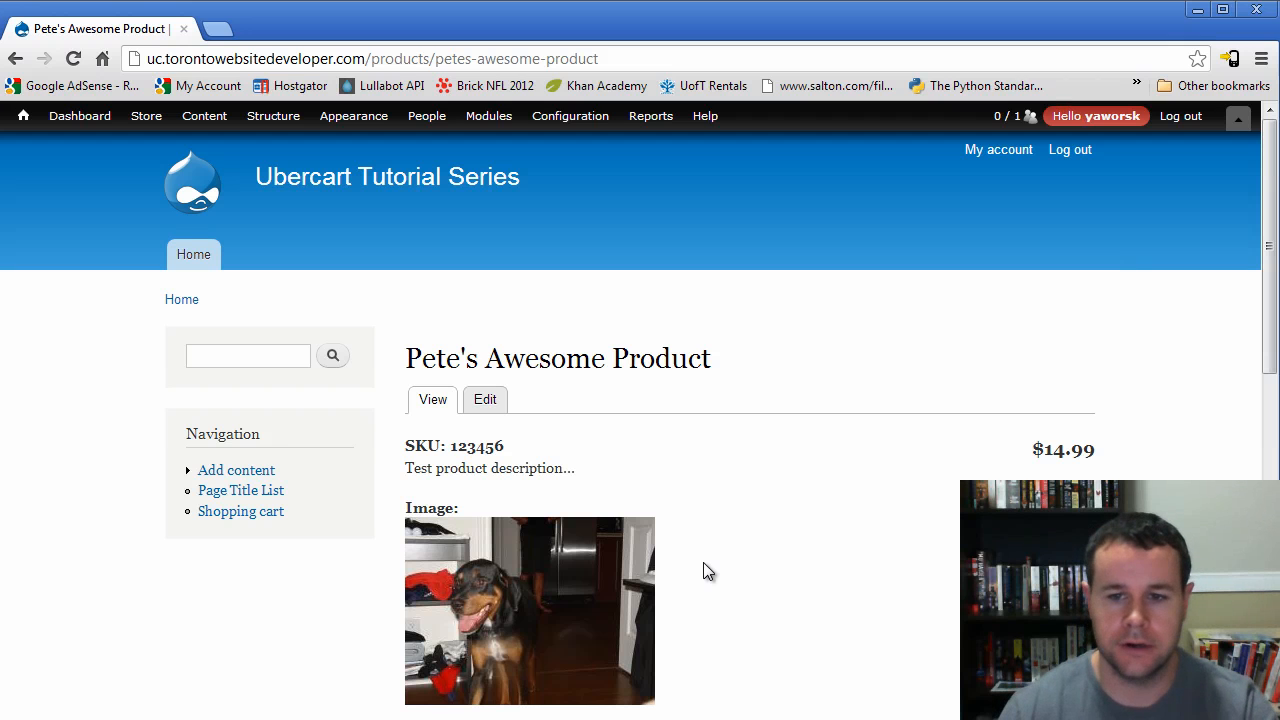
pyautogui.moveTo(716, 557)
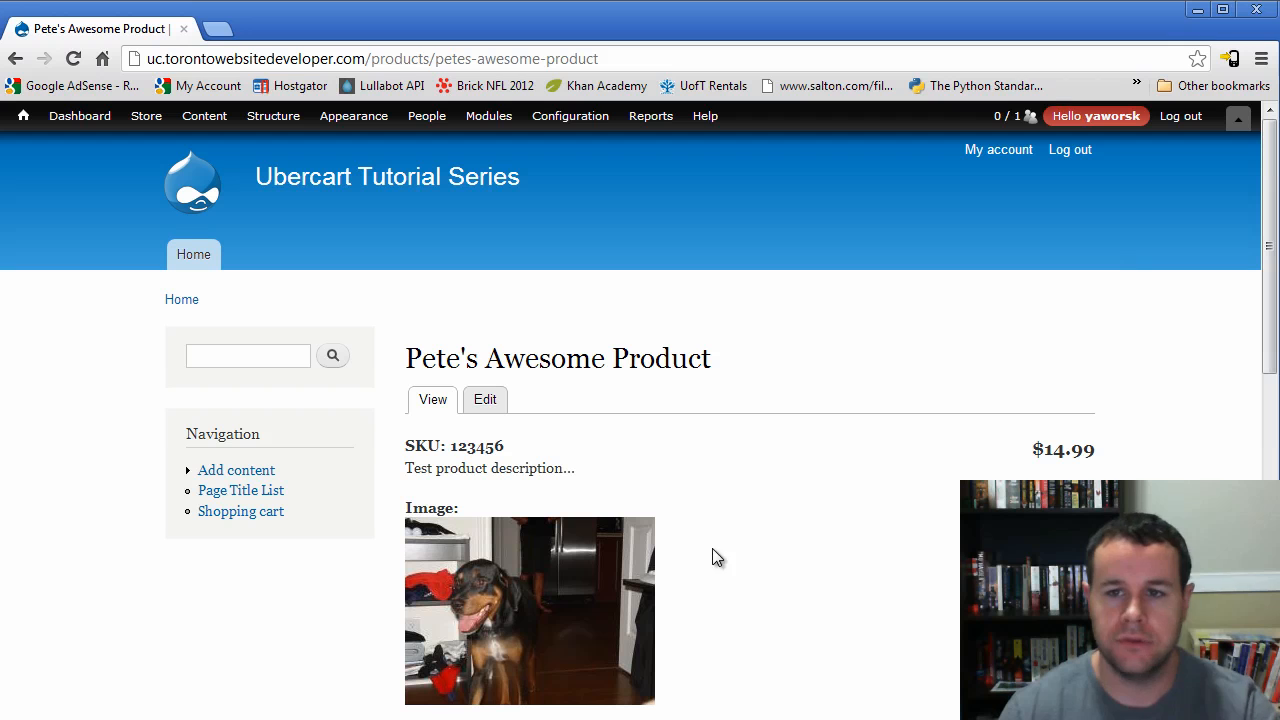
pyautogui.moveTo(710, 542)
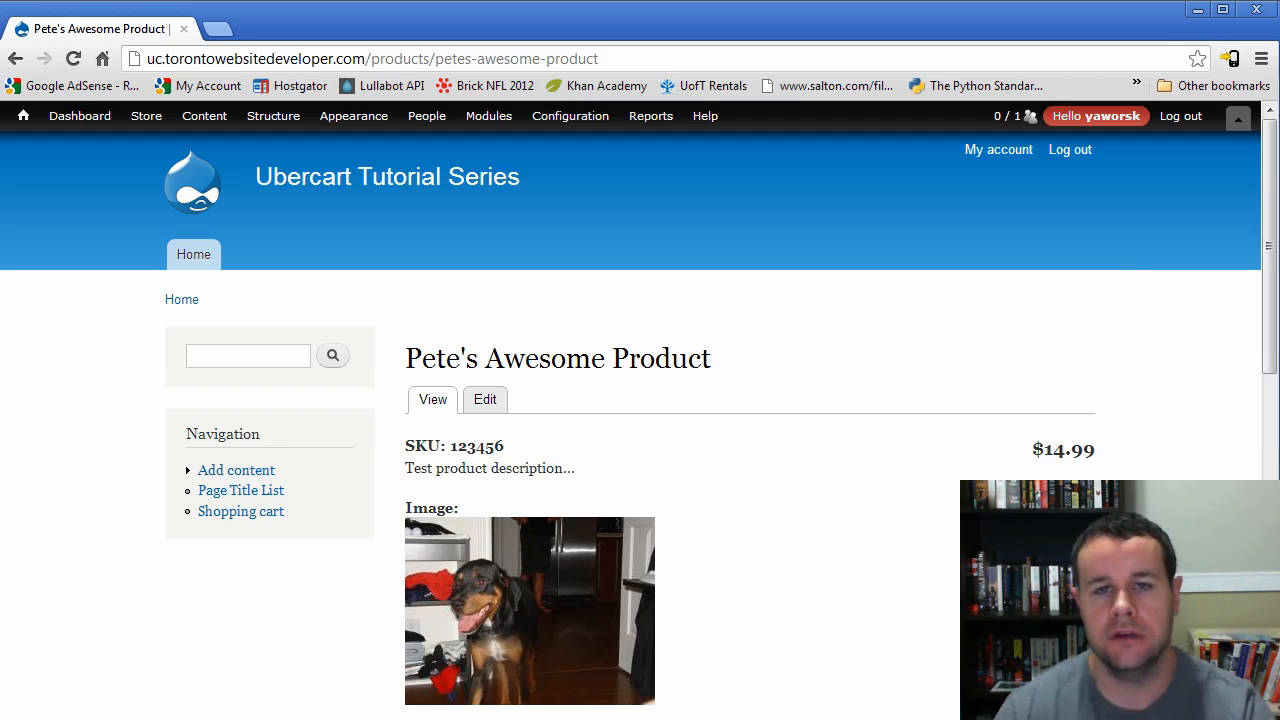
pyautogui.moveTo(315, 343)
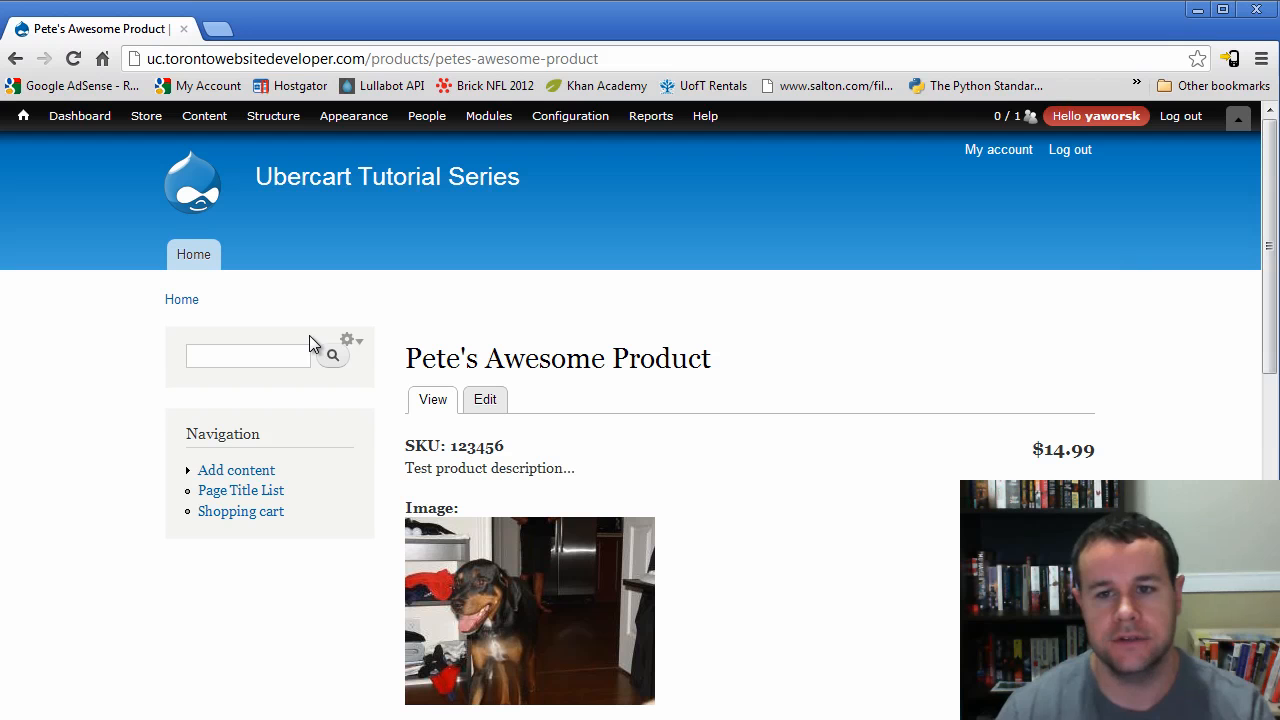
pyautogui.moveTo(295, 242)
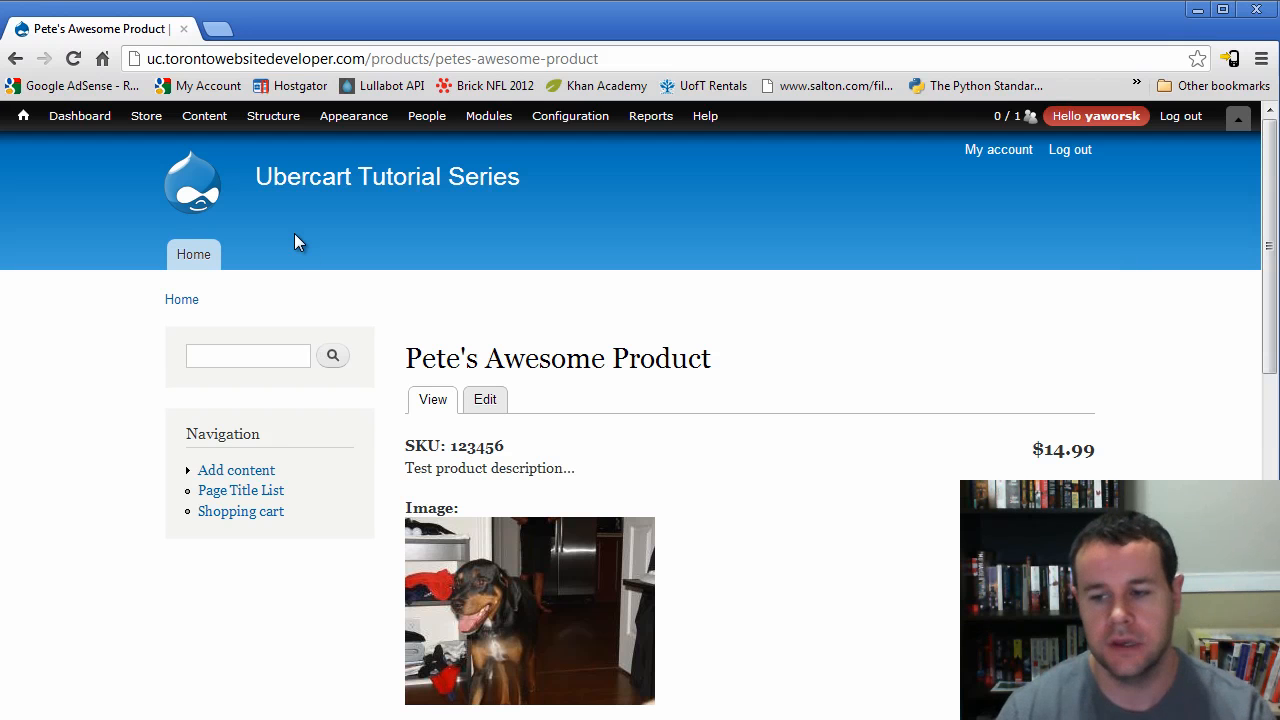
pyautogui.moveTo(273, 240)
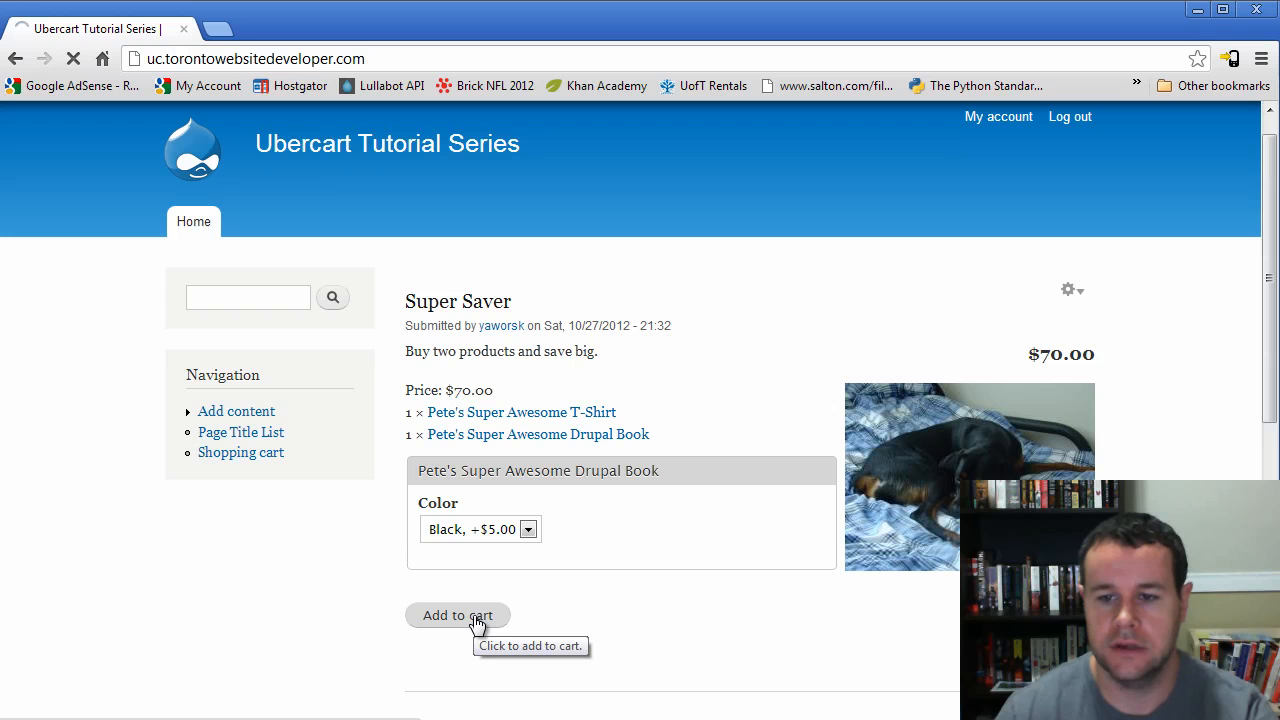
# - Add a black Super Saver bundle to the cart and proceed to checkout
pyautogui.click(457, 615)
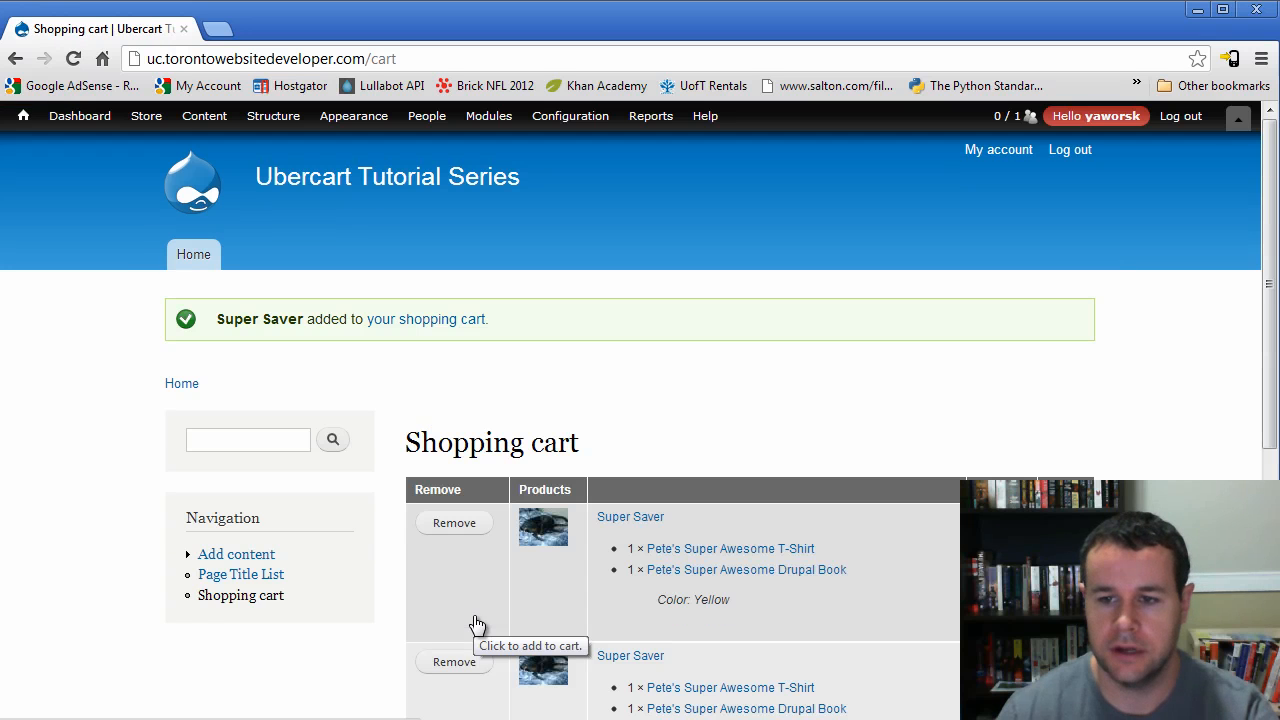
pyautogui.scroll(-3)
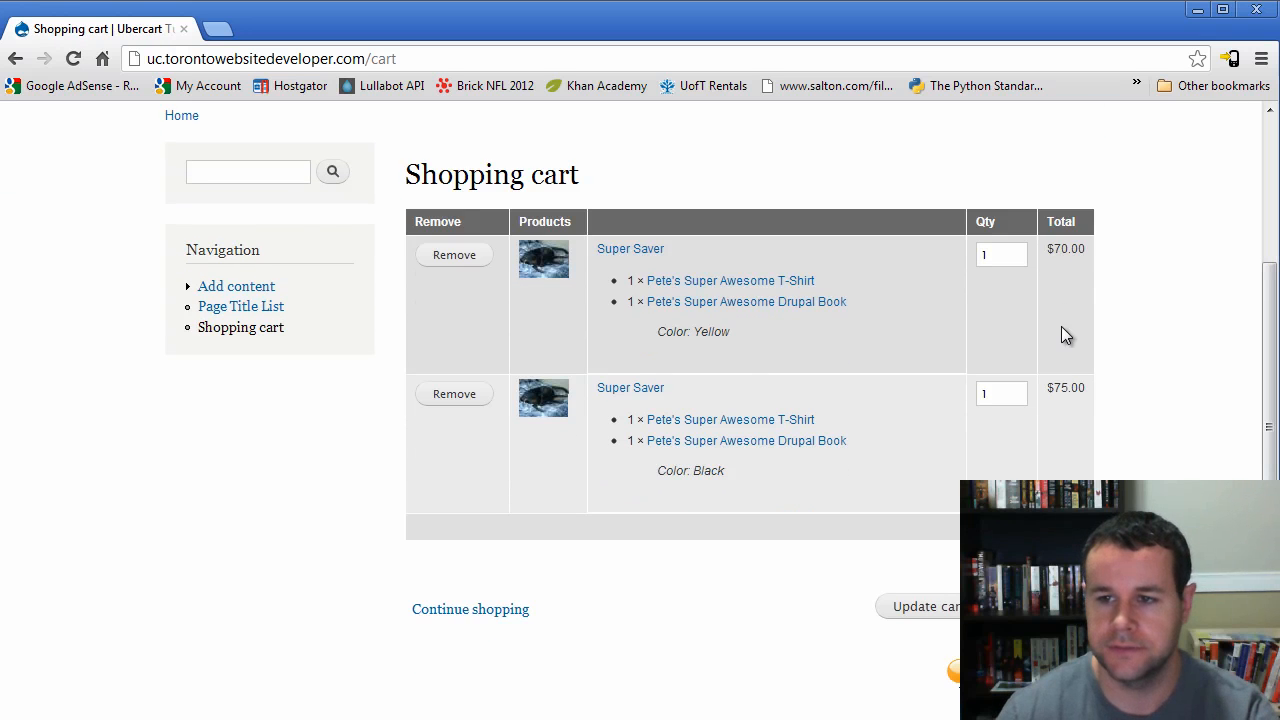
pyautogui.doubleClick(705, 470)
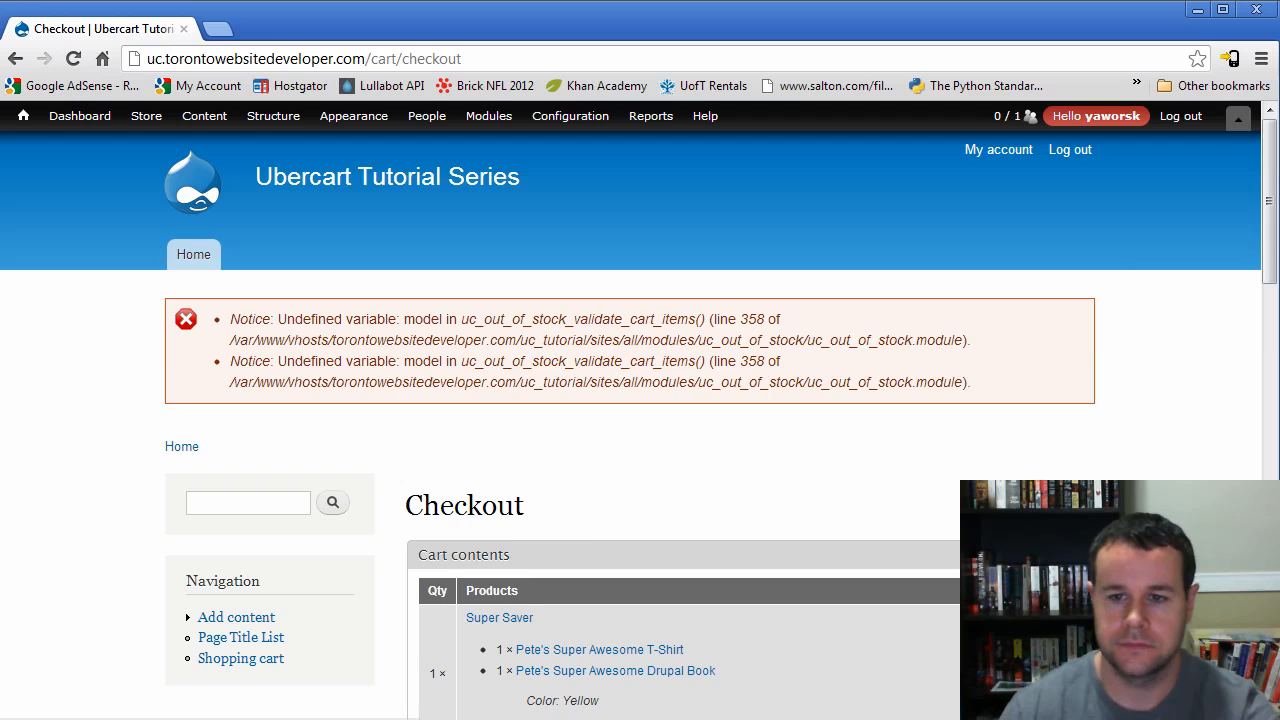
# - Check out with the saved billing address and PayPal, then submit the $145.00 order
pyautogui.scroll(-3)
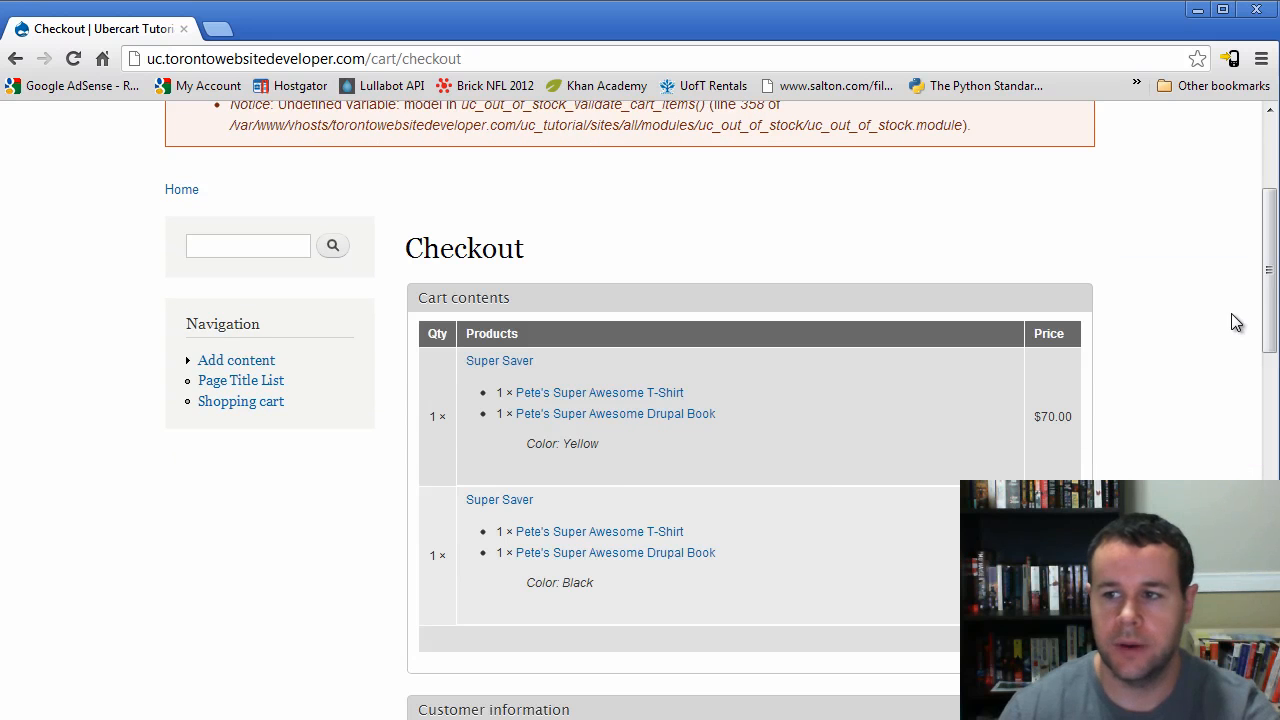
pyautogui.scroll(3)
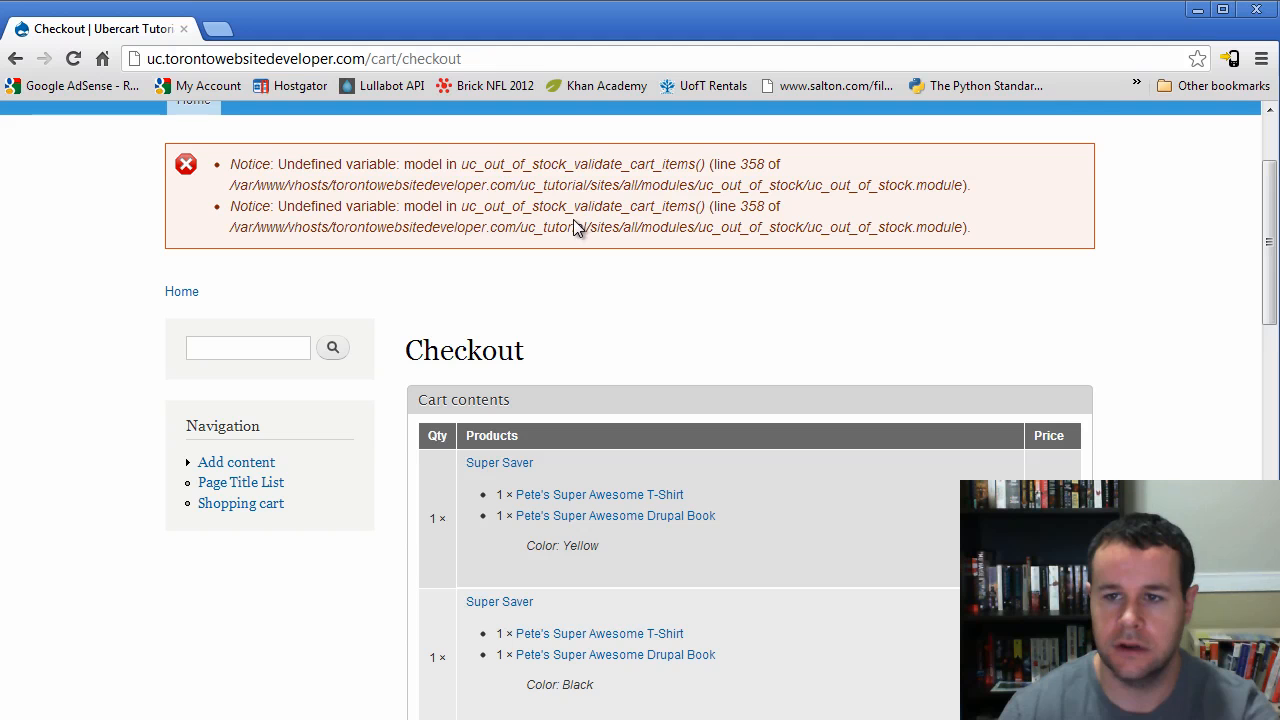
pyautogui.scroll(-3)
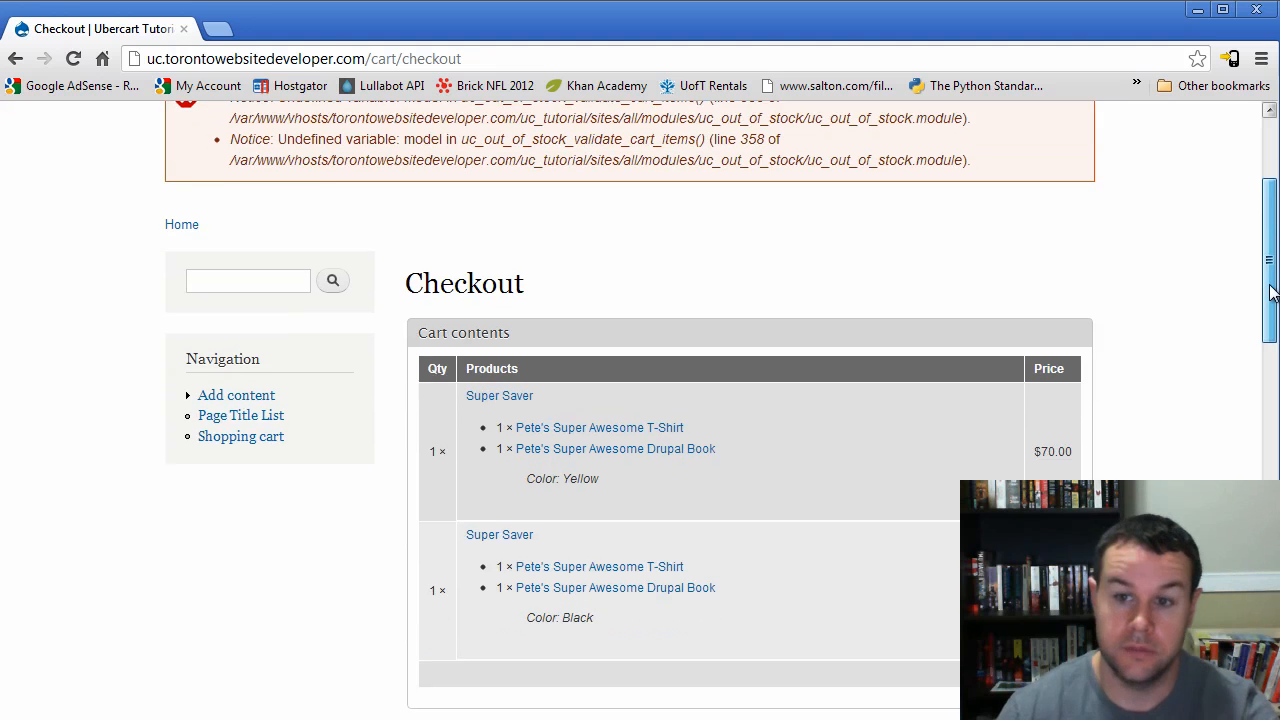
pyautogui.scroll(-3)
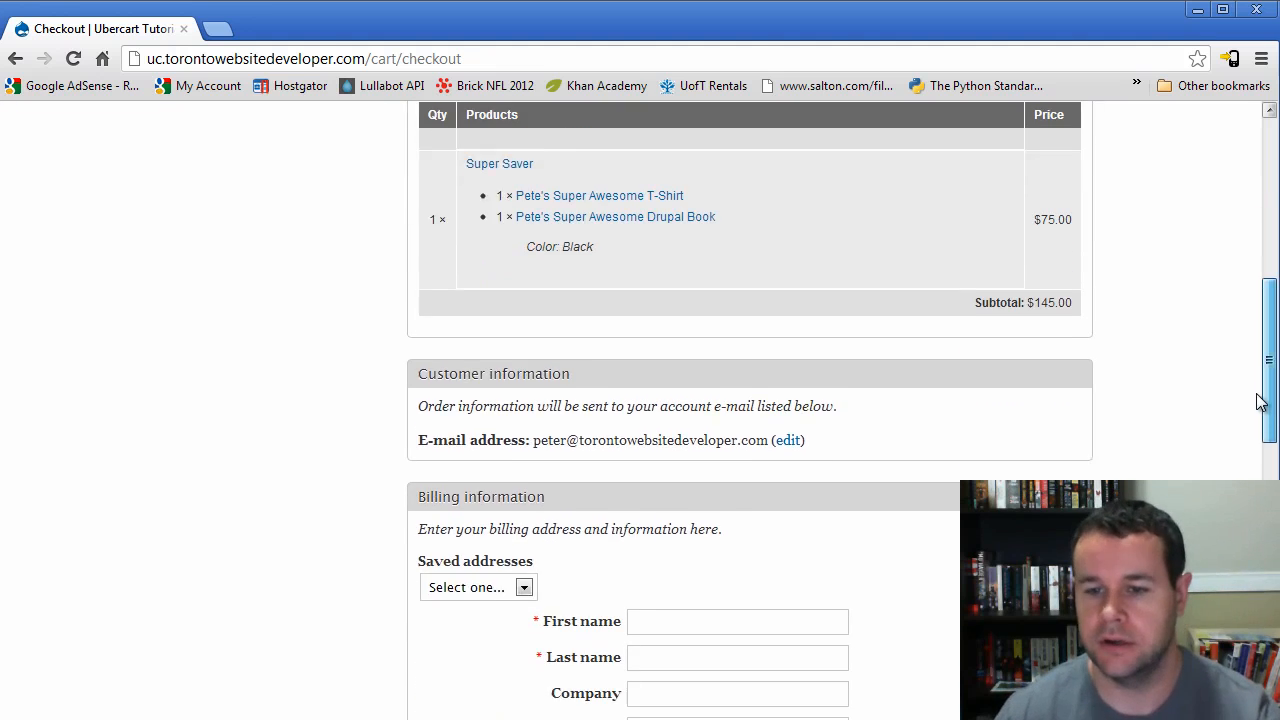
pyautogui.scroll(-3)
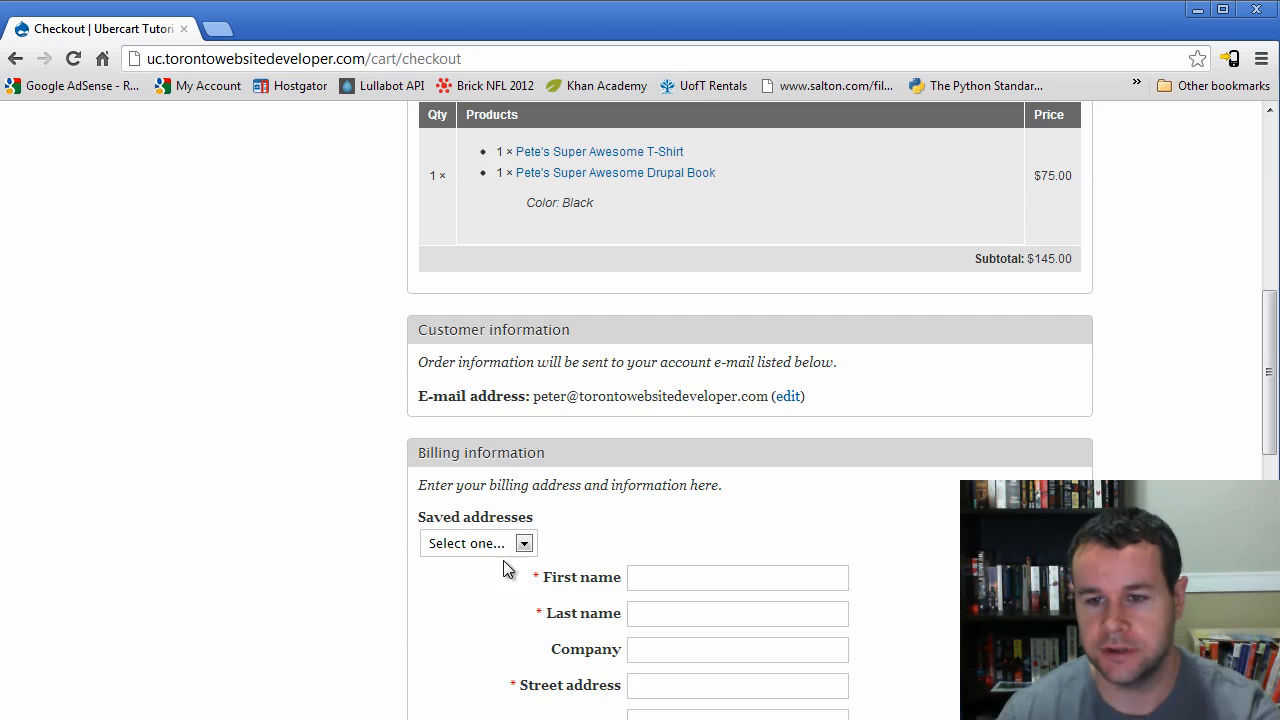
pyautogui.click(477, 543)
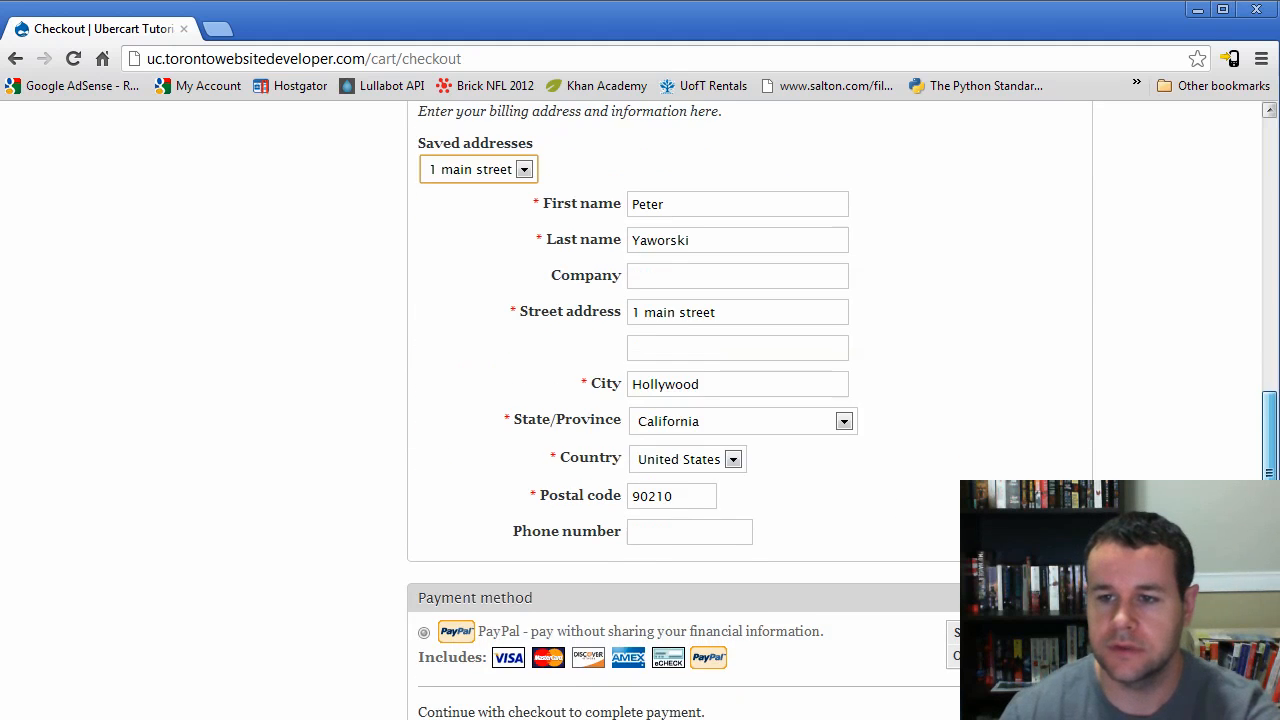
pyautogui.scroll(-3)
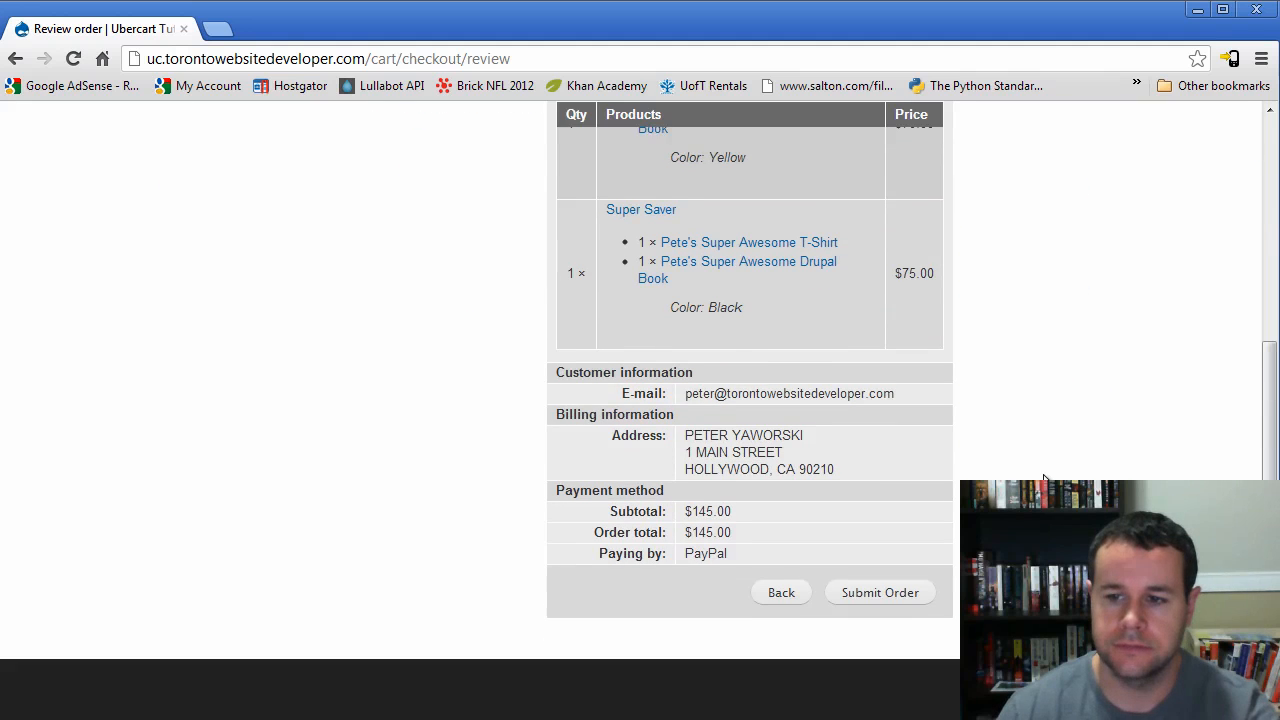
pyautogui.scroll(-3)
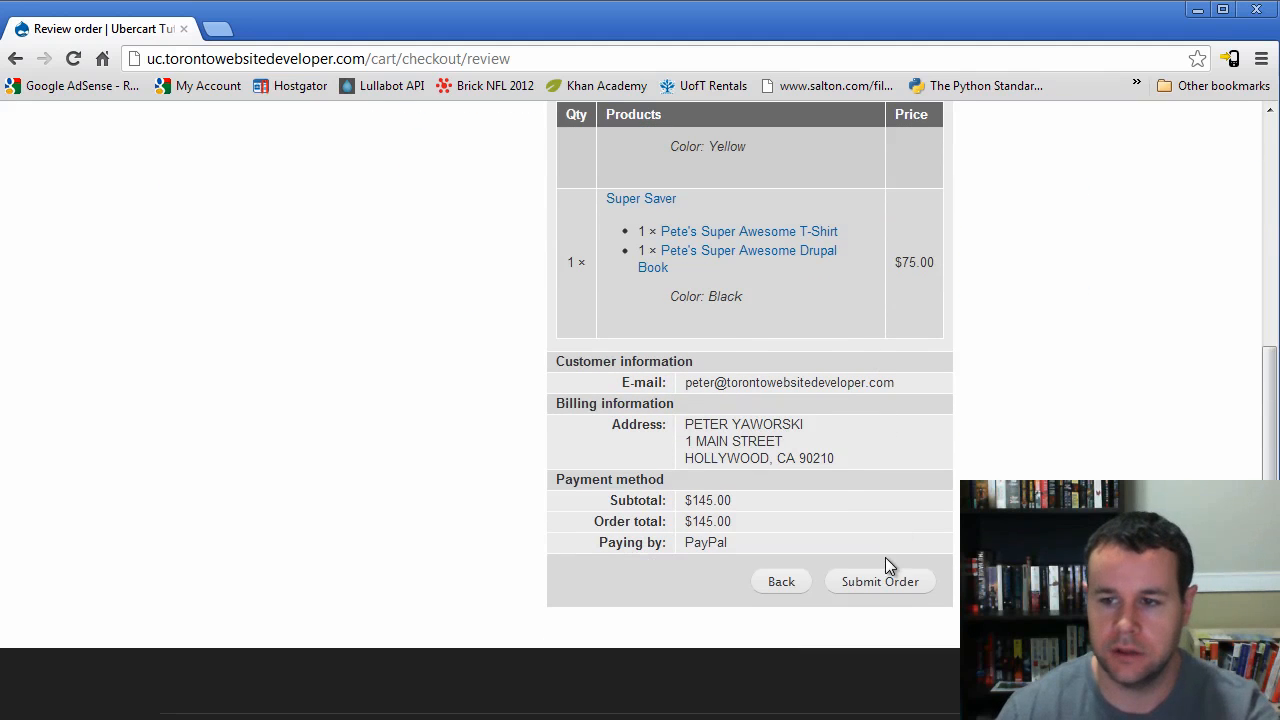
pyautogui.click(880, 581)
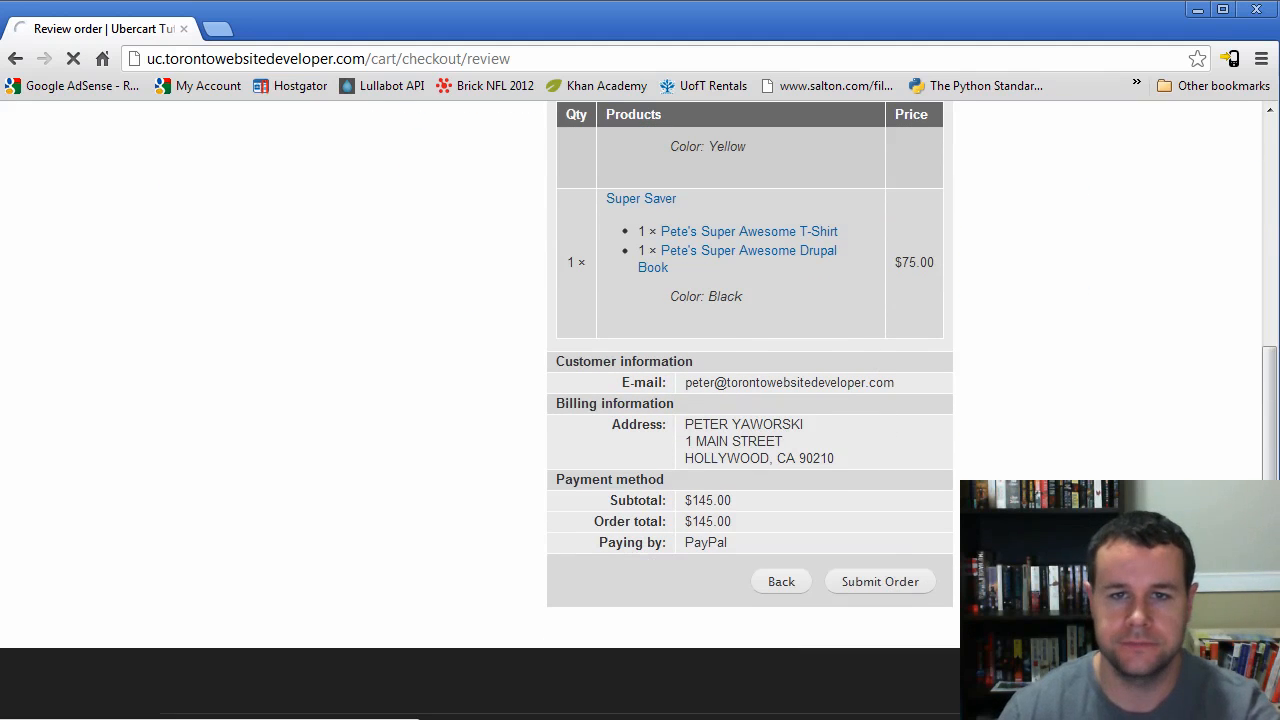
# - Log in to the PayPal Sandbox account and accept the communications delivery policy
pyautogui.click(879, 581)
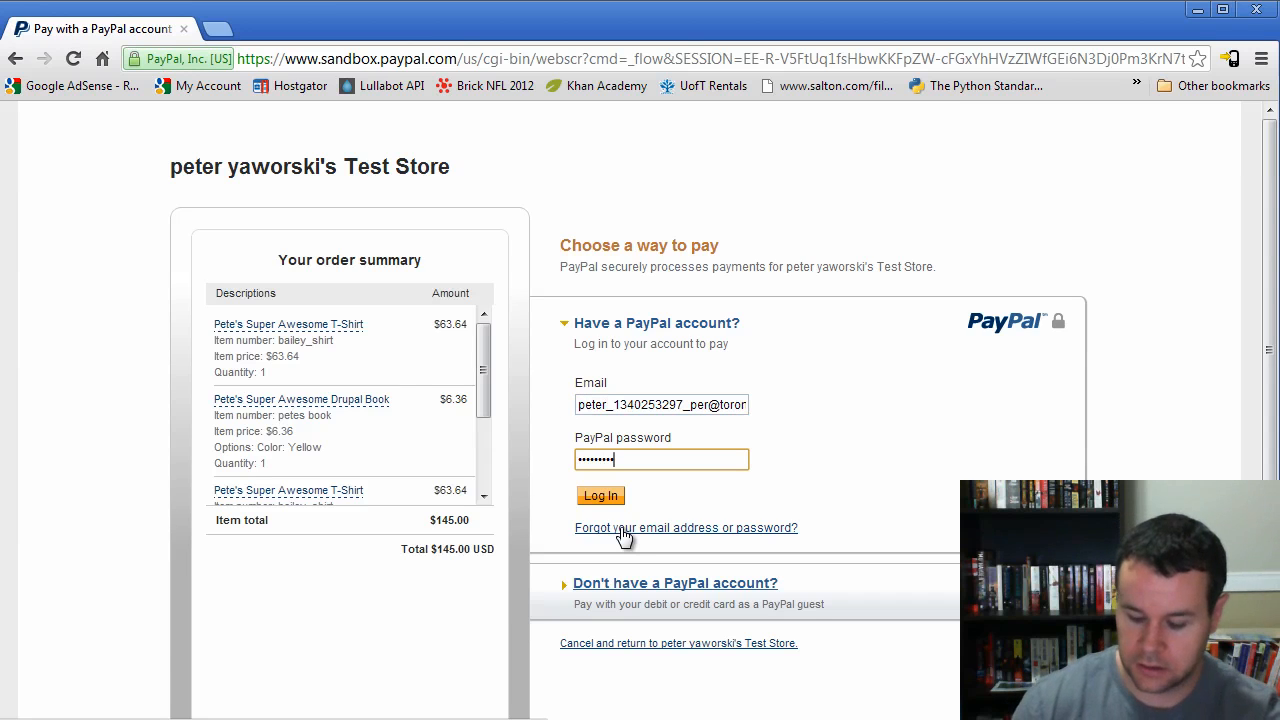
pyautogui.click(600, 496)
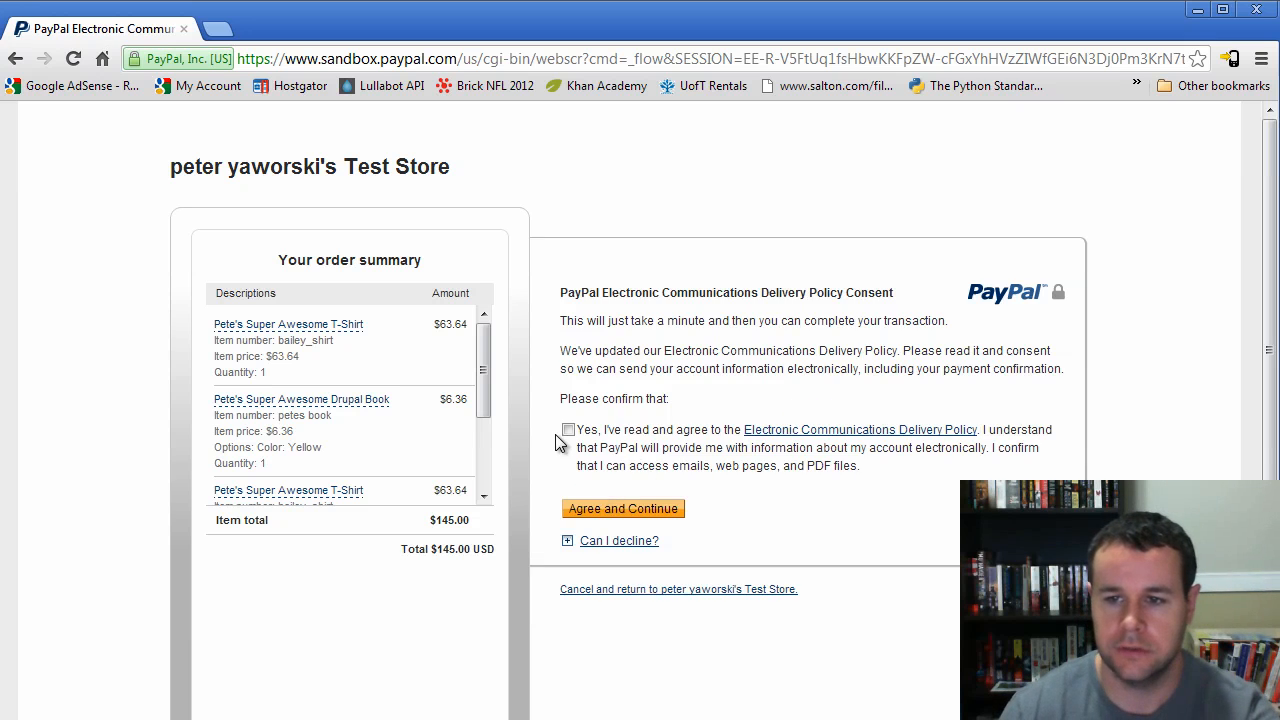
pyautogui.click(623, 508)
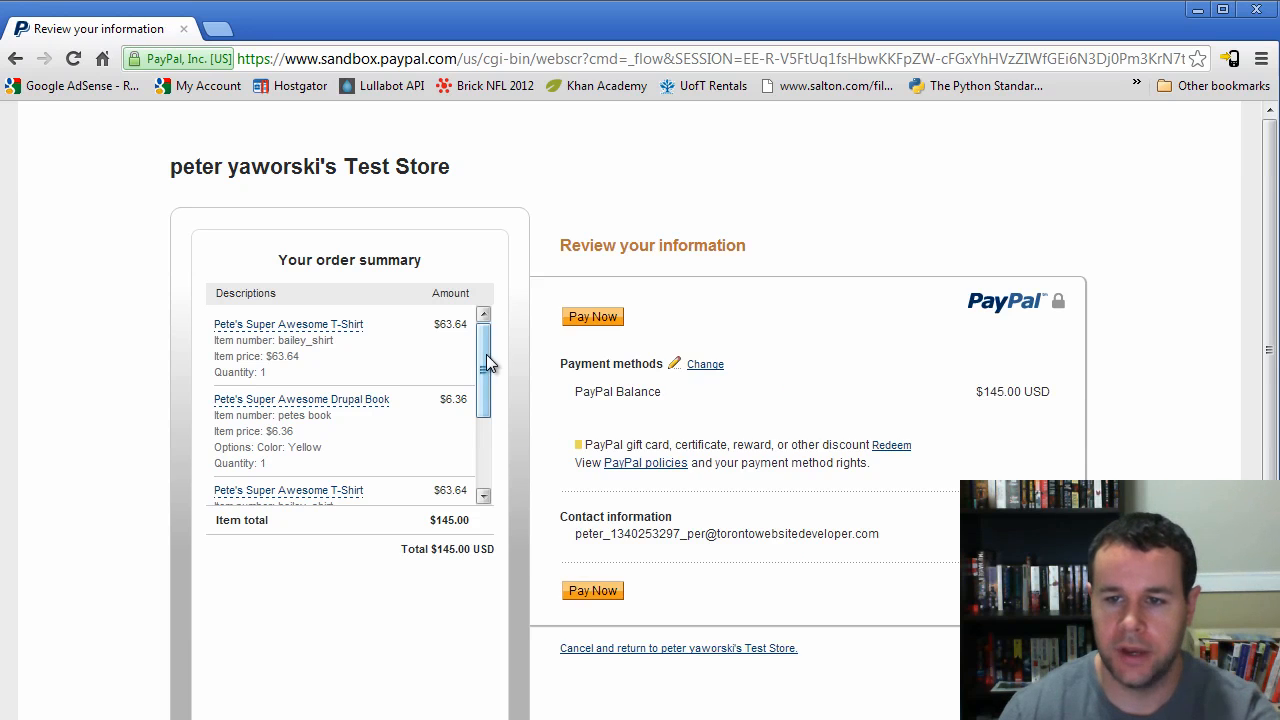
# - Pay the $145.00 order from the PayPal balance and return to order 24's completion page
pyautogui.scroll(-3)
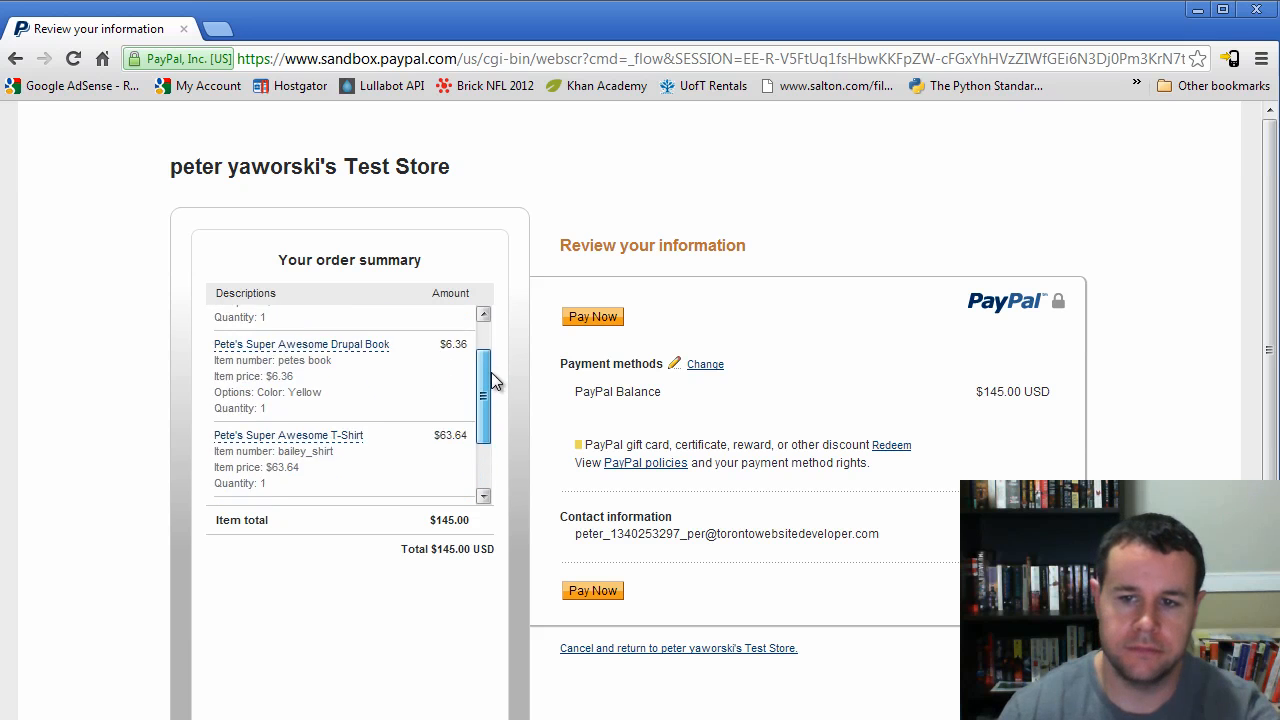
pyautogui.scroll(-3)
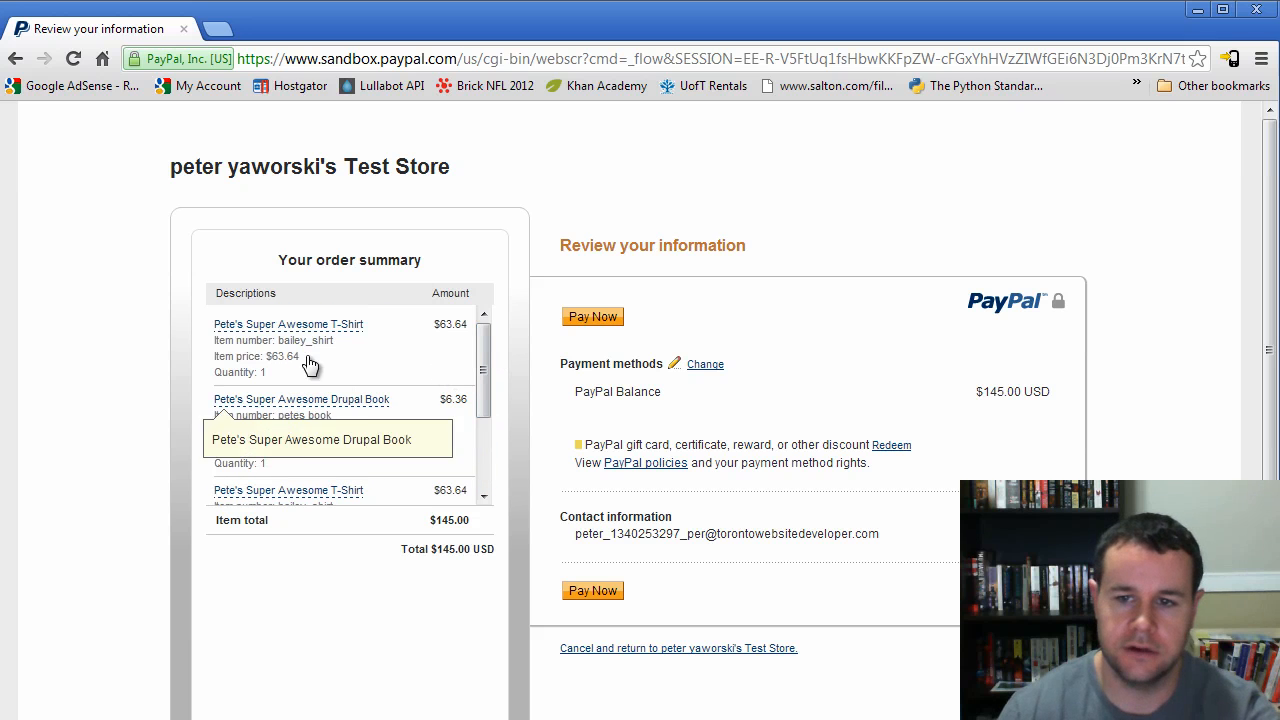
pyautogui.scroll(-3)
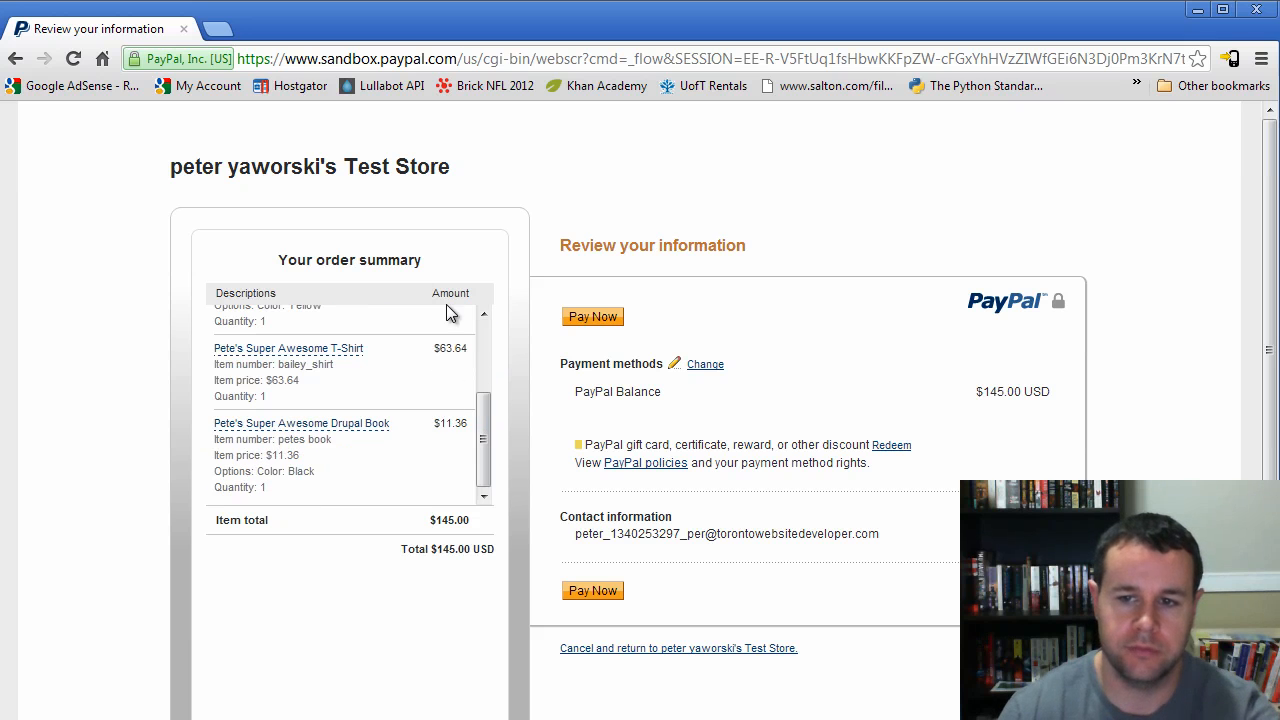
pyautogui.scroll(-3)
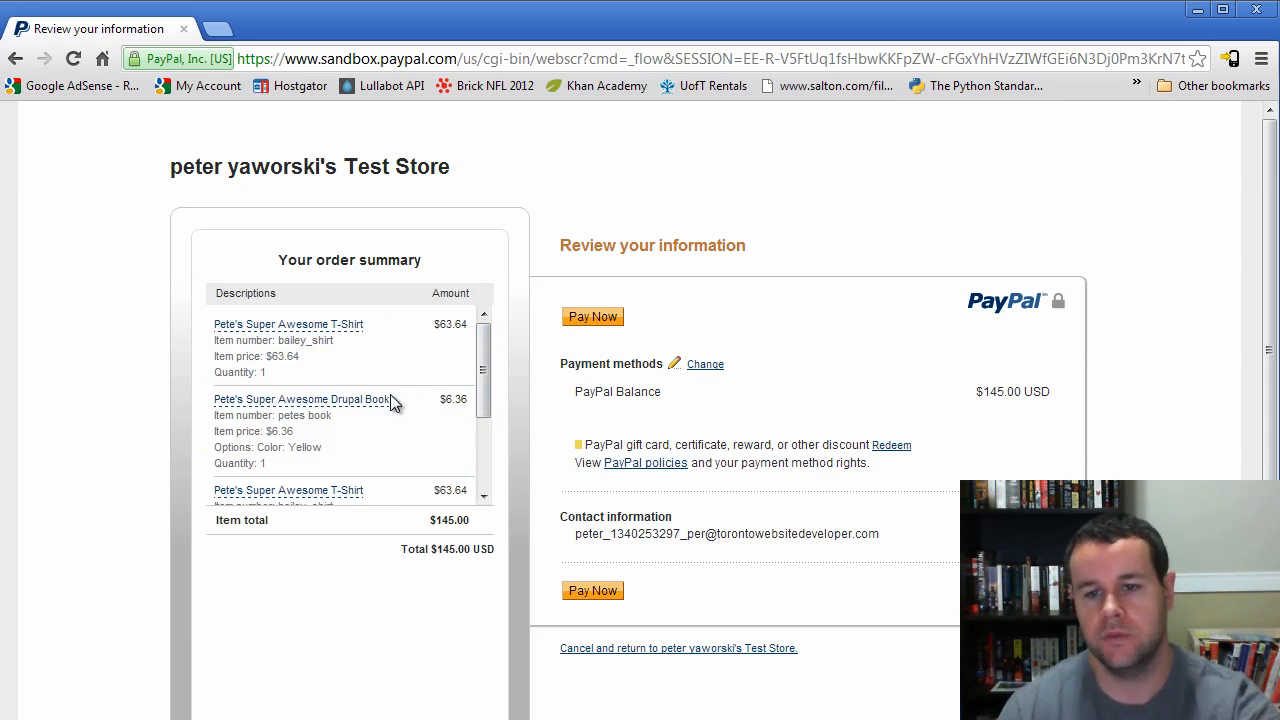
pyautogui.click(592, 590)
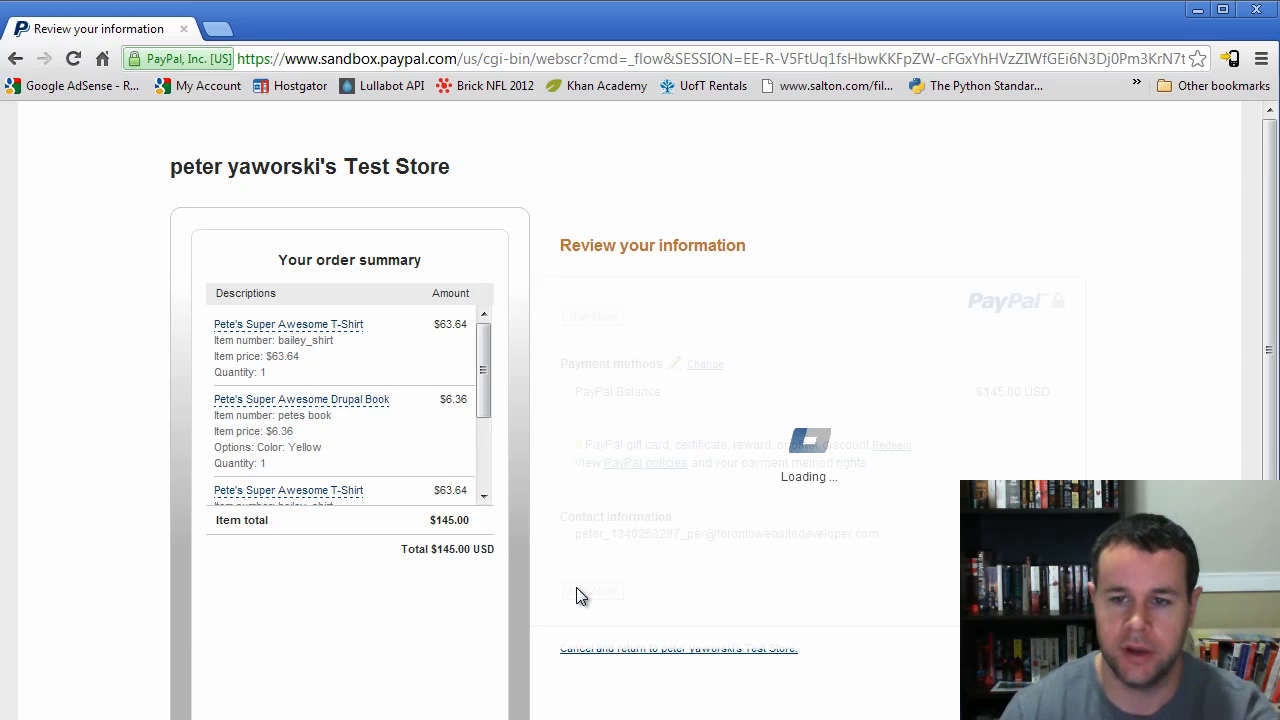
pyautogui.click(592, 591)
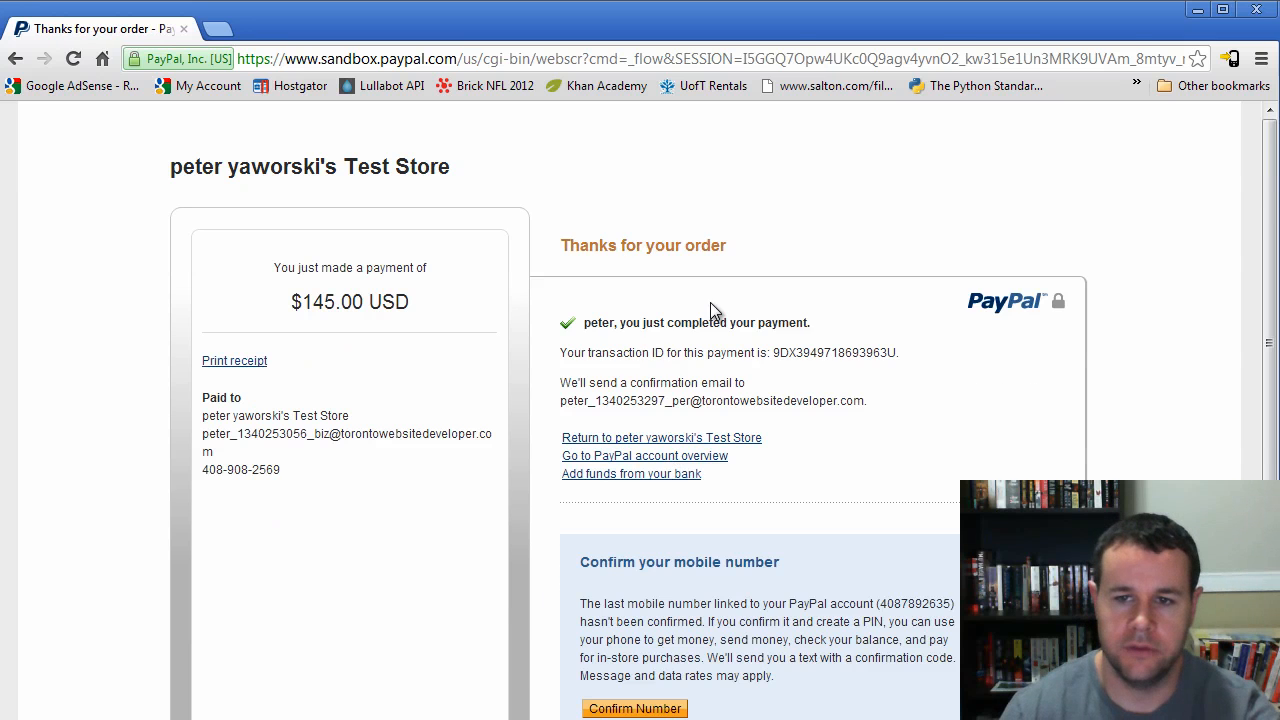
pyautogui.scroll(-3)
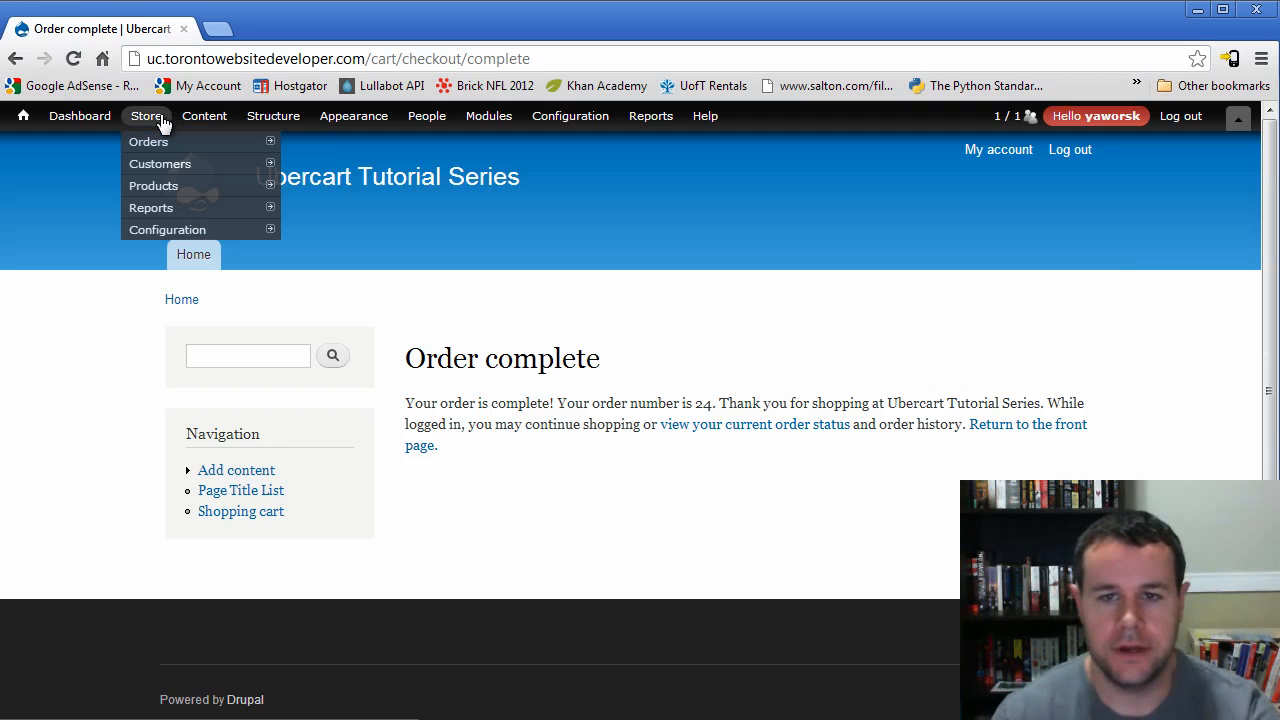
pyautogui.moveTo(148, 141)
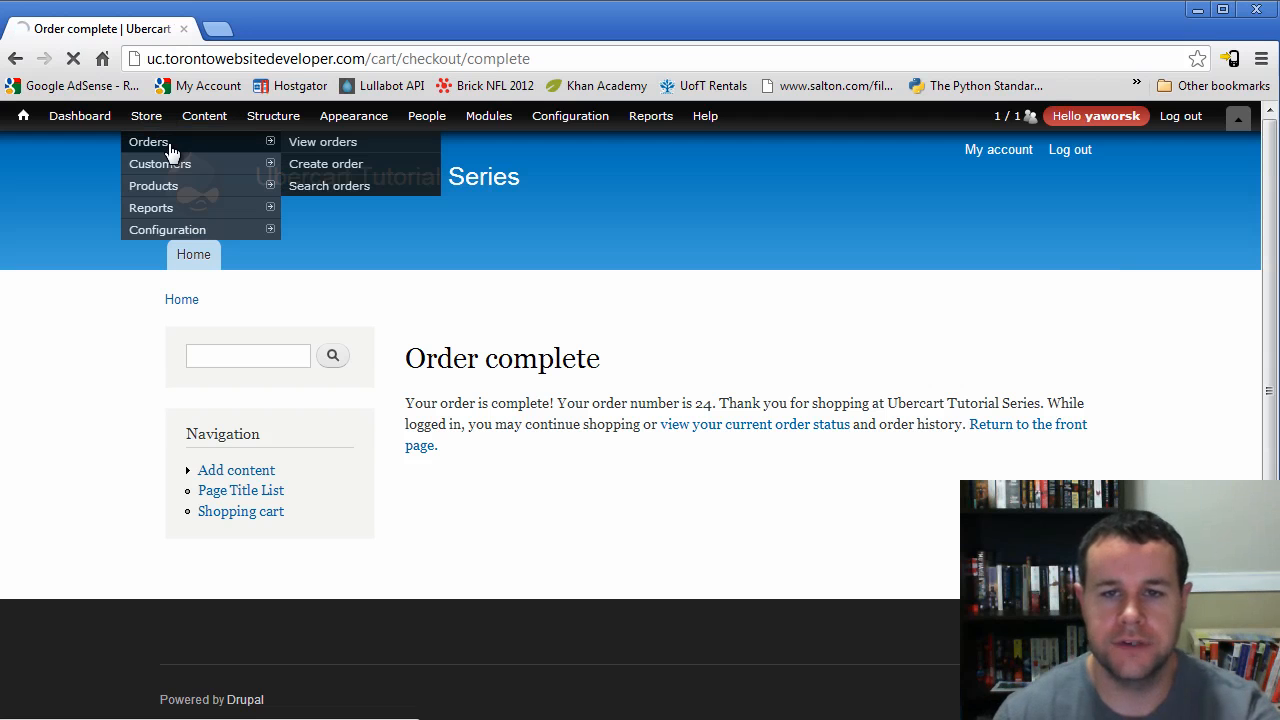
# - Open order 24's admin page from the store's active orders list
pyautogui.click(322, 141)
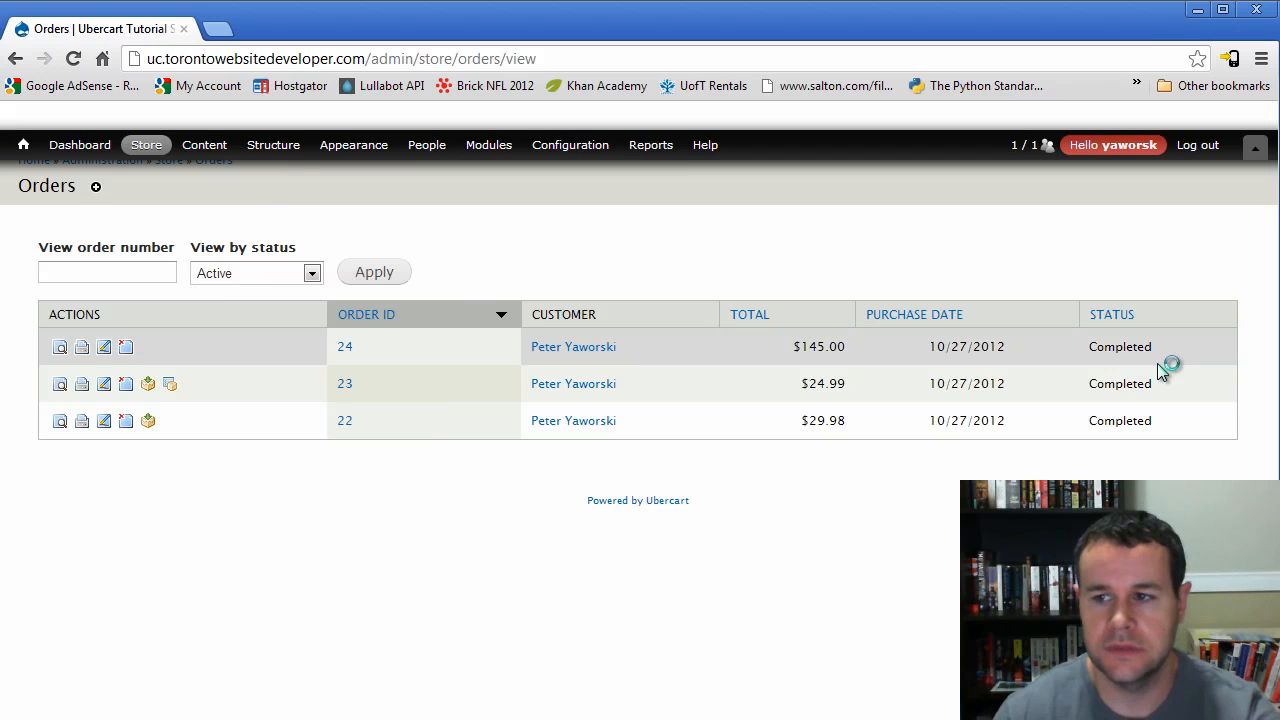
pyautogui.moveTo(1013, 360)
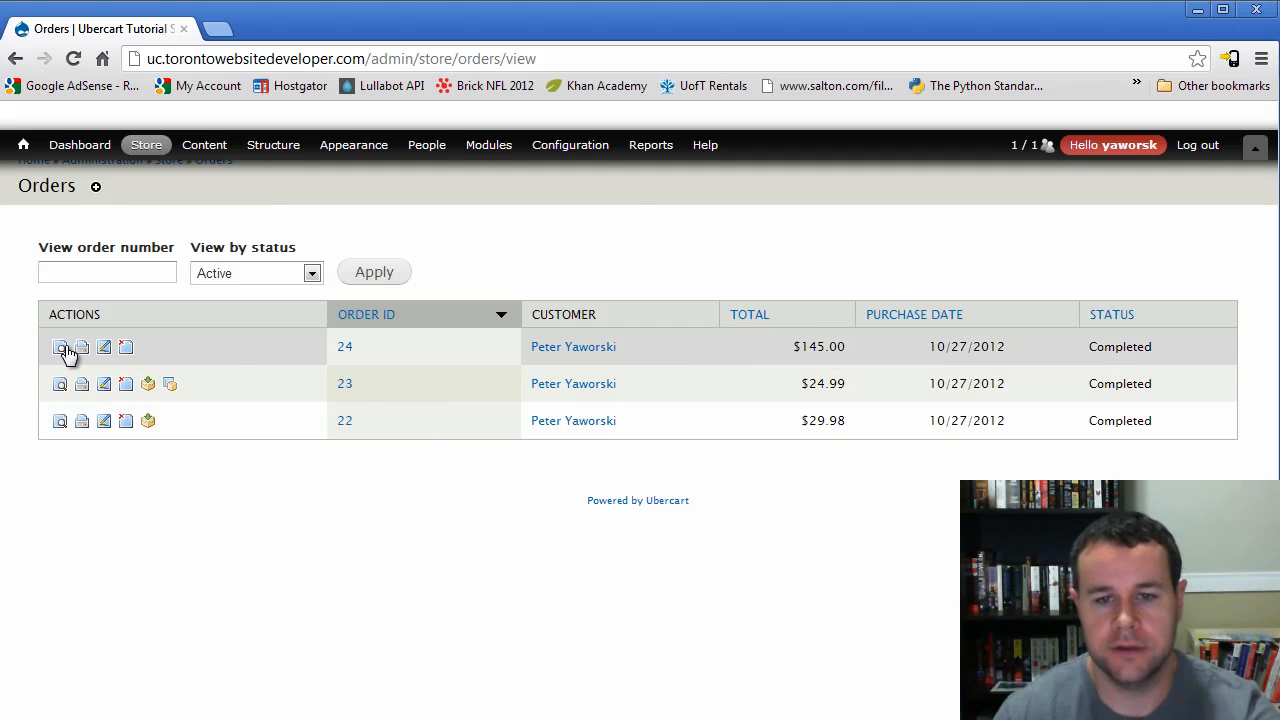
pyautogui.click(60, 346)
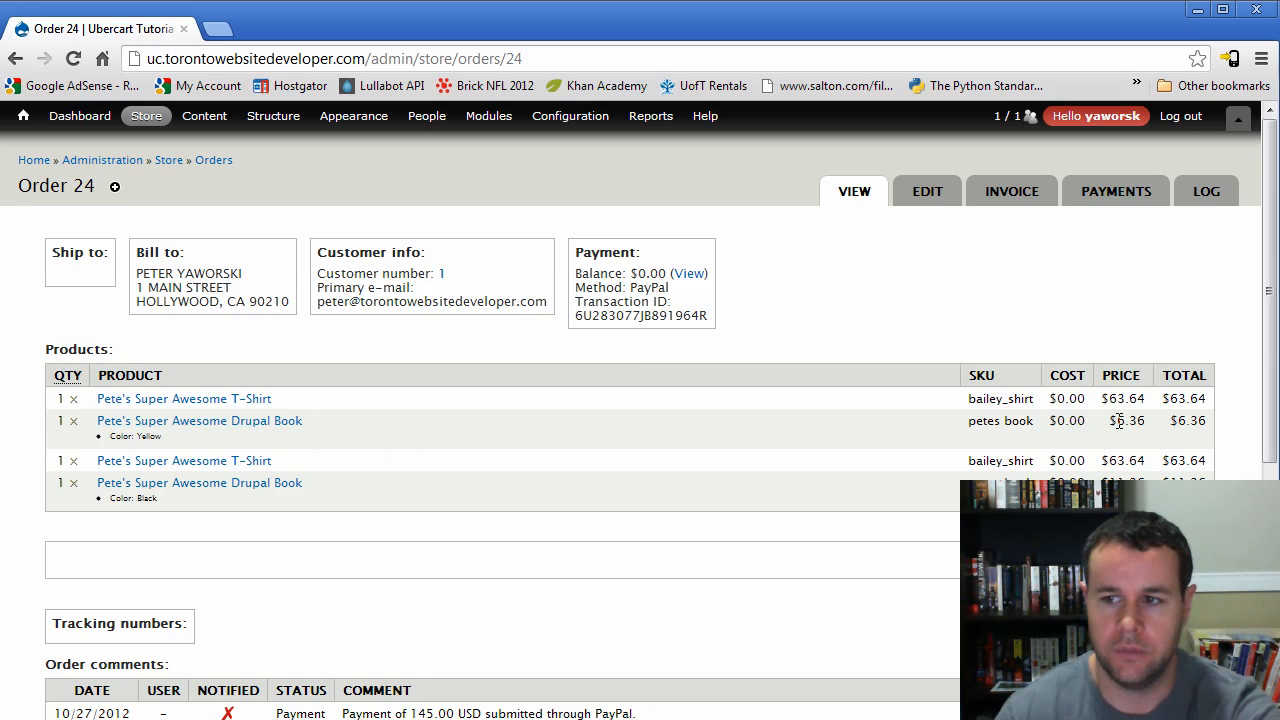
# - Review order 24's products, $145.00 PayPal IPN payment comments and Completed status, then open its log
pyautogui.scroll(-3)
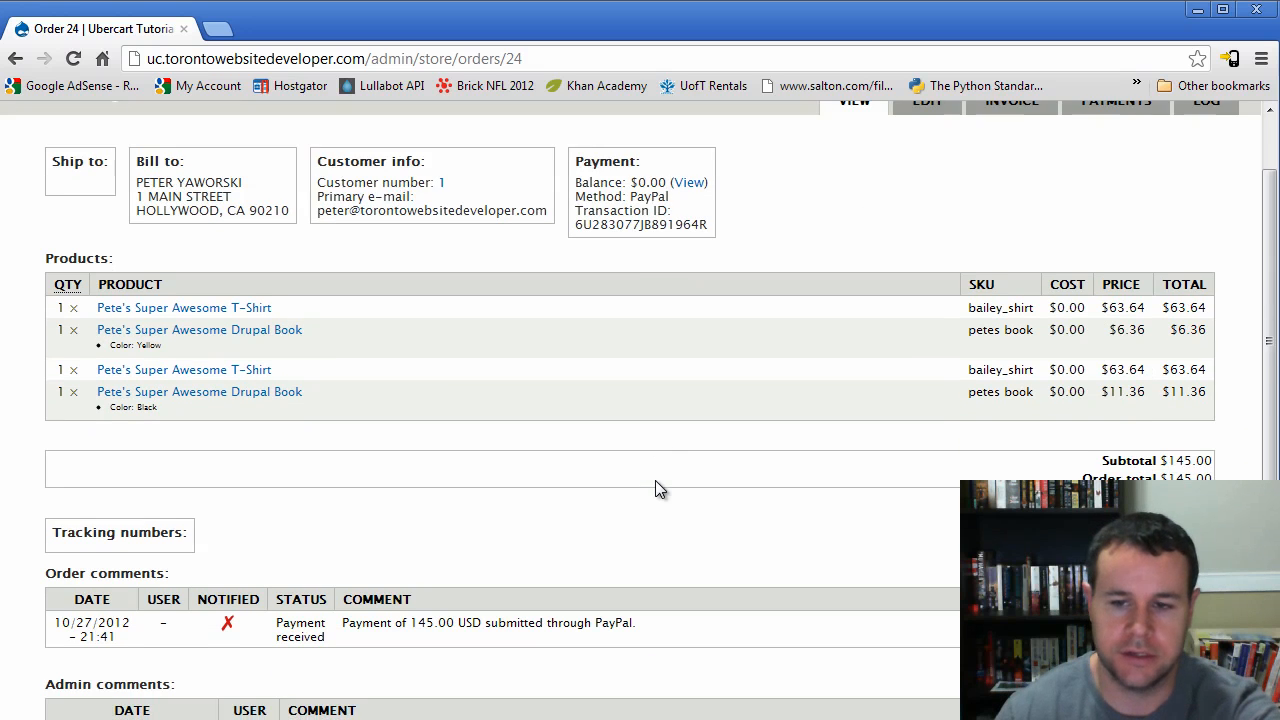
pyautogui.scroll(-3)
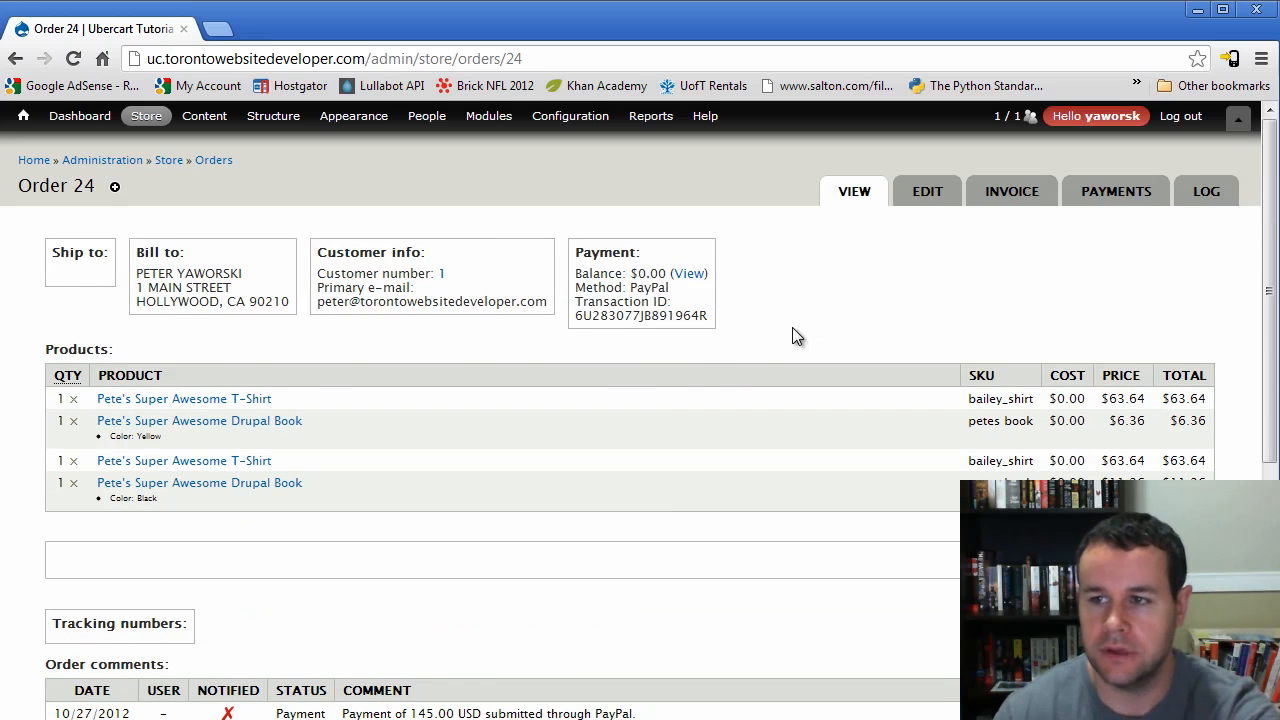
pyautogui.scroll(-3)
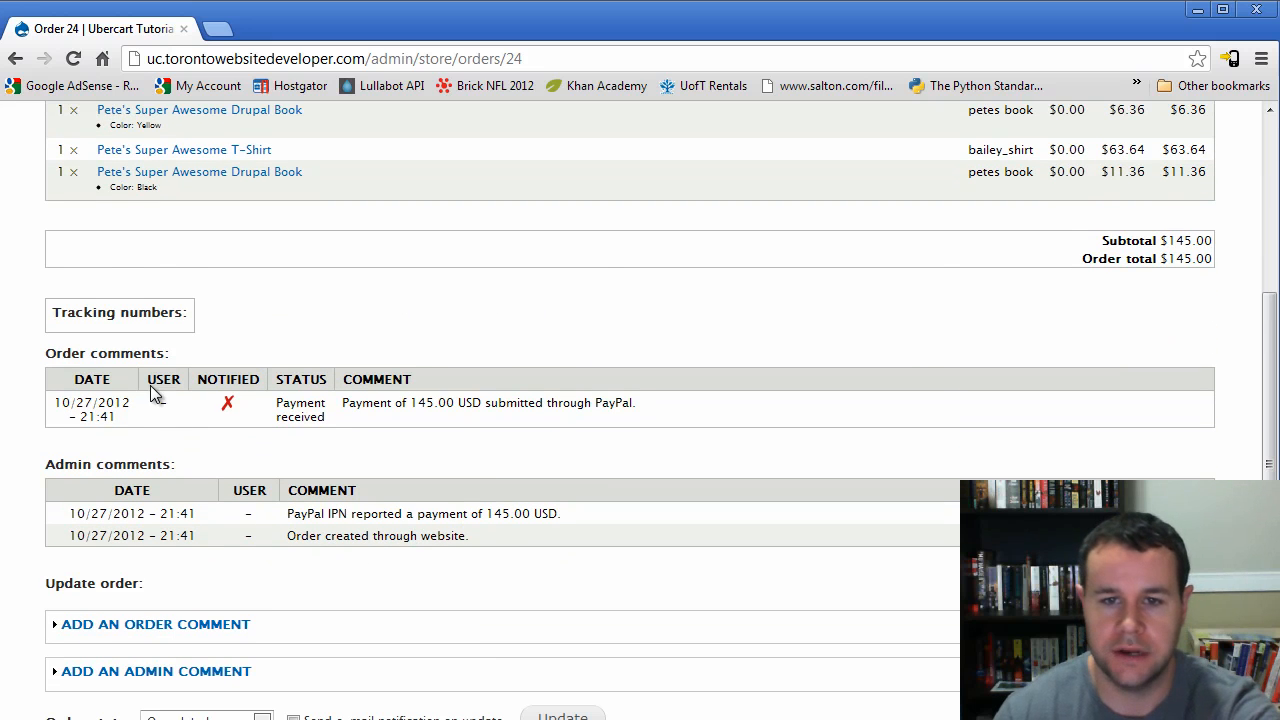
pyautogui.moveTo(449, 560)
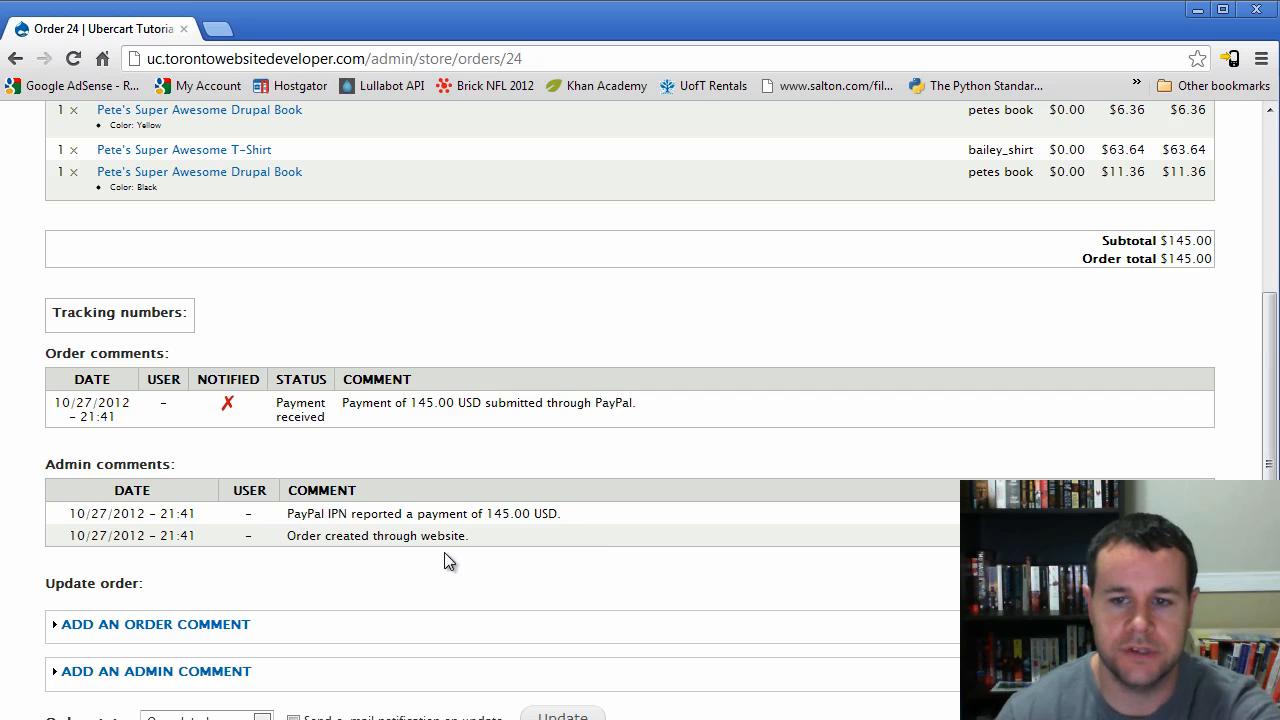
pyautogui.scroll(-3)
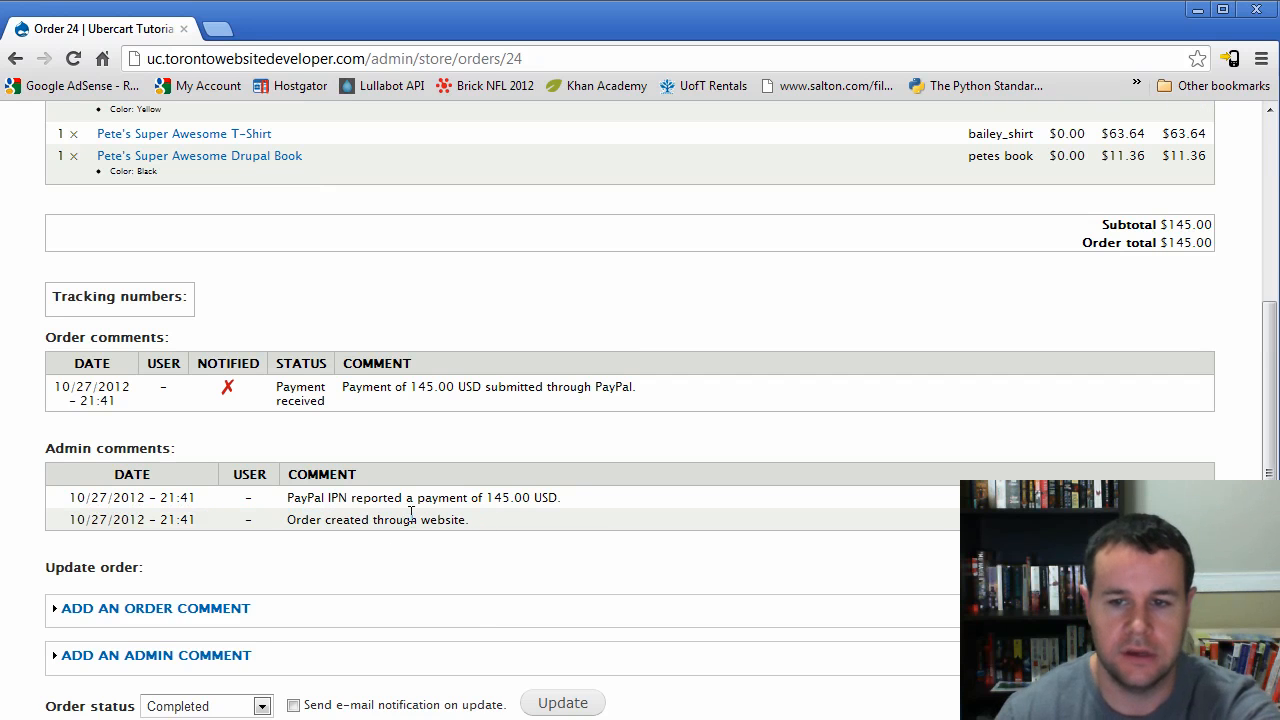
pyautogui.moveTo(331, 497); pyautogui.dragTo(423, 497)
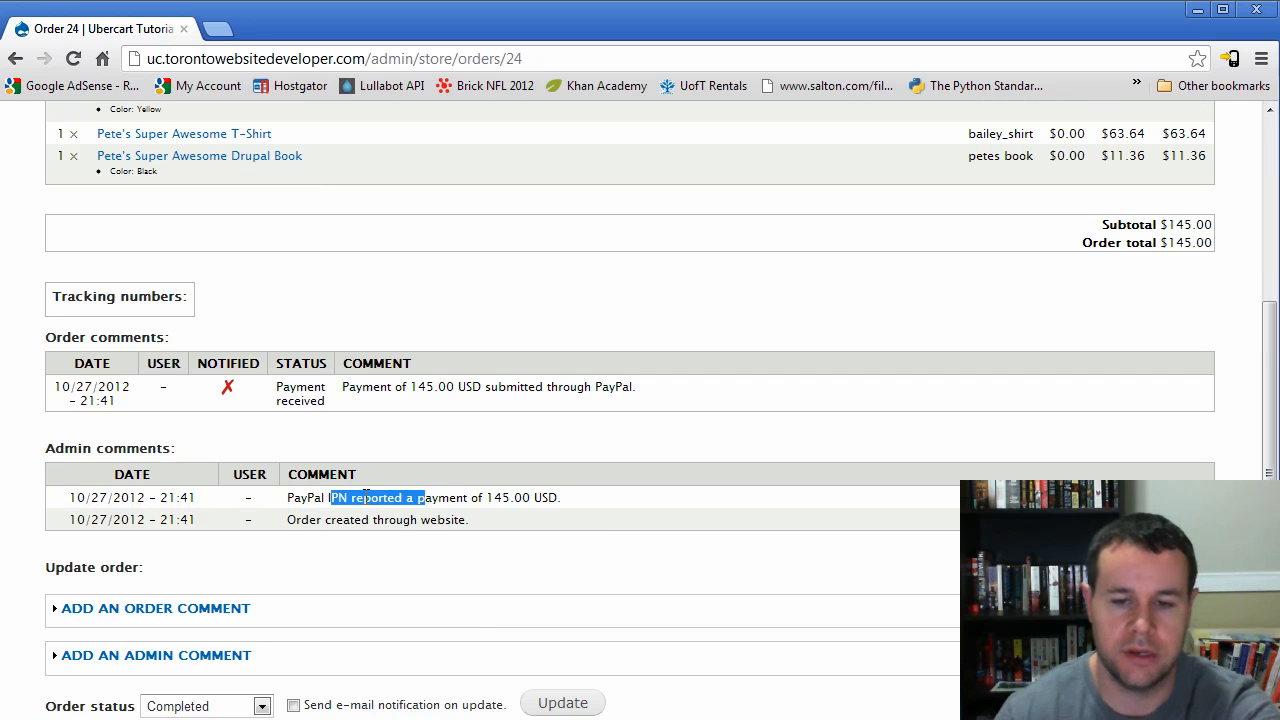
pyautogui.scroll(-3)
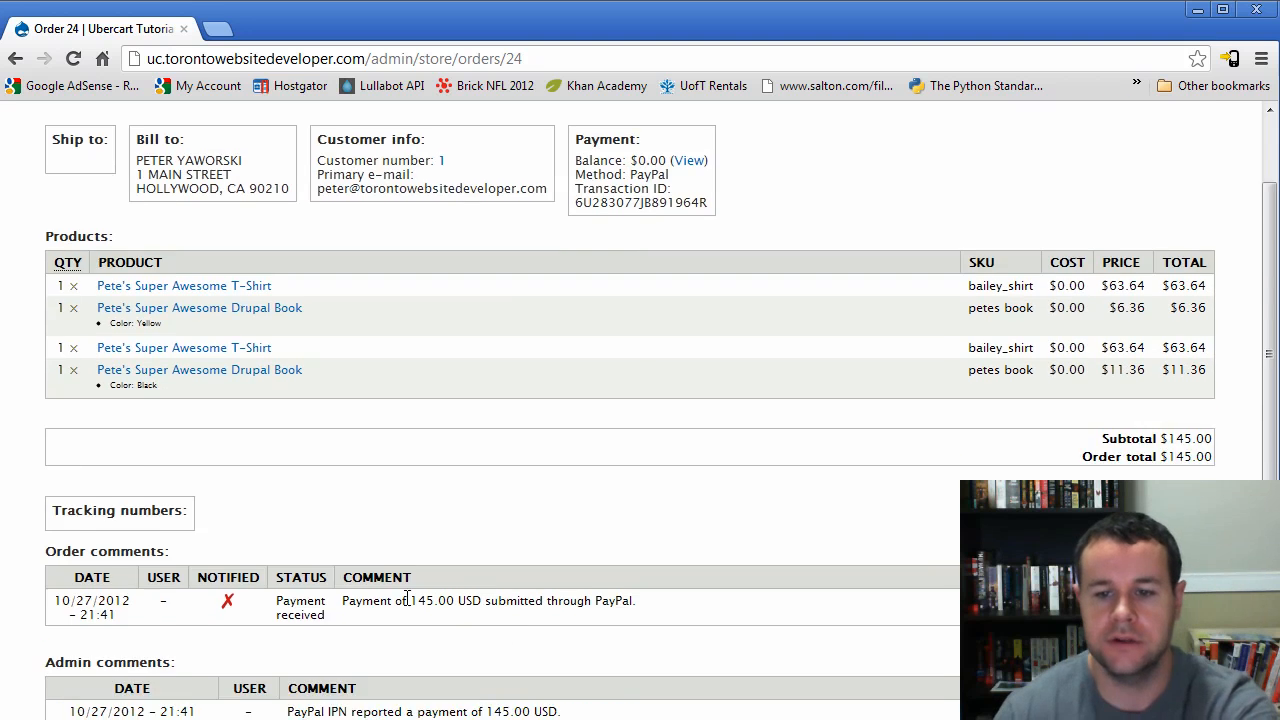
pyautogui.scroll(-3)
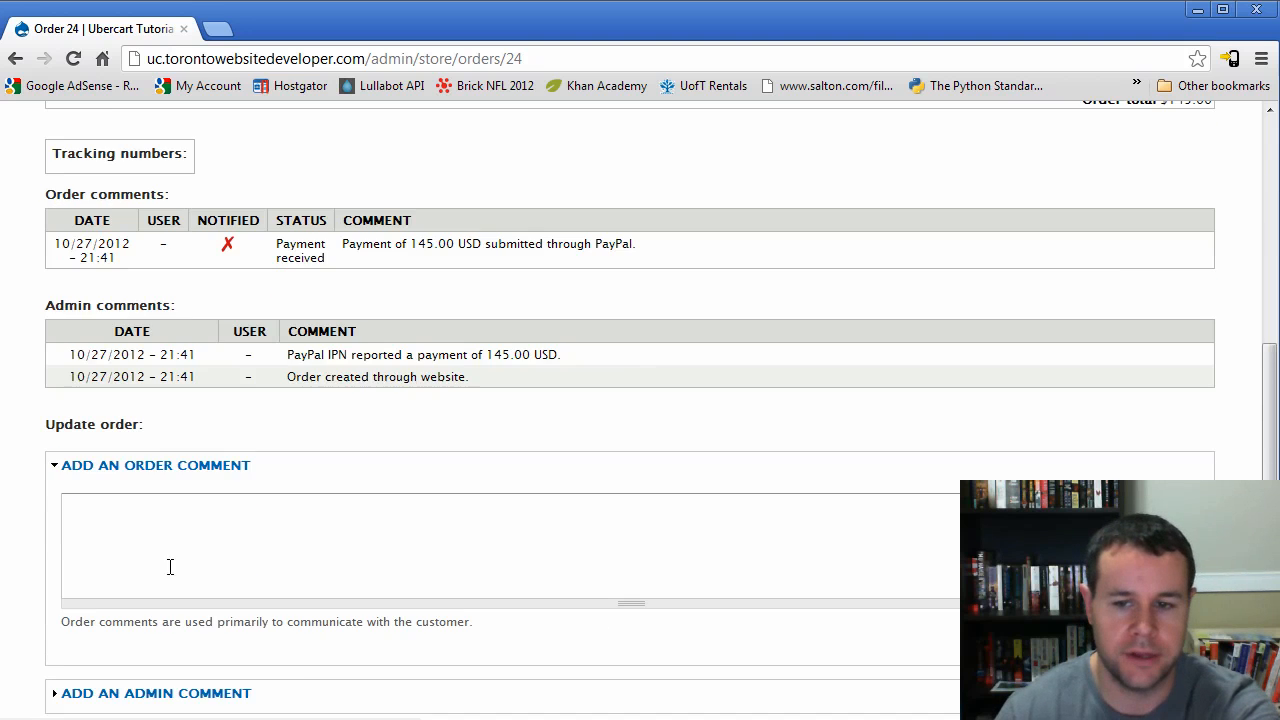
pyautogui.scroll(-3)
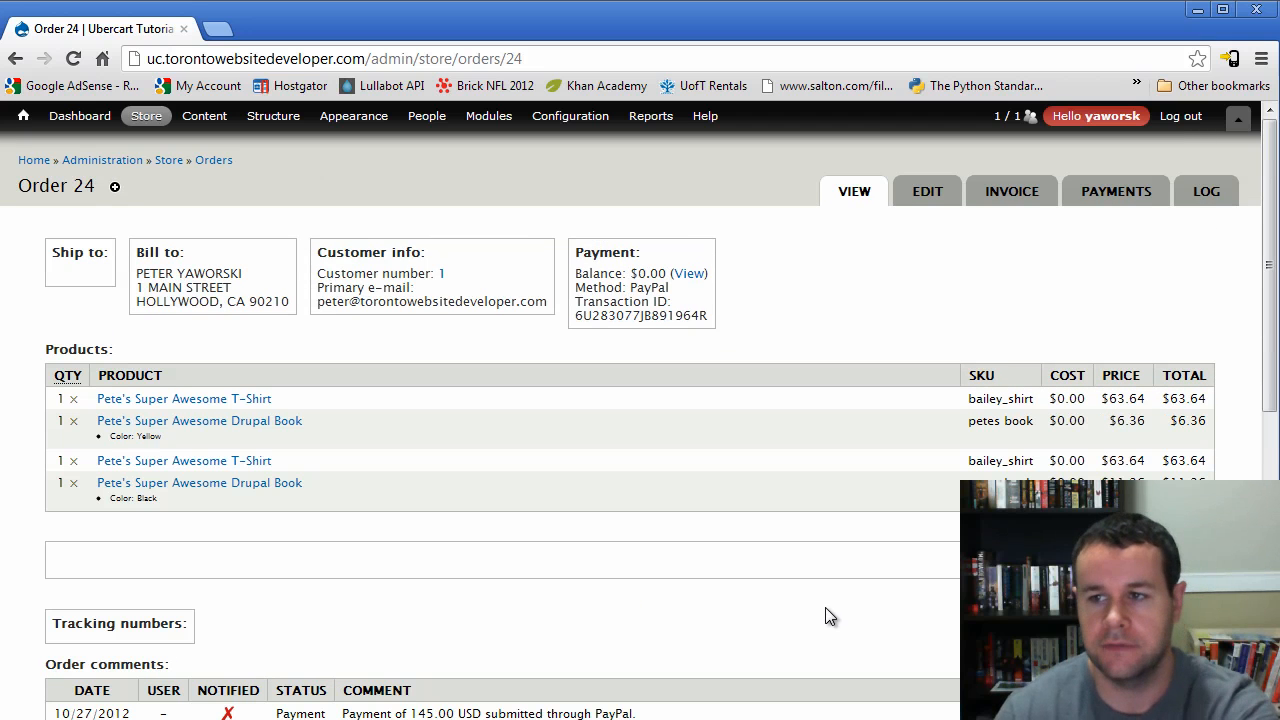
pyautogui.click(1206, 191)
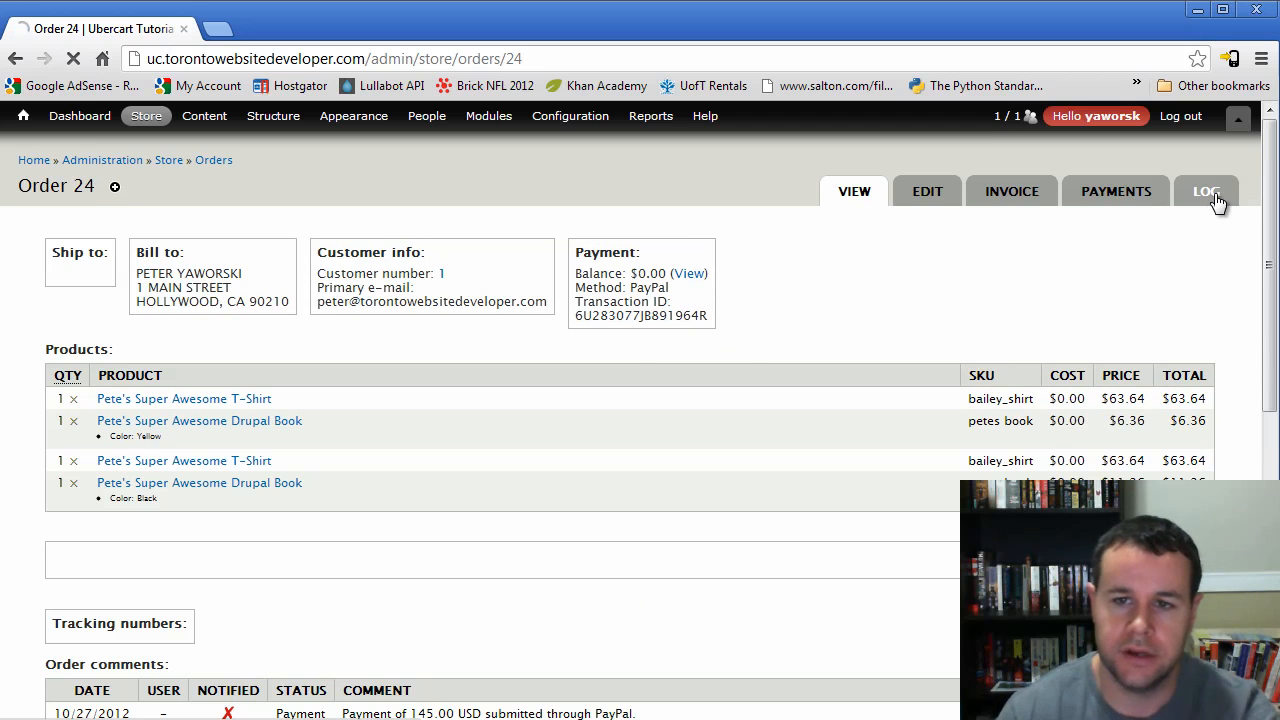
# - Show order 24's log listing the $145.00 PayPal payment and status changes to Completed
pyautogui.click(1206, 191)
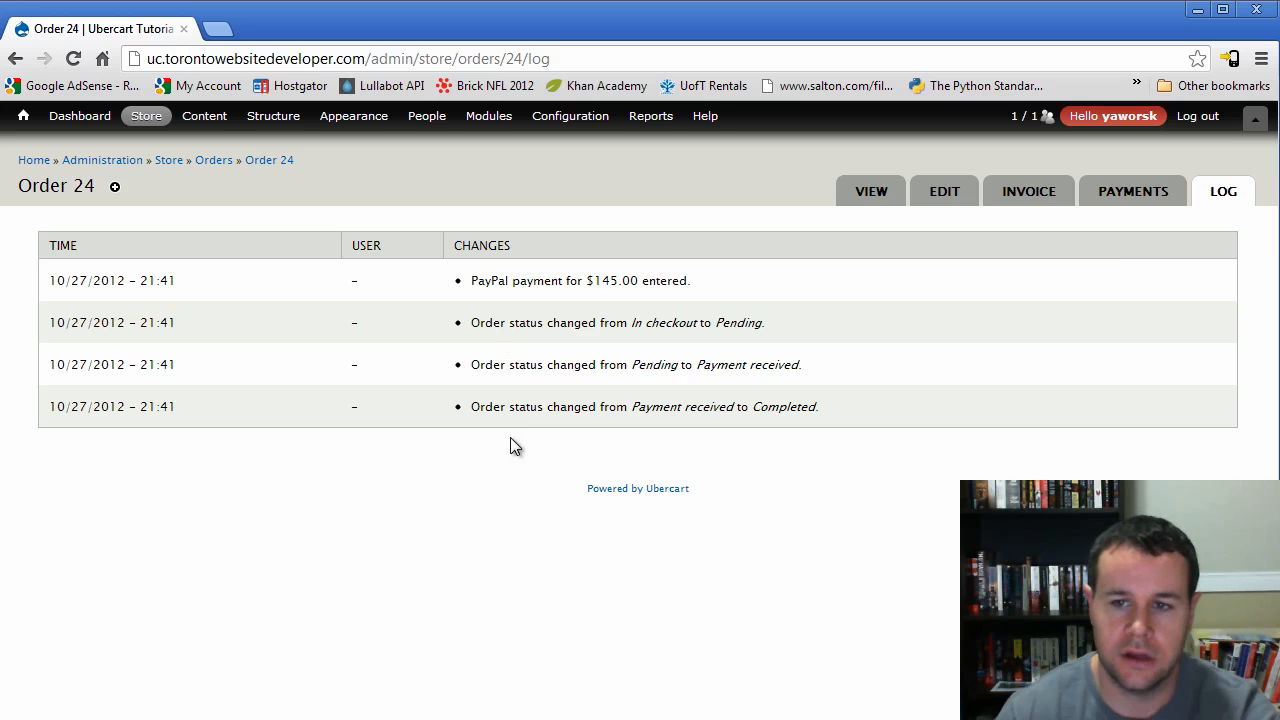
pyautogui.moveTo(497, 525)
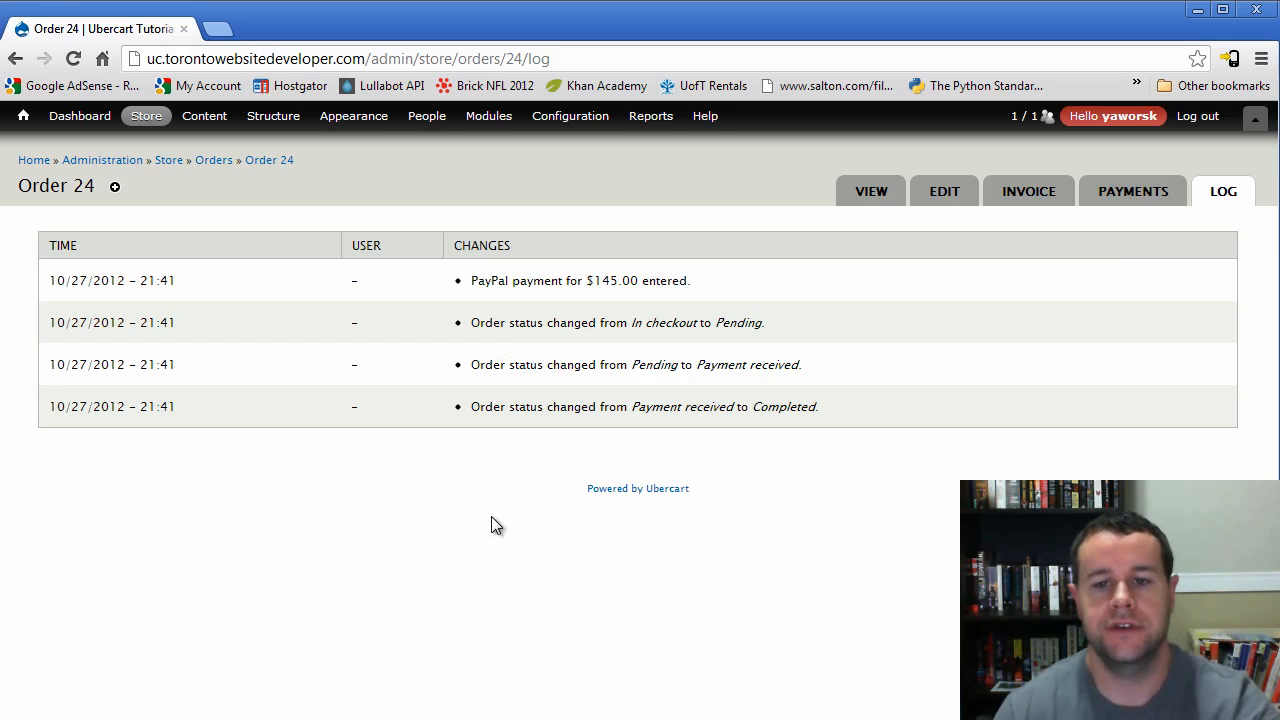
pyautogui.moveTo(308, 337)
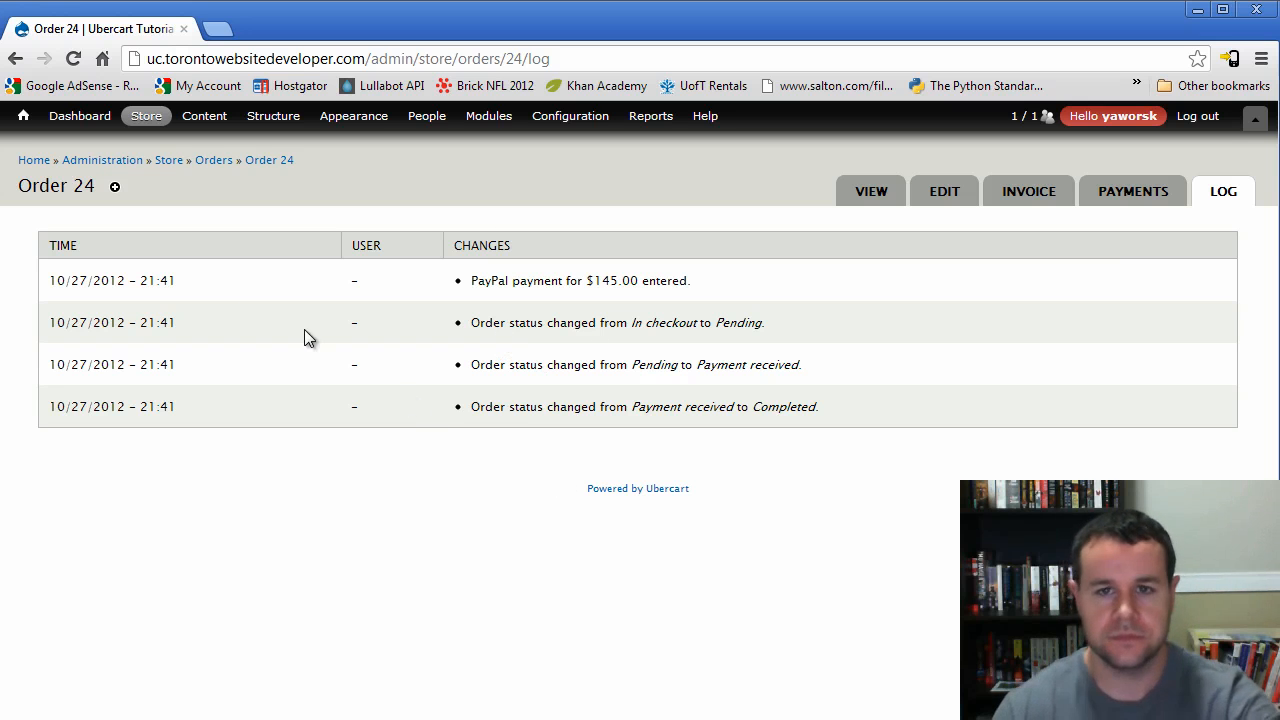
pyautogui.moveTo(221, 288)
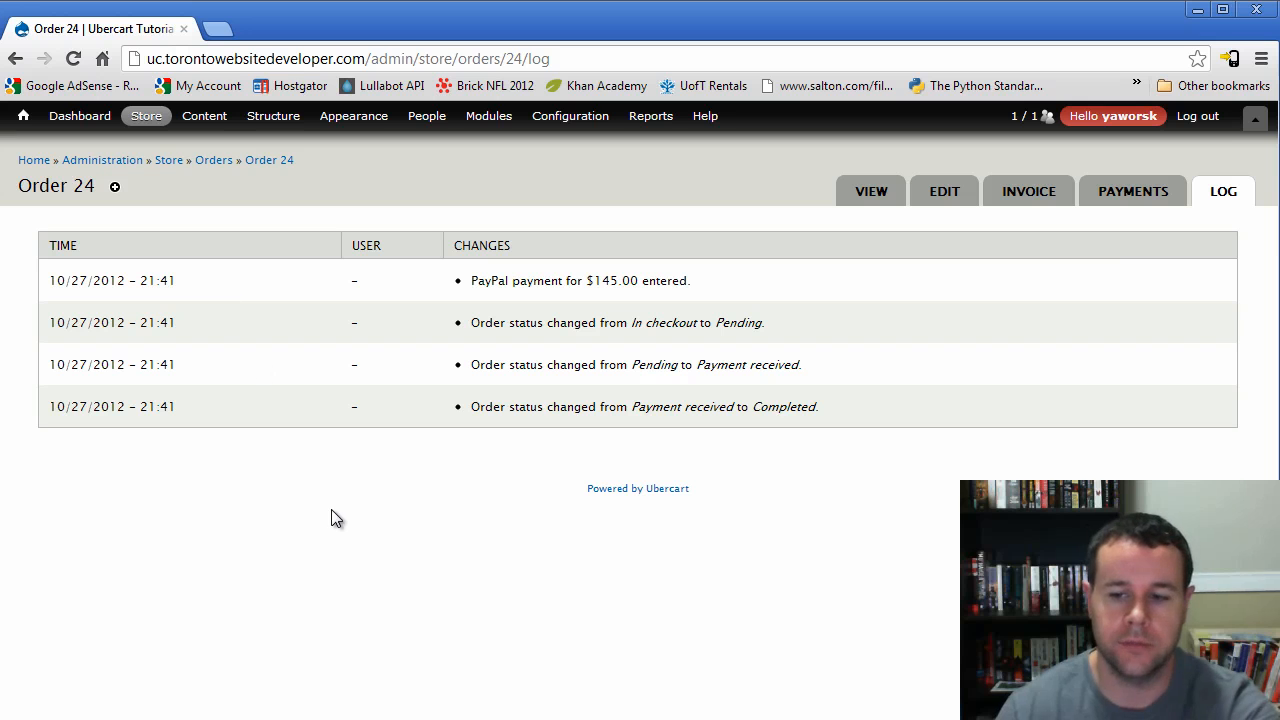
pyautogui.moveTo(180, 187)
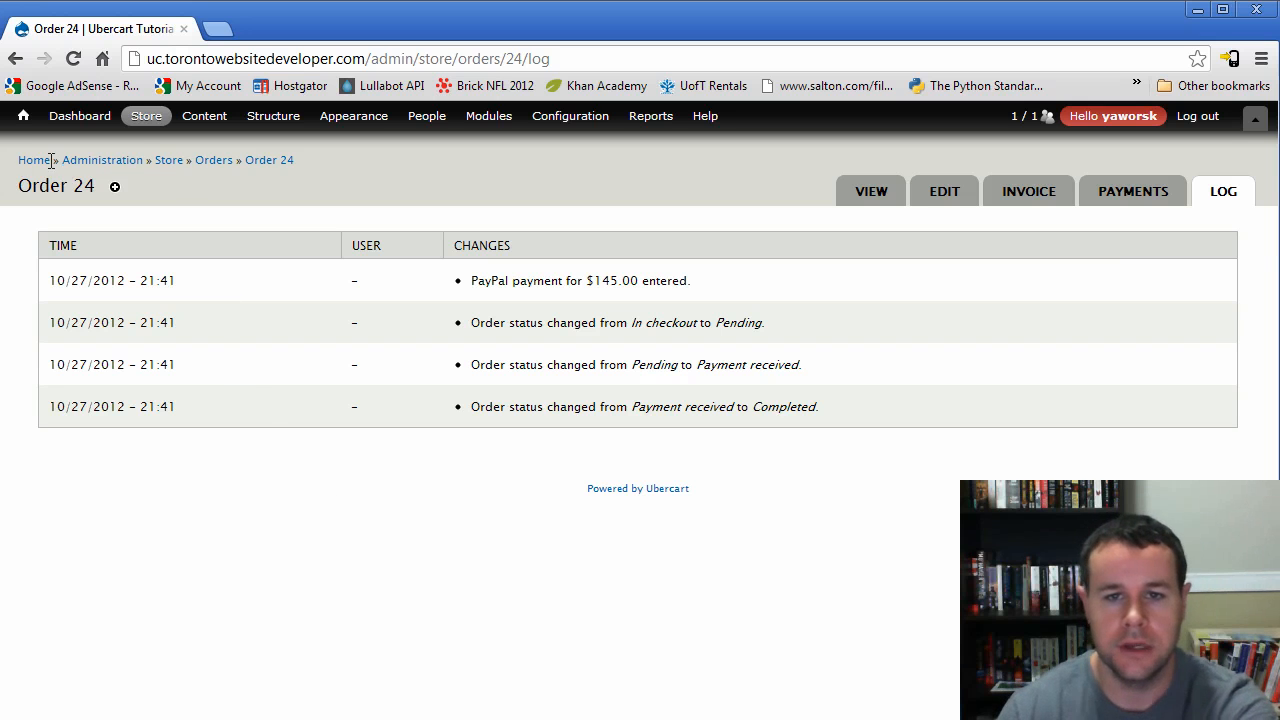
# - Open the 'Tshirt with bailey's photo' product page from the store's product list
pyautogui.click(146, 115)
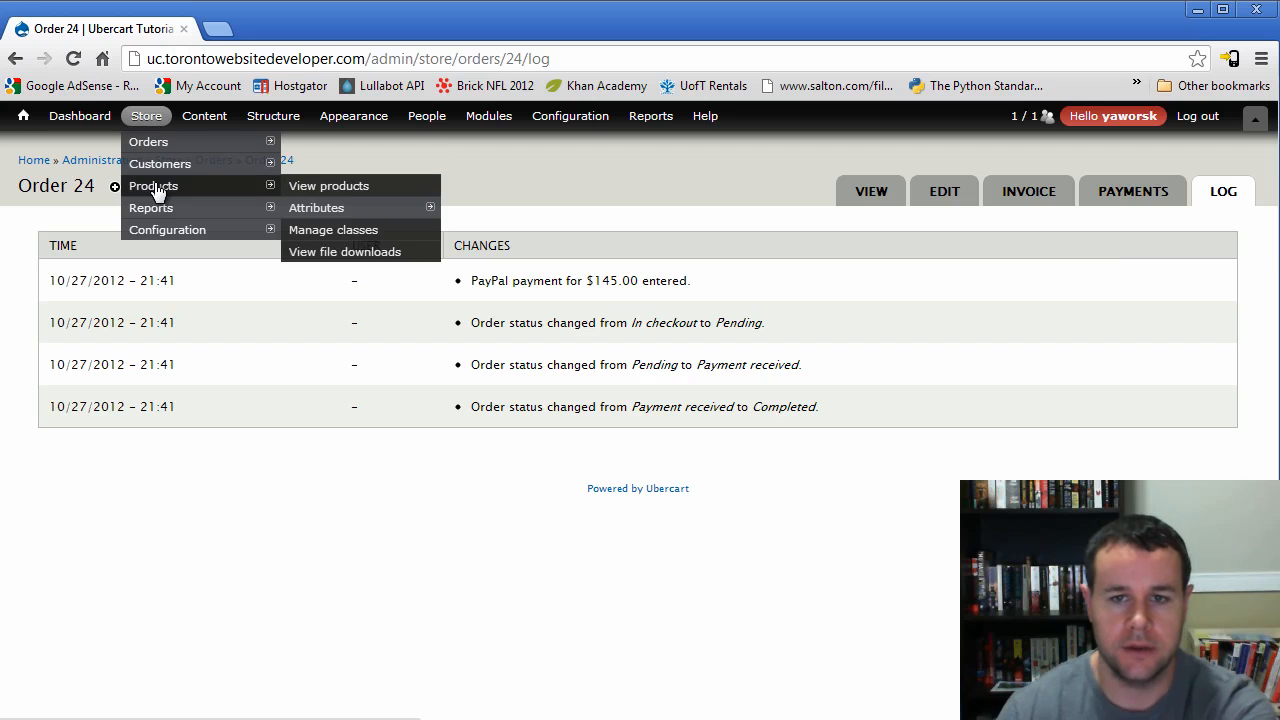
pyautogui.click(204, 115)
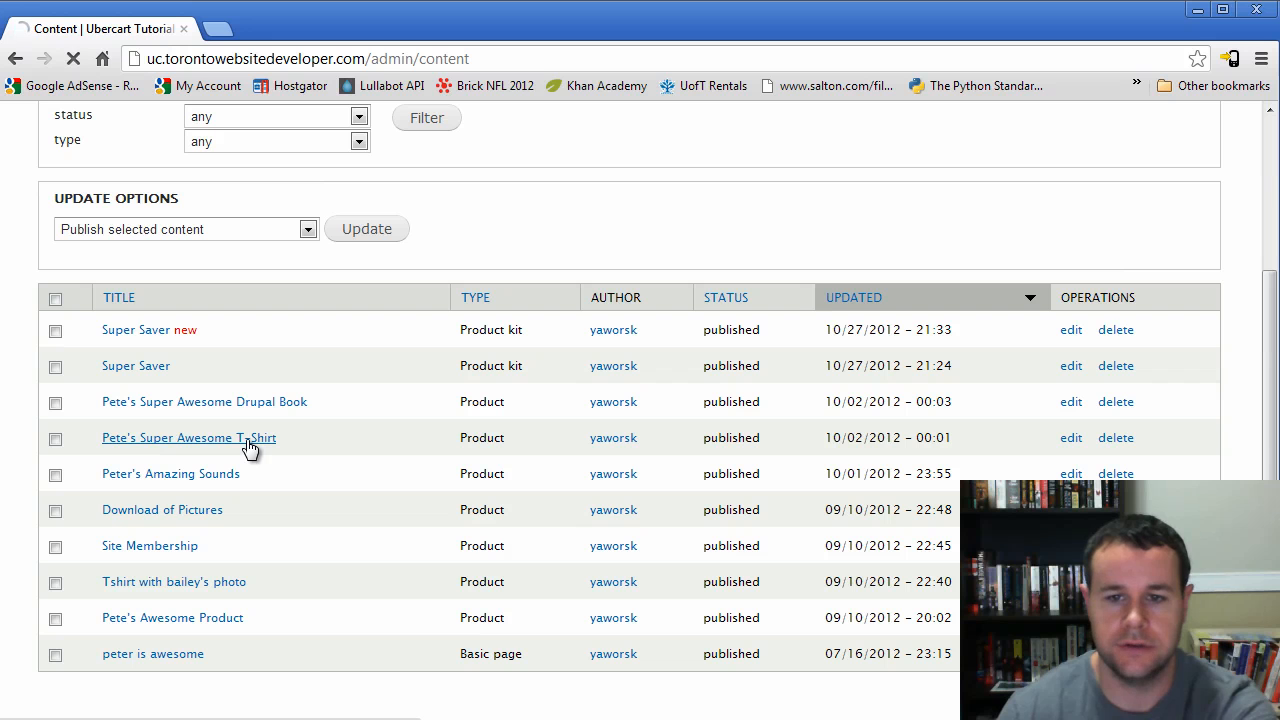
pyautogui.click(188, 437)
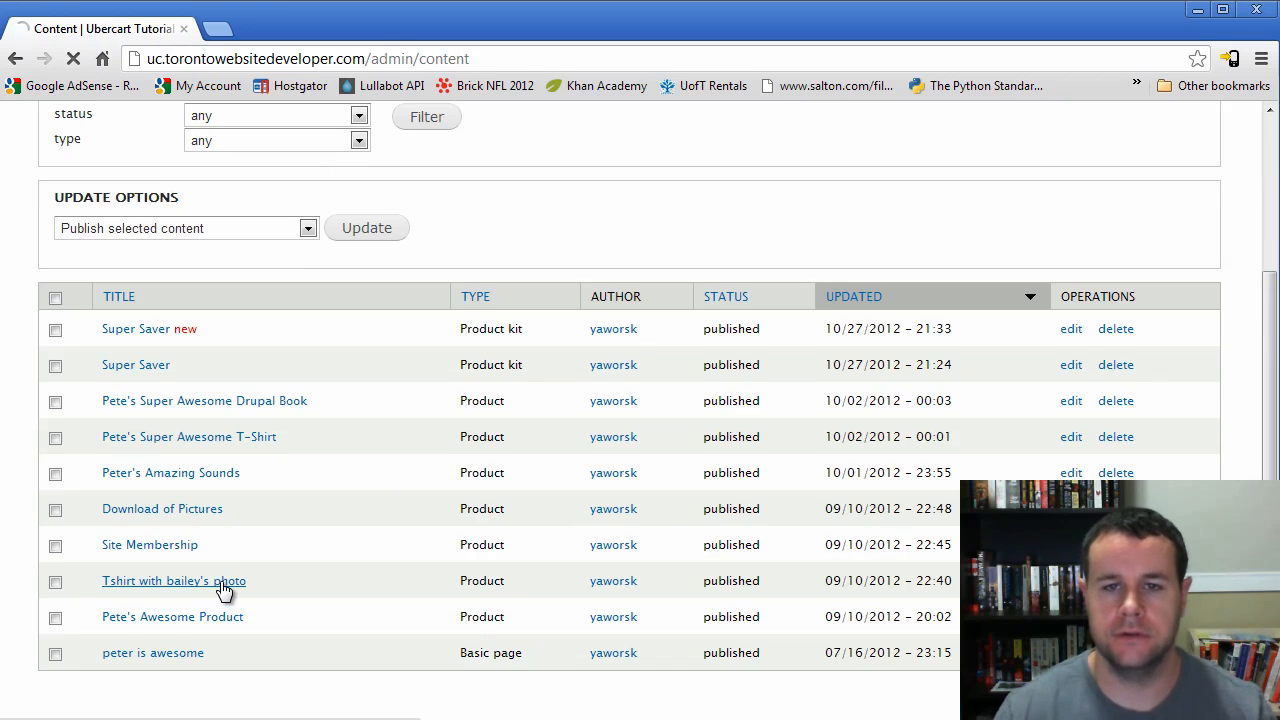
pyautogui.click(173, 580)
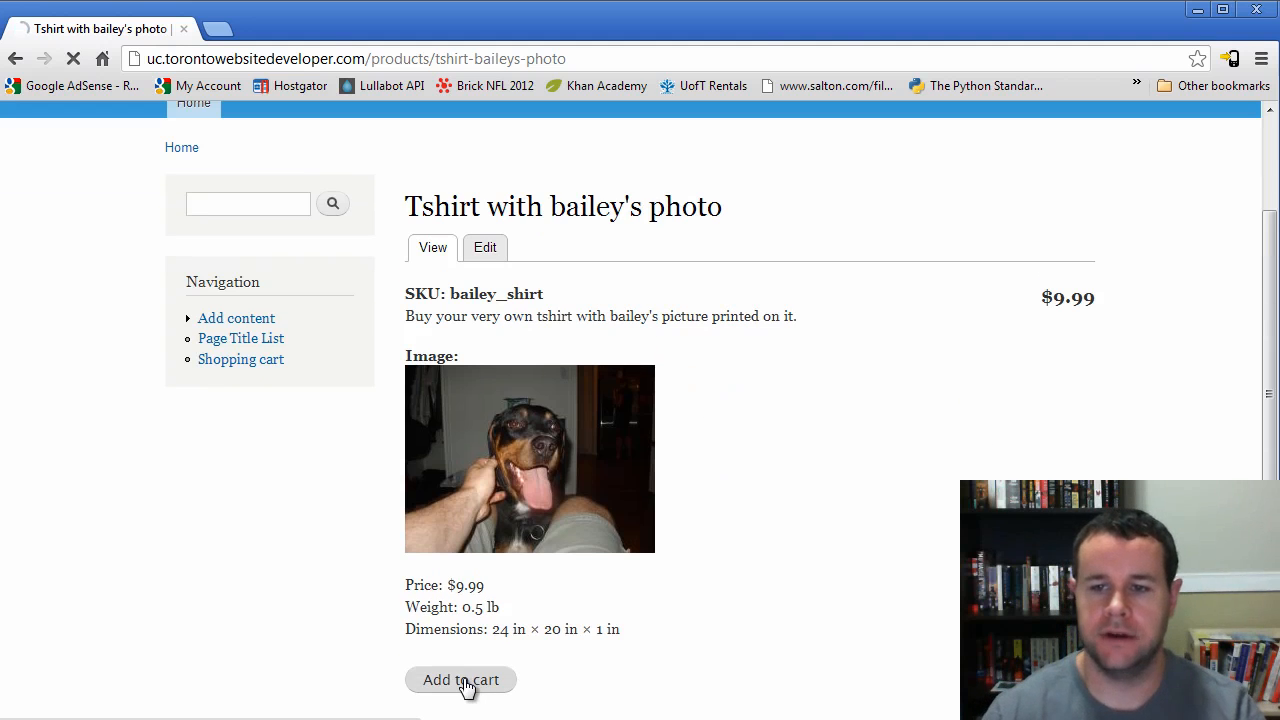
# - Add the t-shirt to the cart, check out, and pay $24.99 through PayPal Sandbox
pyautogui.click(461, 680)
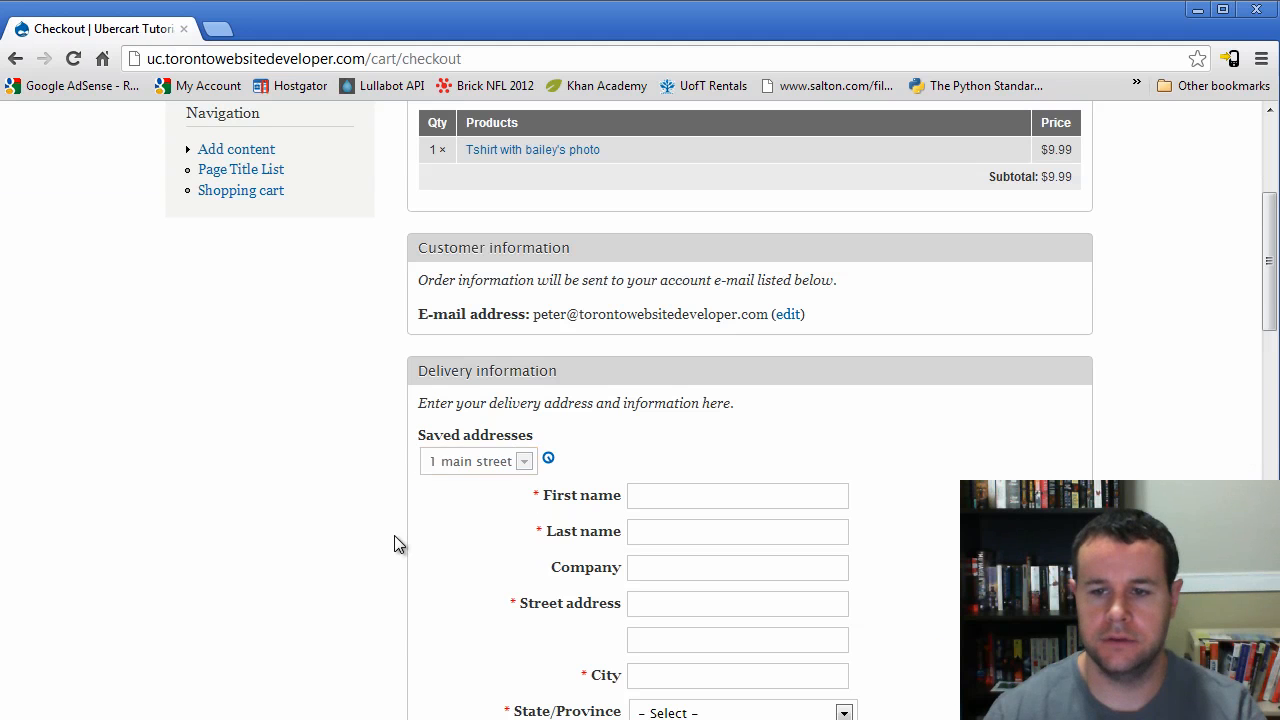
pyautogui.scroll(-3)
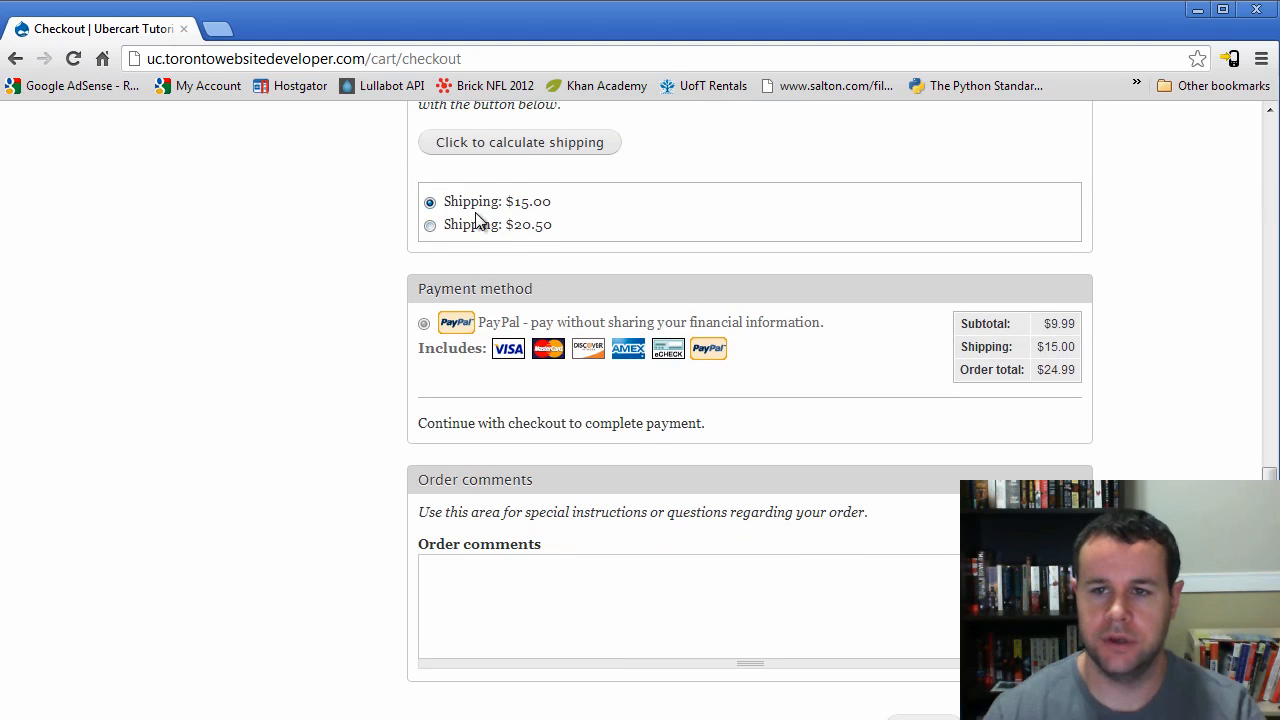
pyautogui.scroll(-3)
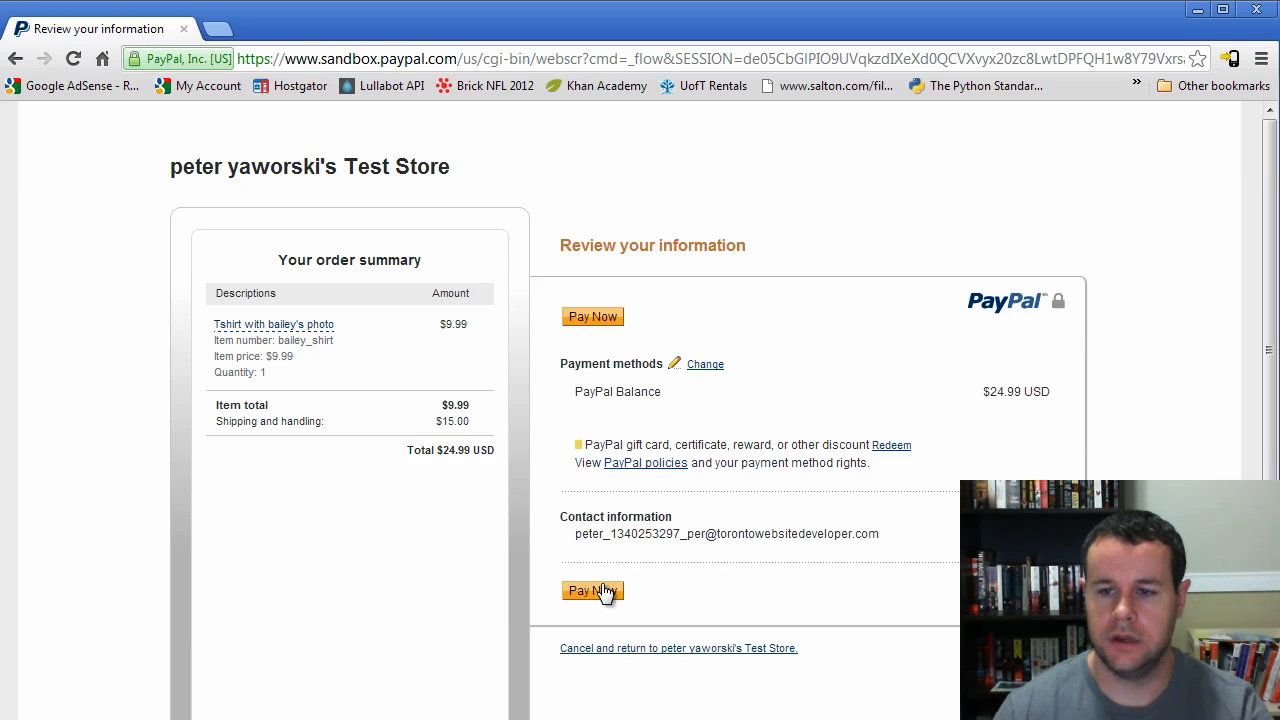
pyautogui.click(592, 591)
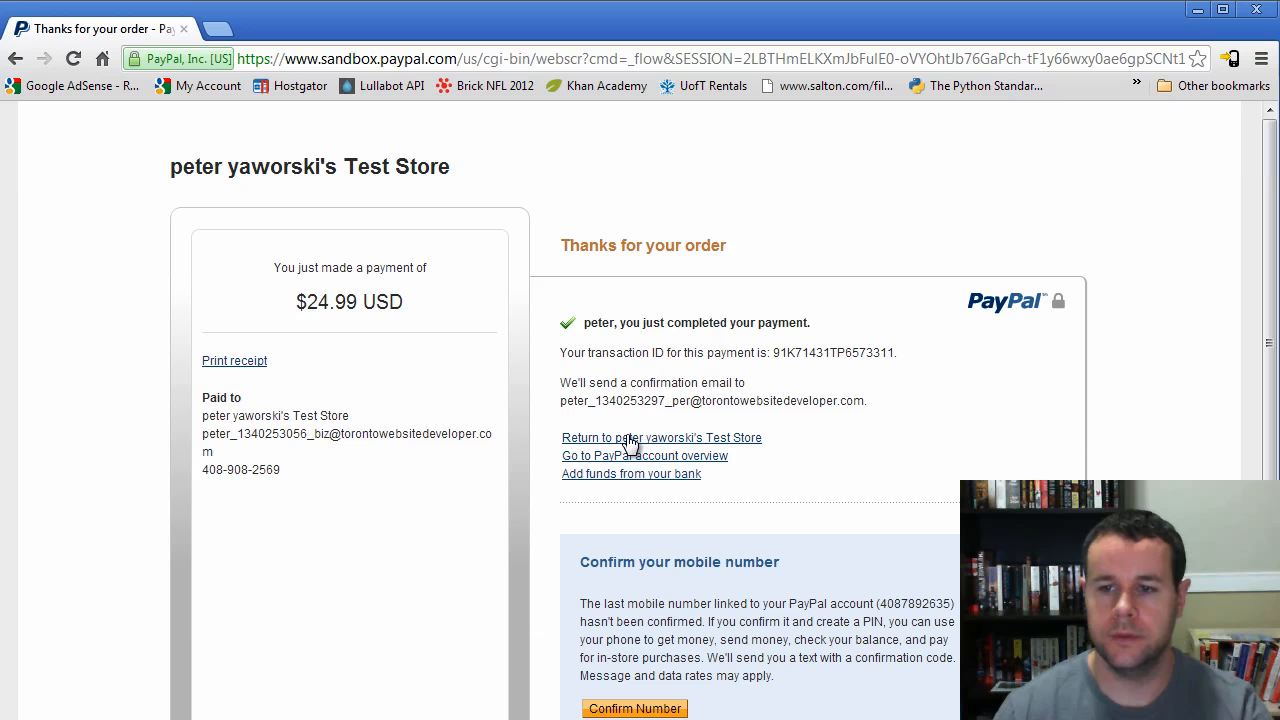
pyautogui.click(662, 437)
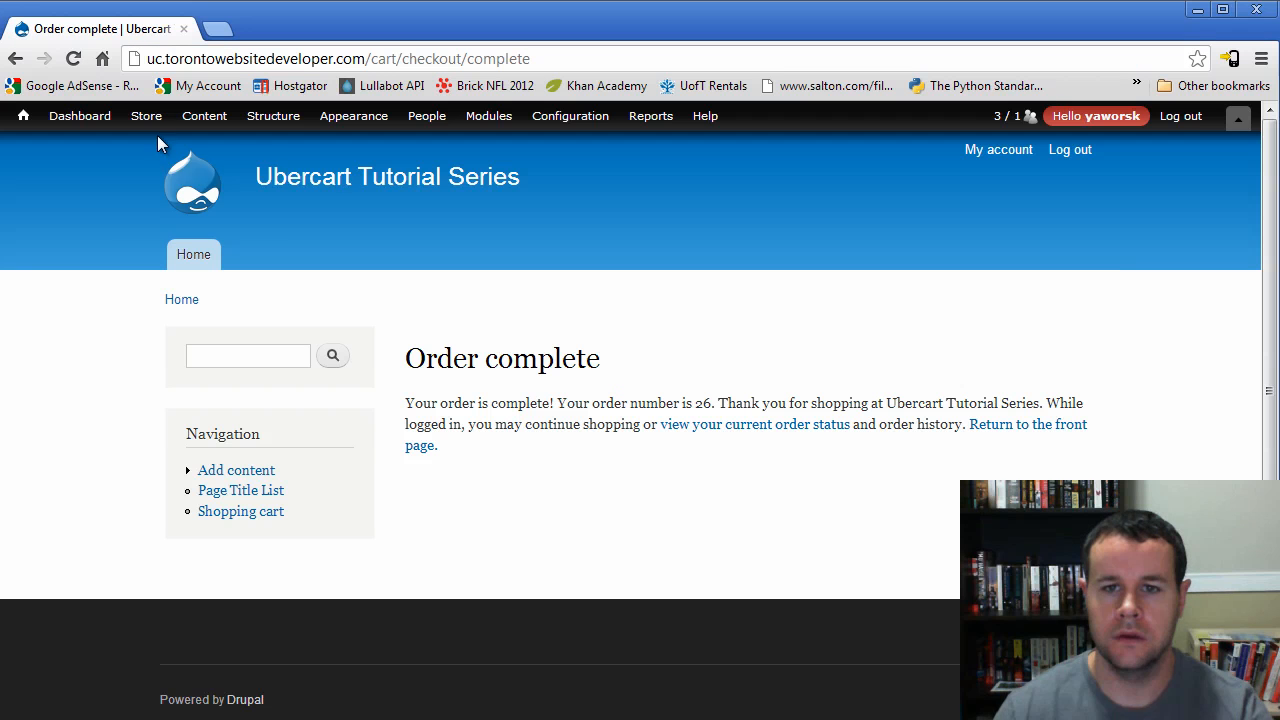
# - Open order 26 from the store orders list and go to its Packages tab
pyautogui.click(146, 115)
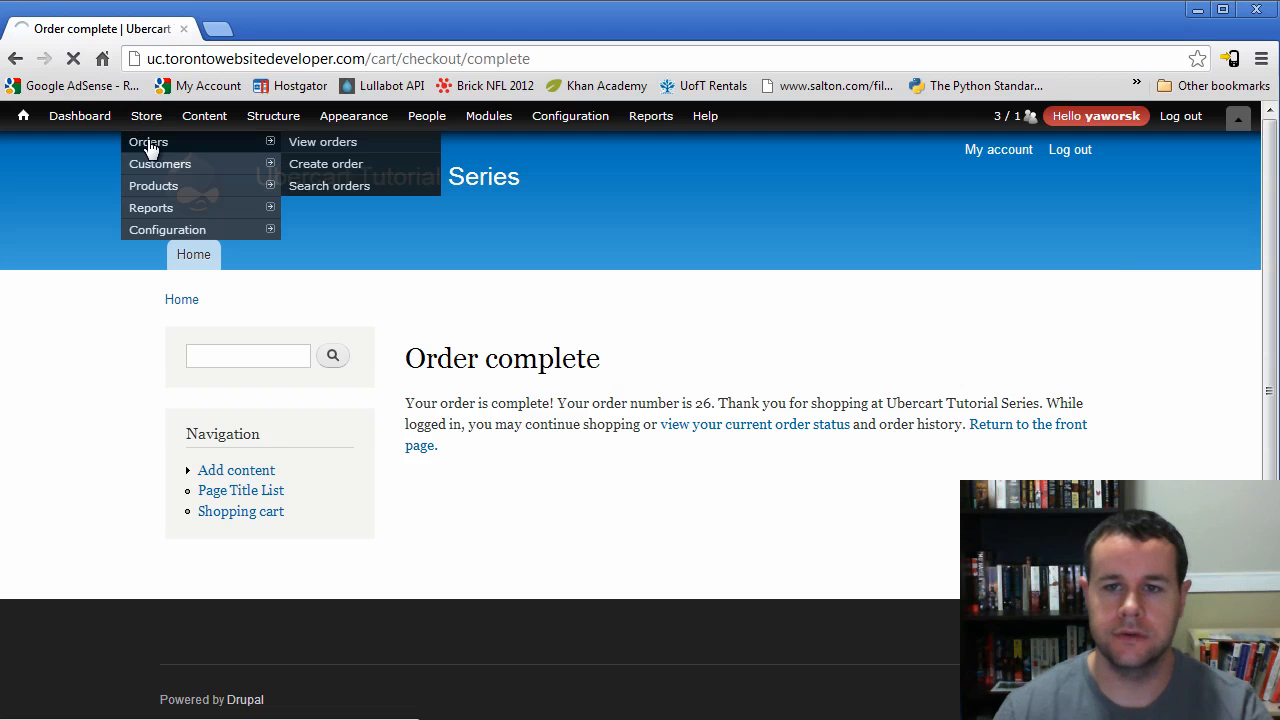
pyautogui.click(322, 141)
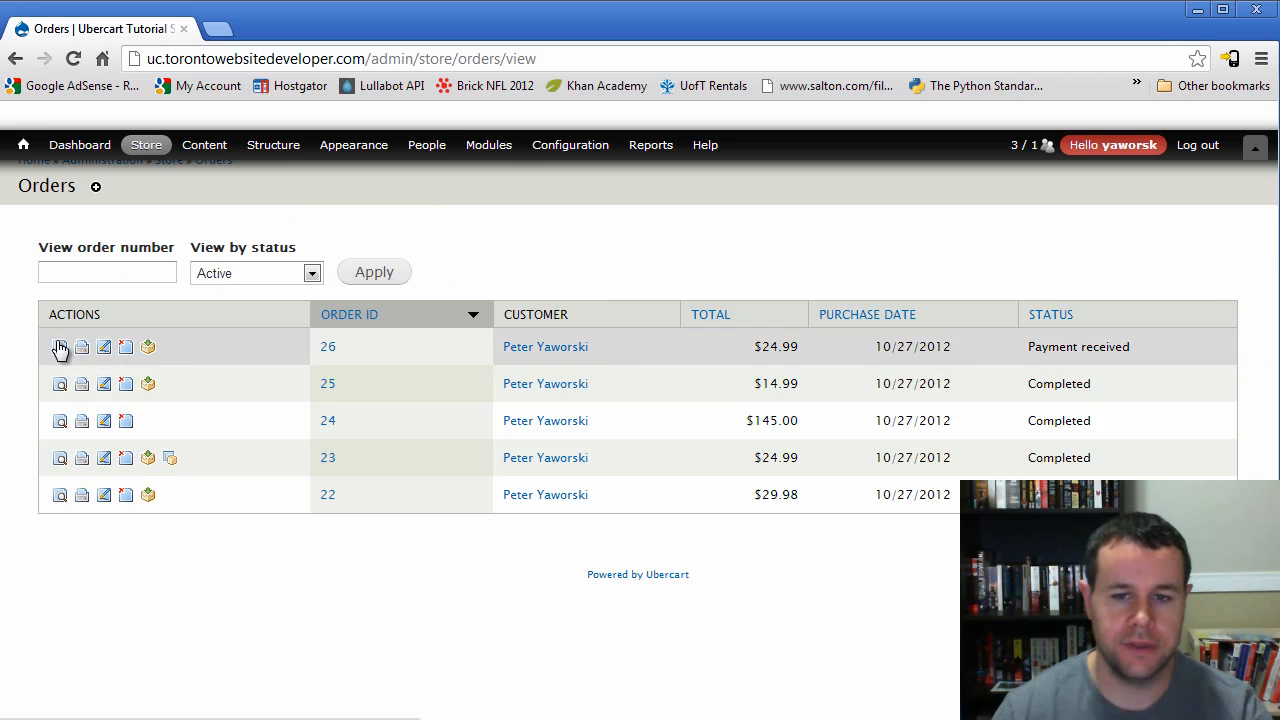
pyautogui.click(59, 346)
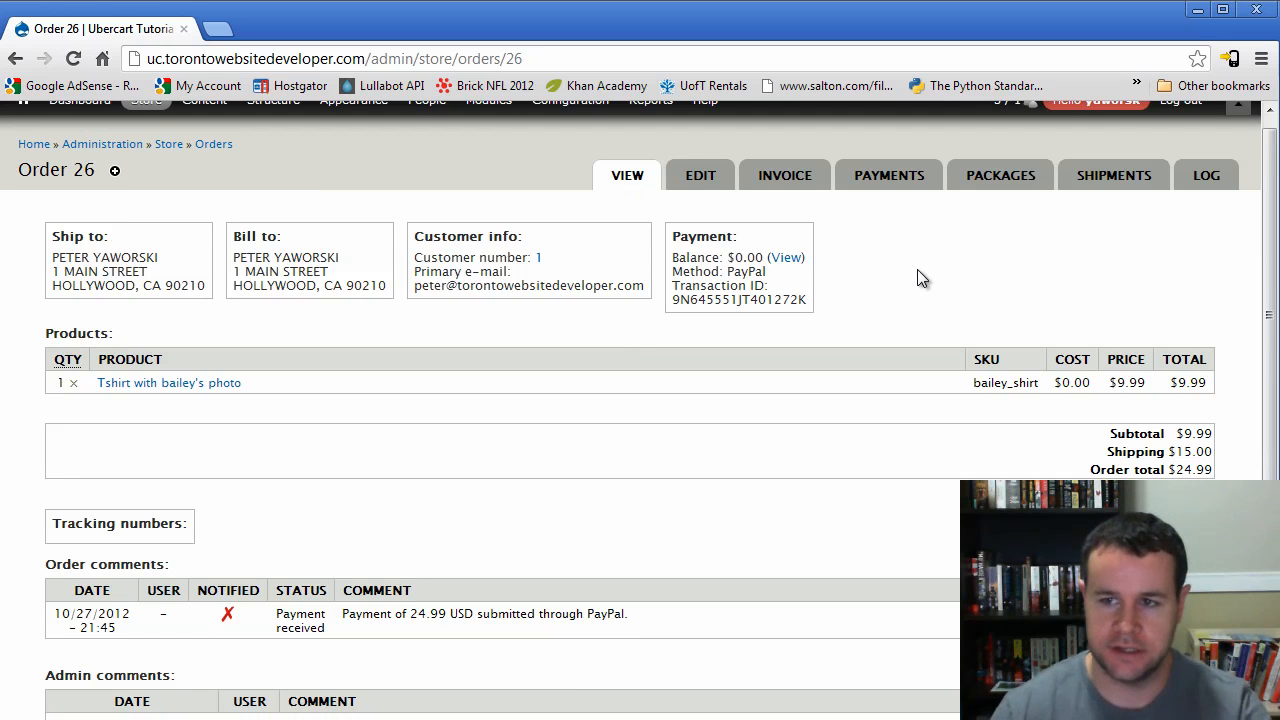
pyautogui.moveTo(910, 314)
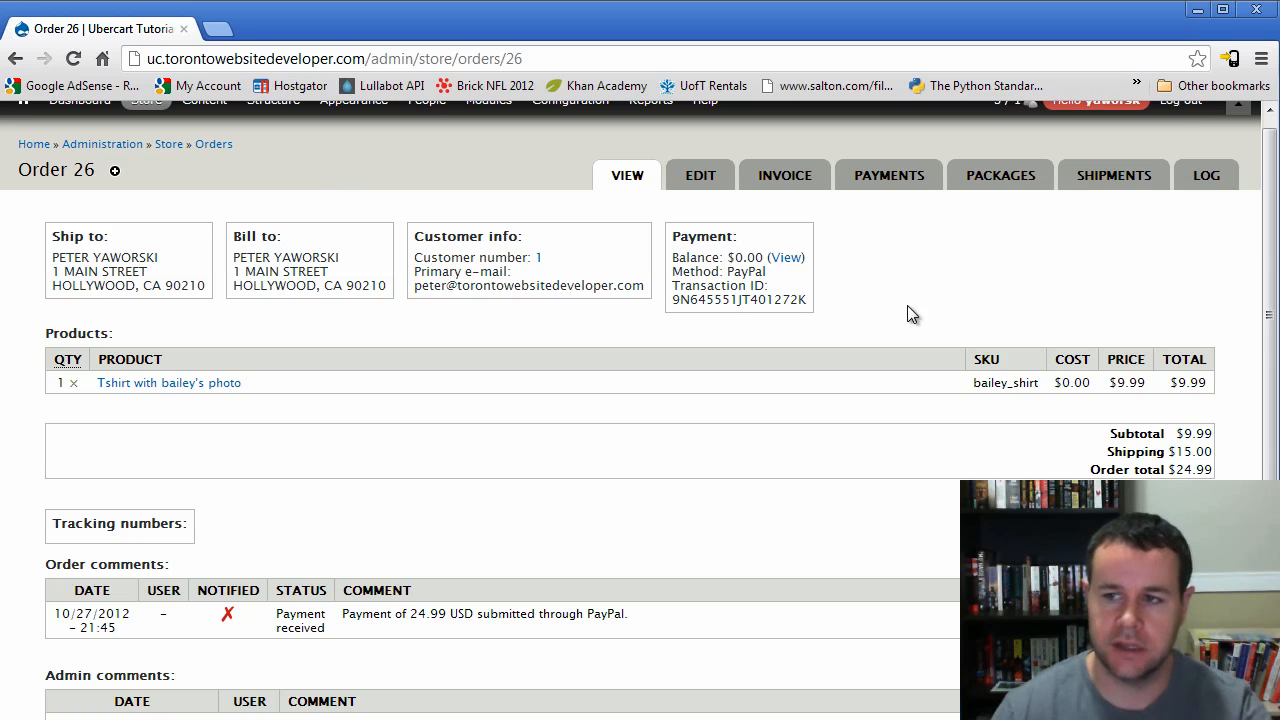
pyautogui.click(1000, 175)
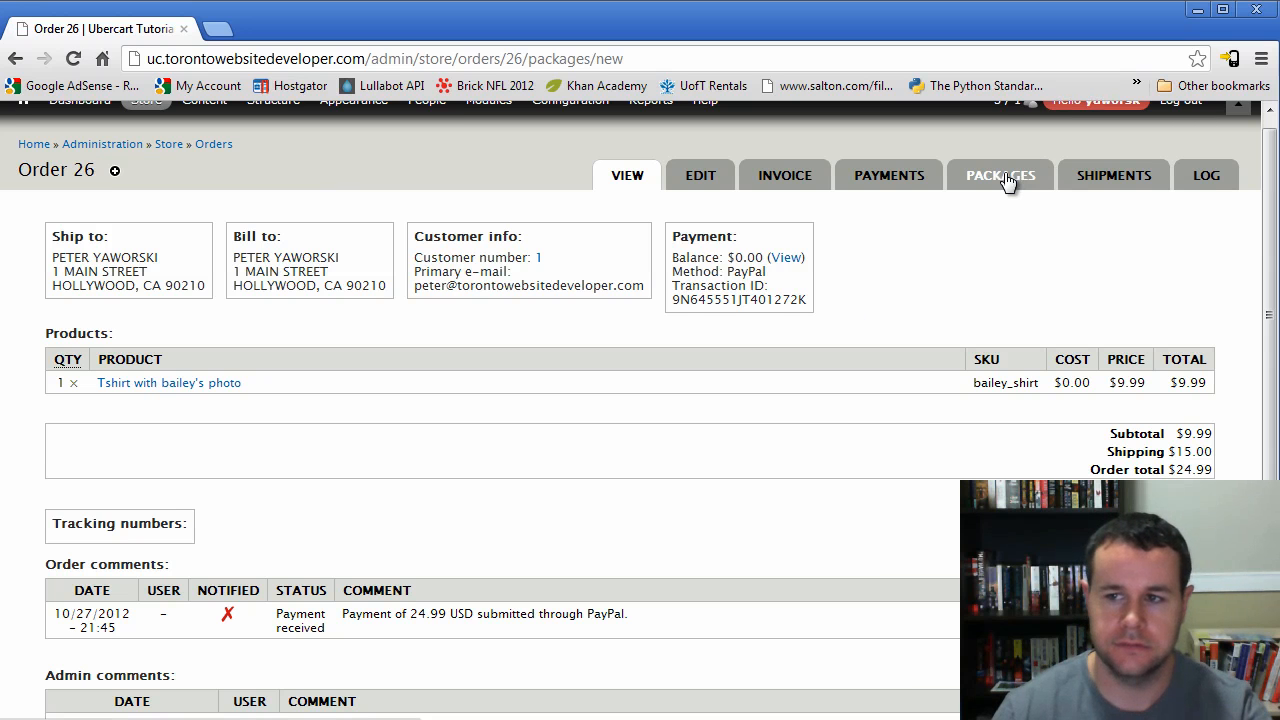
# - Assign the bailey_shirt t-shirt to package 1, make the package, and start shipping package 2
pyautogui.click(1000, 175)
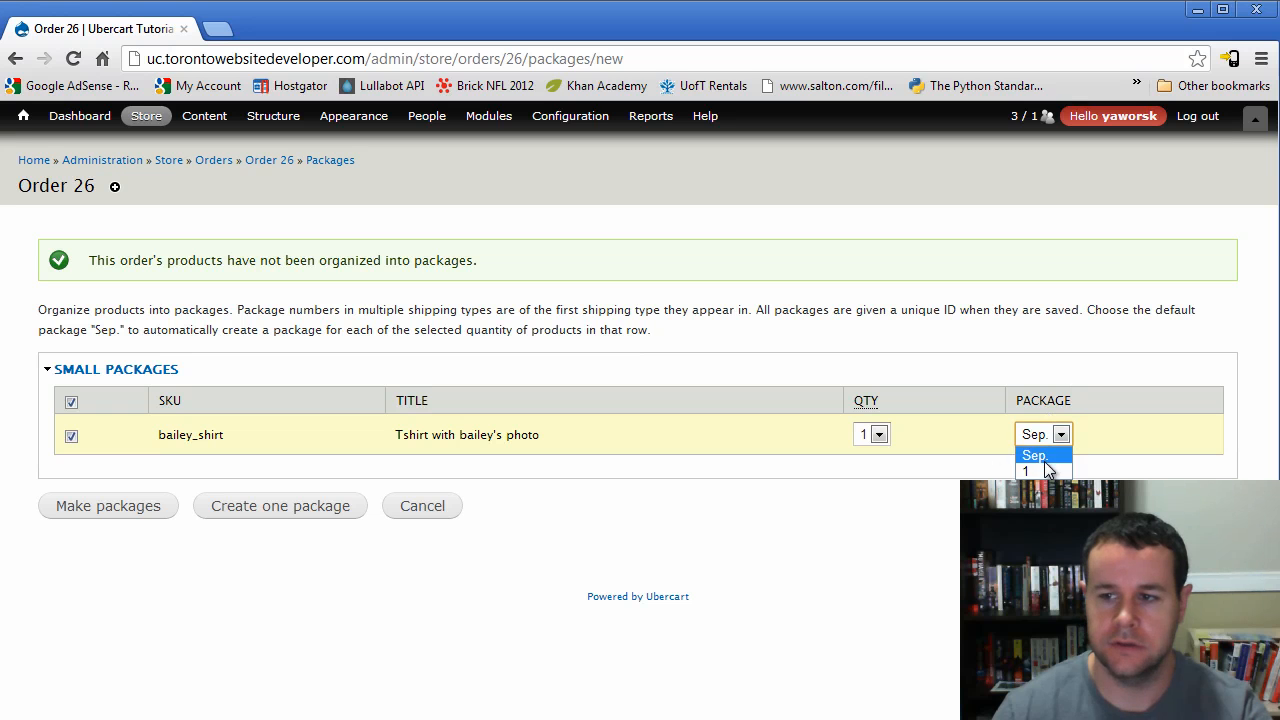
pyautogui.click(1026, 471)
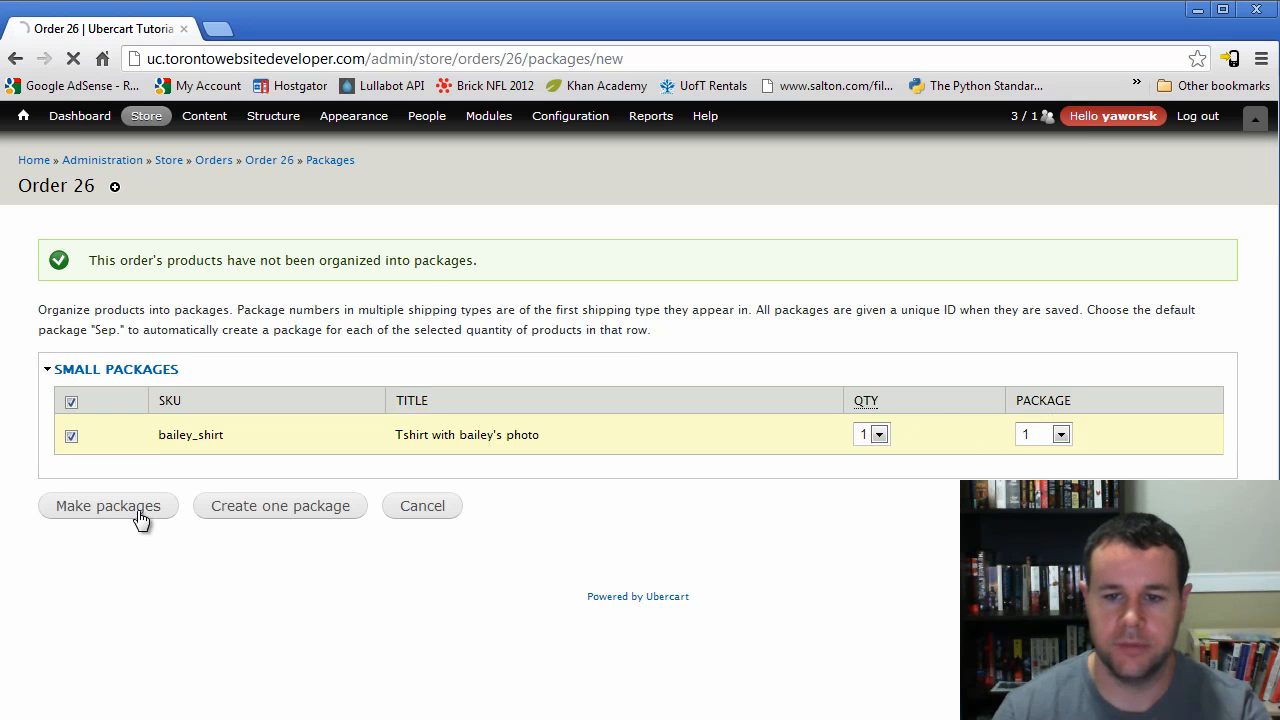
pyautogui.click(107, 505)
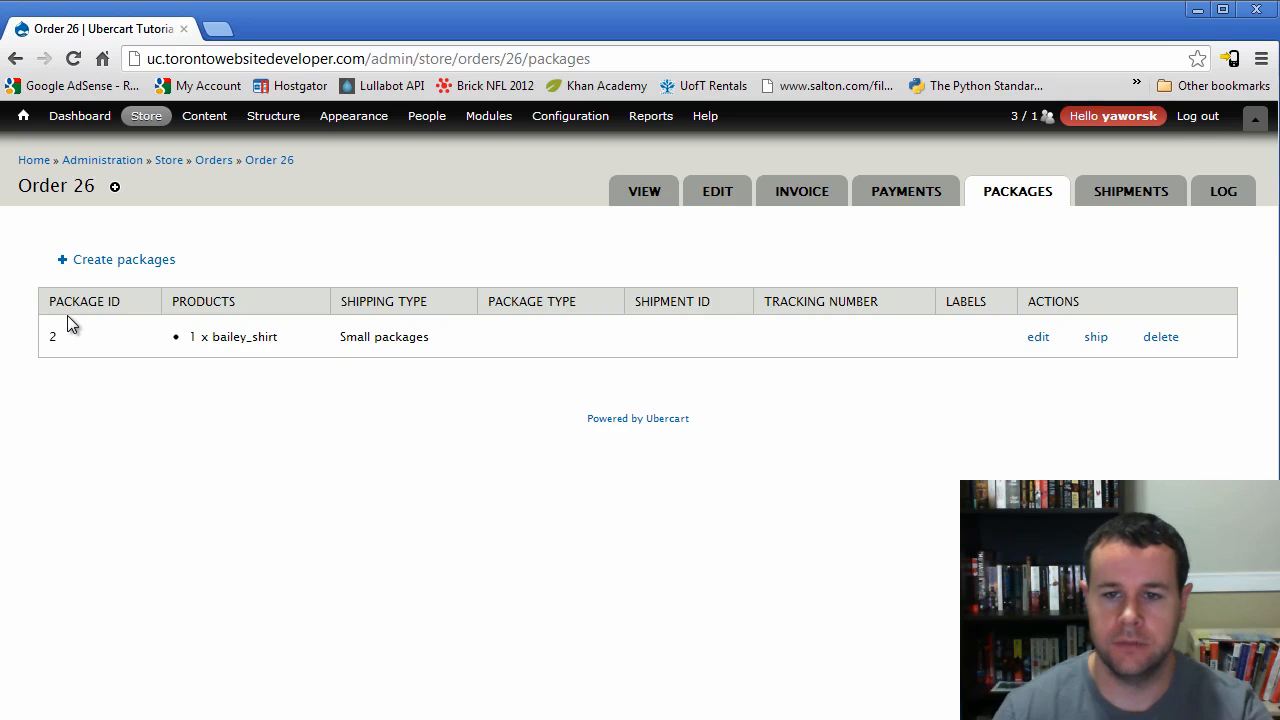
pyautogui.click(1131, 191)
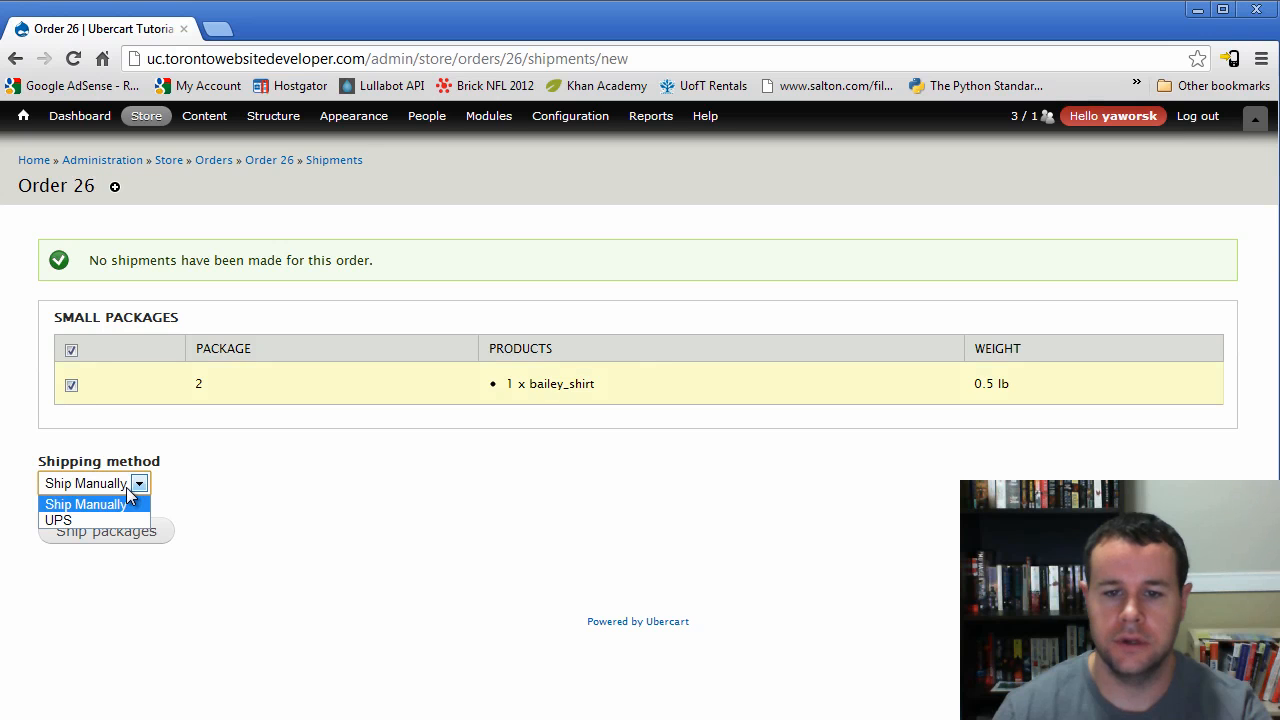
# - Choose manual shipping and go through the shipment's origin, destination and package details
pyautogui.click(85, 503)
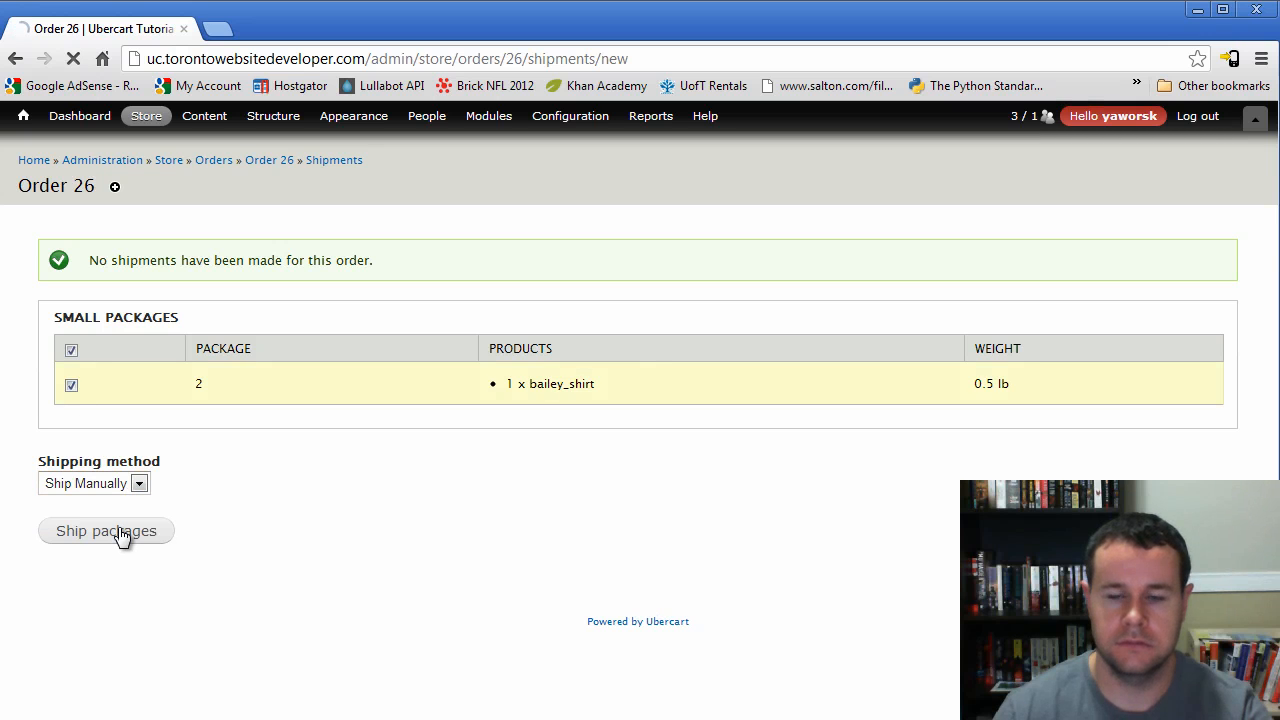
pyautogui.click(105, 531)
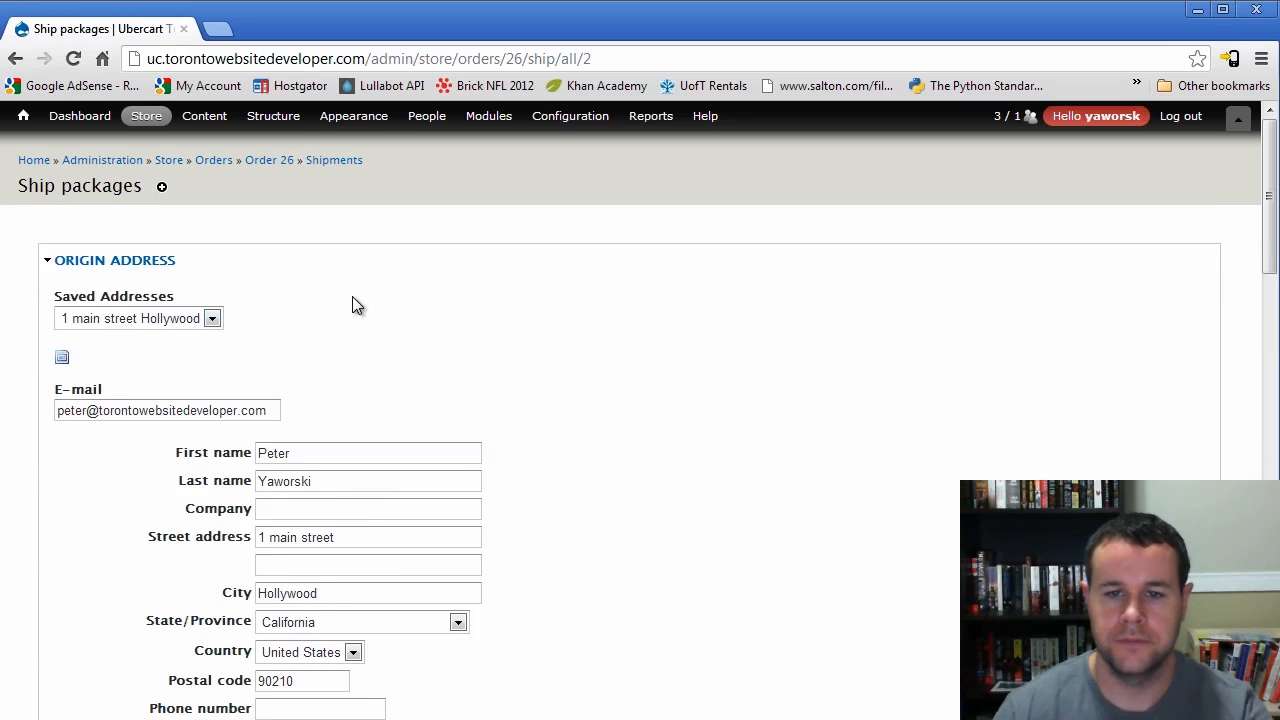
pyautogui.scroll(-3)
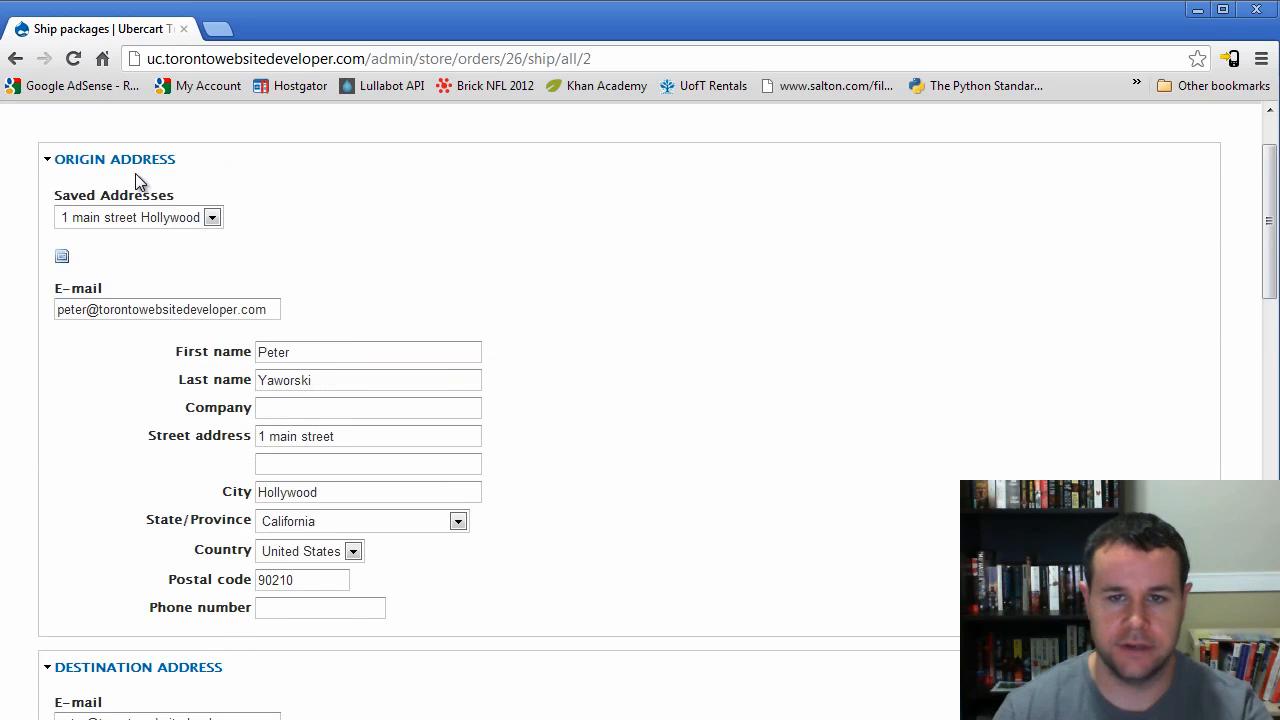
pyautogui.click(114, 159)
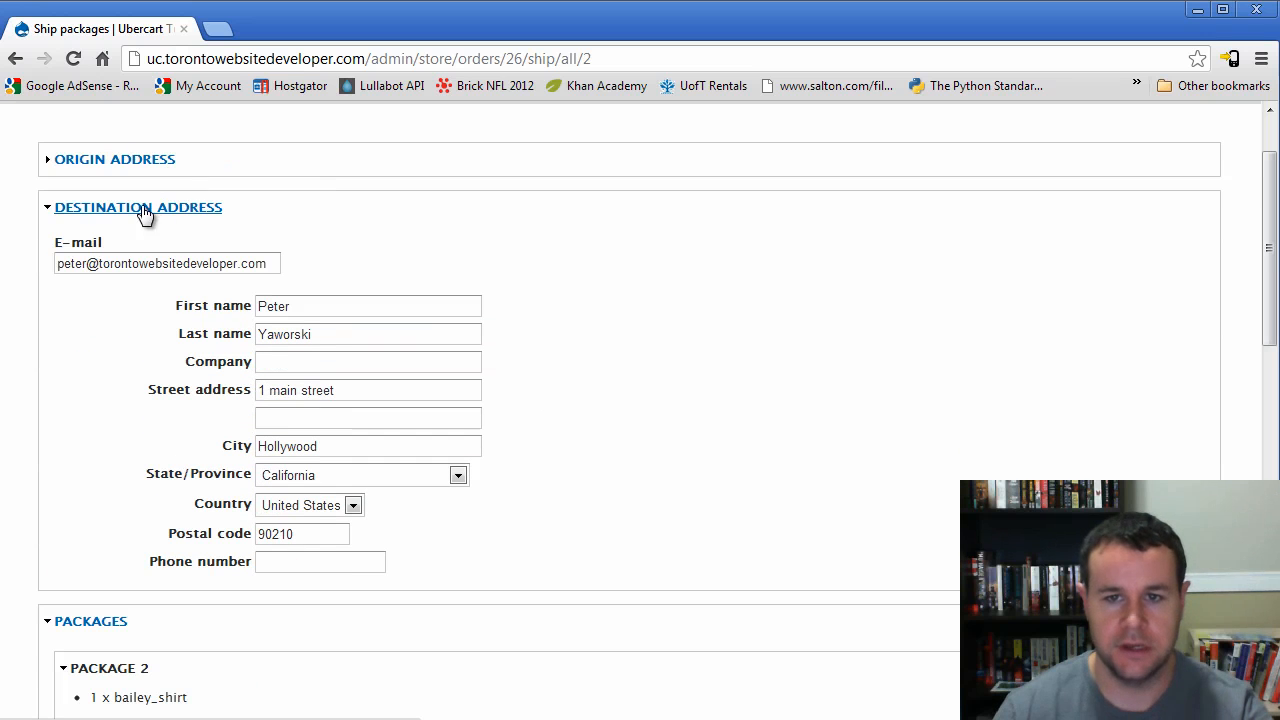
pyautogui.click(138, 207)
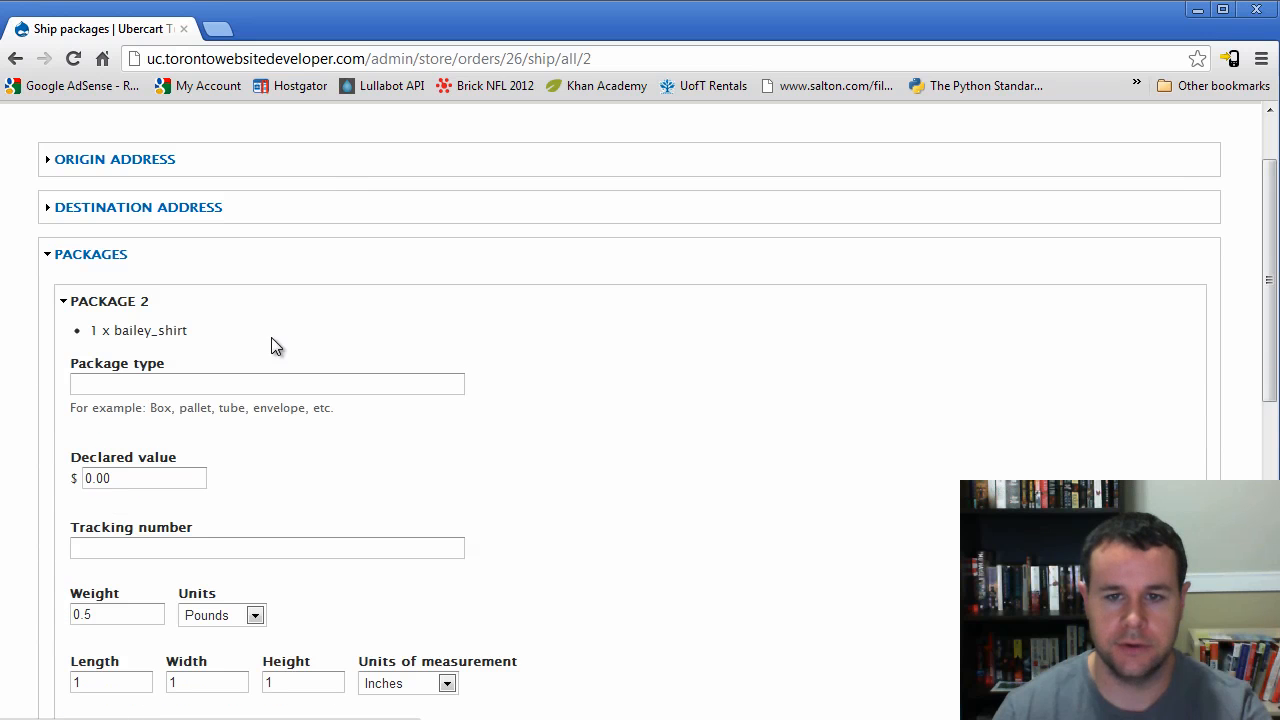
pyautogui.scroll(-3)
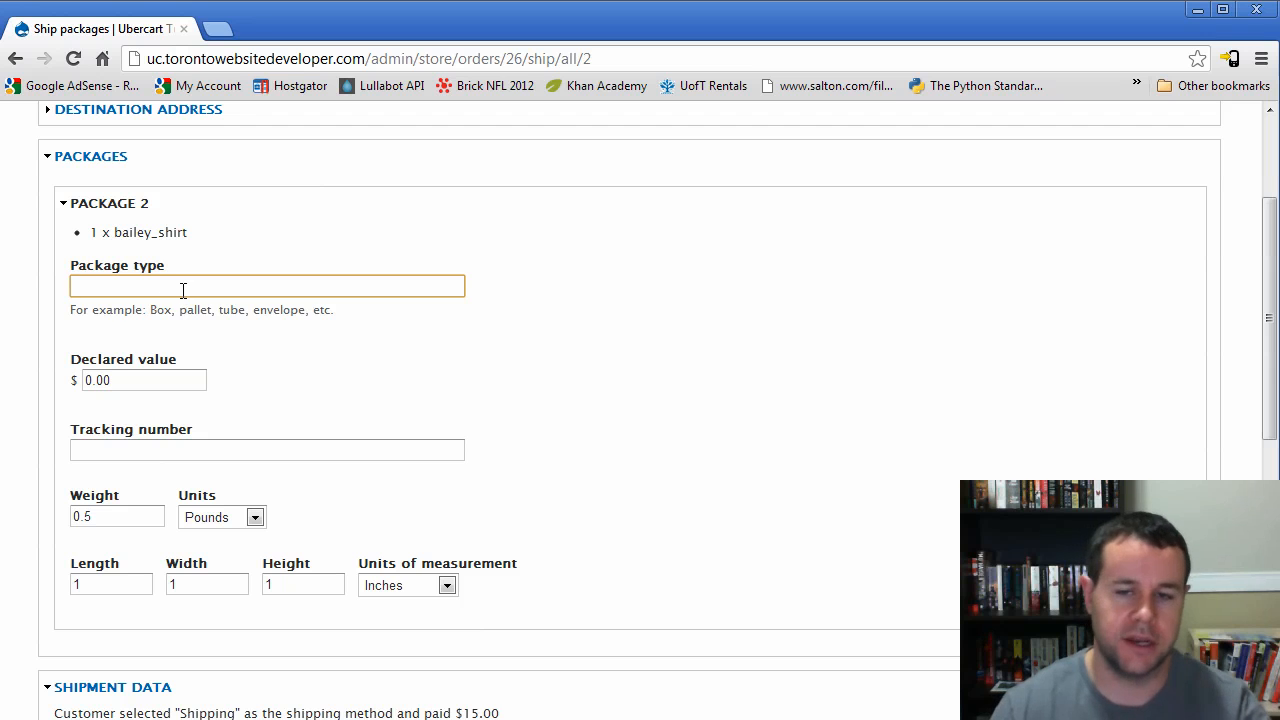
pyautogui.click(143, 380)
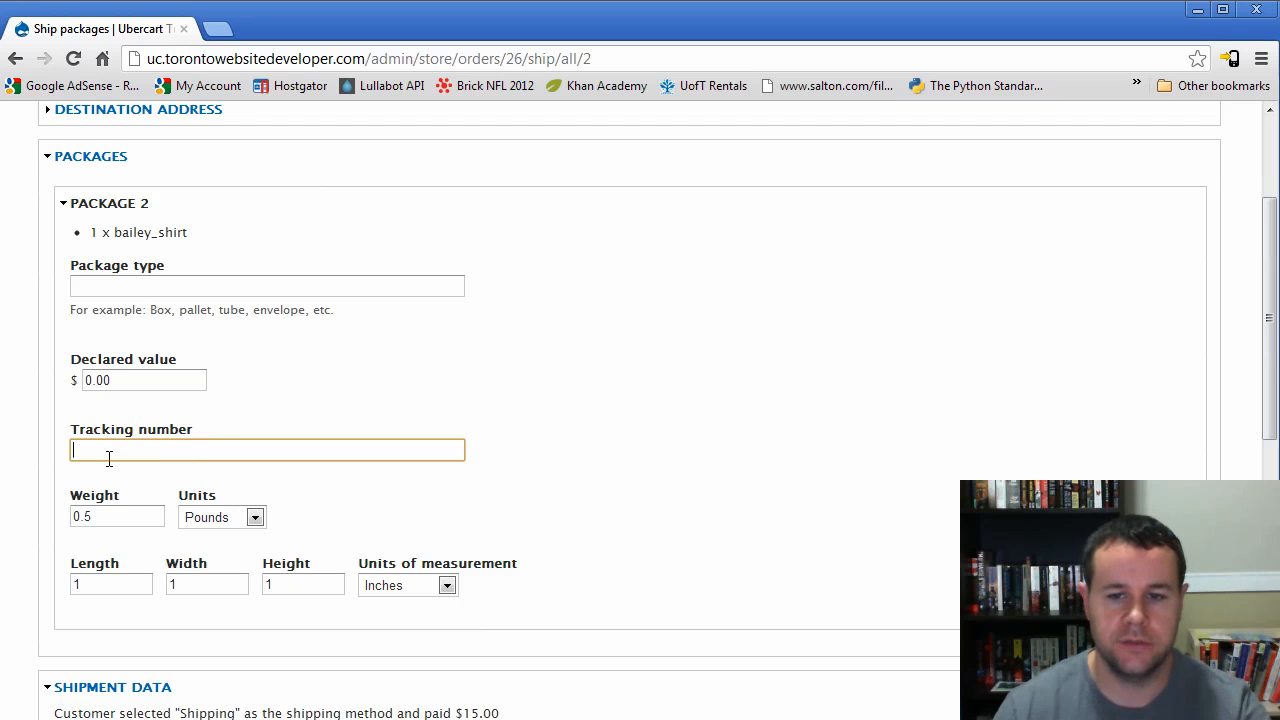
pyautogui.scroll(-3)
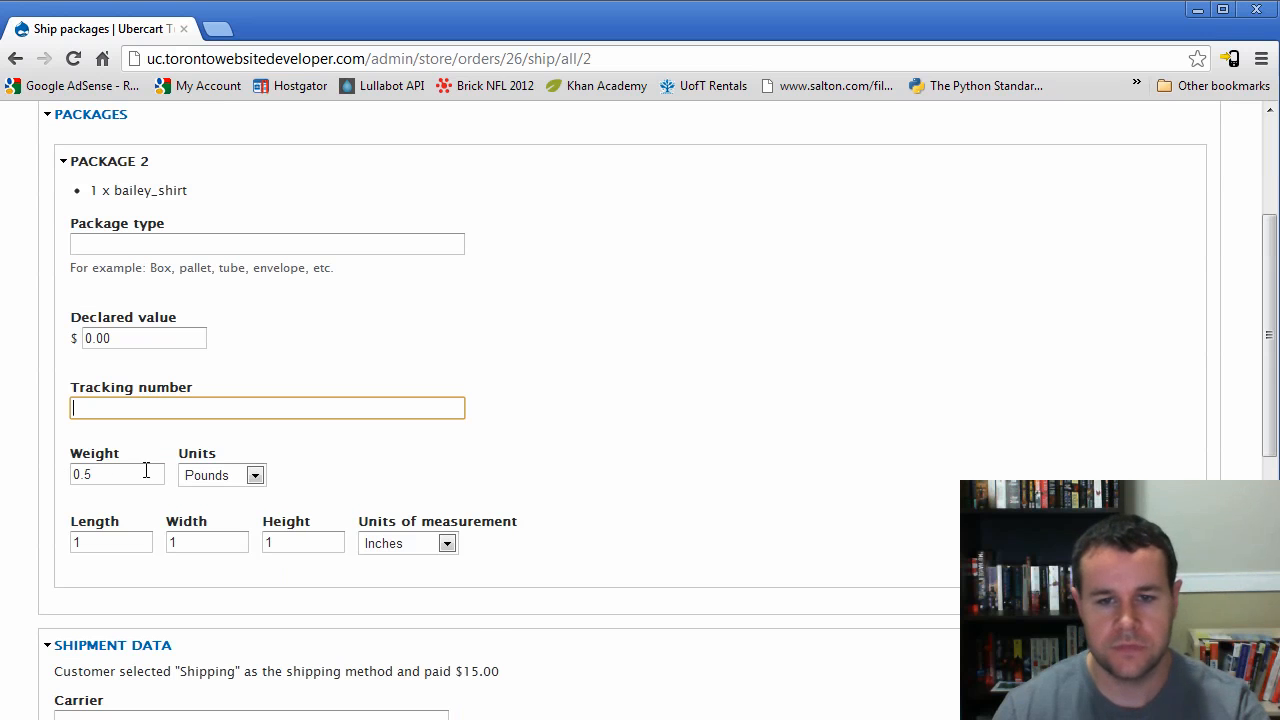
pyautogui.scroll(-3)
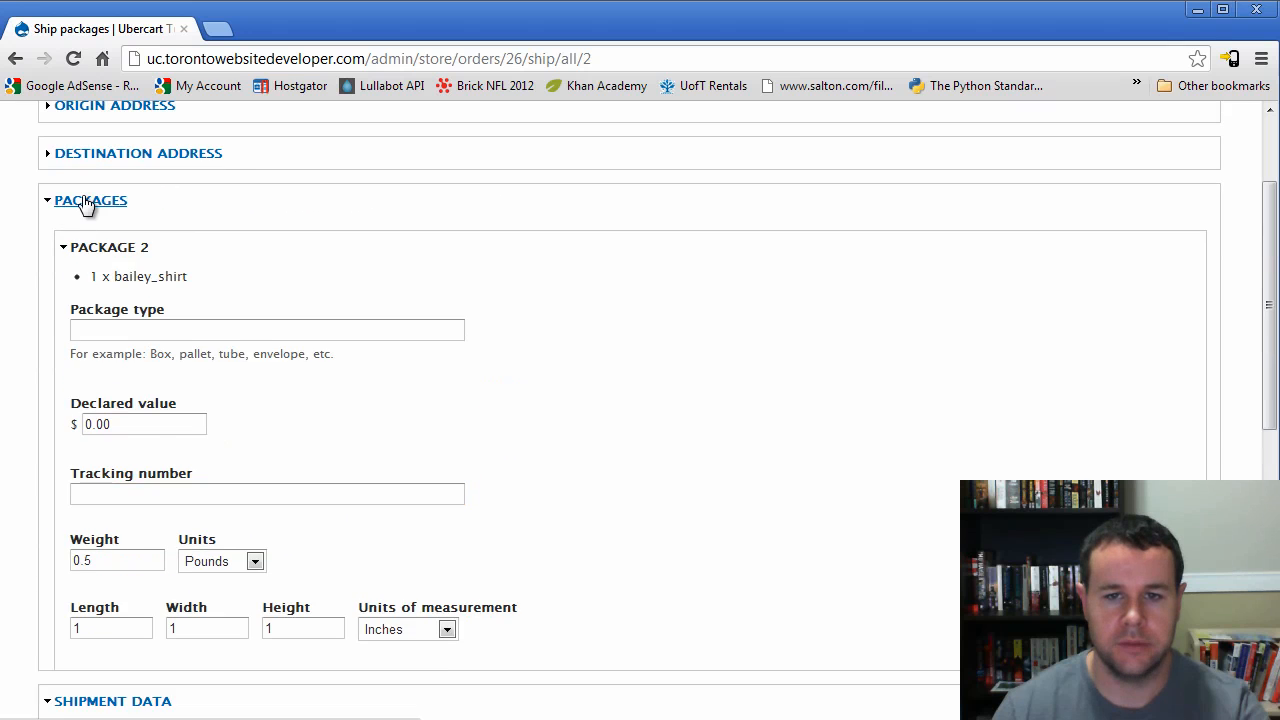
pyautogui.click(90, 200)
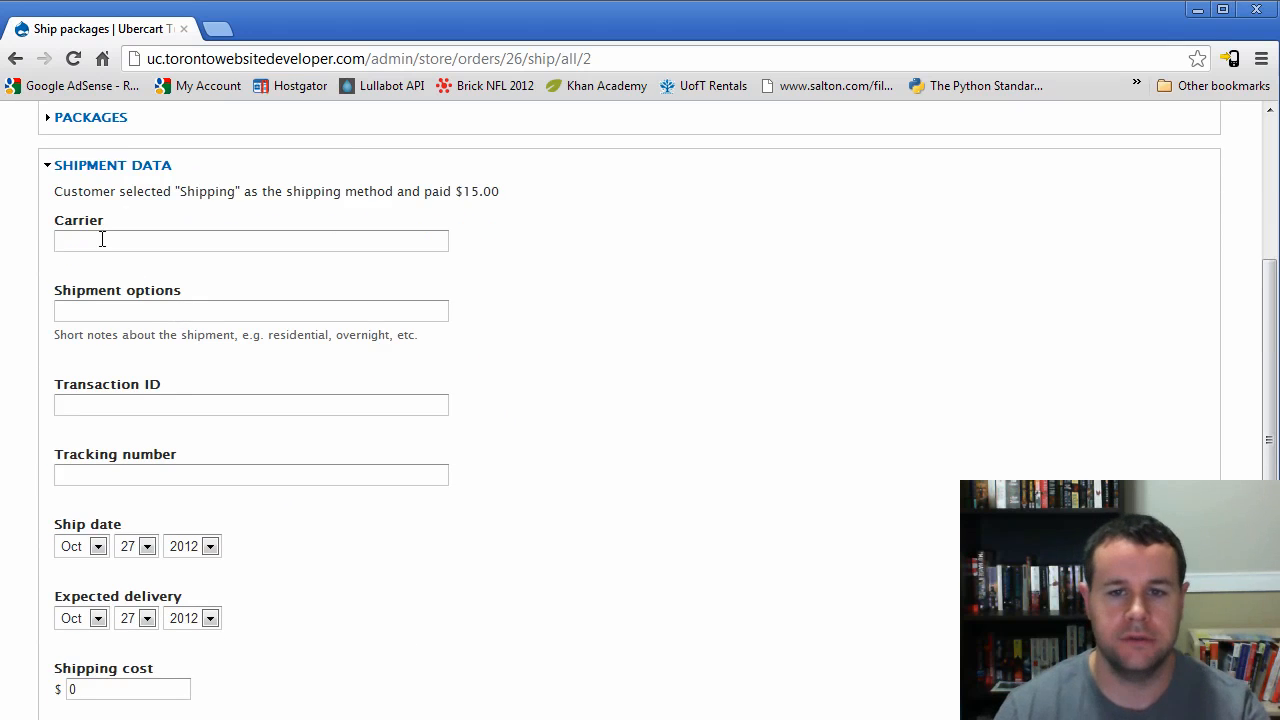
pyautogui.moveTo(143, 458)
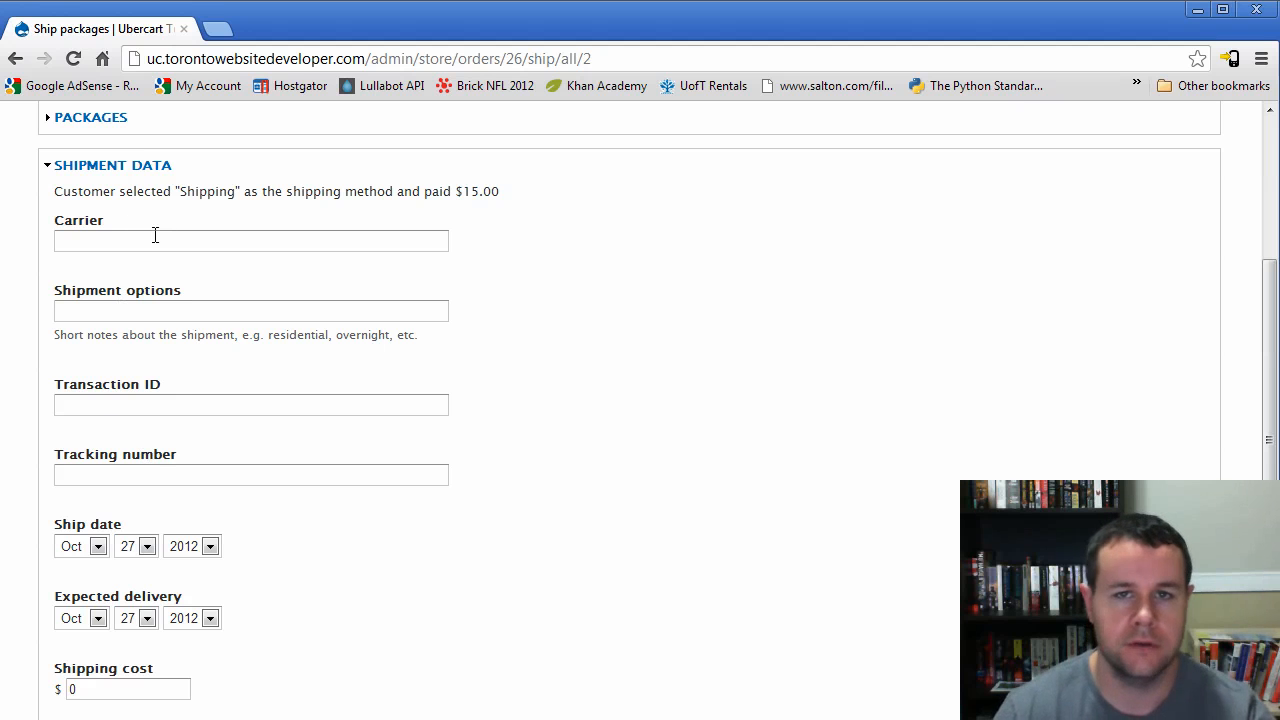
pyautogui.moveTo(254, 513)
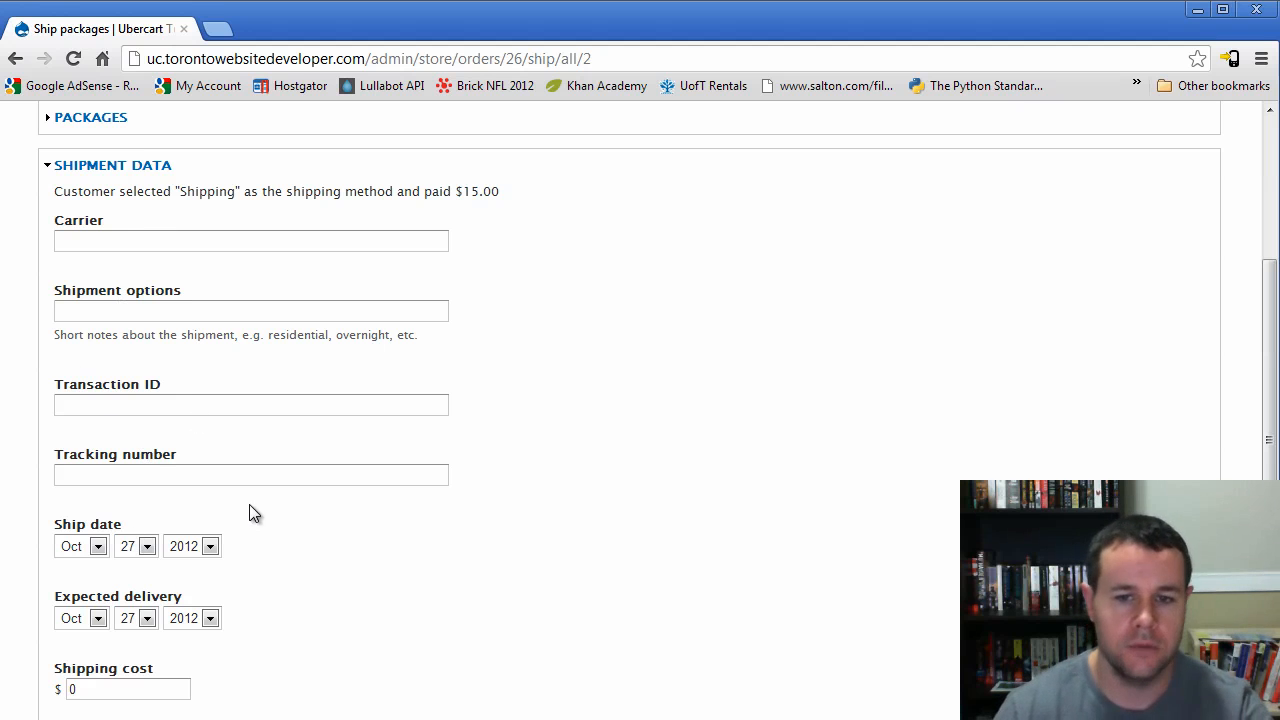
# - Set expected delivery to October 31, 2012, save the shipment, and view its packing slip
pyautogui.click(147, 533)
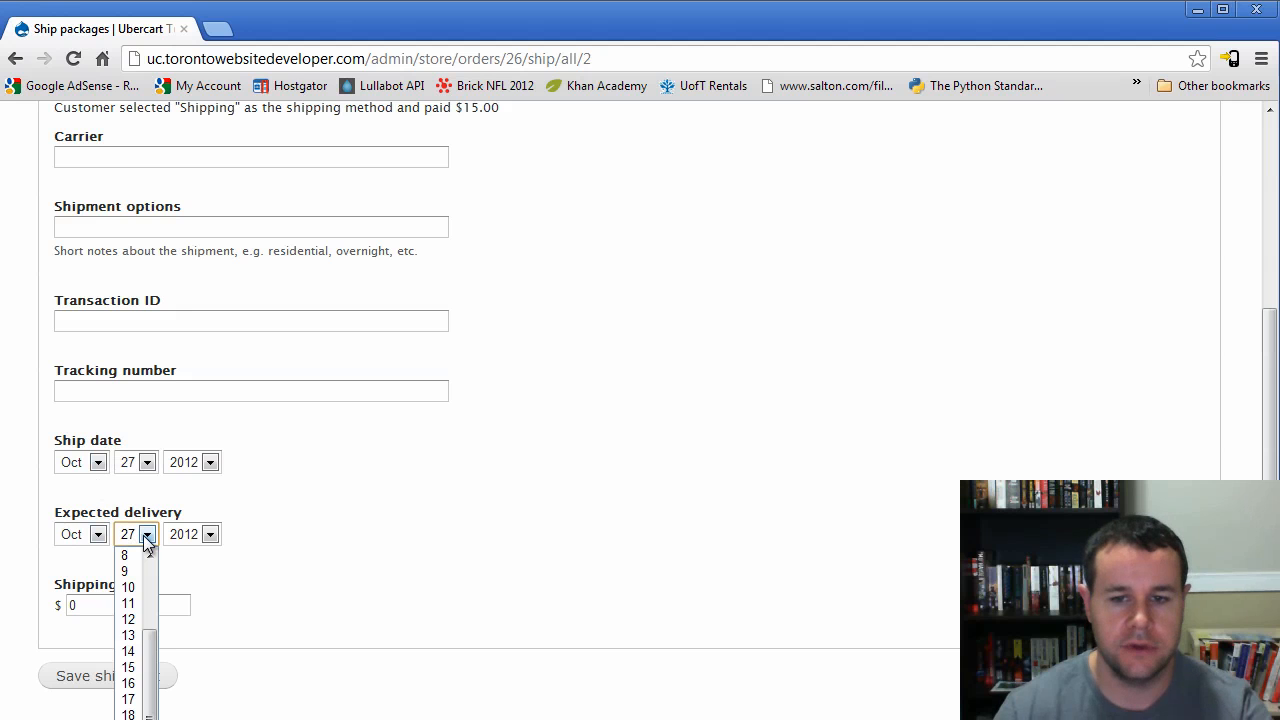
pyautogui.click(128, 533)
pyautogui.write('10')
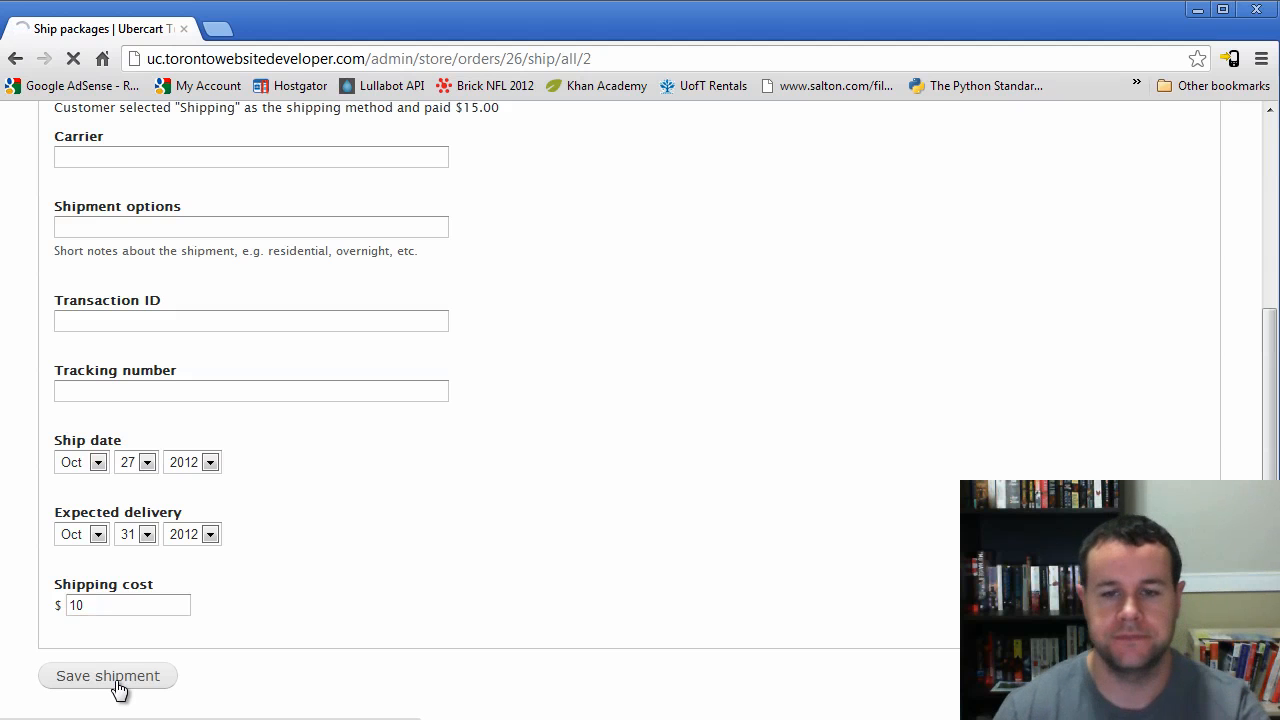
pyautogui.click(107, 675)
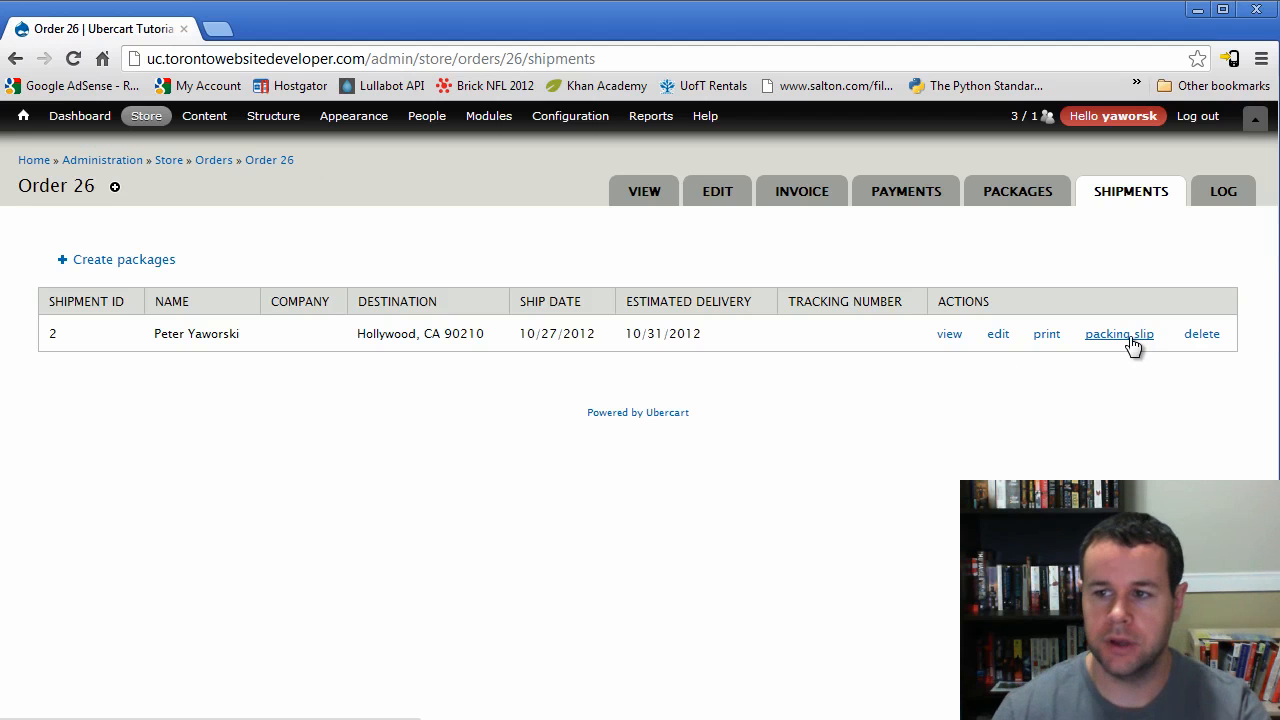
pyautogui.click(1118, 333)
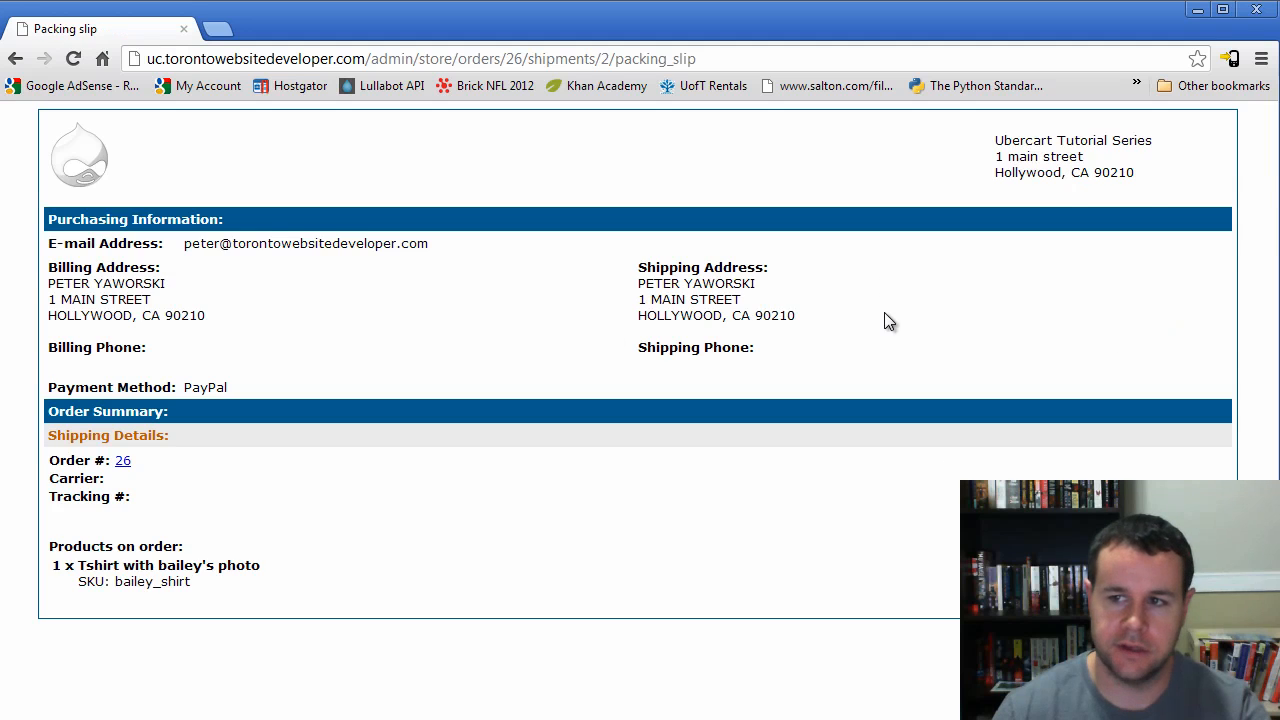
pyautogui.click(15, 58)
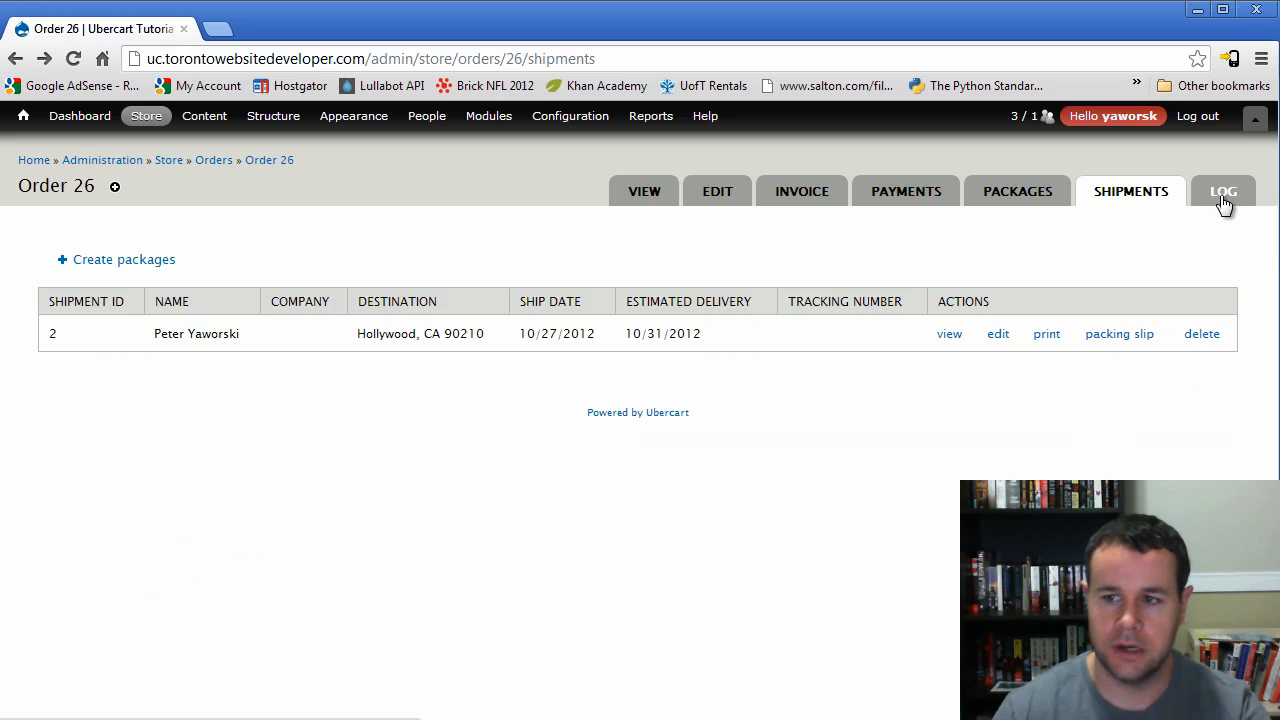
# - Review order 26's change log, then return to its overview showing tracking number 123456
pyautogui.click(1222, 191)
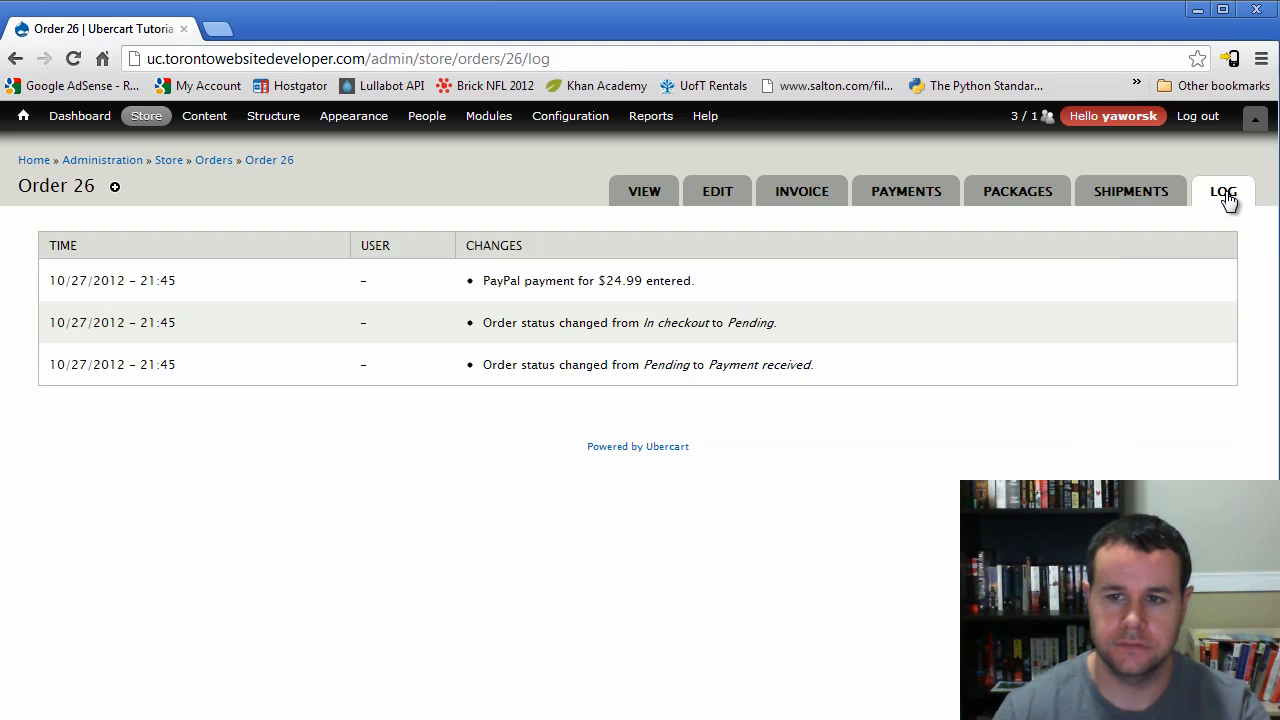
pyautogui.moveTo(607, 315)
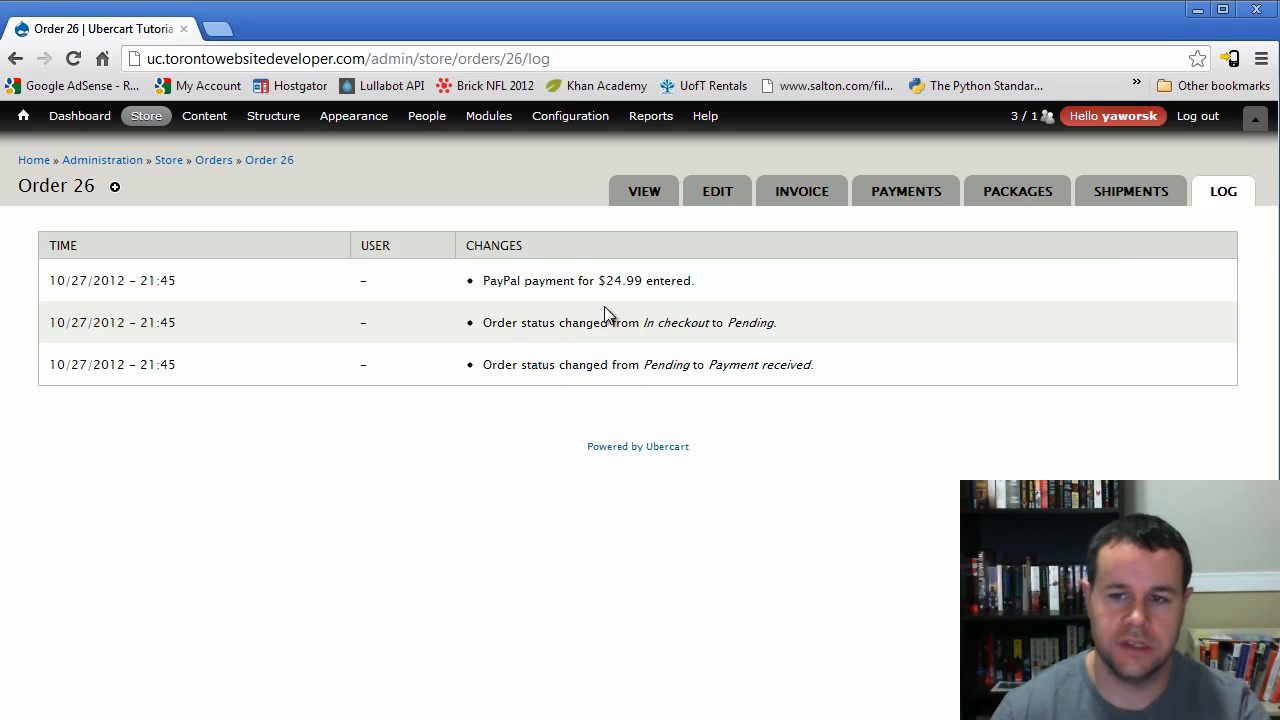
pyautogui.moveTo(648, 405)
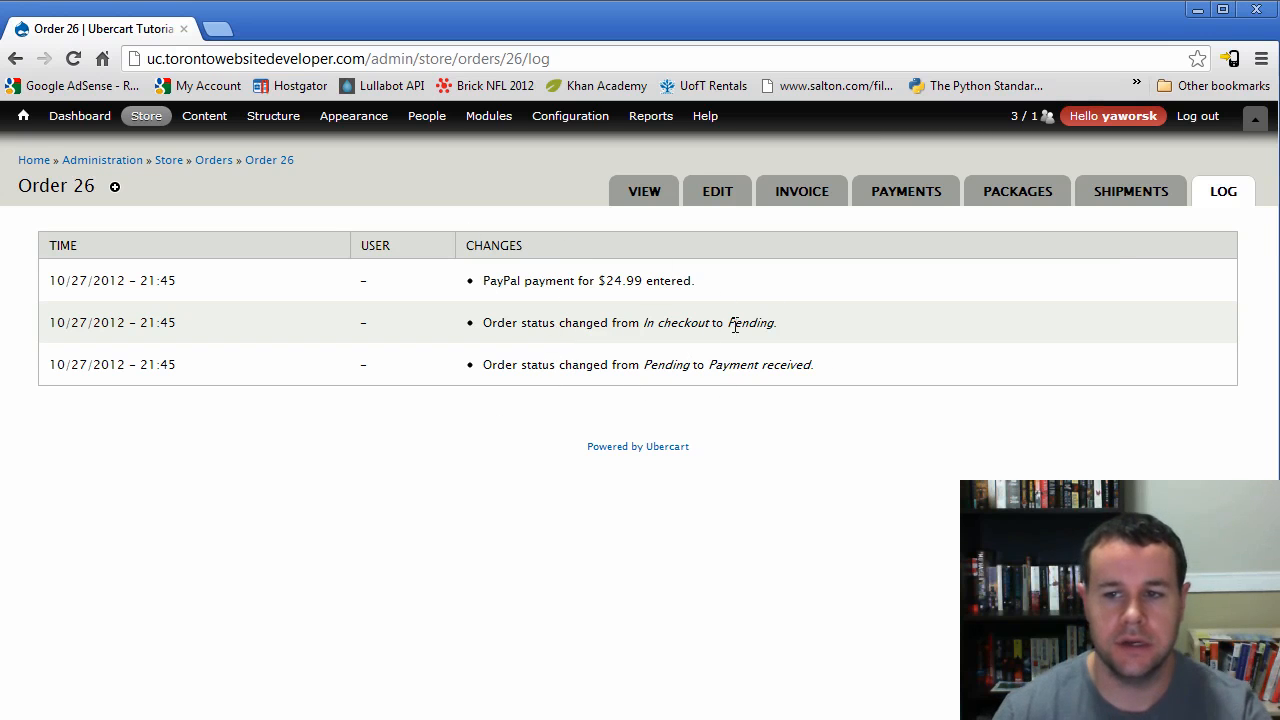
pyautogui.moveTo(787, 401)
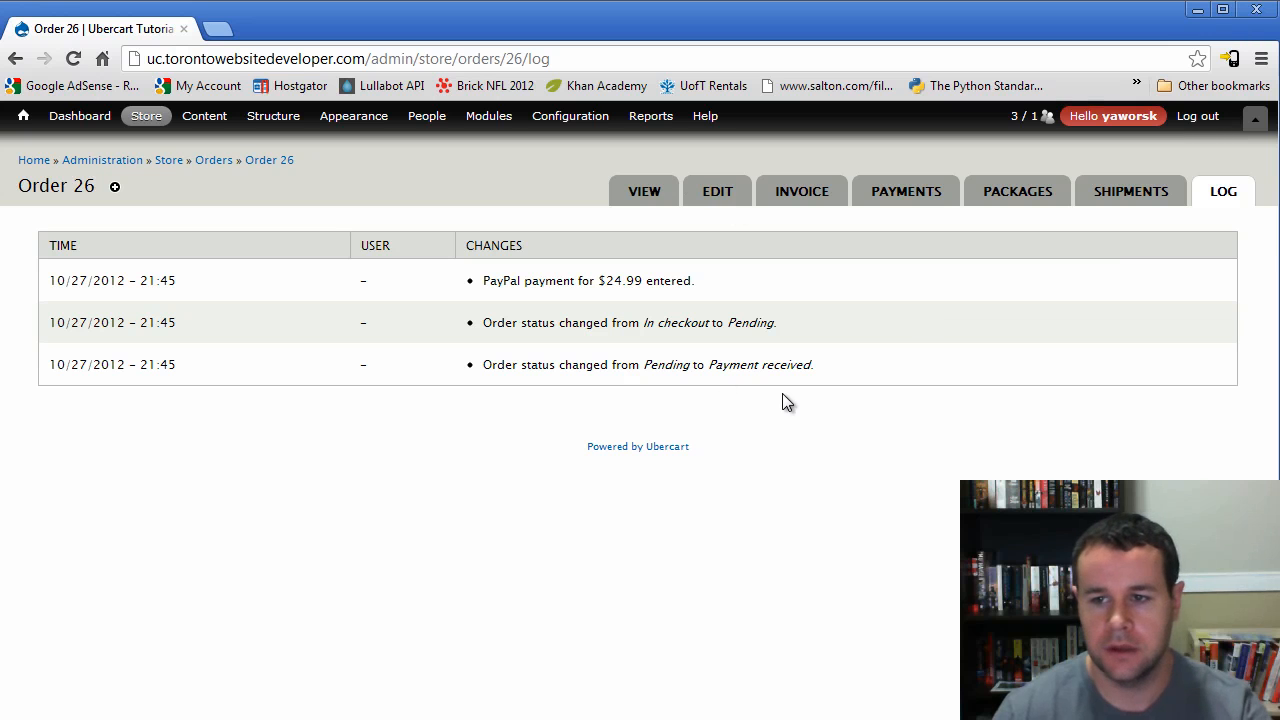
pyautogui.moveTo(644, 191)
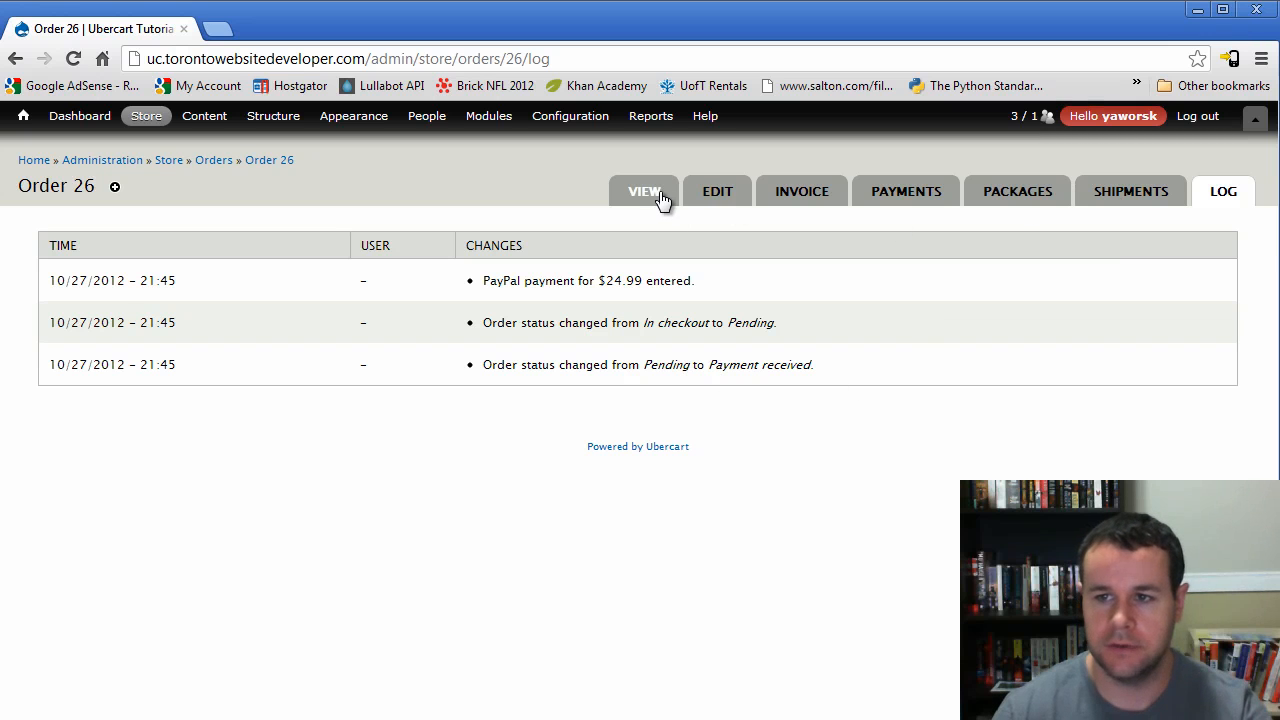
pyautogui.click(643, 191)
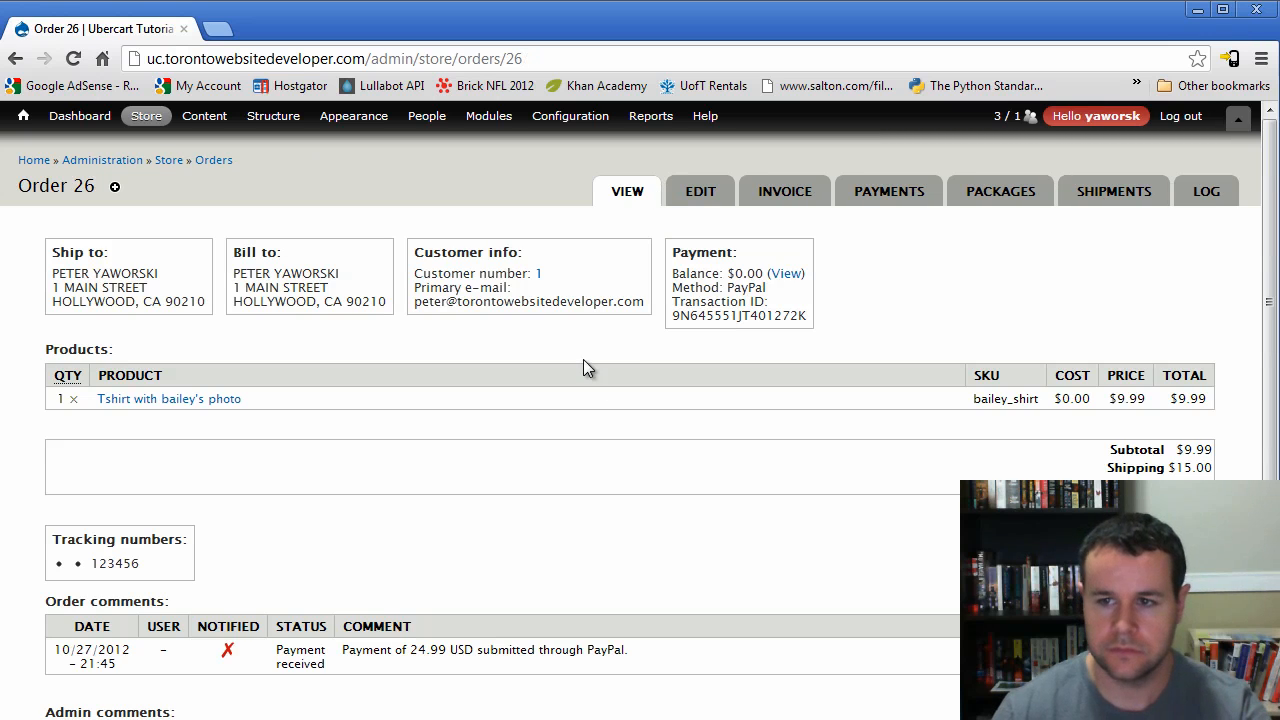
# - Add the customer-notified comment 'Order shipped Oct 27, tracking number is 123456.' to order 26
pyautogui.scroll(-3)
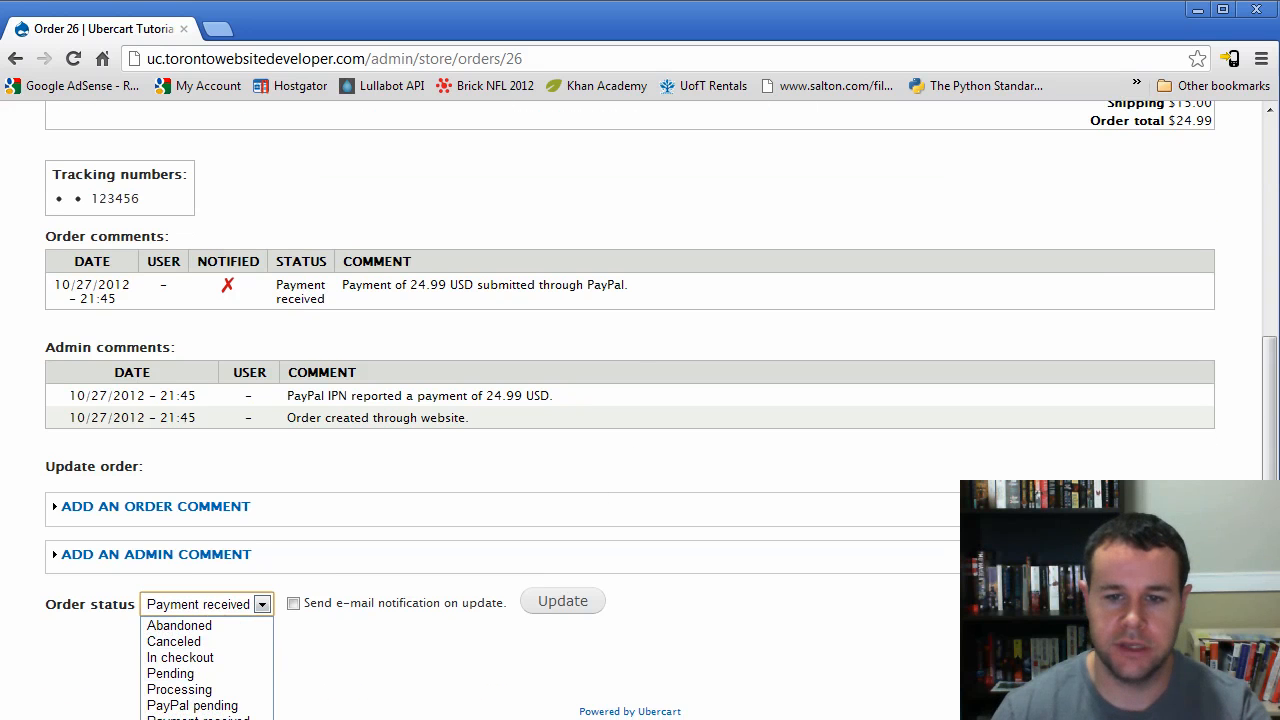
pyautogui.click(155, 506)
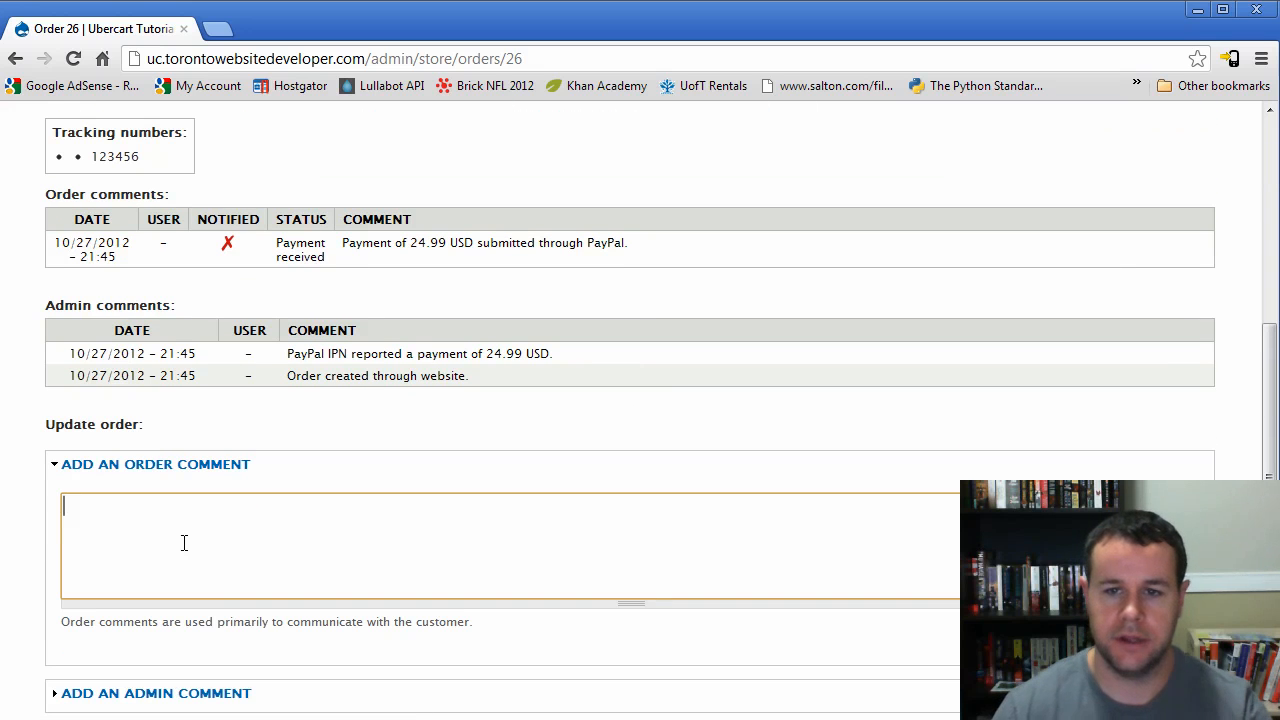
pyautogui.write('Order')
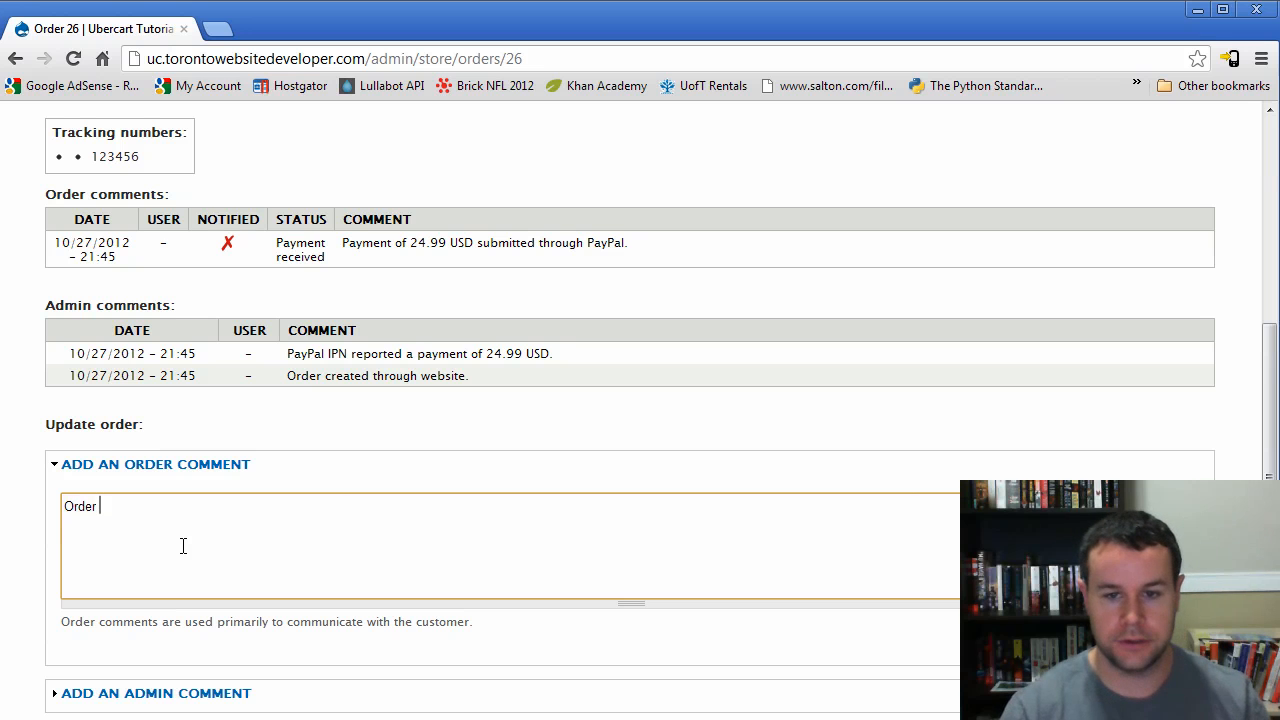
pyautogui.write('shipped Oct')
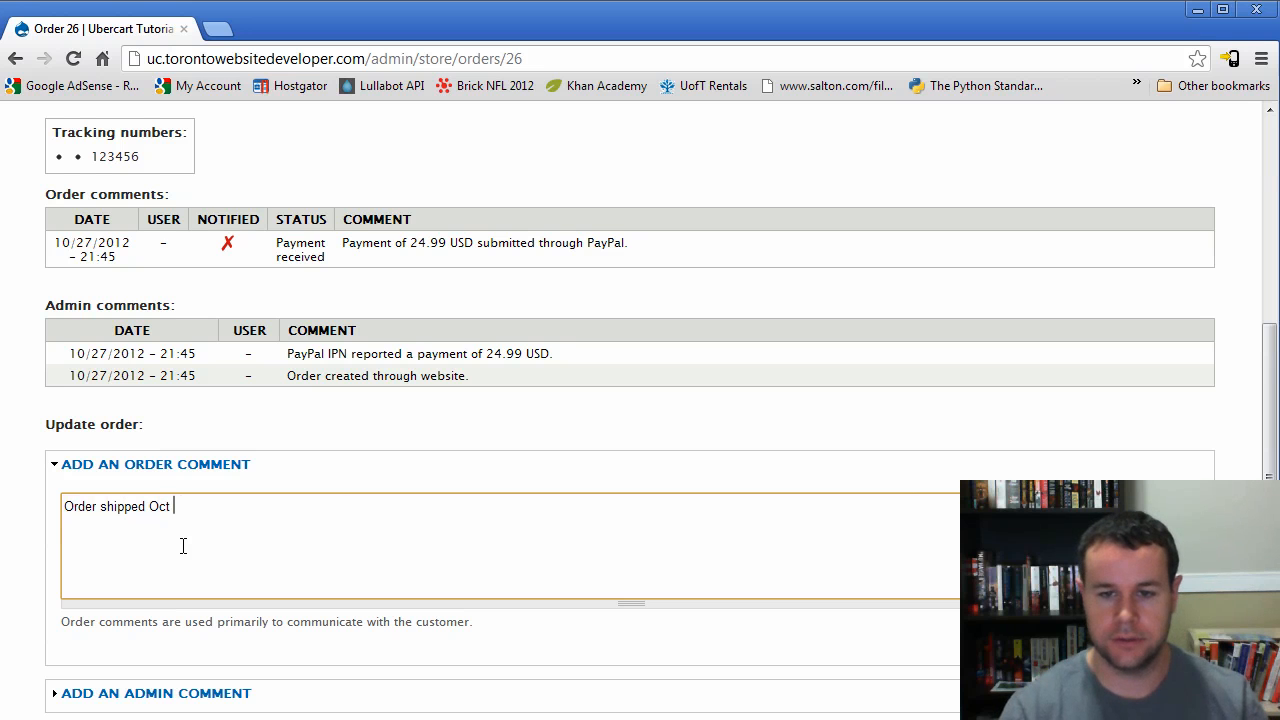
pyautogui.write('27, tracking number is h')
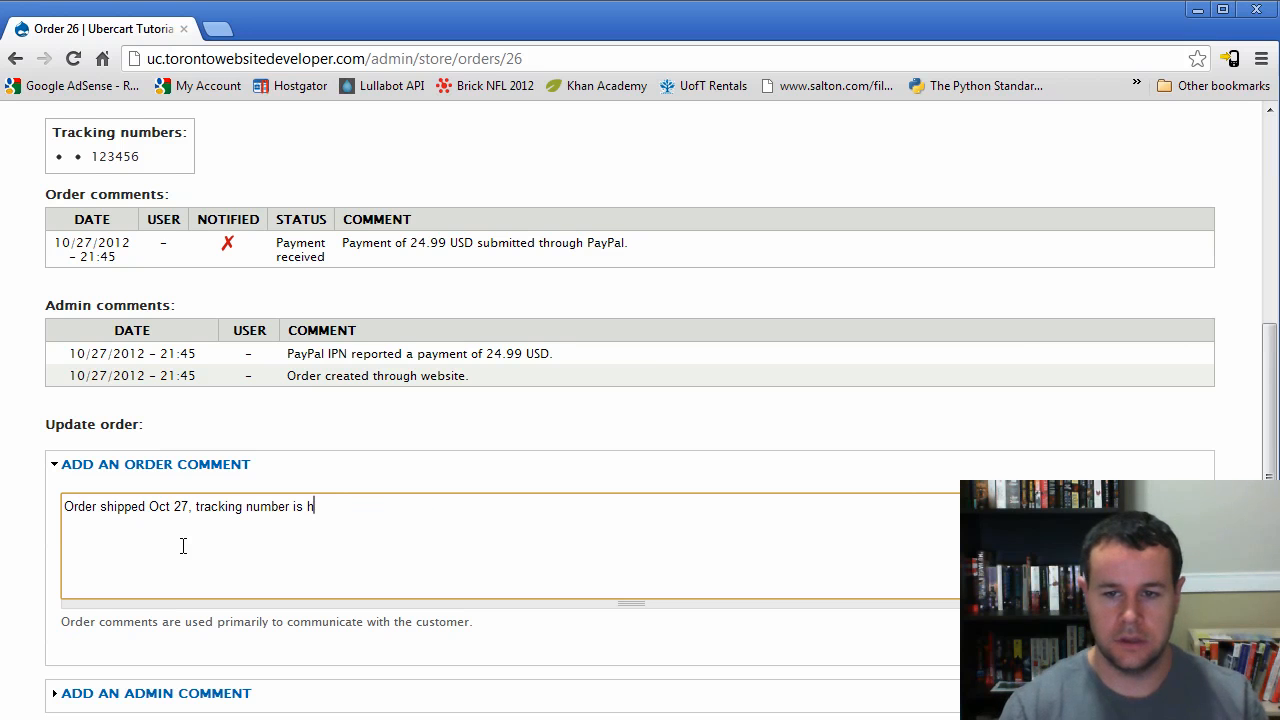
pyautogui.write('13')
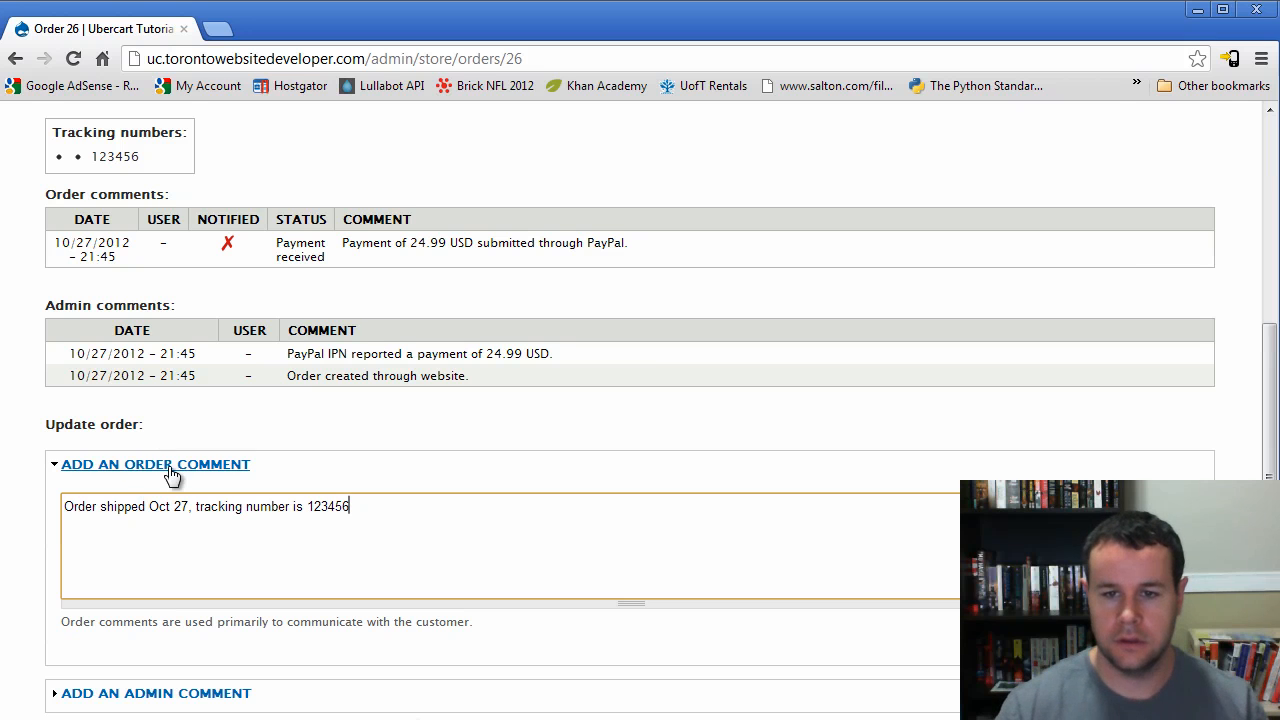
pyautogui.click(155, 464)
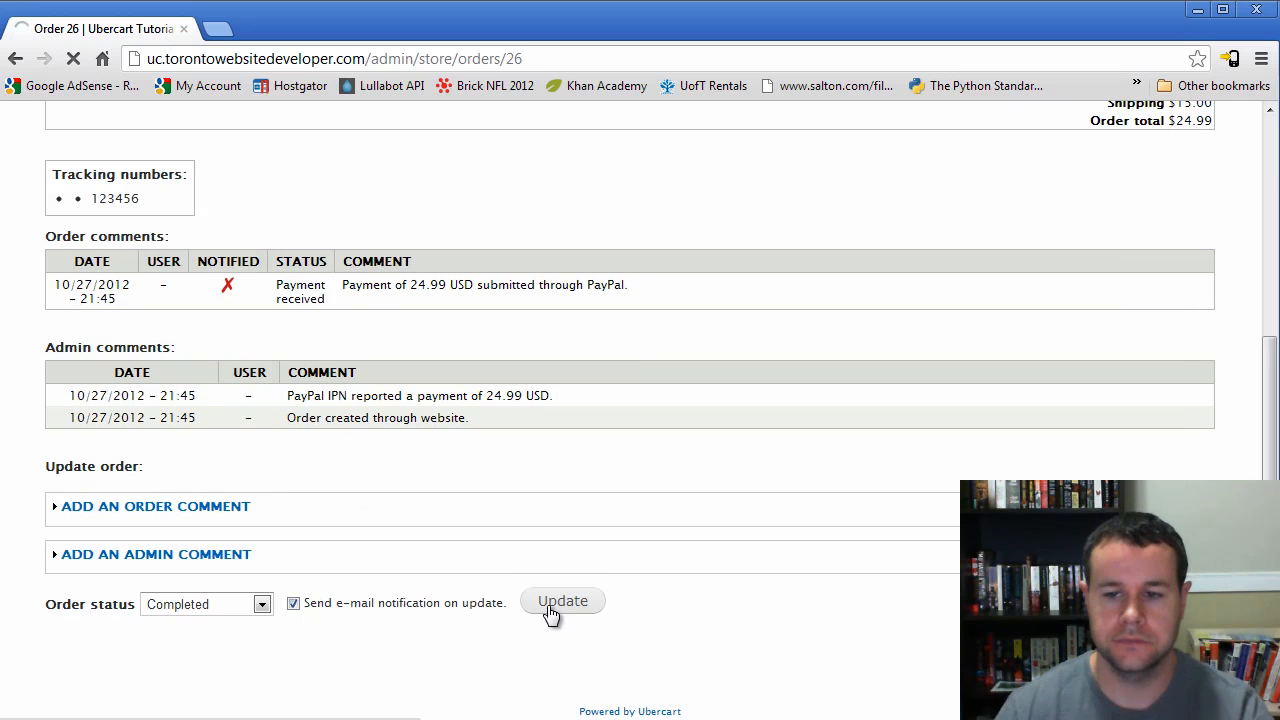
pyautogui.click(562, 601)
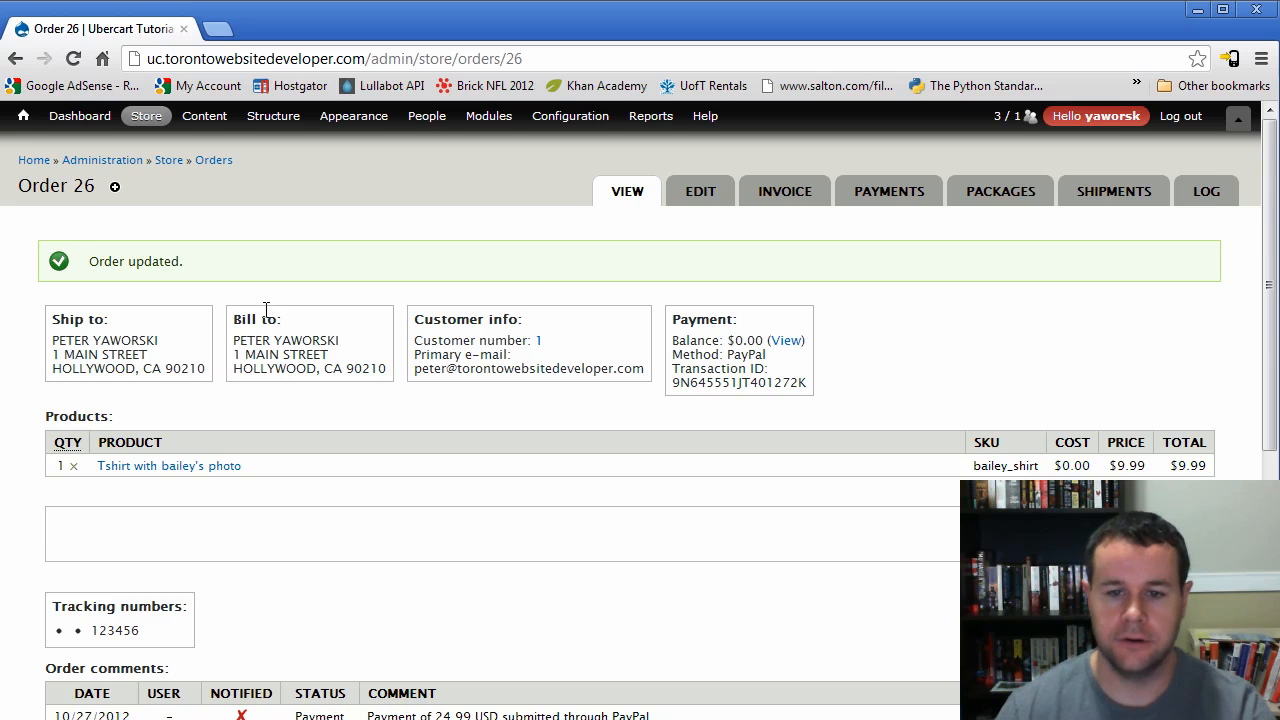
pyautogui.scroll(-3)
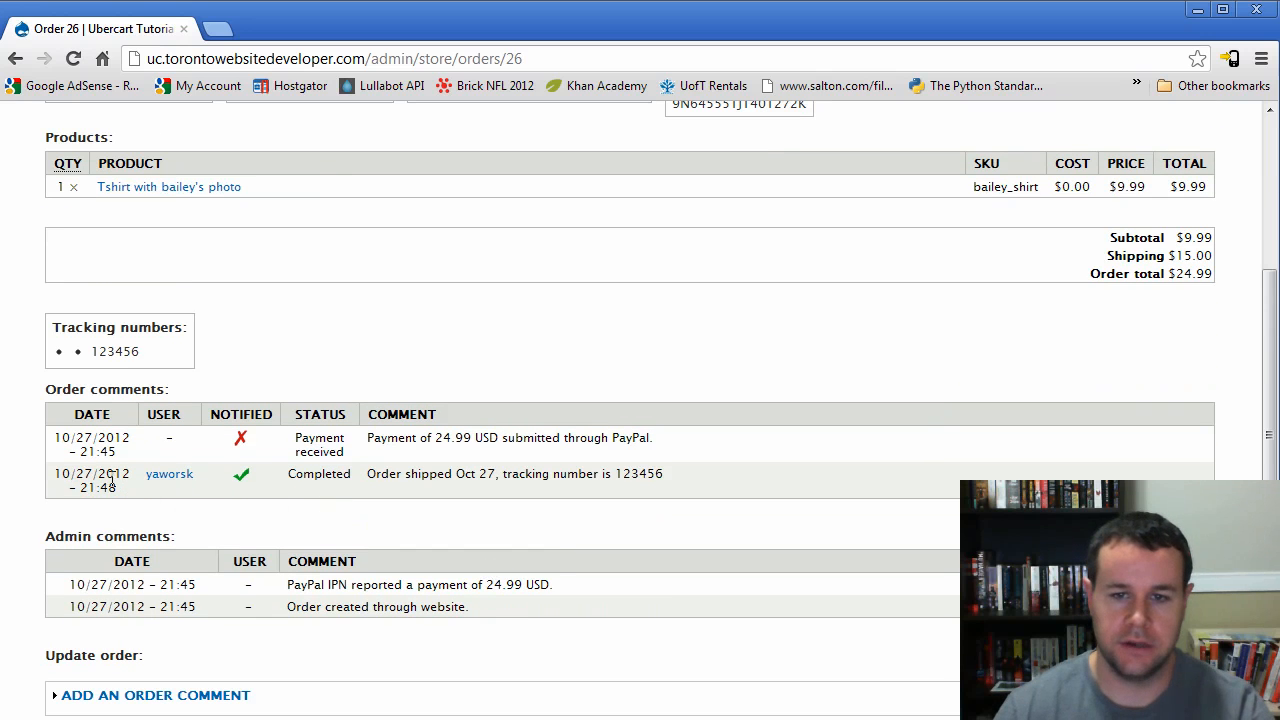
pyautogui.moveTo(651, 491)
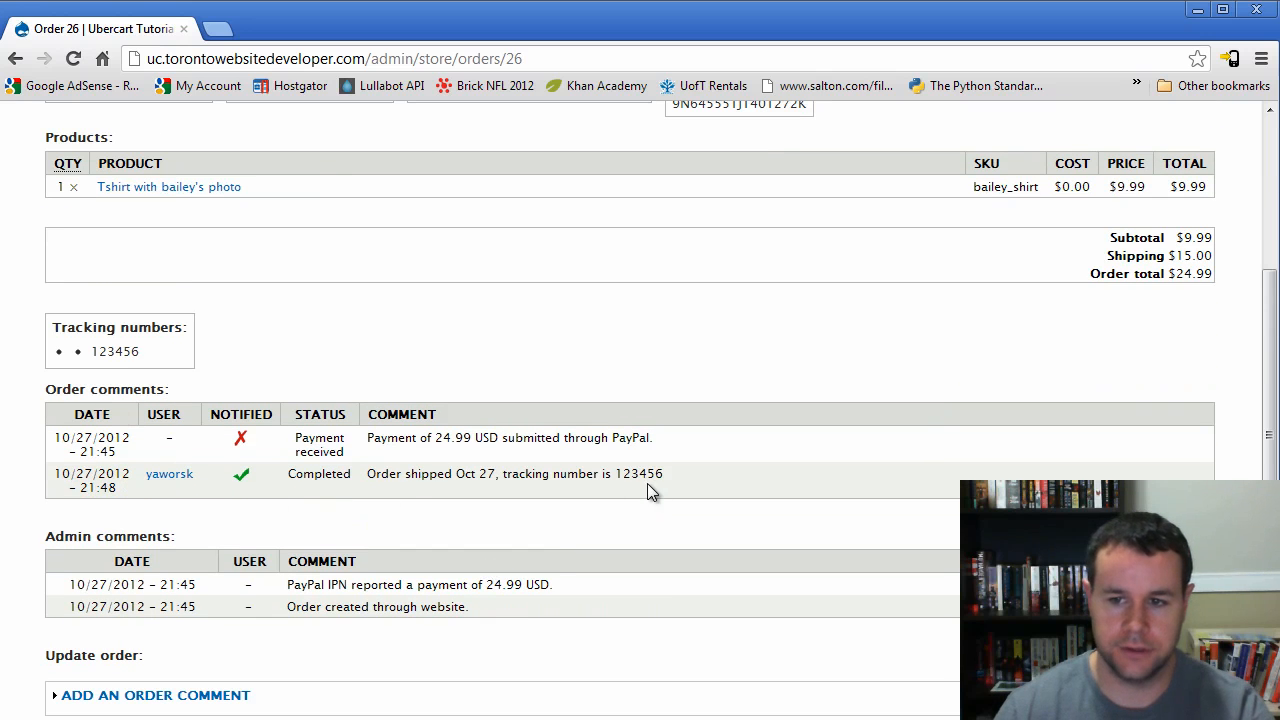
pyautogui.moveTo(241, 503)
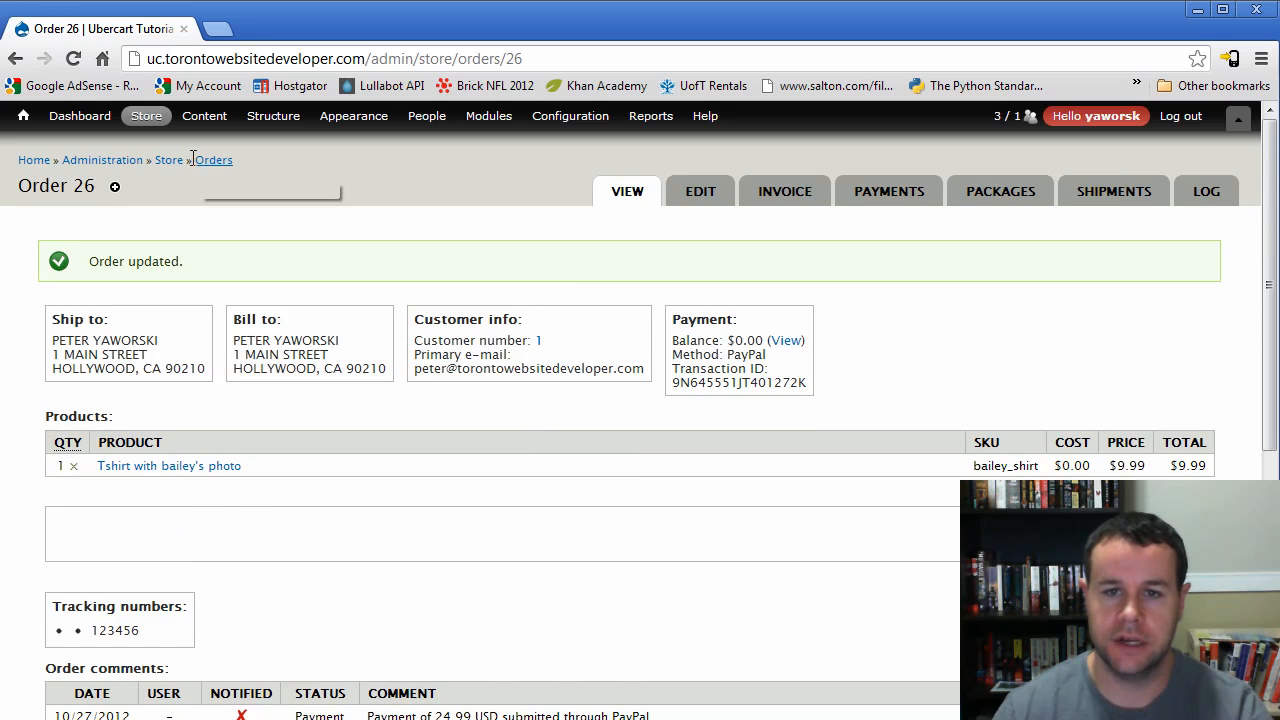
# - From the Orders page, open Store > Configuration > Orders > Workflow, listing Abandoned through Completed
pyautogui.click(214, 160)
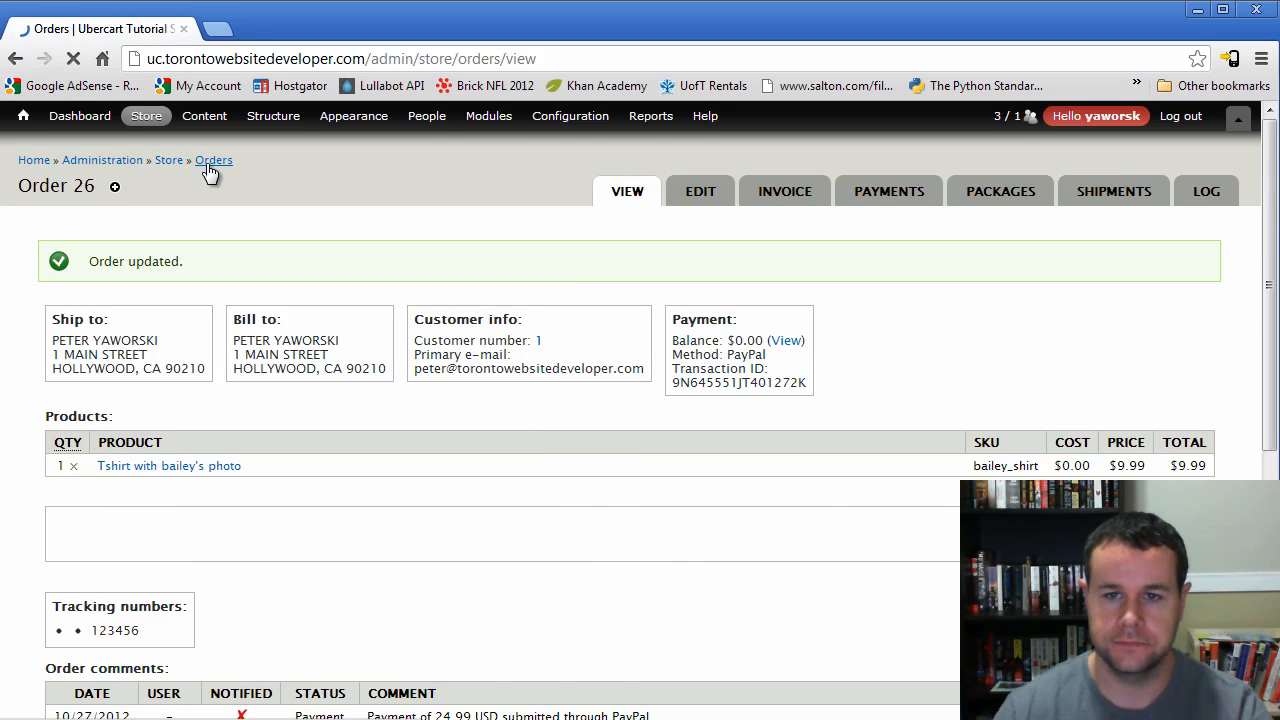
pyautogui.click(214, 160)
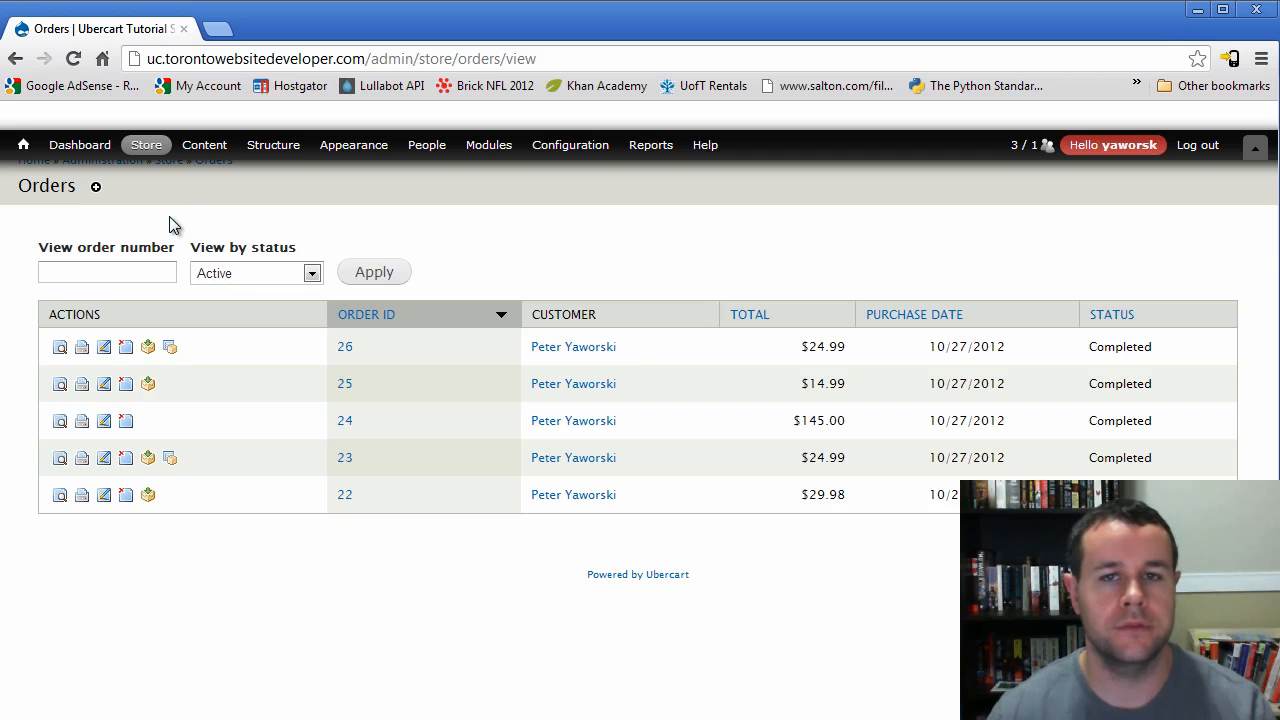
pyautogui.click(146, 144)
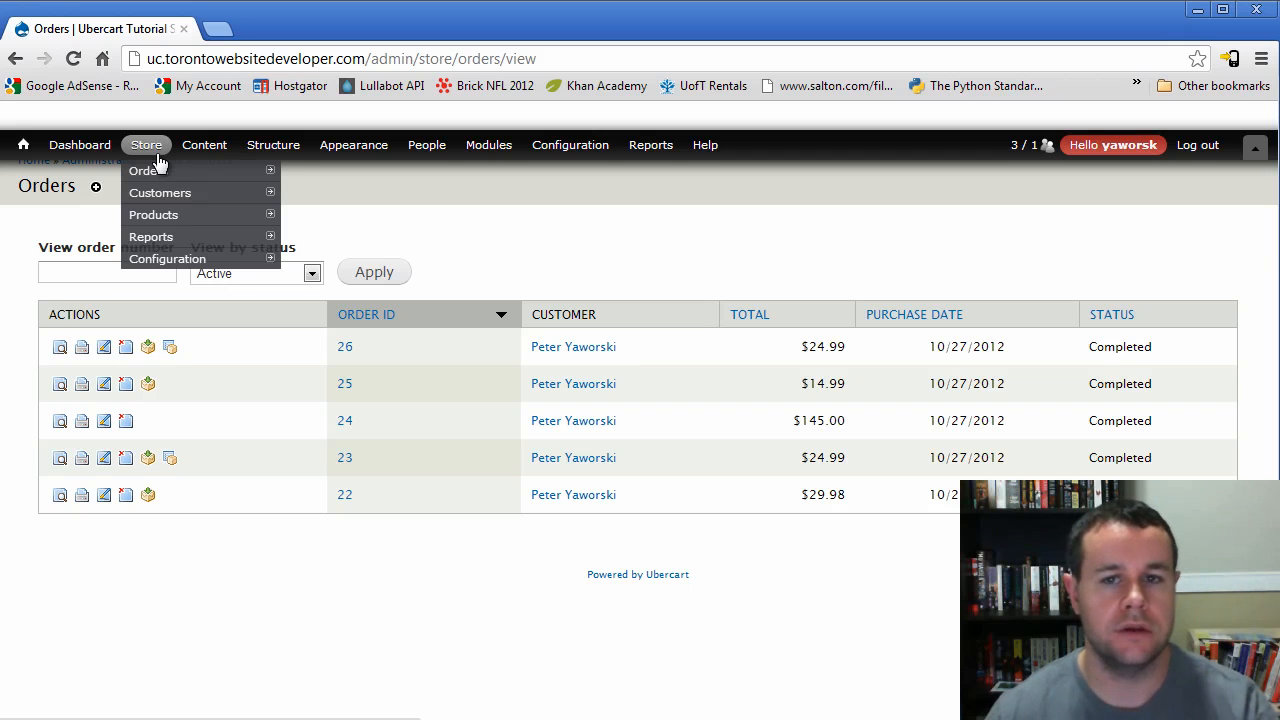
pyautogui.moveTo(167, 258)
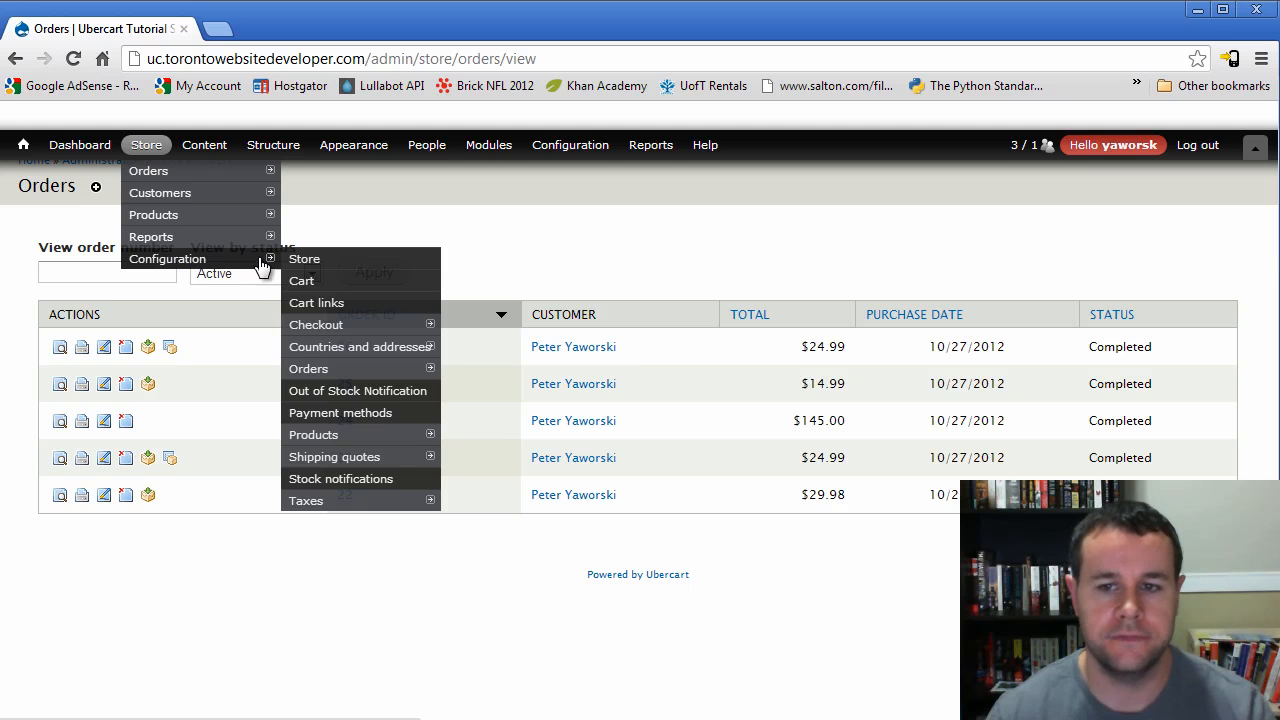
pyautogui.moveTo(308, 368)
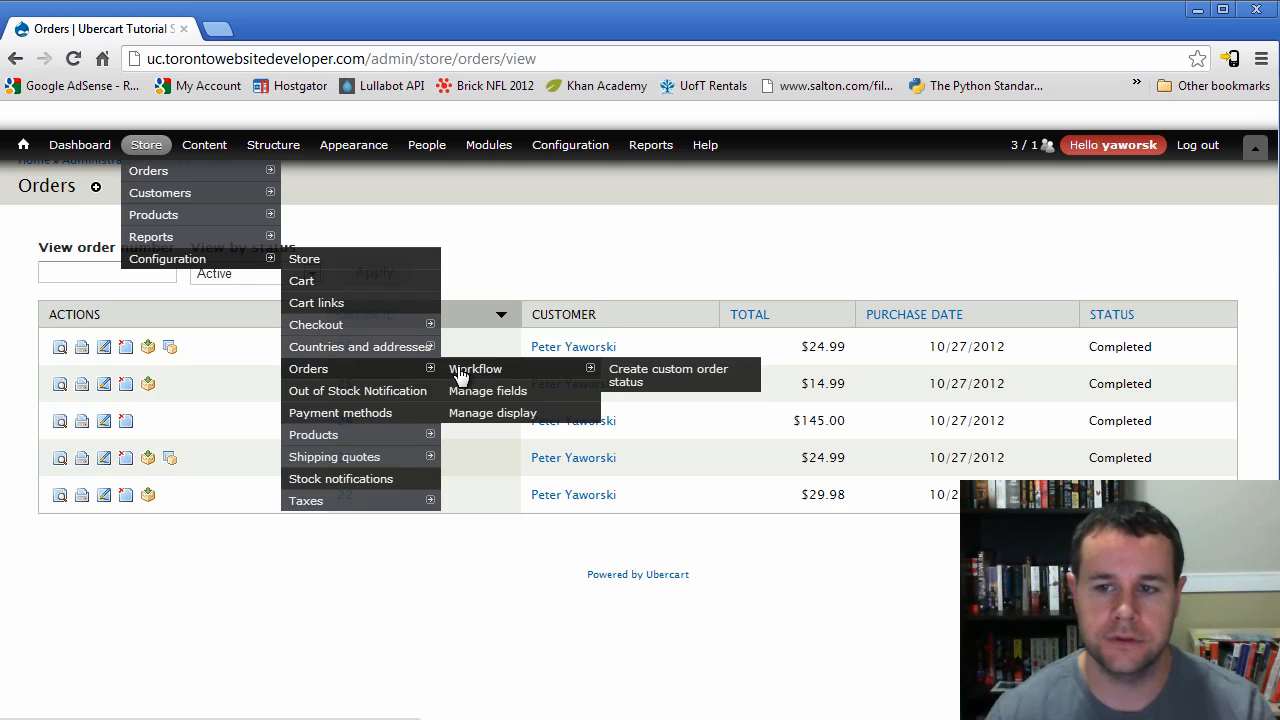
pyautogui.click(476, 369)
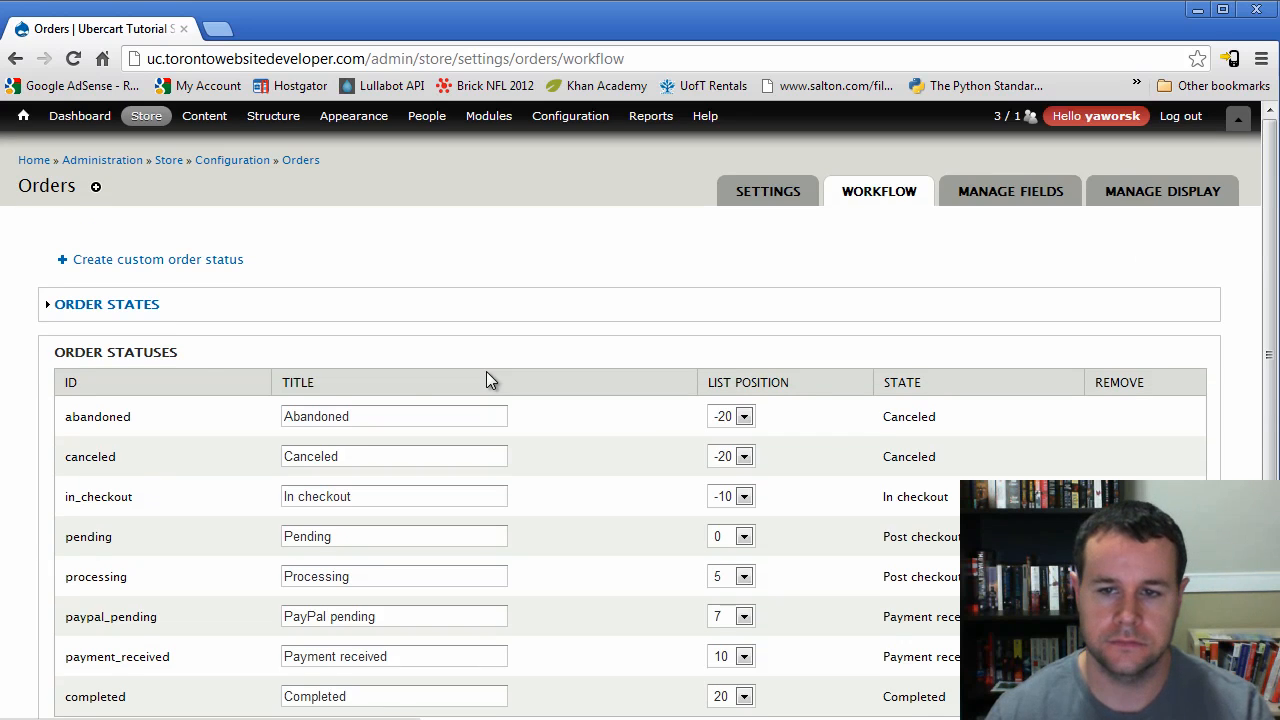
# - Add custom status with ID and title 'Shipping' in Payment received state, then revisit order 26
pyautogui.scroll(-3)
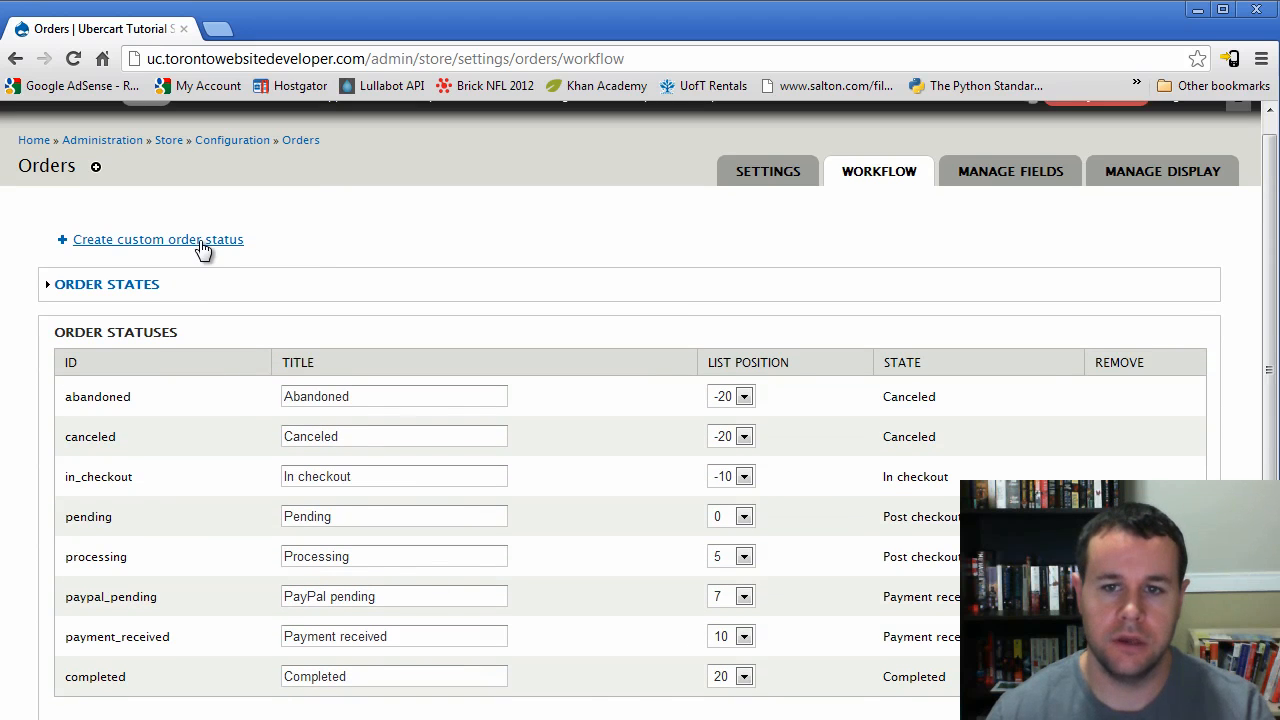
pyautogui.click(158, 239)
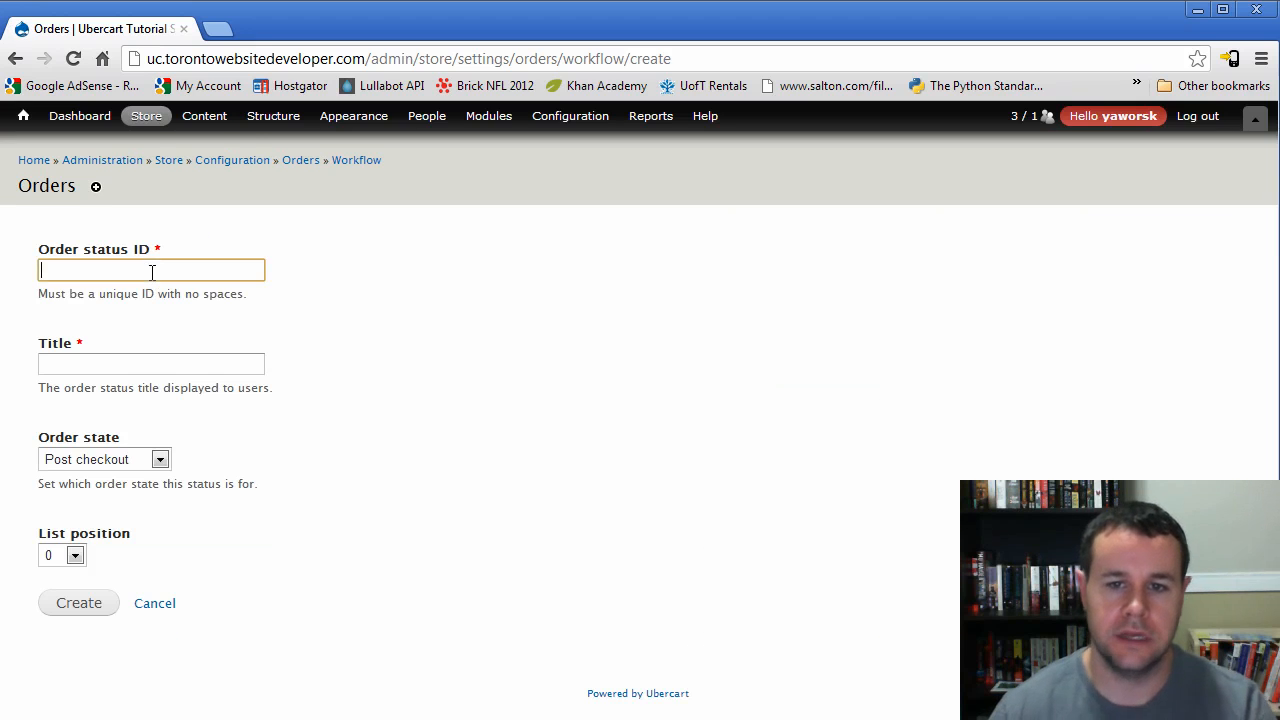
pyautogui.write('Shipping')
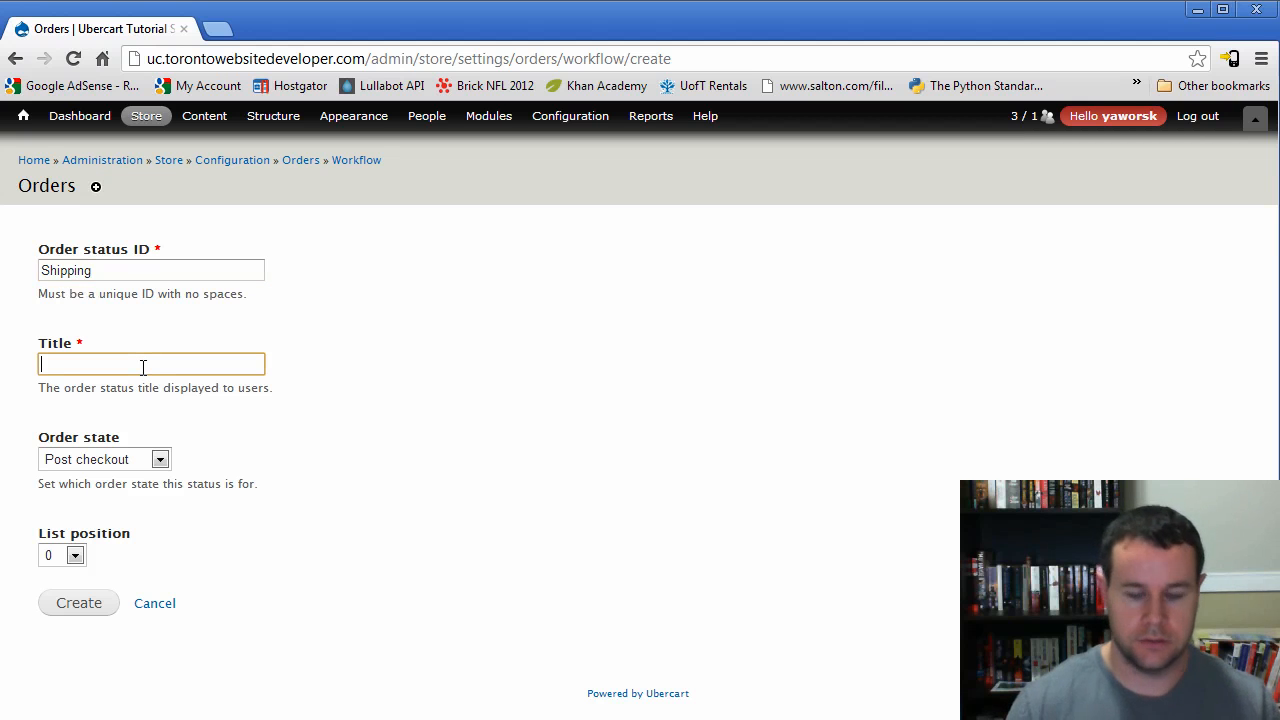
pyautogui.write('Shipping')
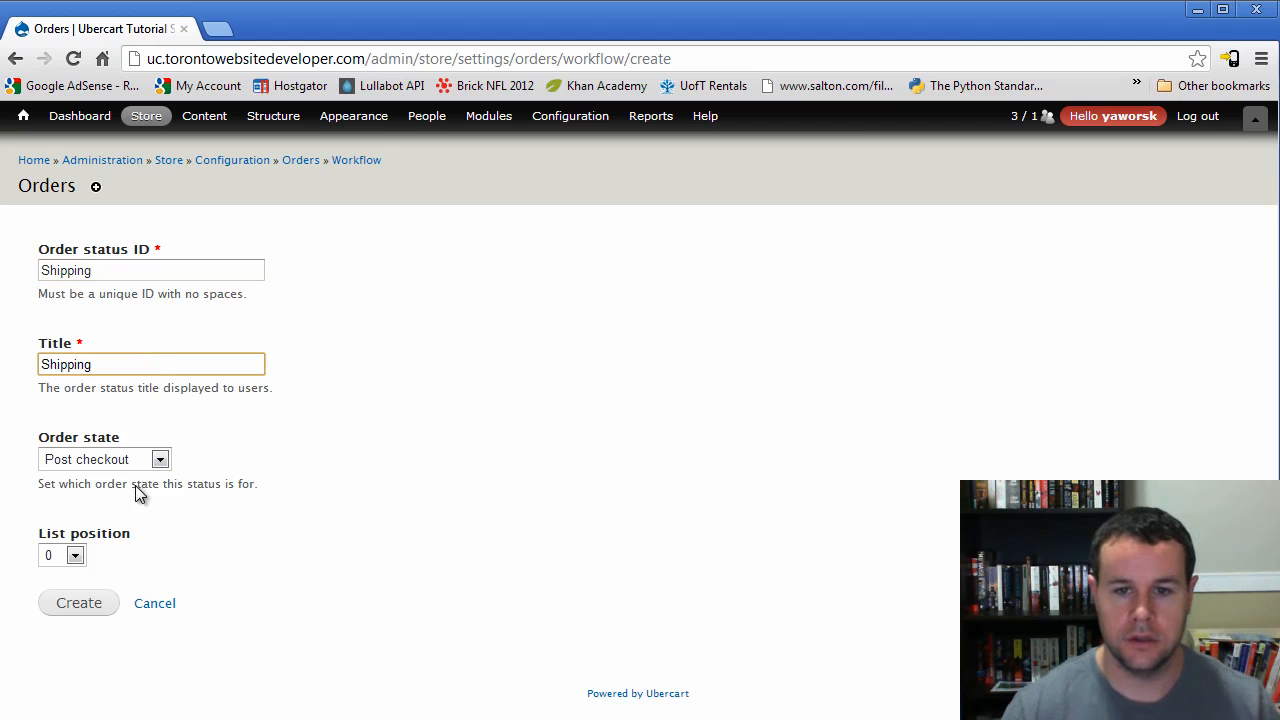
pyautogui.click(104, 459)
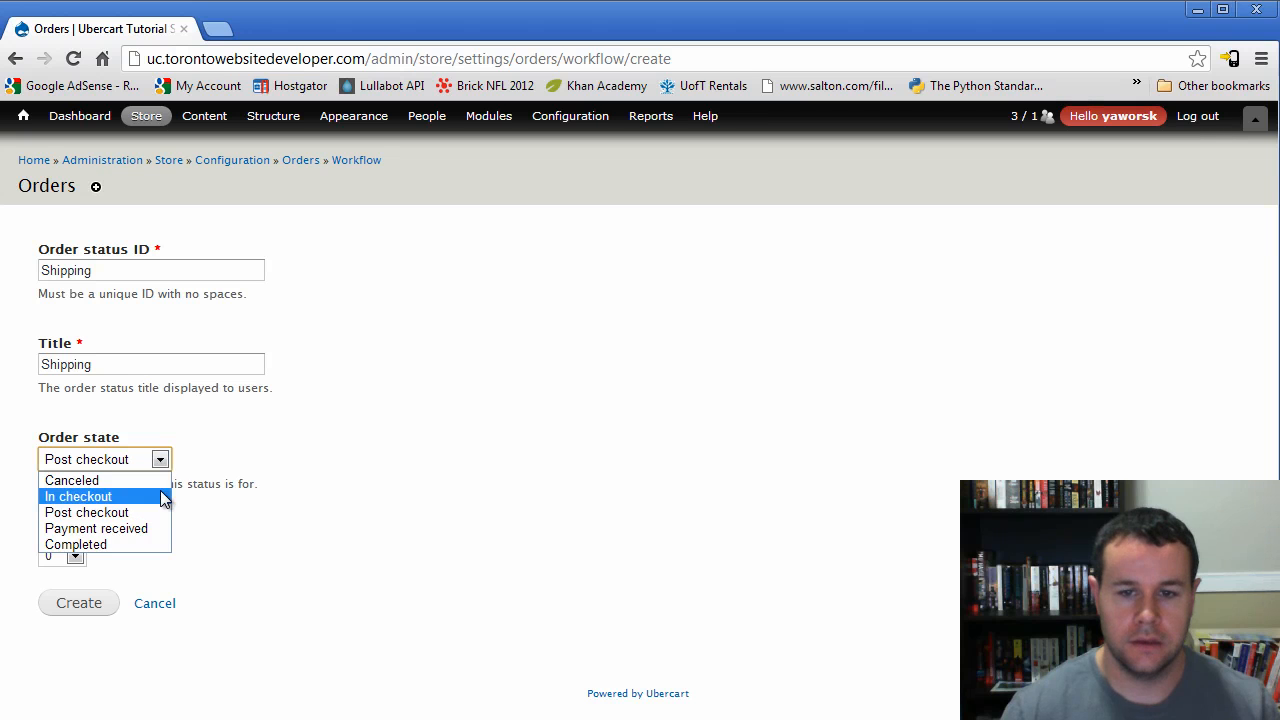
pyautogui.click(96, 528)
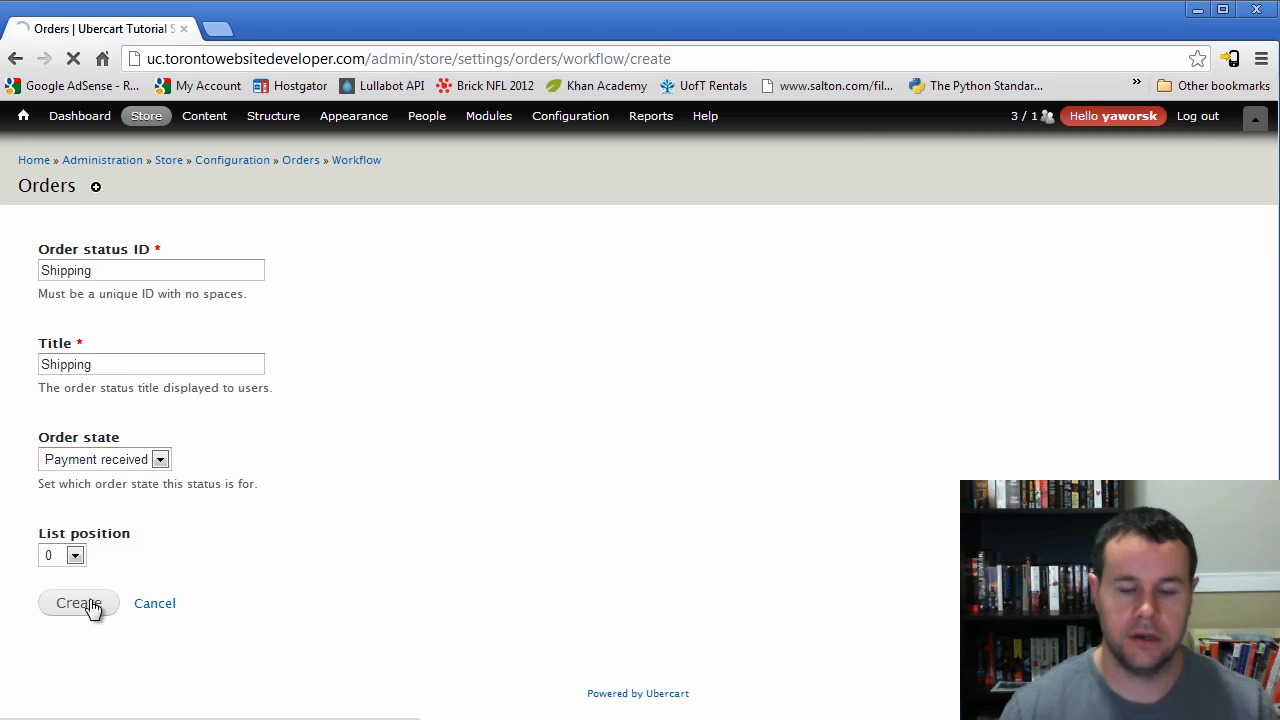
pyautogui.click(78, 603)
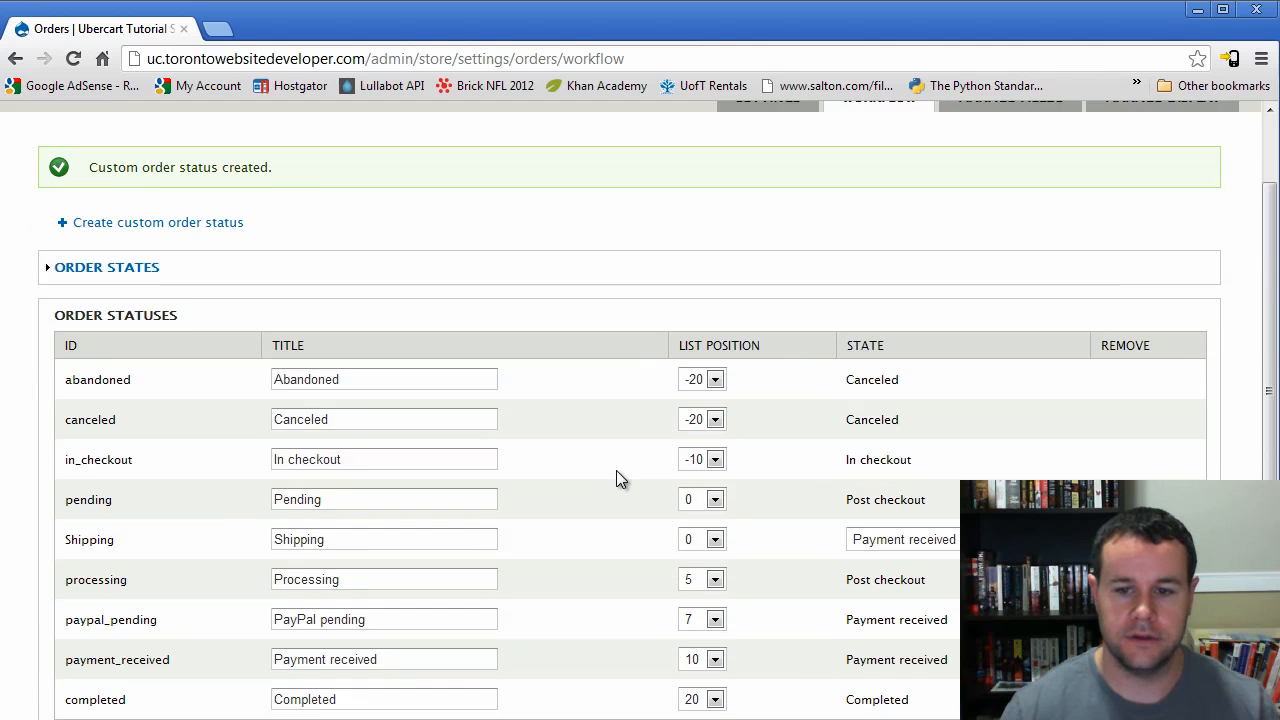
pyautogui.scroll(-3)
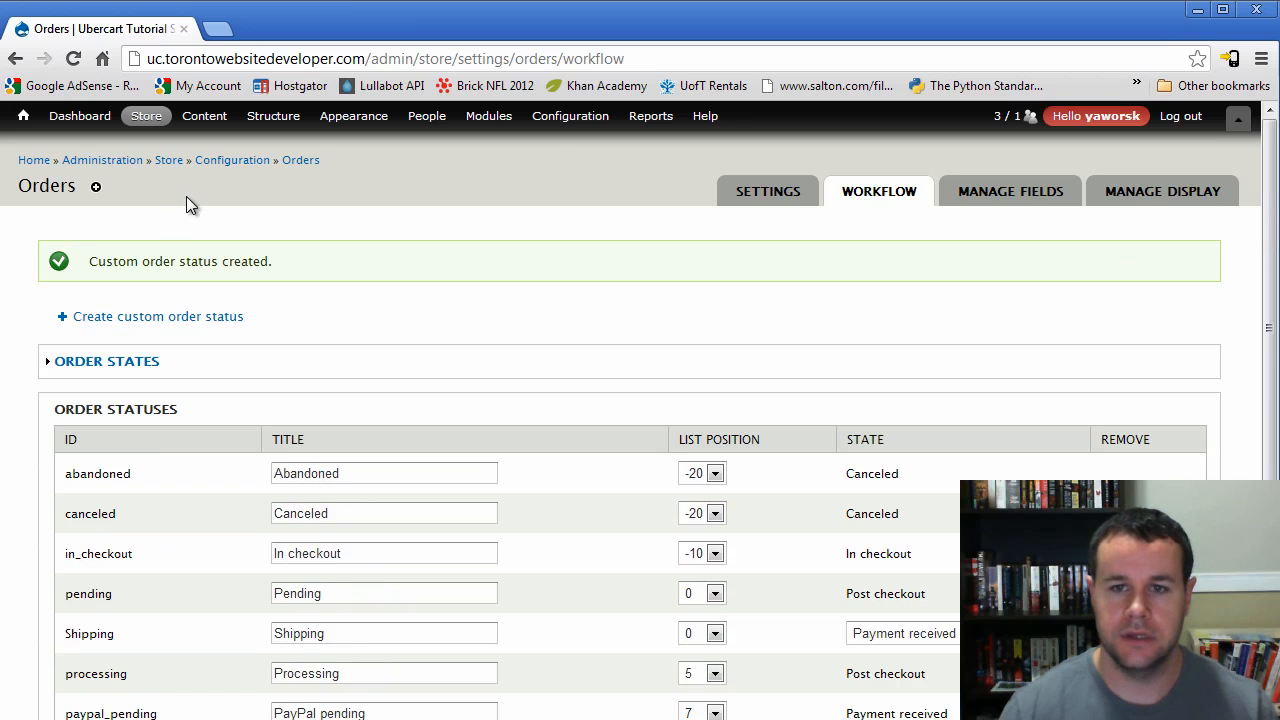
pyautogui.click(146, 115)
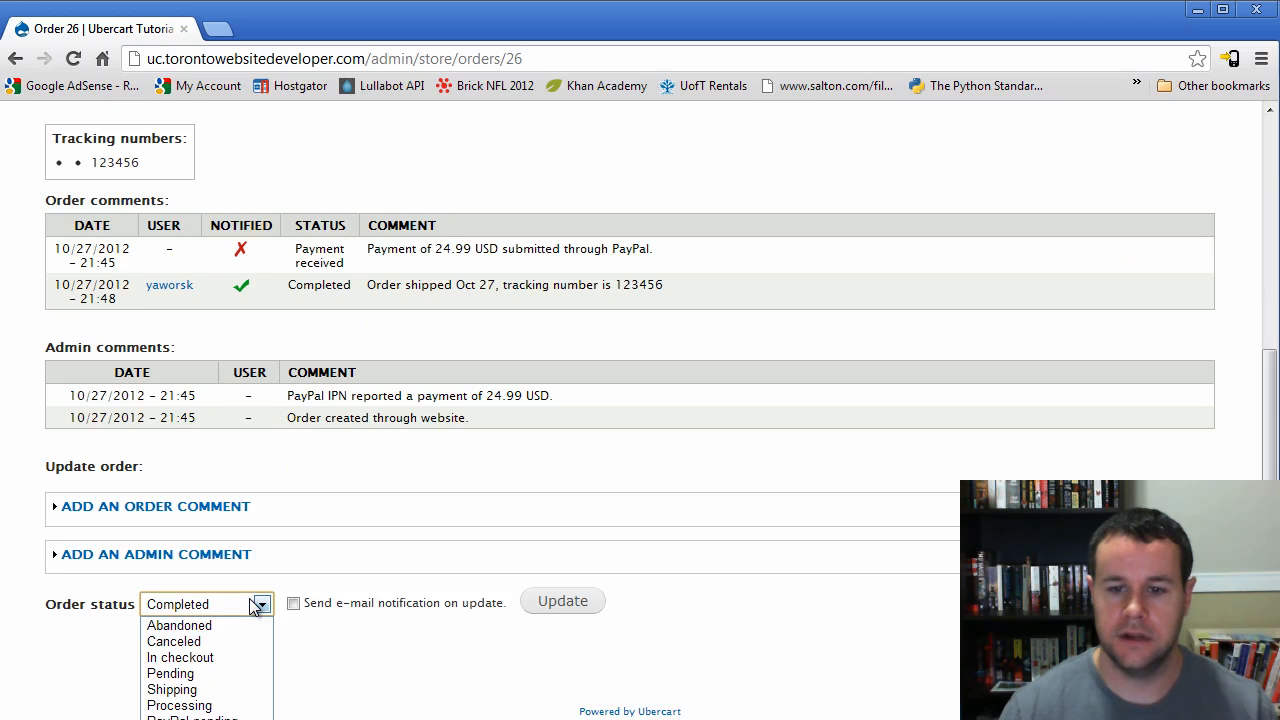
# - Update order 26's status to Shipping, then reopen it from the orders list
pyautogui.click(171, 689)
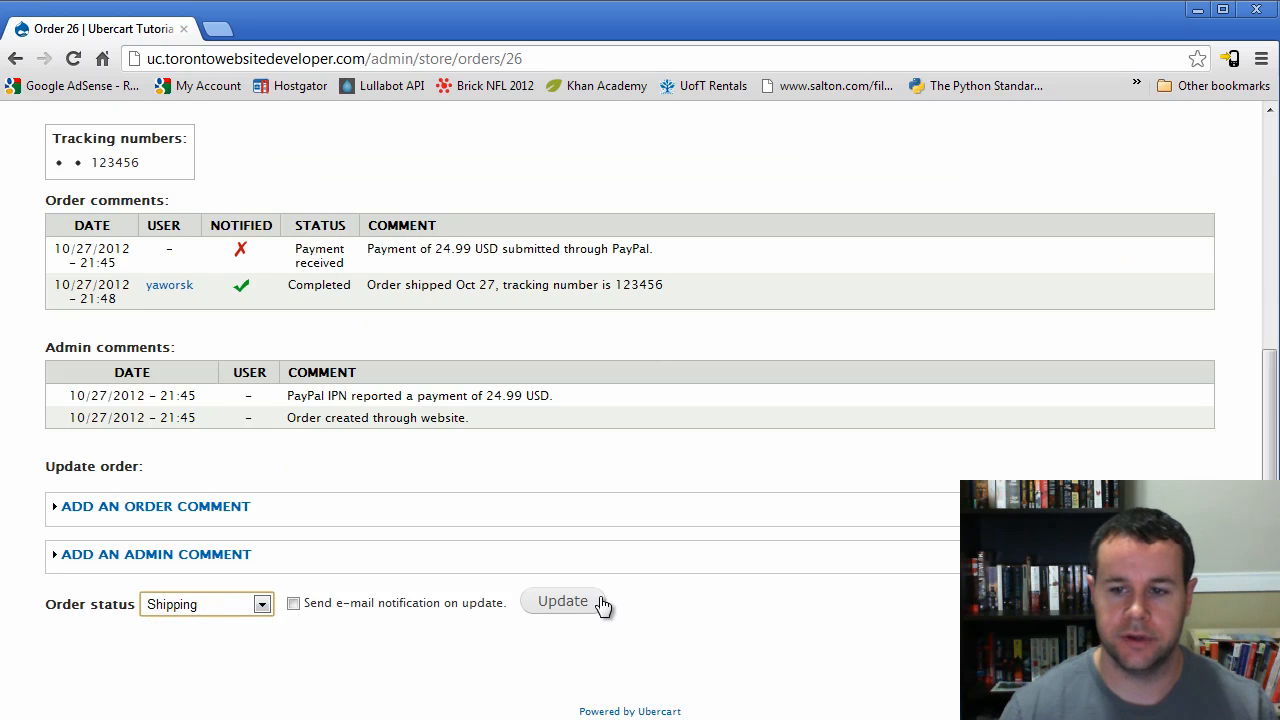
pyautogui.click(562, 601)
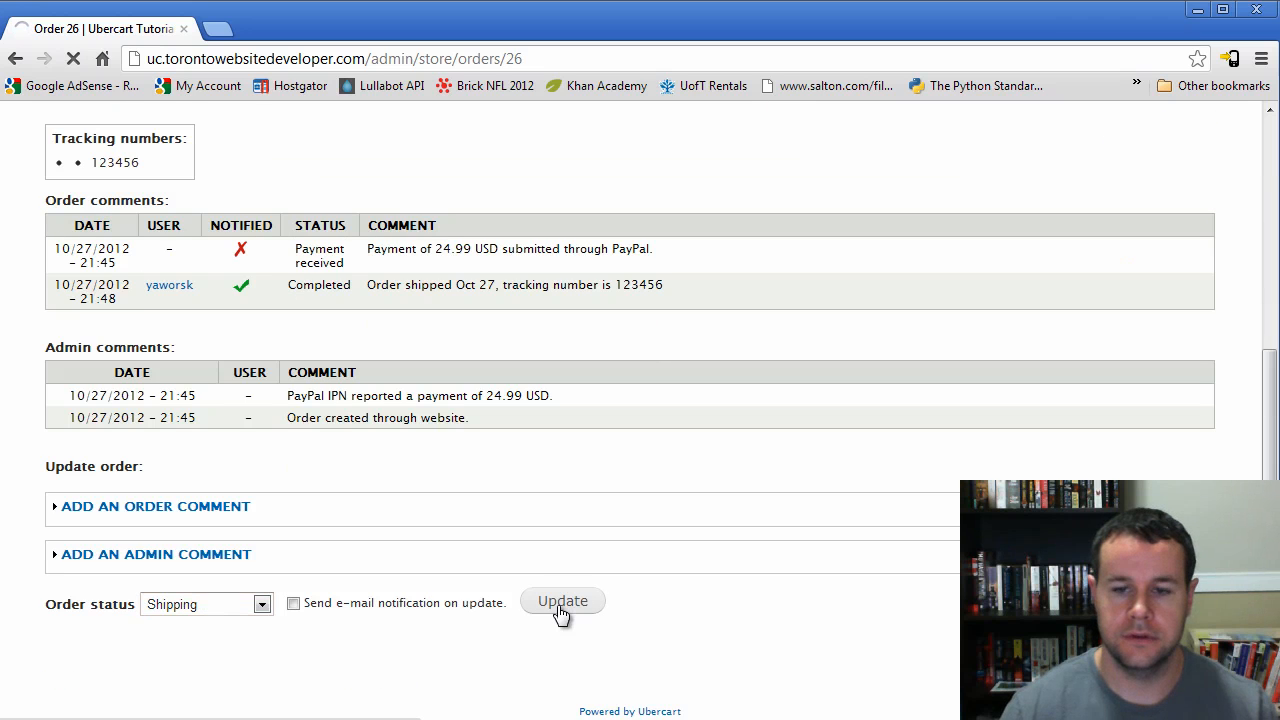
pyautogui.click(562, 601)
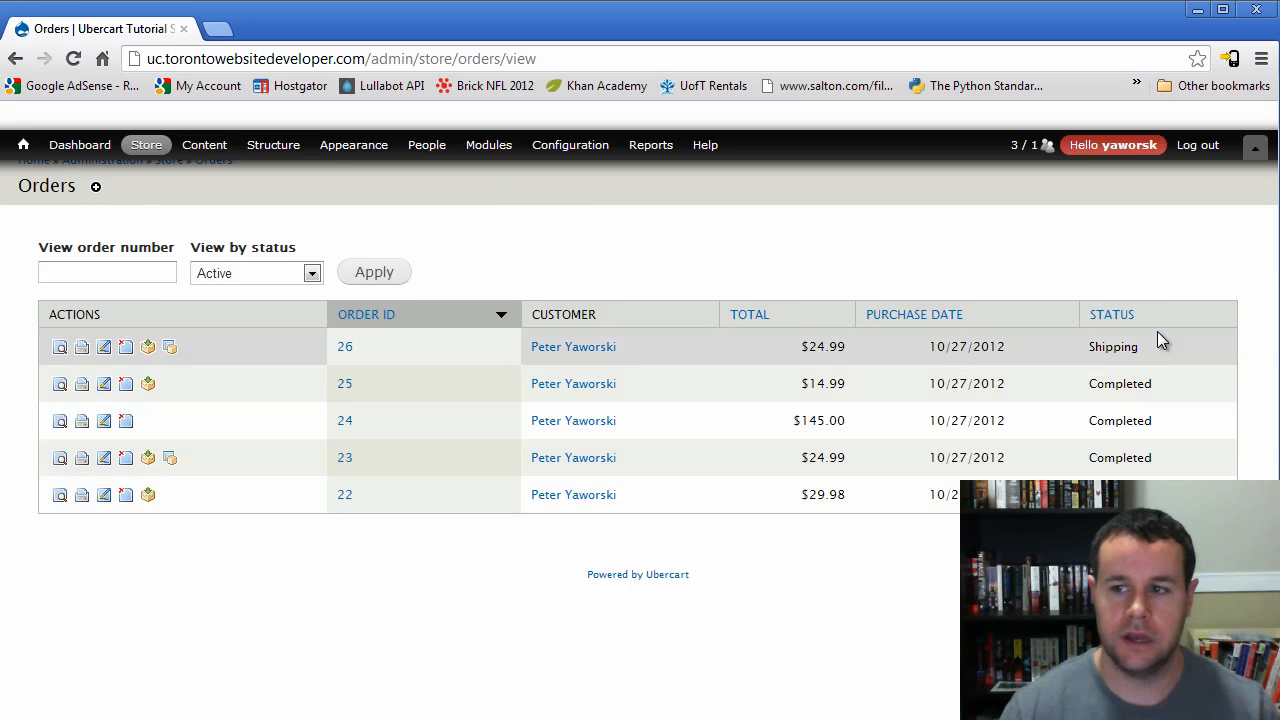
pyautogui.click(344, 346)
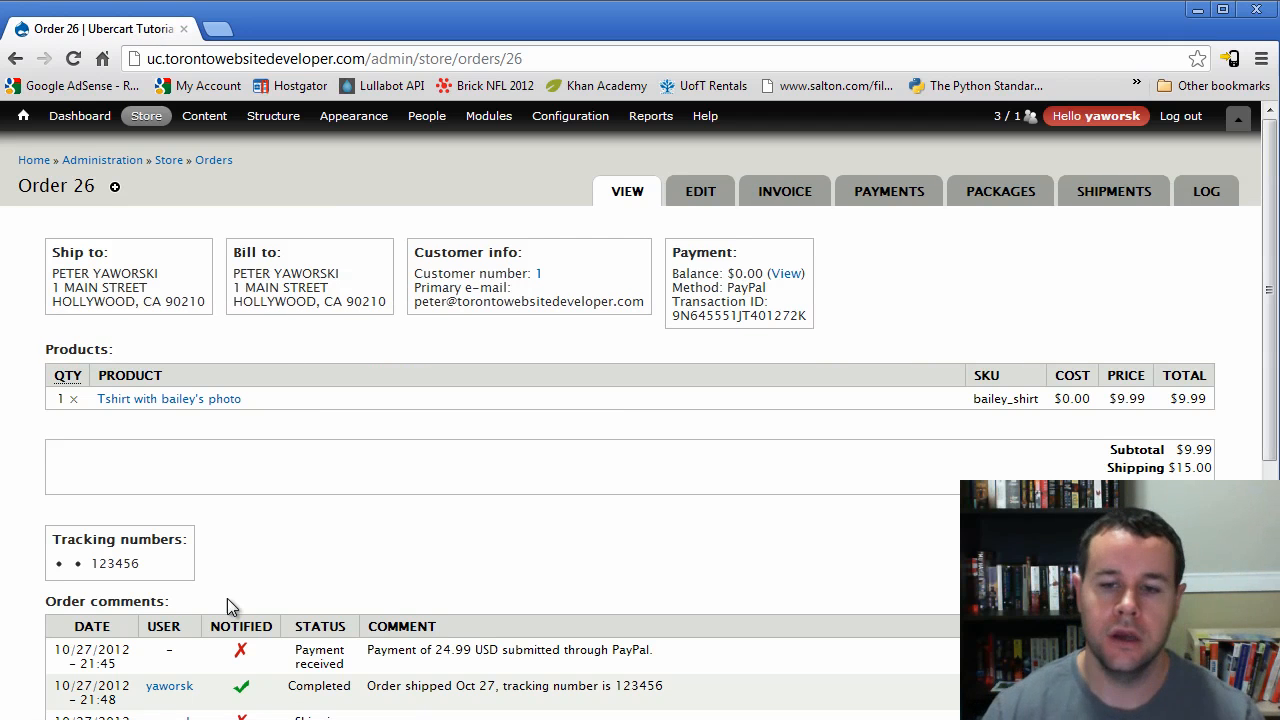
pyautogui.moveTo(220, 310)
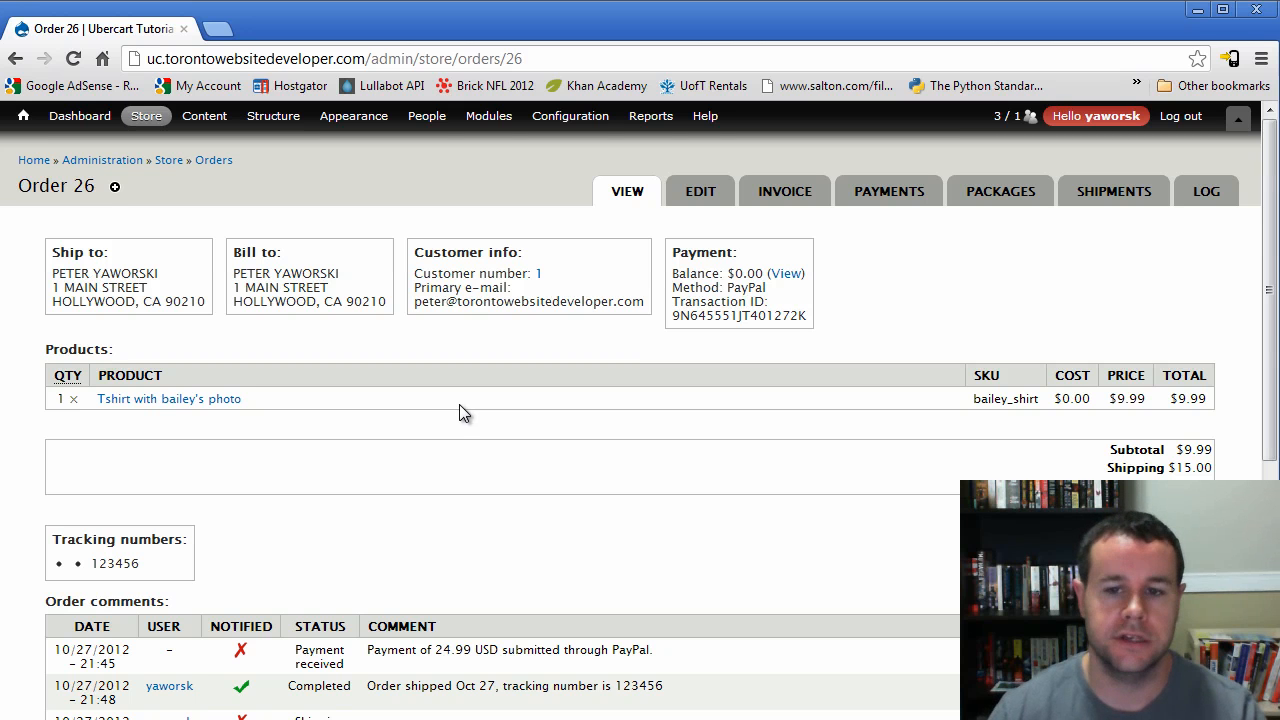
pyautogui.moveTo(421, 513)
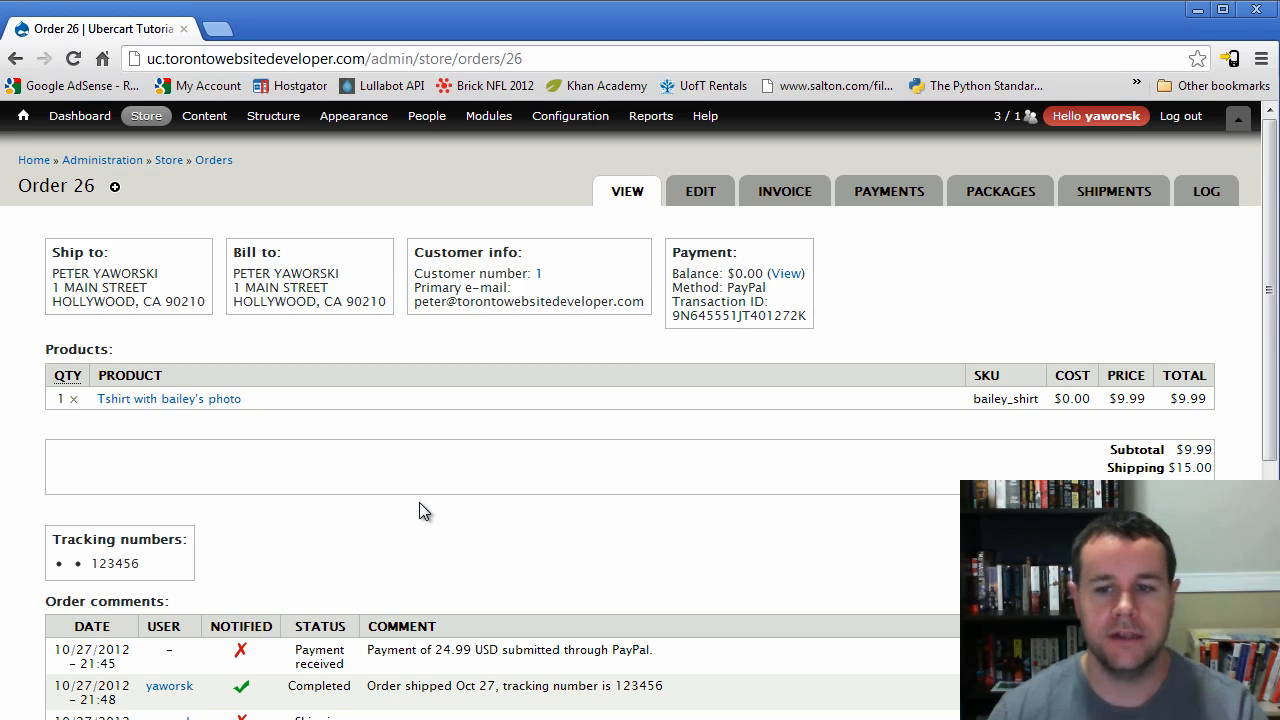
pyautogui.moveTo(437, 476)
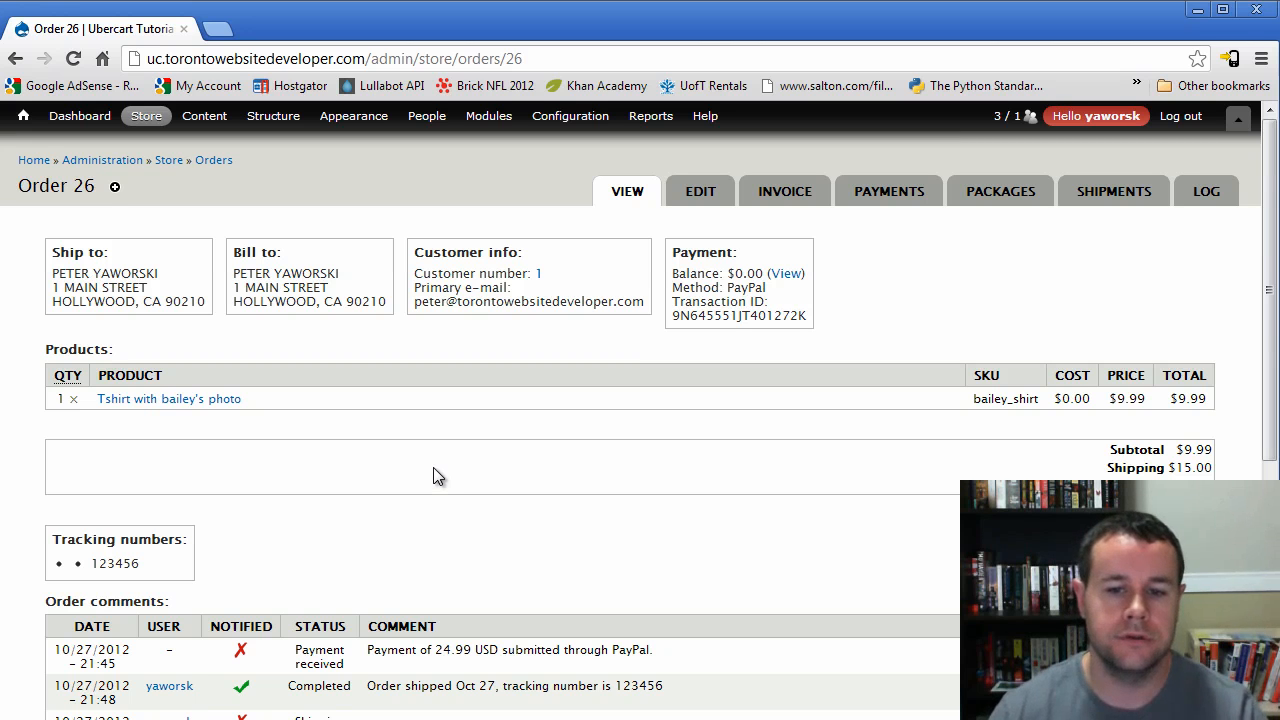